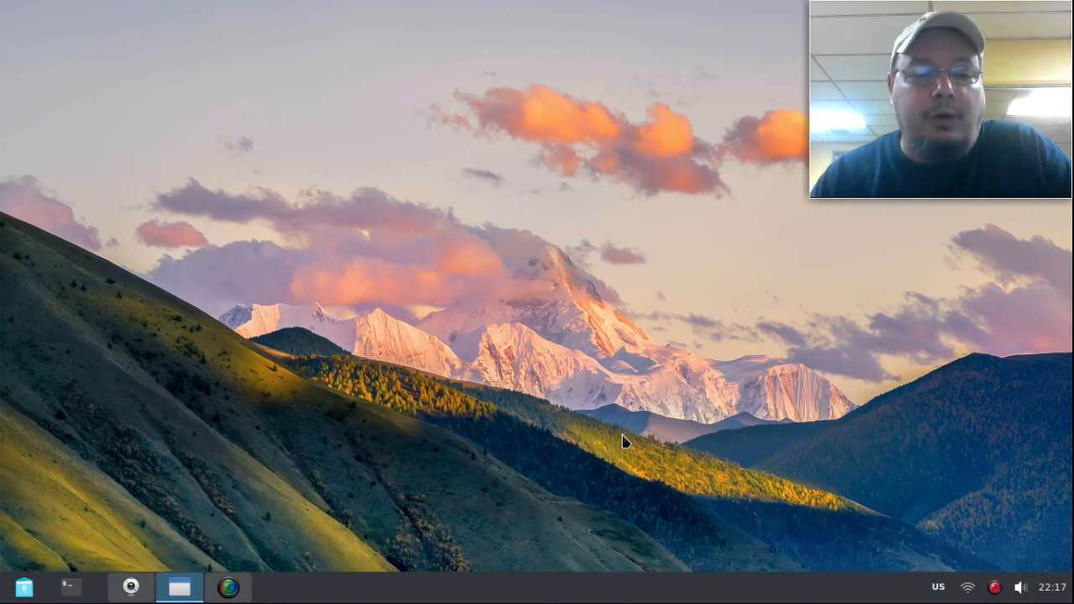
{"action": "mouse_move", "coordinate": [623, 557]}
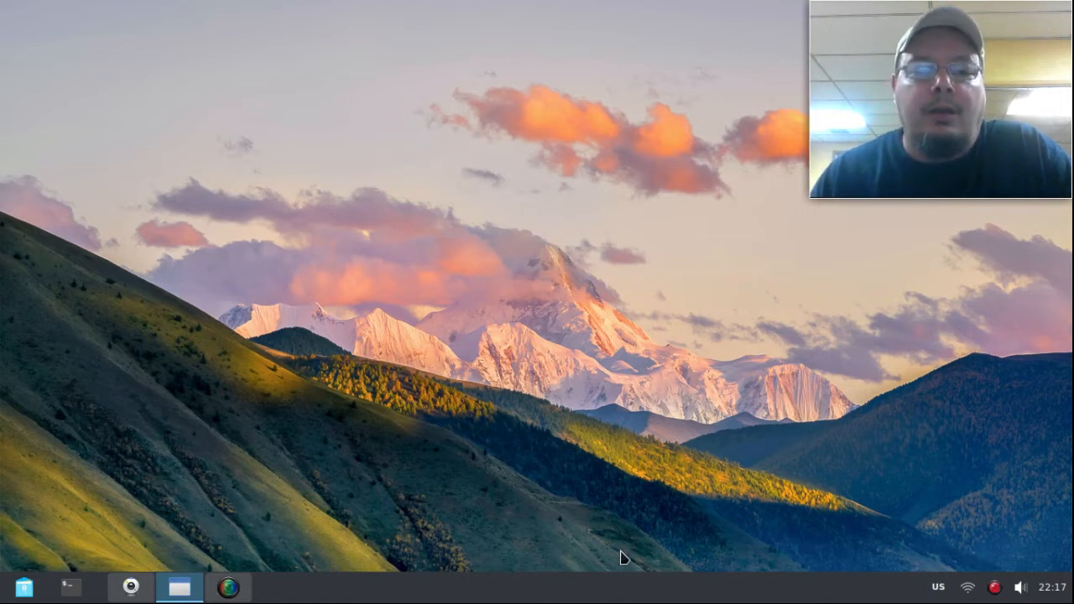
{"action": "mouse_move", "coordinate": [611, 435]}
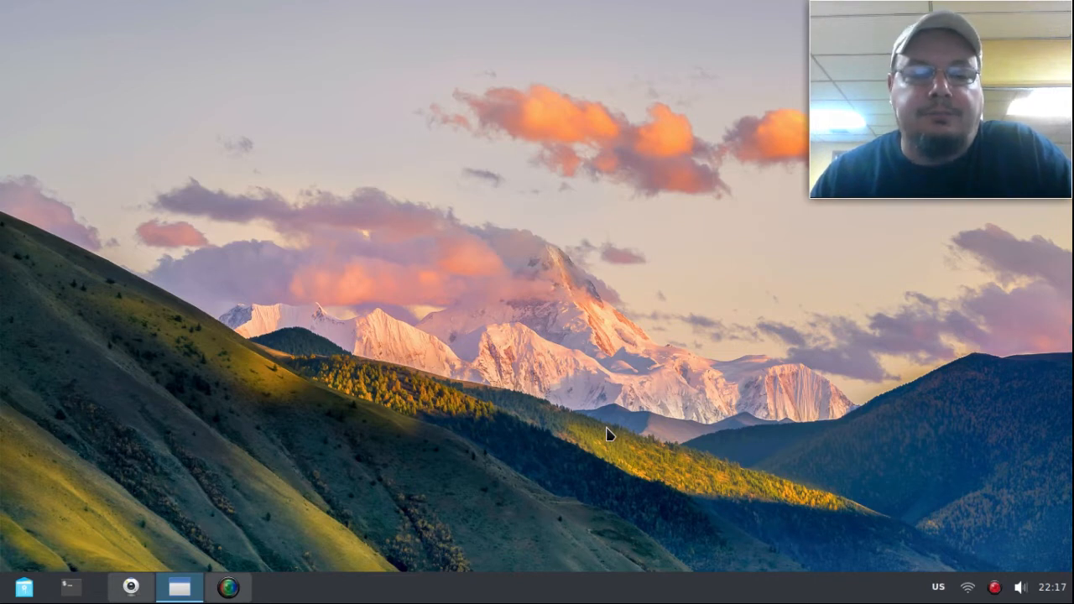
{"action": "mouse_move", "coordinate": [553, 316]}
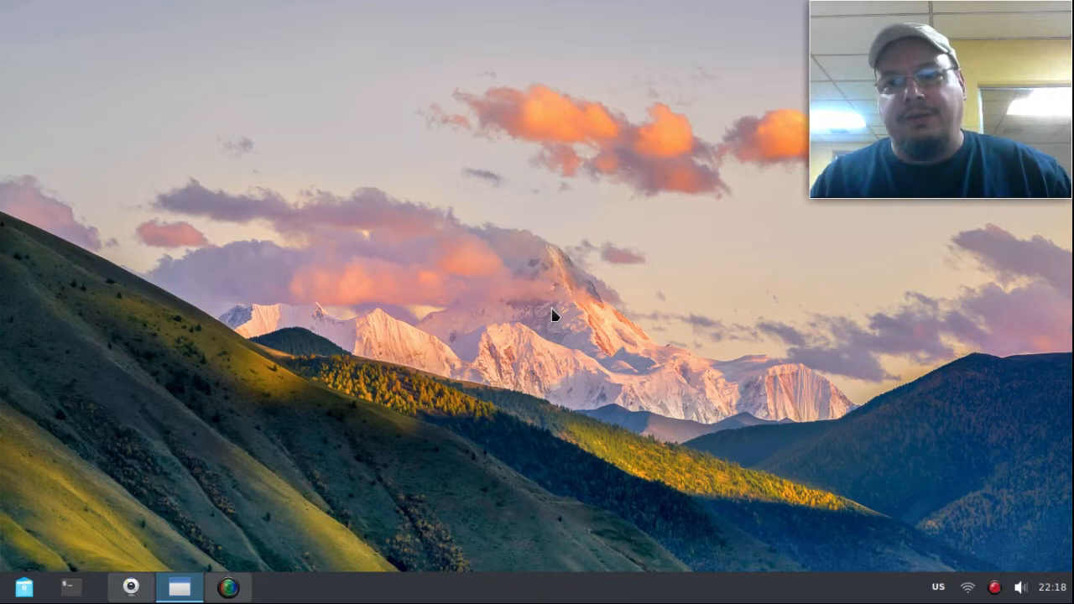
{"action": "mouse_move", "coordinate": [165, 188]}
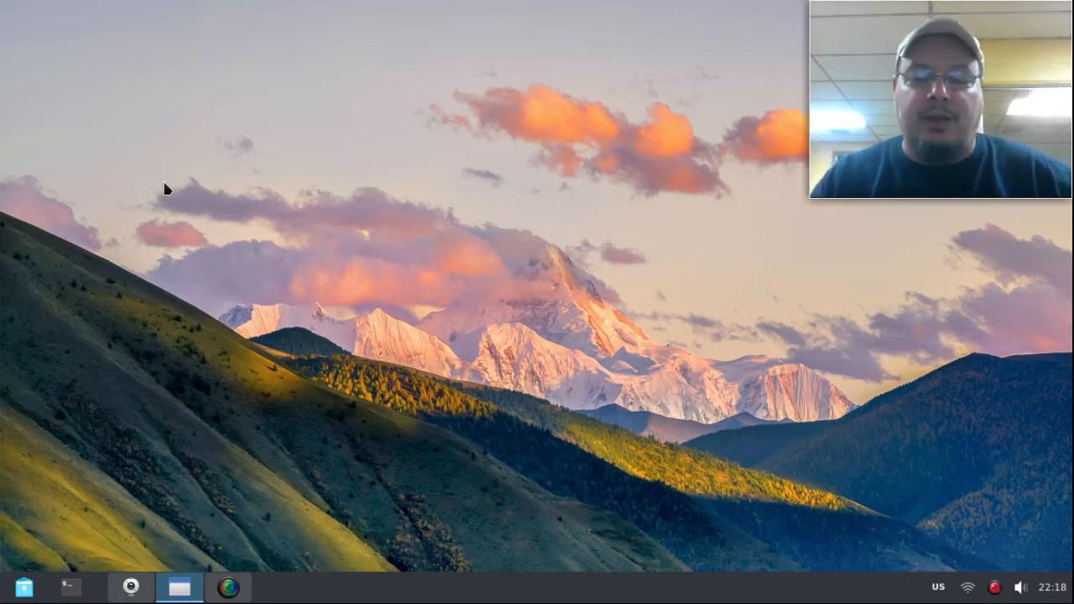
{"action": "mouse_move", "coordinate": [239, 214]}
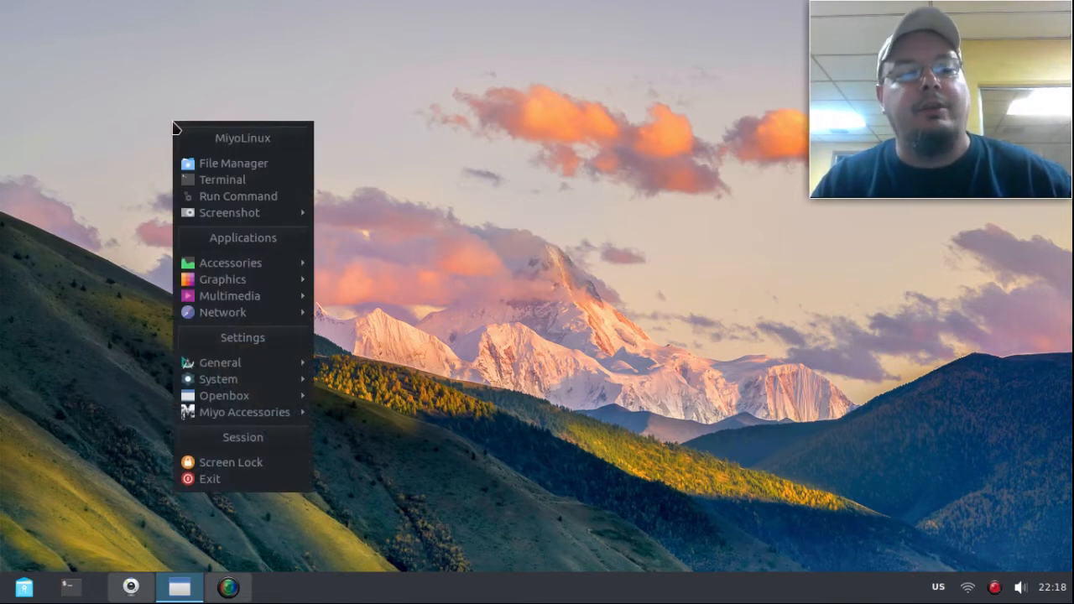
{"action": "mouse_move", "coordinate": [218, 379]}
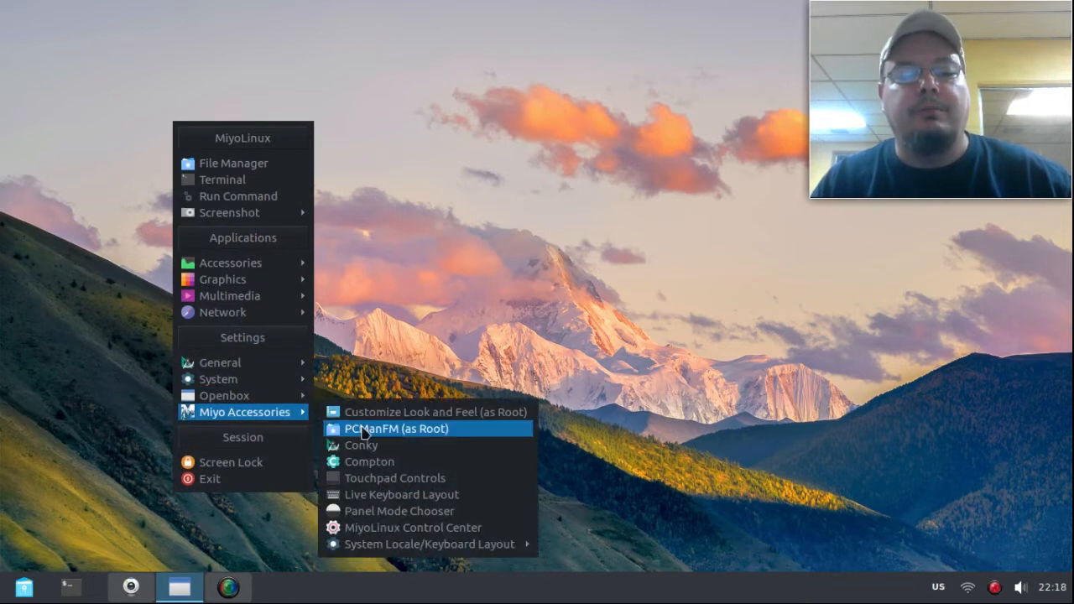
Step: Launch PCManFM as root and browse from Filesystem Root into the /root folder holding slim.png
{"action": "left_click", "coordinate": [396, 429]}
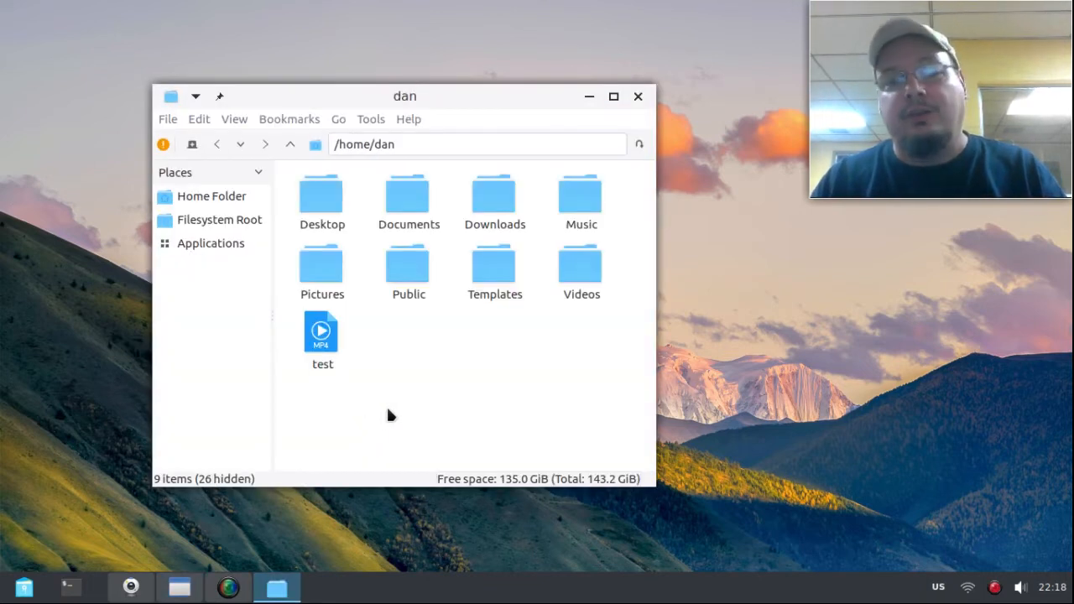
{"action": "mouse_move", "coordinate": [543, 356]}
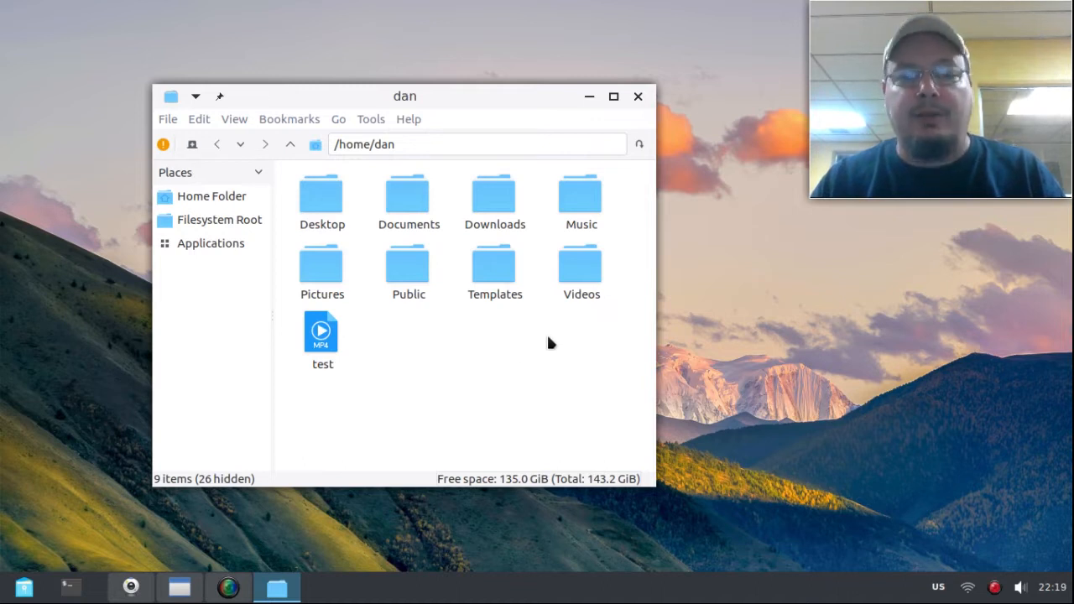
{"action": "mouse_move", "coordinate": [216, 226]}
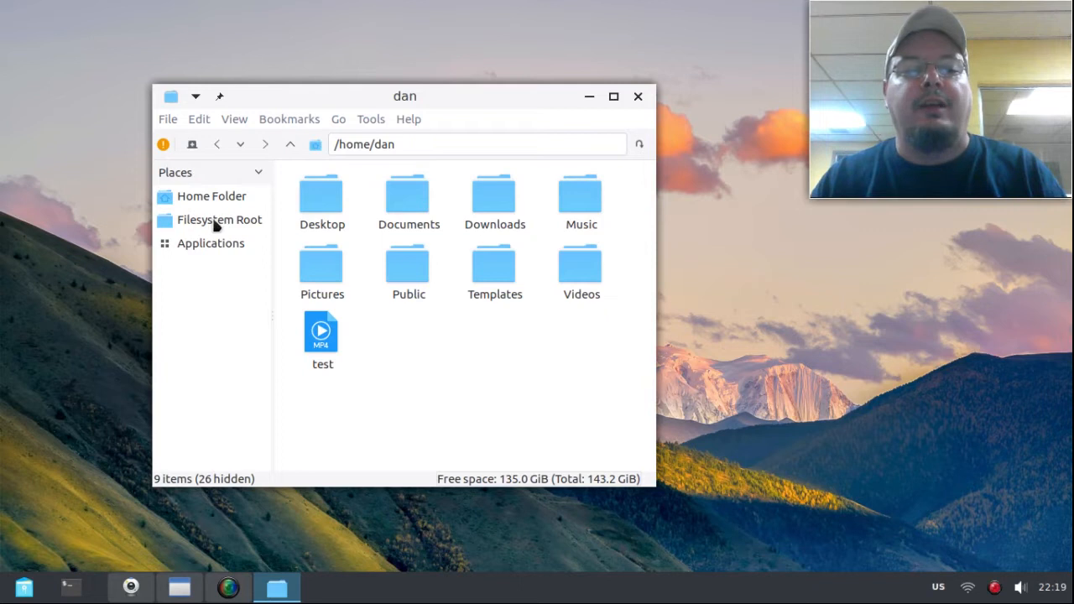
{"action": "left_click", "coordinate": [218, 218]}
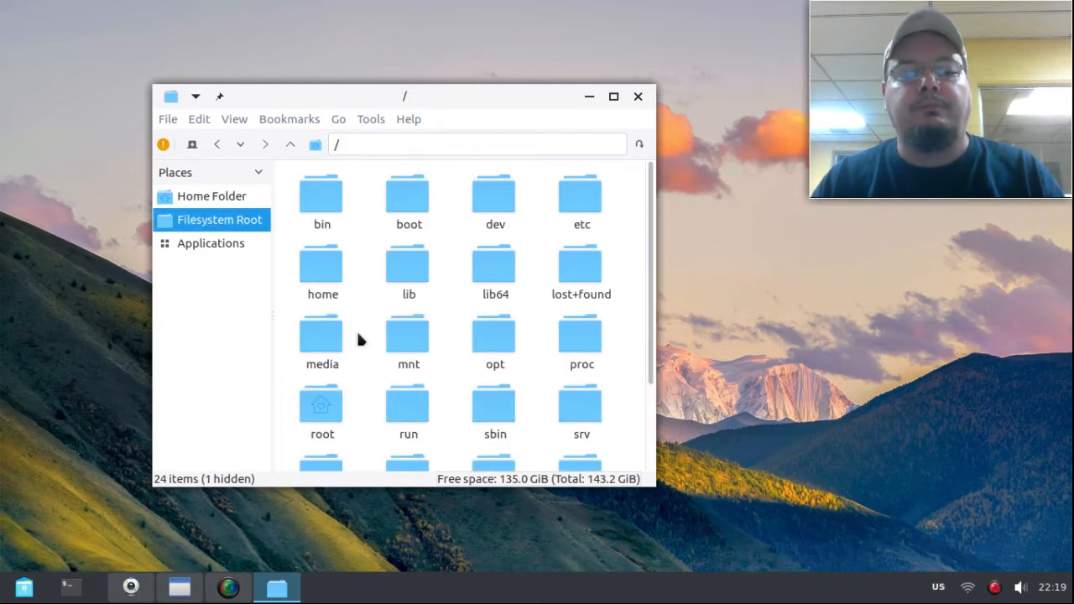
{"action": "scroll", "scroll_direction": "down", "scroll_amount": 3}
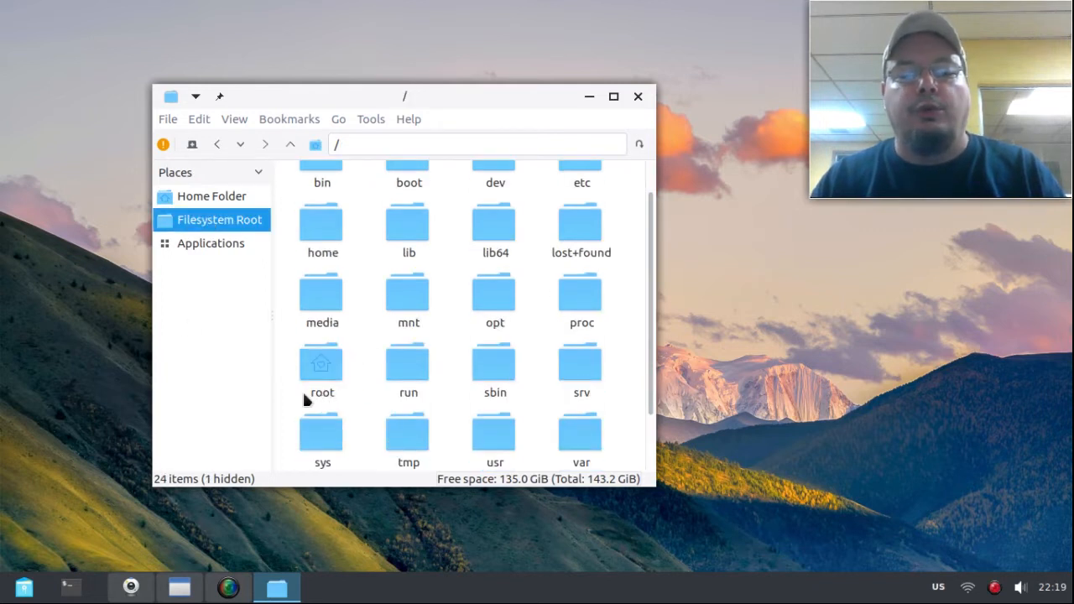
{"action": "mouse_move", "coordinate": [322, 383]}
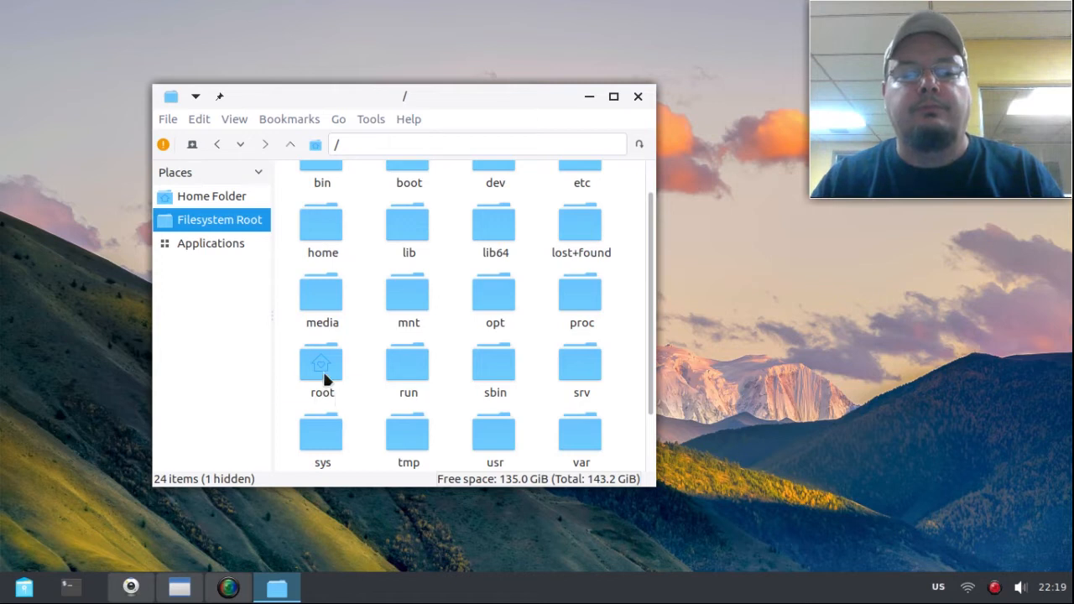
{"action": "double_click", "coordinate": [322, 369]}
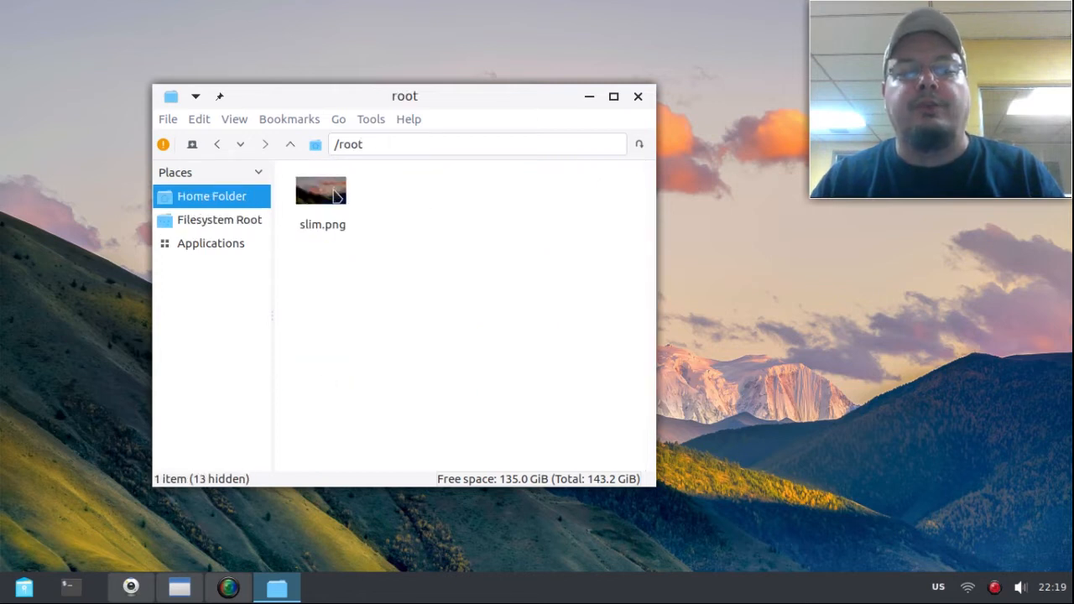
Step: Bring up the Open With choices for slim.png in the /root folder
{"action": "right_click", "coordinate": [320, 192]}
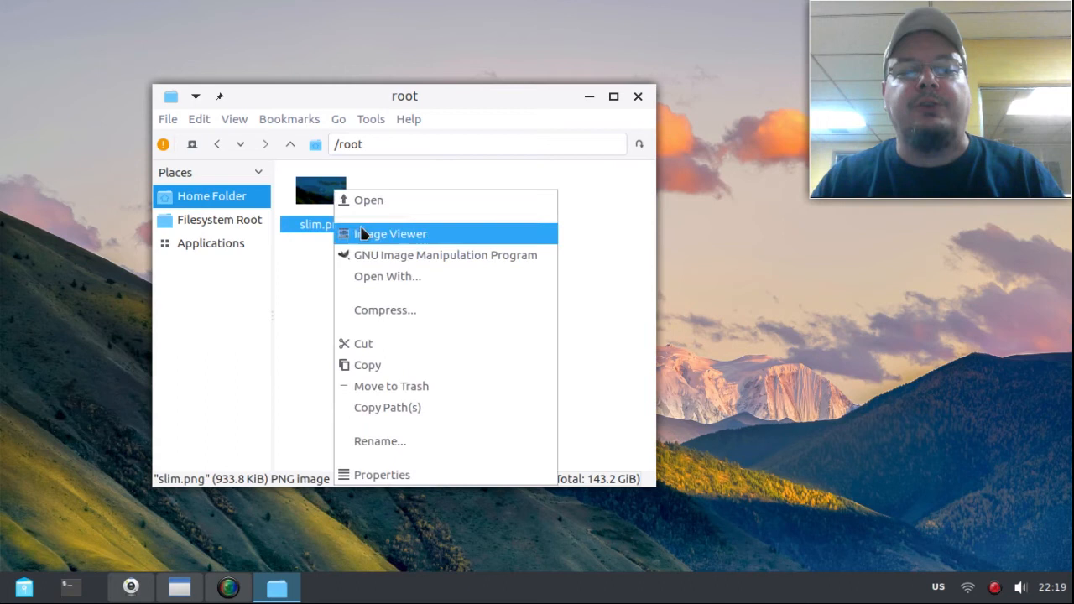
{"action": "mouse_move", "coordinate": [390, 233]}
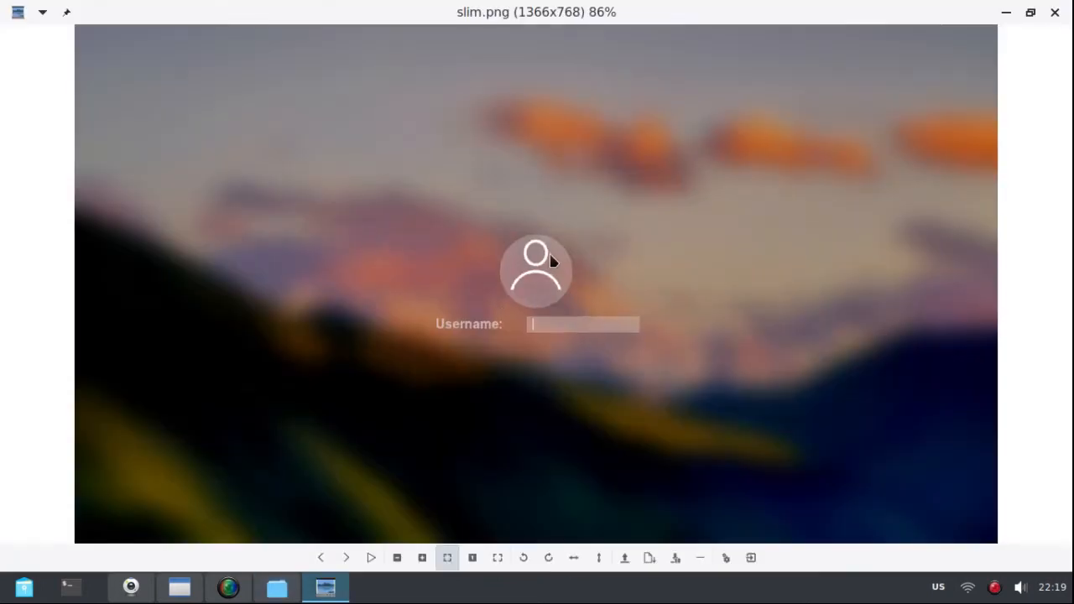
{"action": "mouse_move", "coordinate": [376, 141]}
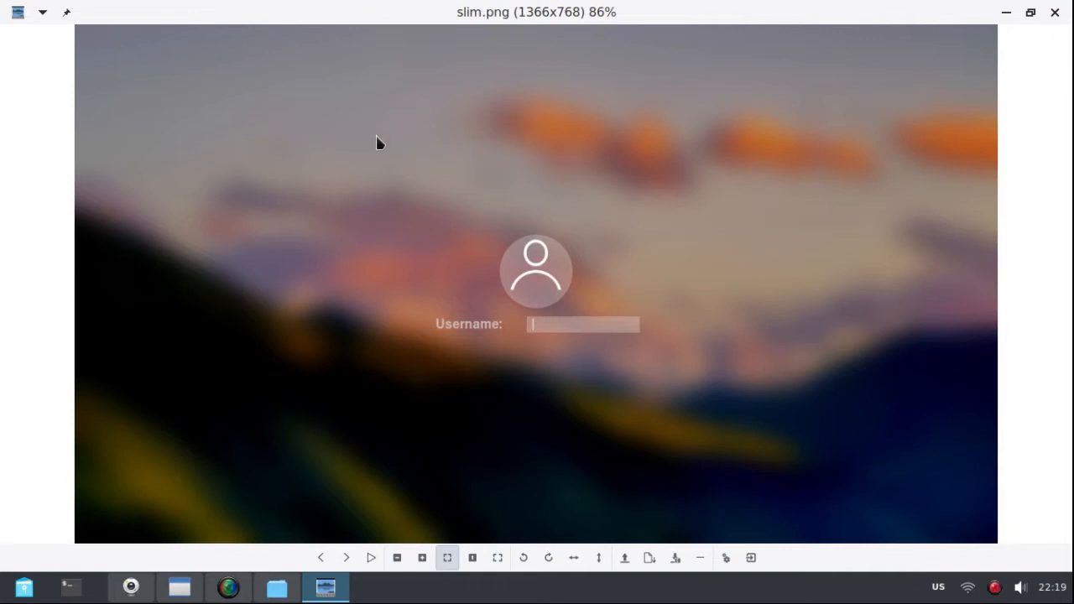
{"action": "mouse_move", "coordinate": [587, 215]}
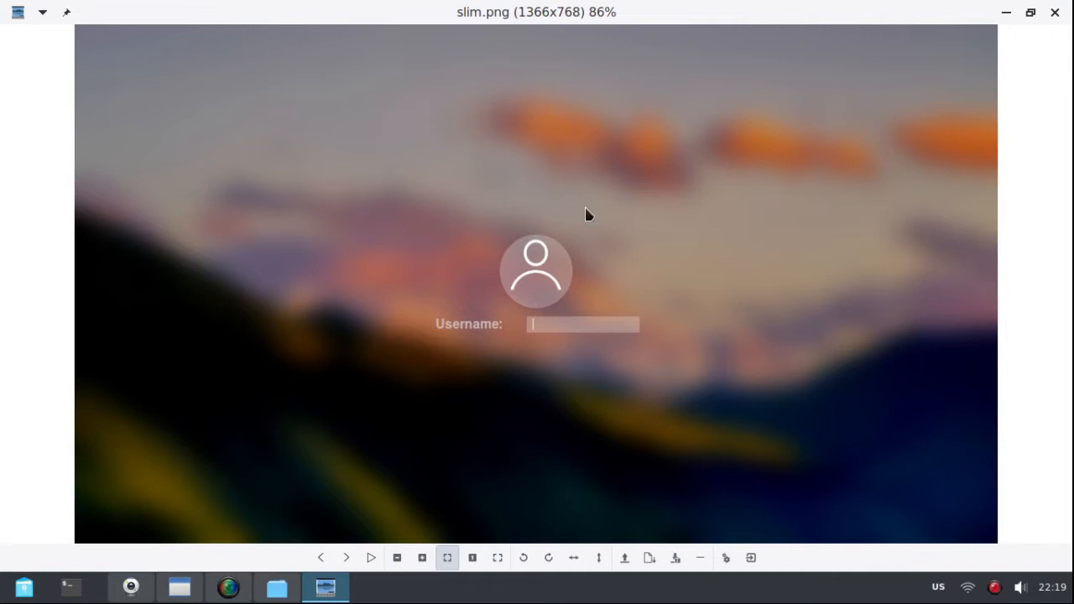
{"action": "mouse_move", "coordinate": [694, 340]}
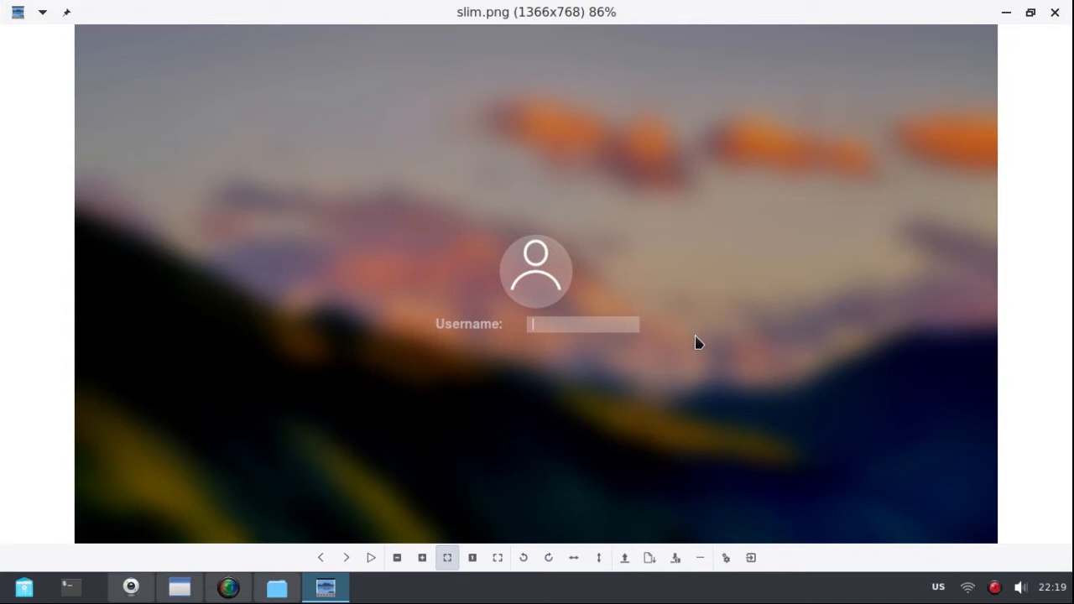
{"action": "mouse_move", "coordinate": [691, 369]}
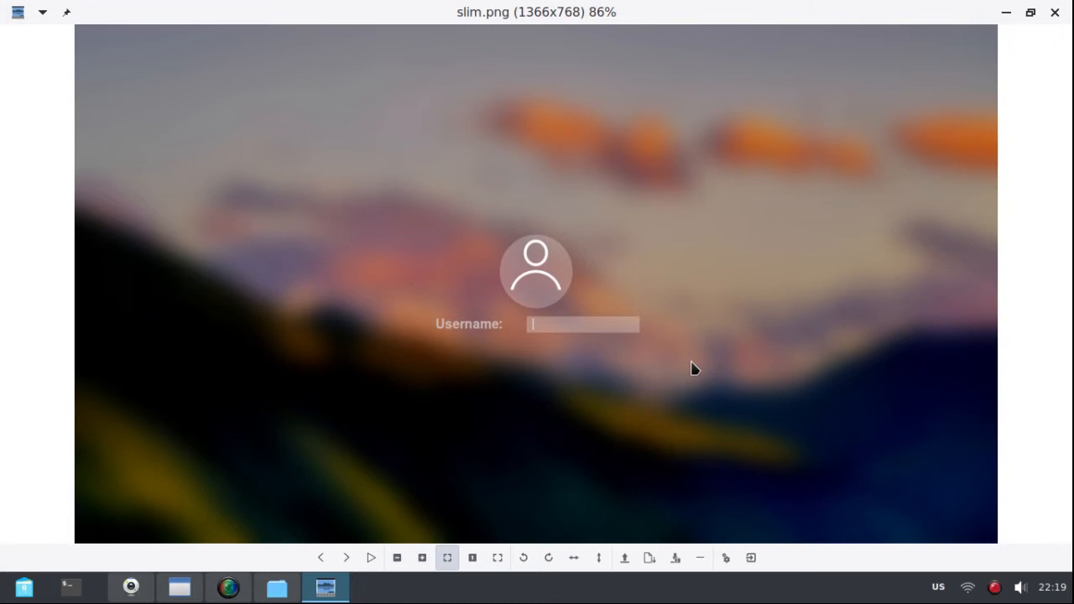
{"action": "mouse_move", "coordinate": [680, 373]}
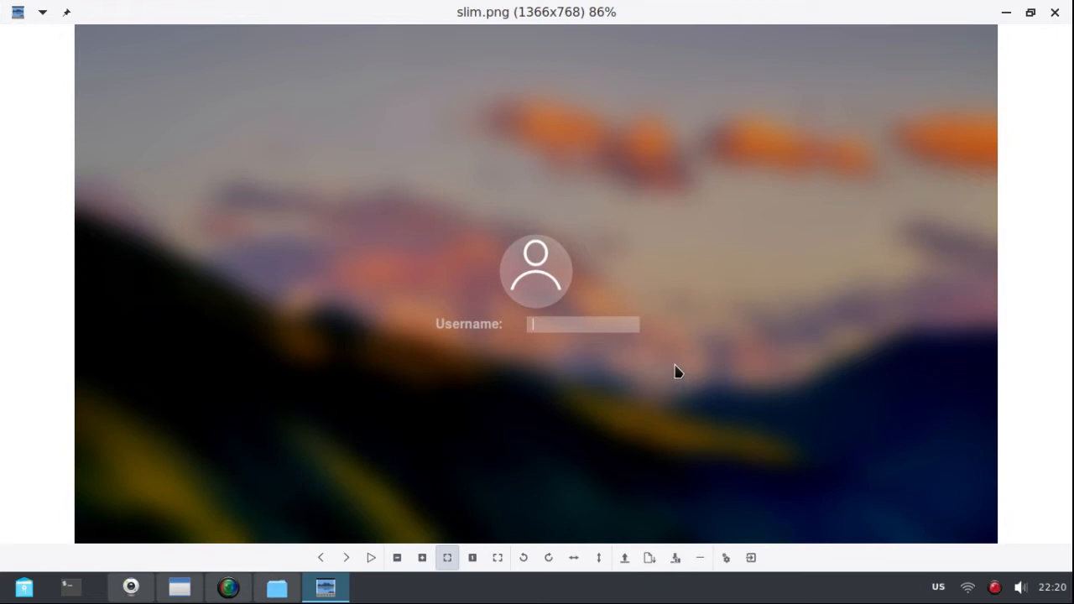
{"action": "mouse_move", "coordinate": [675, 364]}
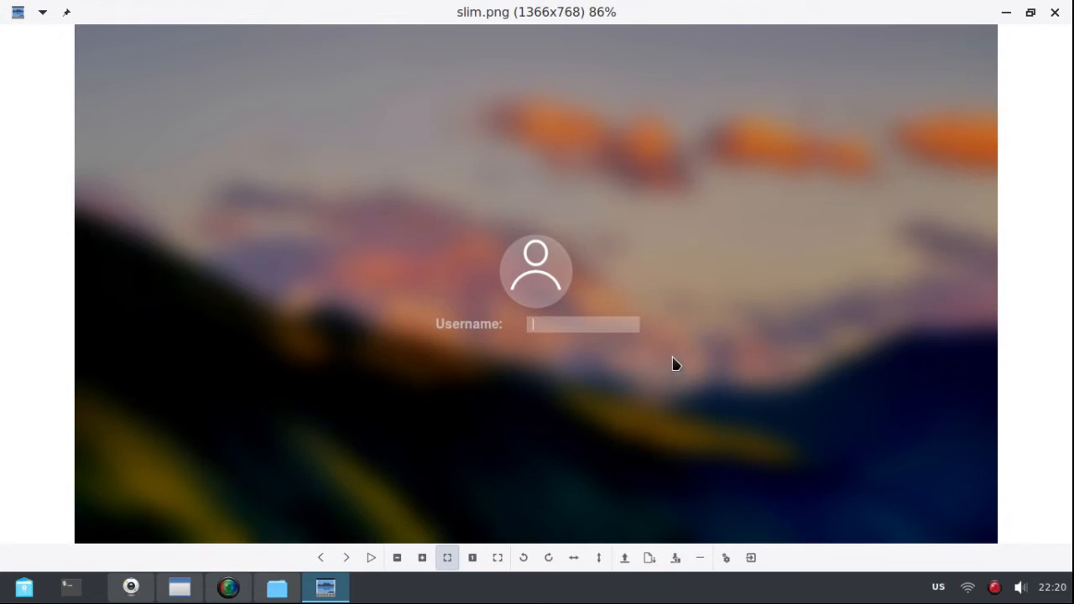
{"action": "mouse_move", "coordinate": [486, 335]}
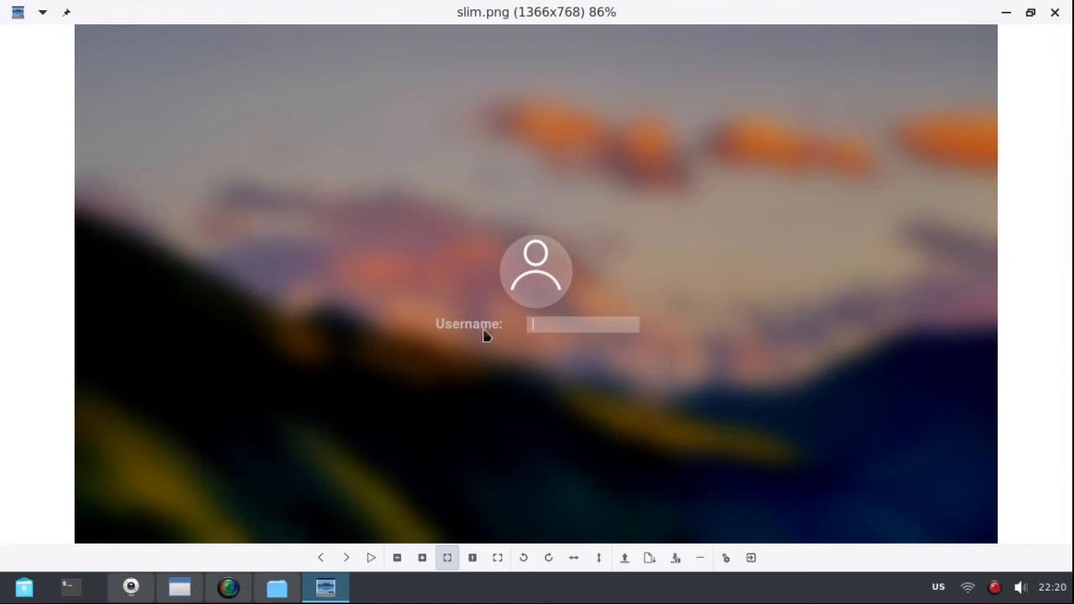
{"action": "mouse_move", "coordinate": [731, 371]}
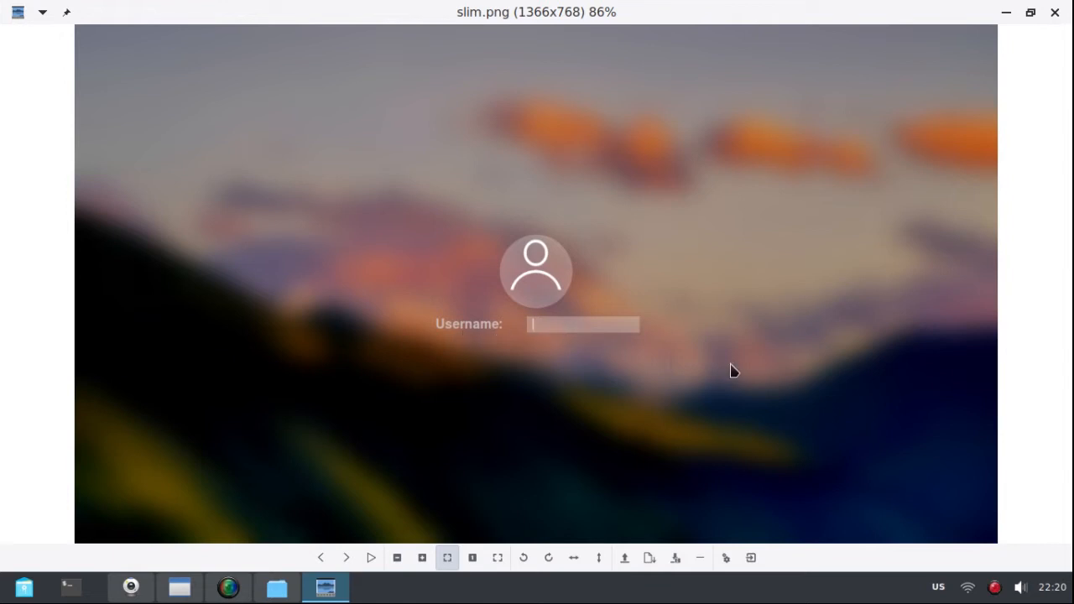
{"action": "mouse_move", "coordinate": [785, 375]}
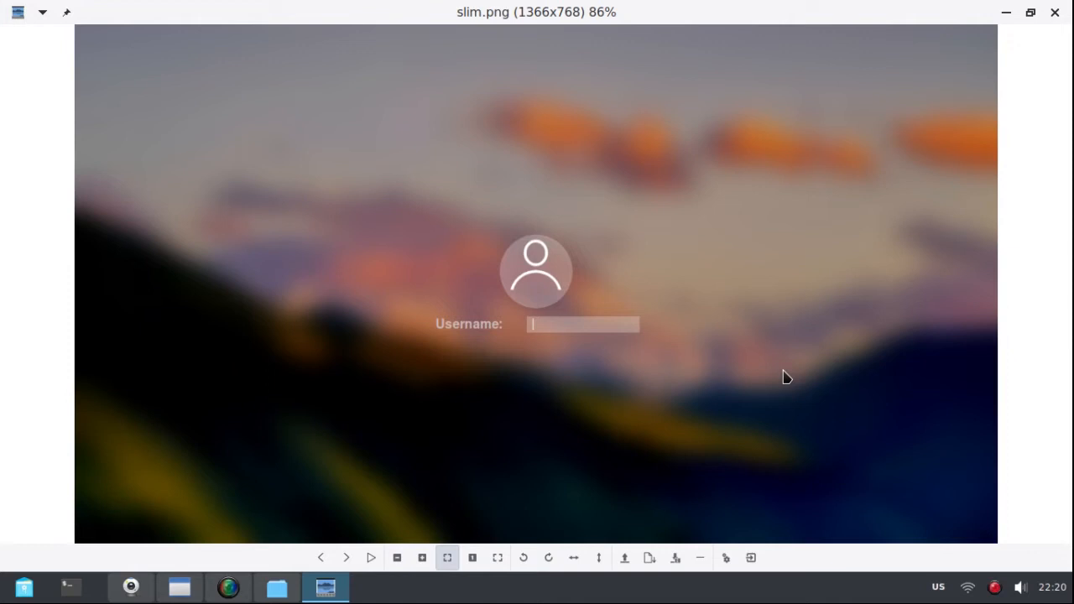
{"action": "mouse_move", "coordinate": [550, 366]}
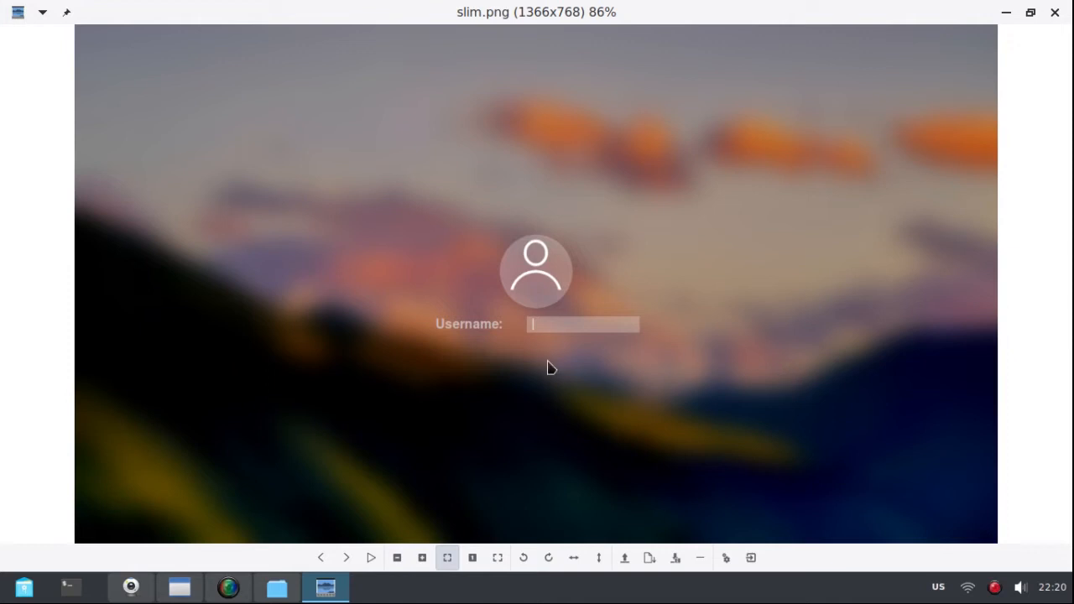
{"action": "mouse_move", "coordinate": [557, 339]}
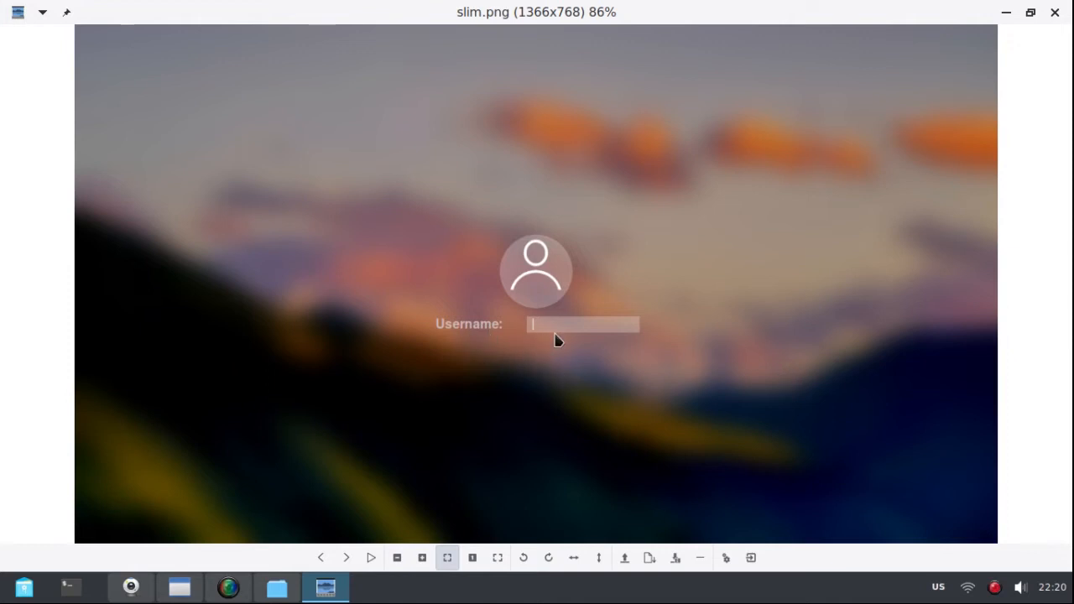
{"action": "mouse_move", "coordinate": [473, 339]}
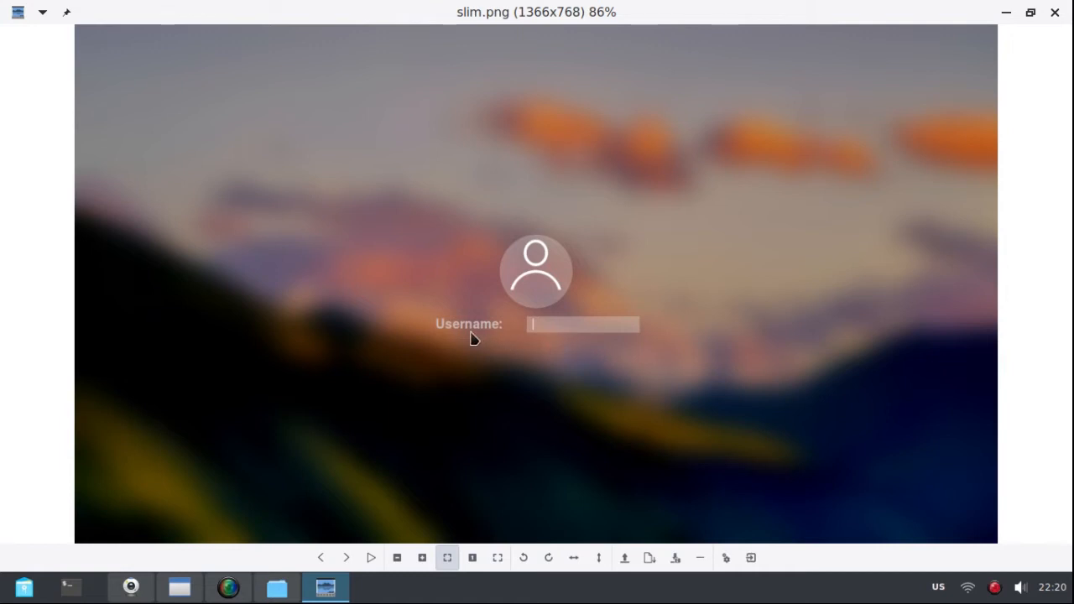
{"action": "mouse_move", "coordinate": [567, 409]}
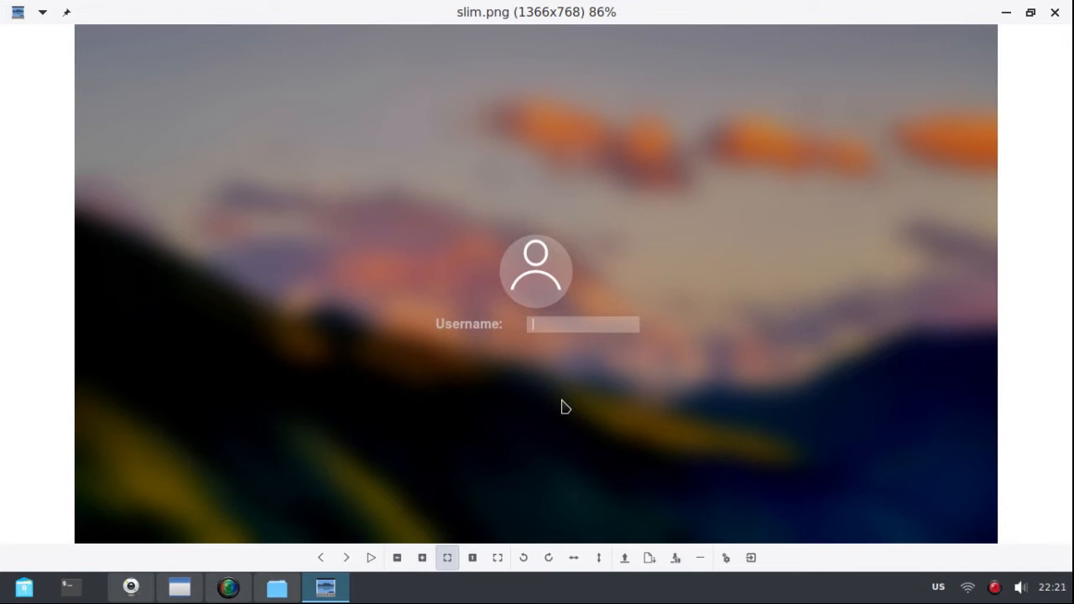
{"action": "mouse_move", "coordinate": [849, 265]}
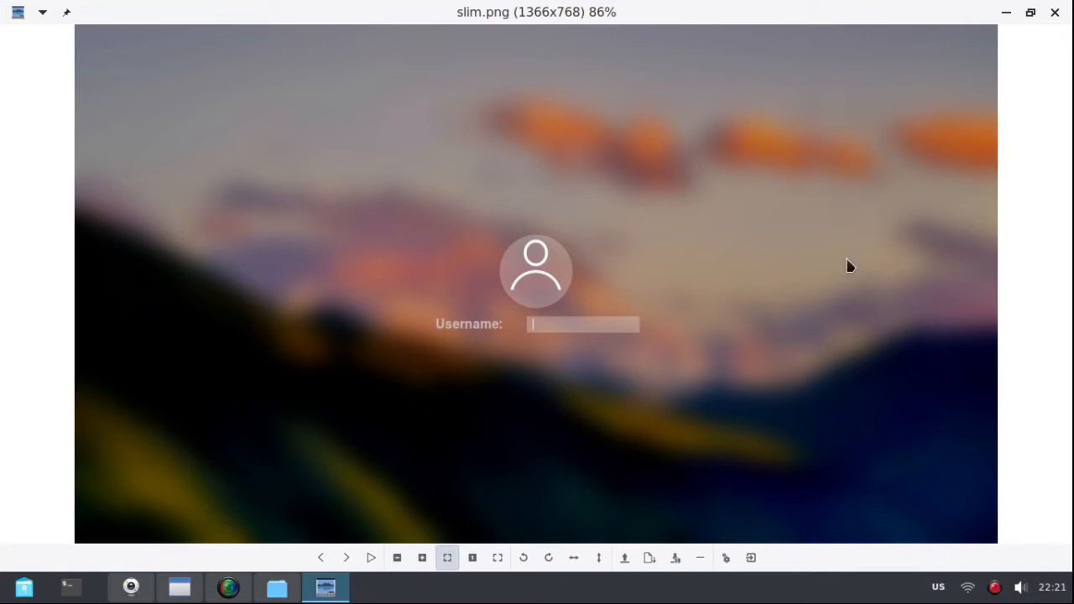
{"action": "mouse_move", "coordinate": [830, 242]}
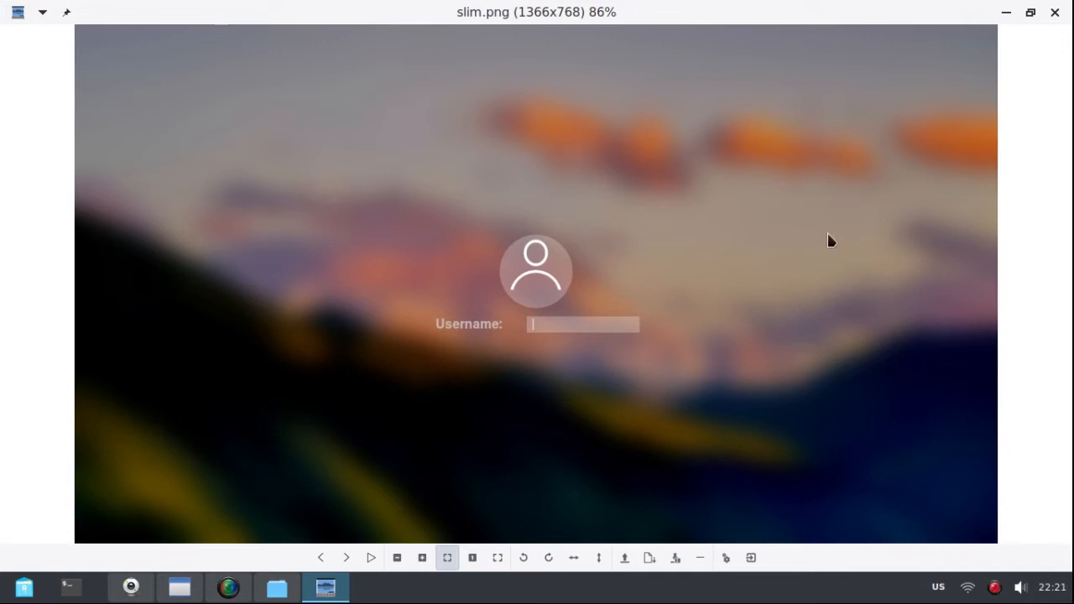
{"action": "mouse_move", "coordinate": [959, 94]}
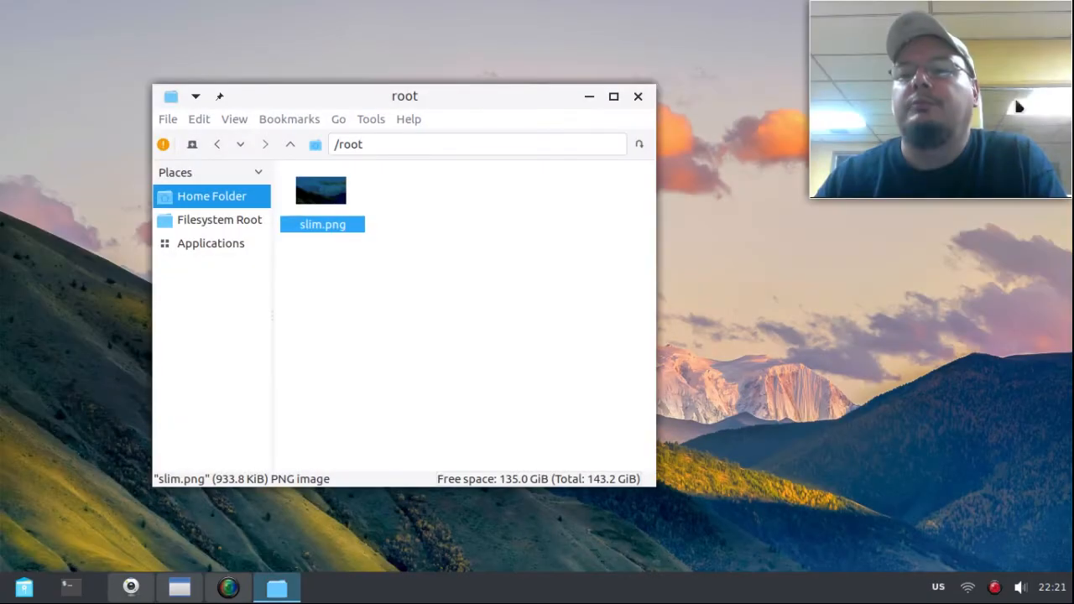
{"action": "mouse_move", "coordinate": [834, 309]}
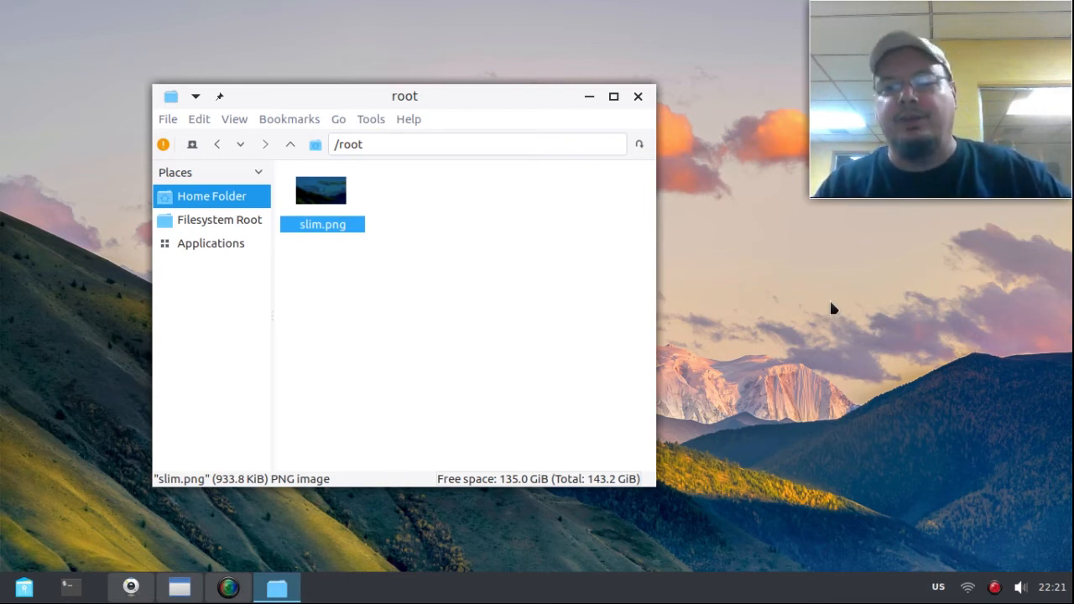
{"action": "mouse_move", "coordinate": [394, 192]}
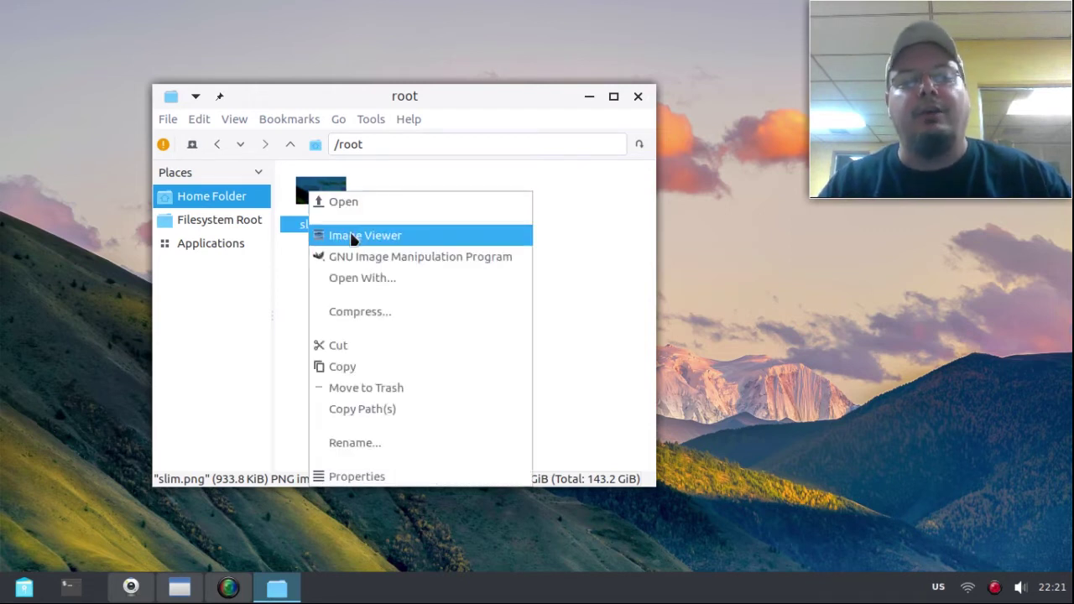
{"action": "left_click", "coordinate": [452, 282]}
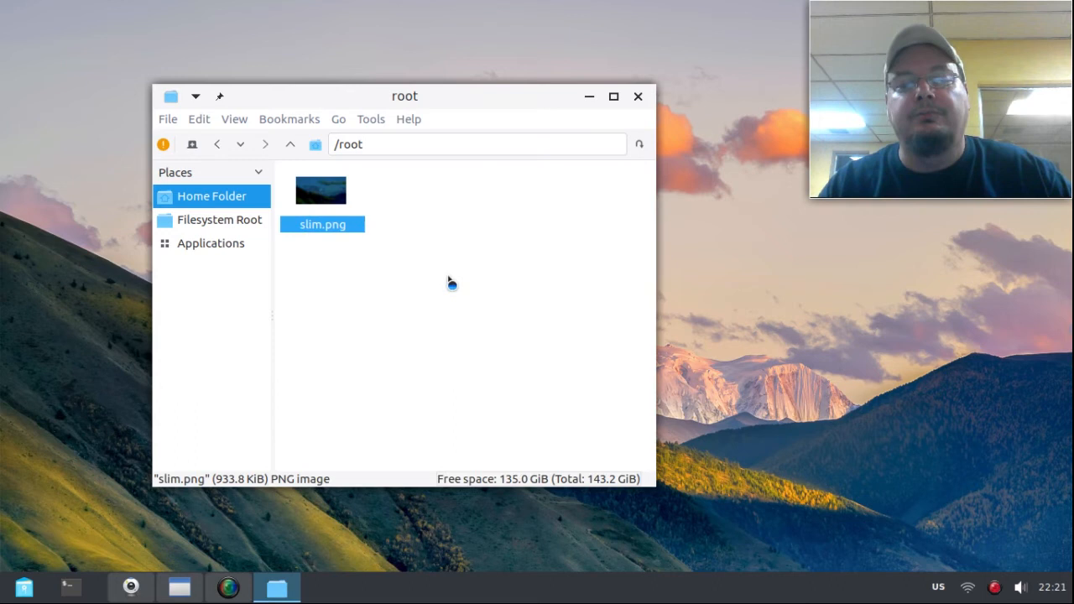
{"action": "double_click", "coordinate": [322, 191]}
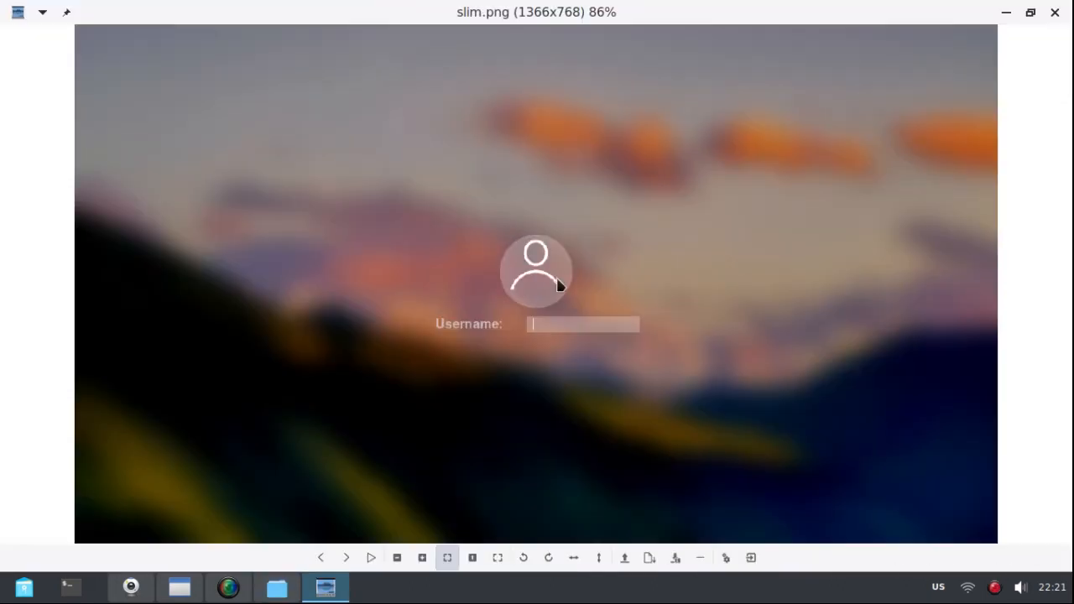
{"action": "mouse_move", "coordinate": [517, 244]}
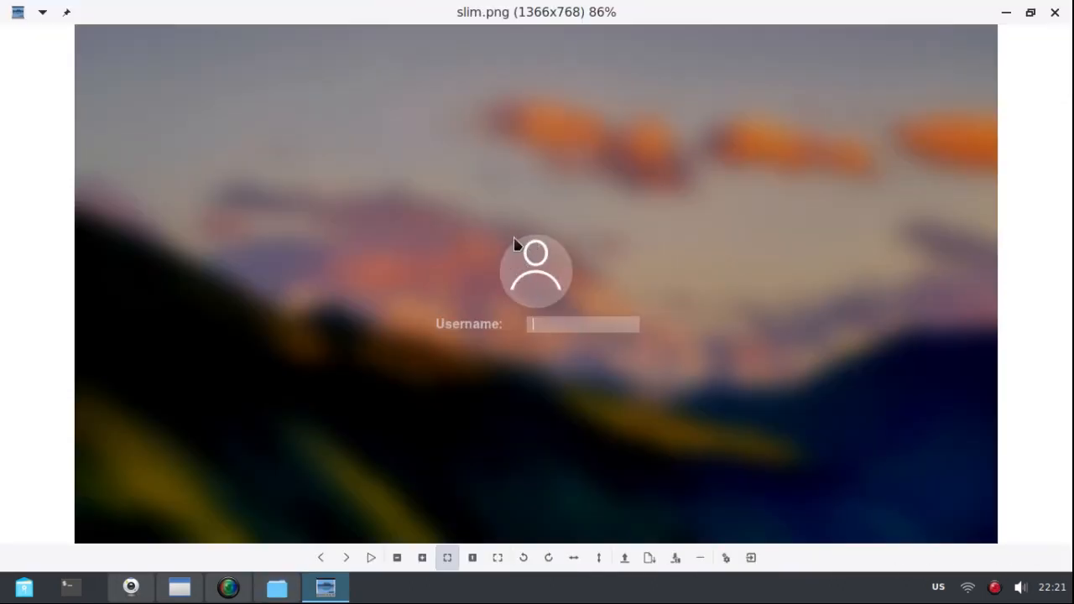
{"action": "mouse_move", "coordinate": [493, 287]}
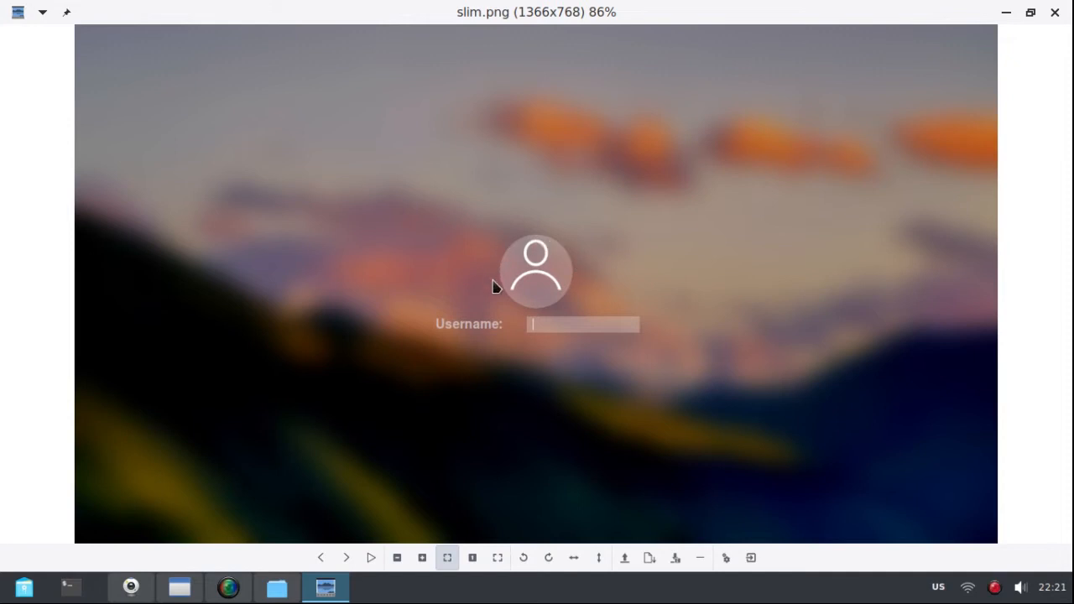
{"action": "mouse_move", "coordinate": [547, 310]}
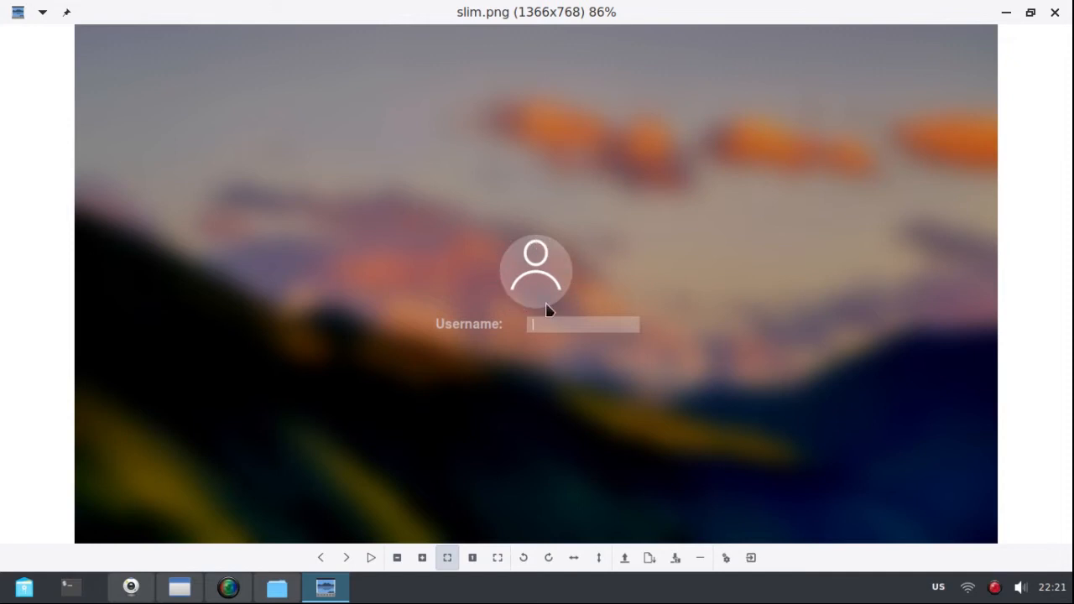
{"action": "mouse_move", "coordinate": [519, 250]}
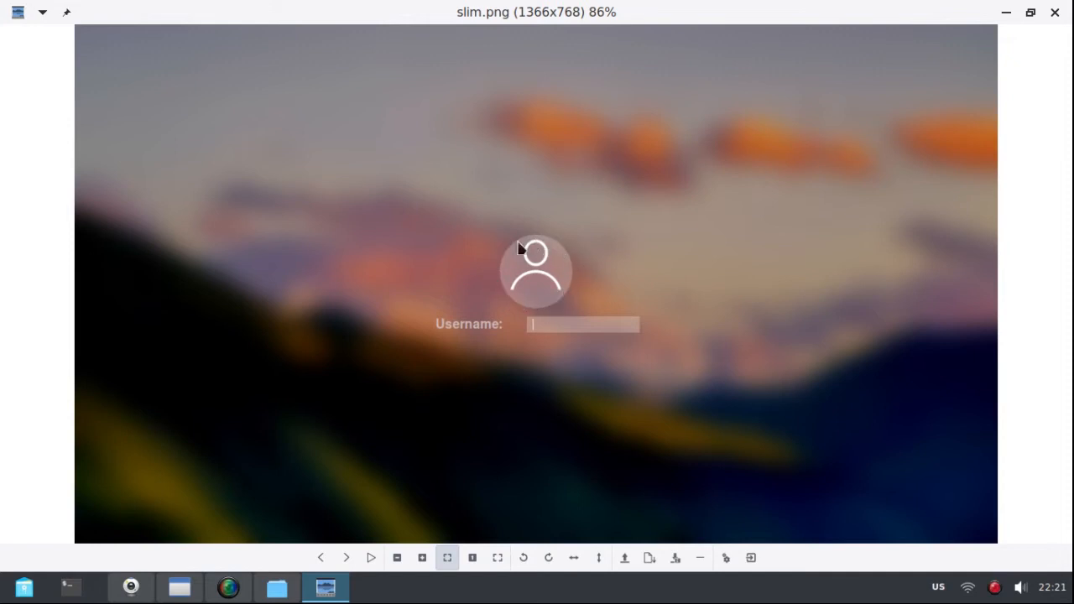
{"action": "mouse_move", "coordinate": [791, 209]}
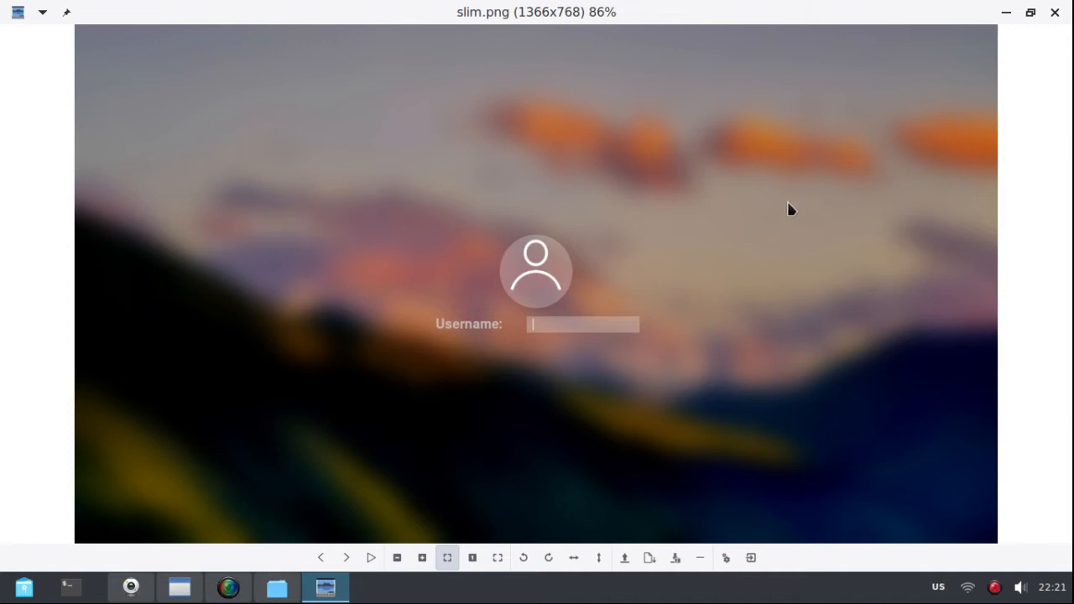
{"action": "mouse_move", "coordinate": [524, 244]}
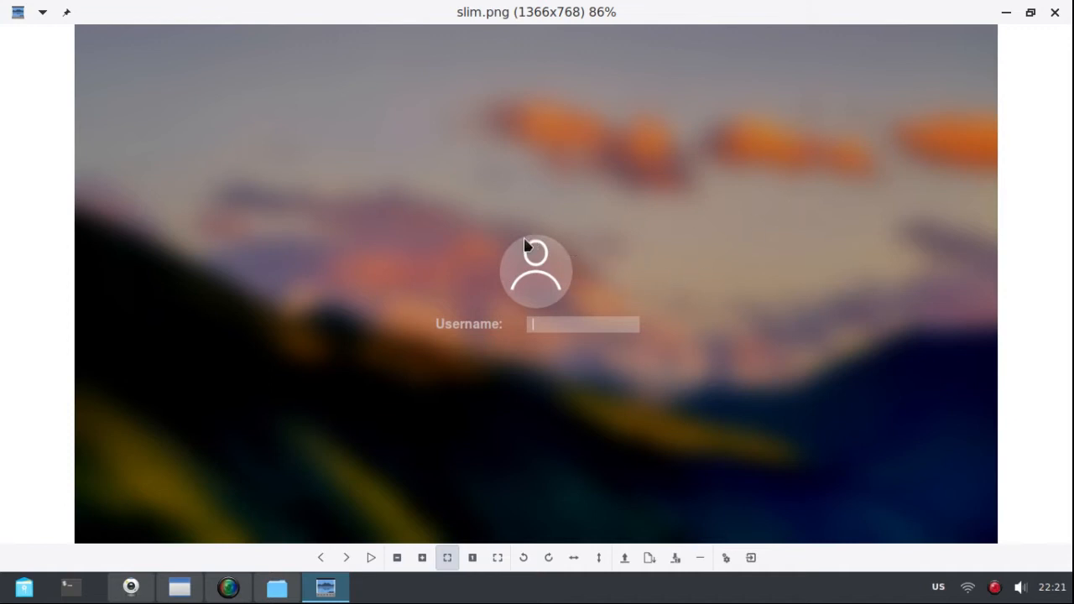
{"action": "mouse_move", "coordinate": [514, 267]}
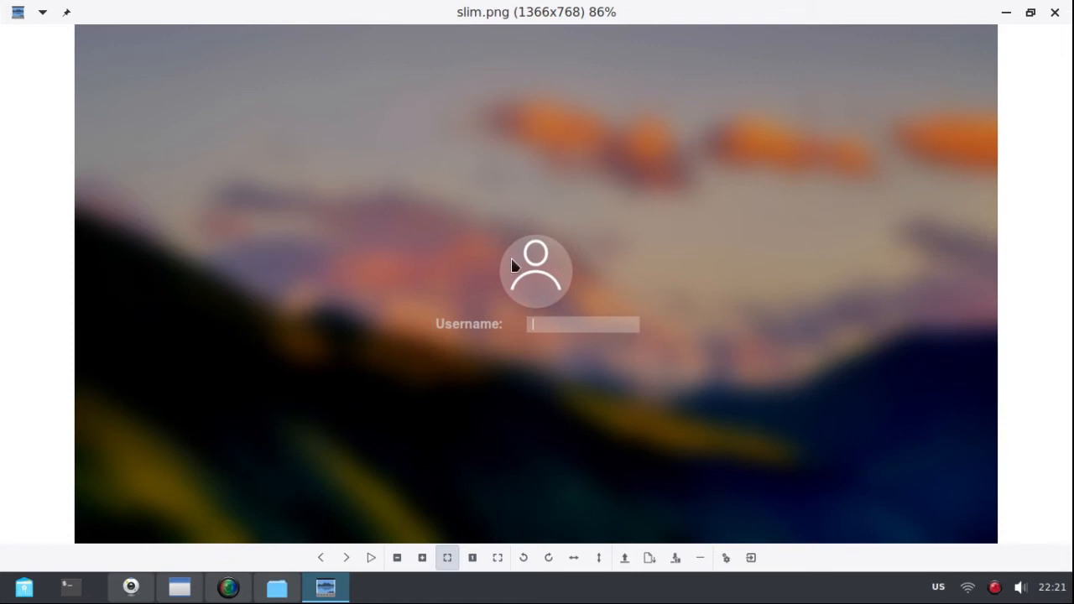
{"action": "mouse_move", "coordinate": [1054, 13]}
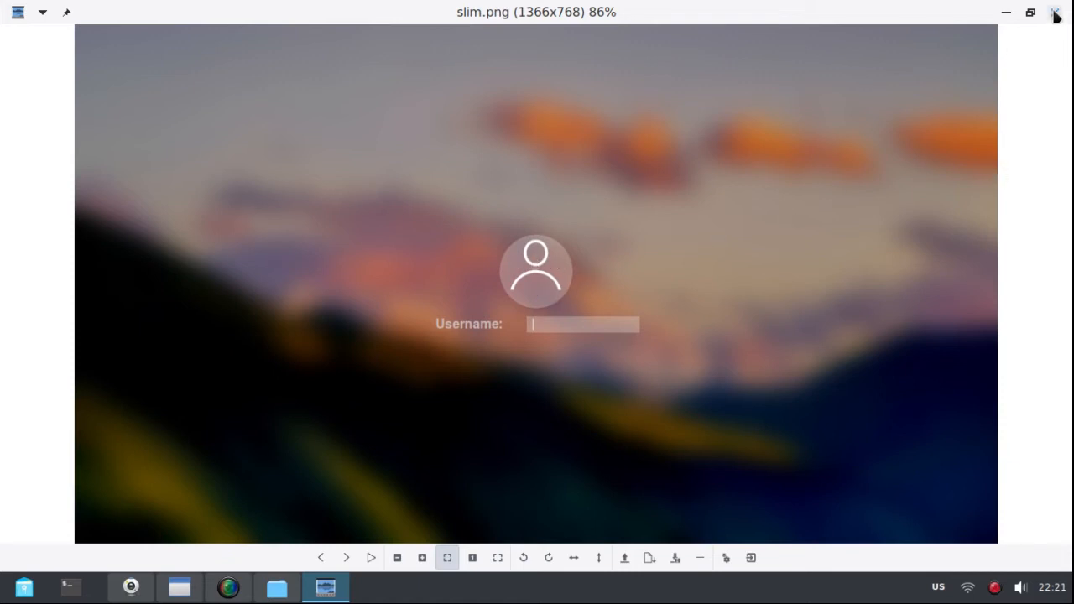
{"action": "left_click", "coordinate": [1055, 16]}
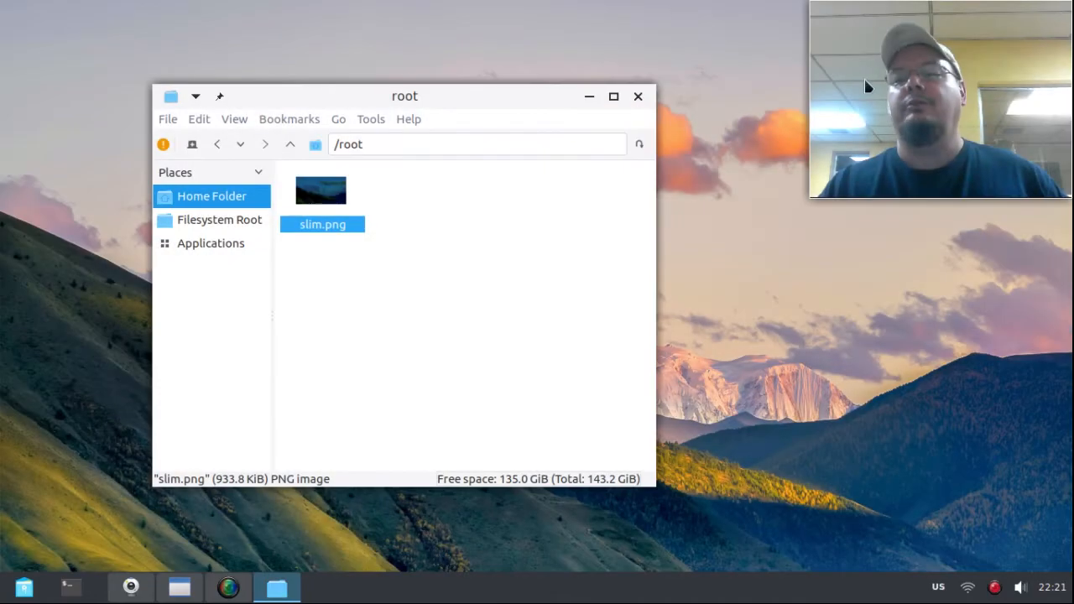
{"action": "mouse_move", "coordinate": [640, 96]}
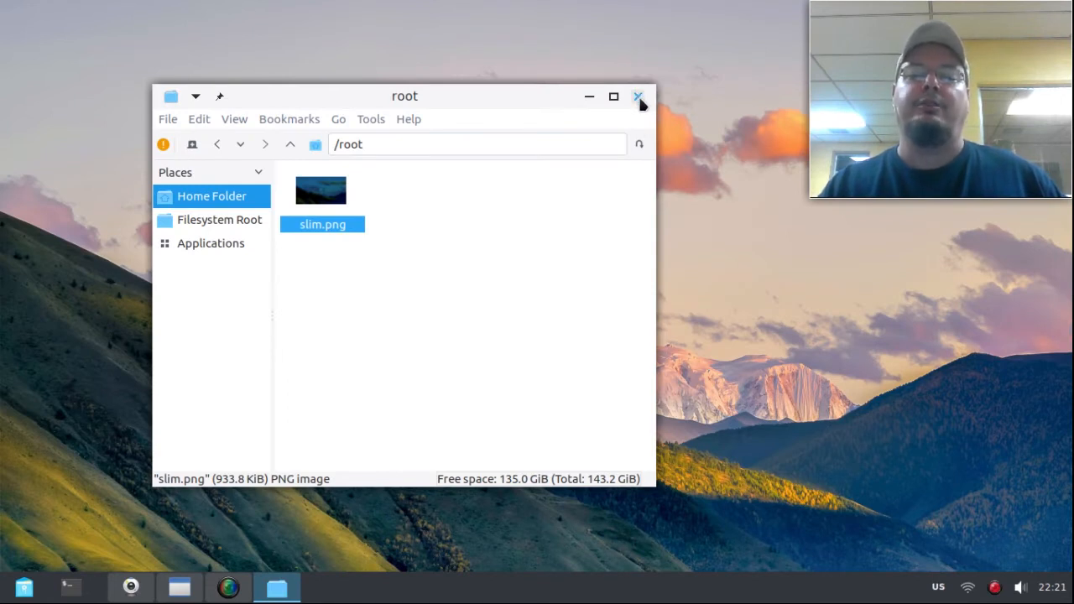
Step: Close the /root window and browse to /usr/share/slim/themes/default with background.jpg, panel.png and slim.theme
{"action": "left_click", "coordinate": [637, 95]}
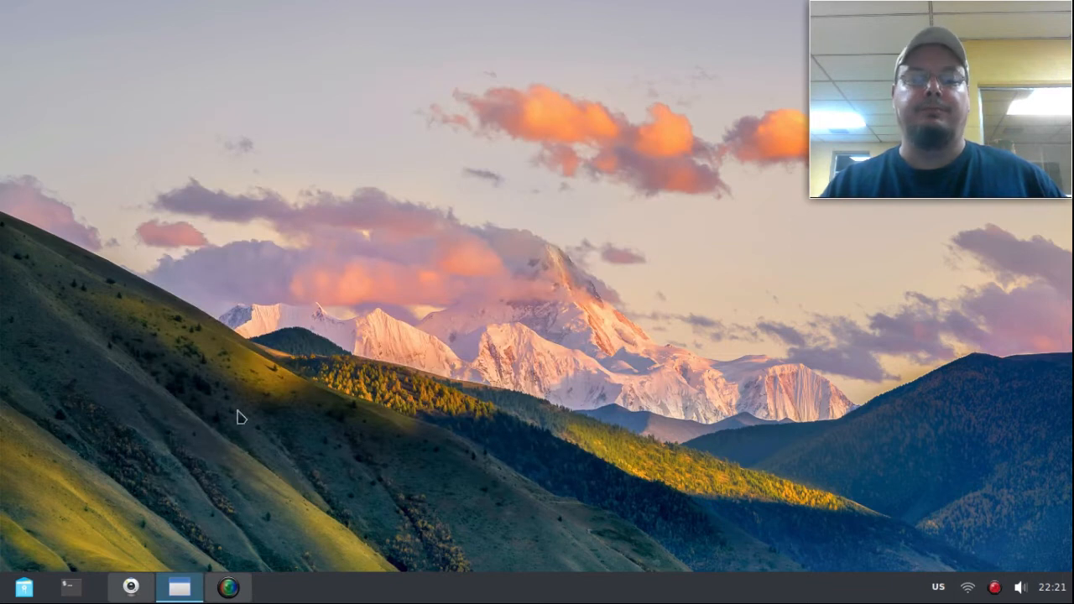
{"action": "mouse_move", "coordinate": [205, 430]}
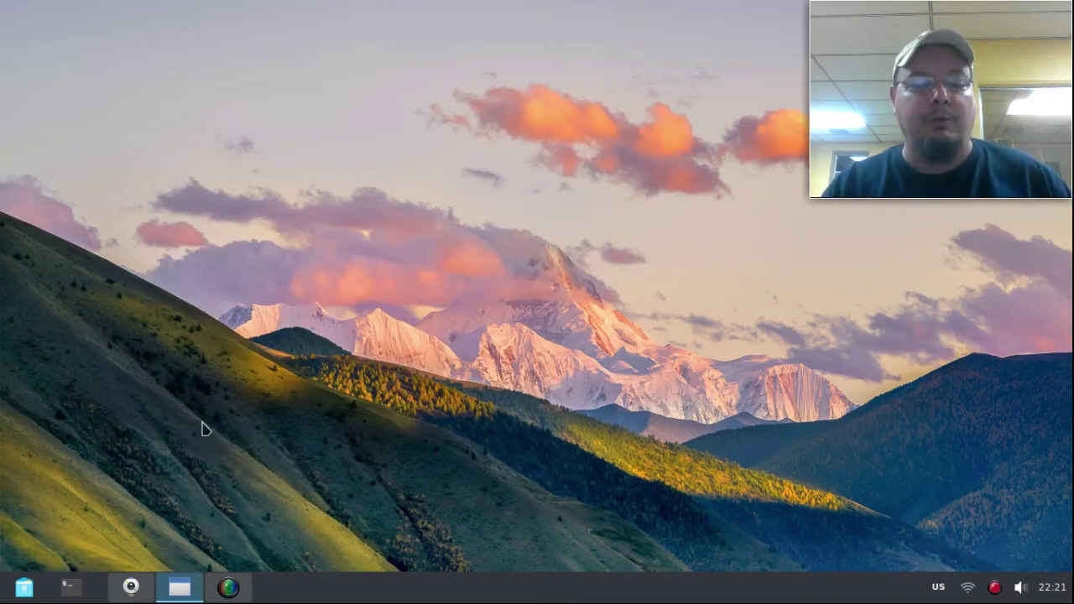
{"action": "mouse_move", "coordinate": [15, 588]}
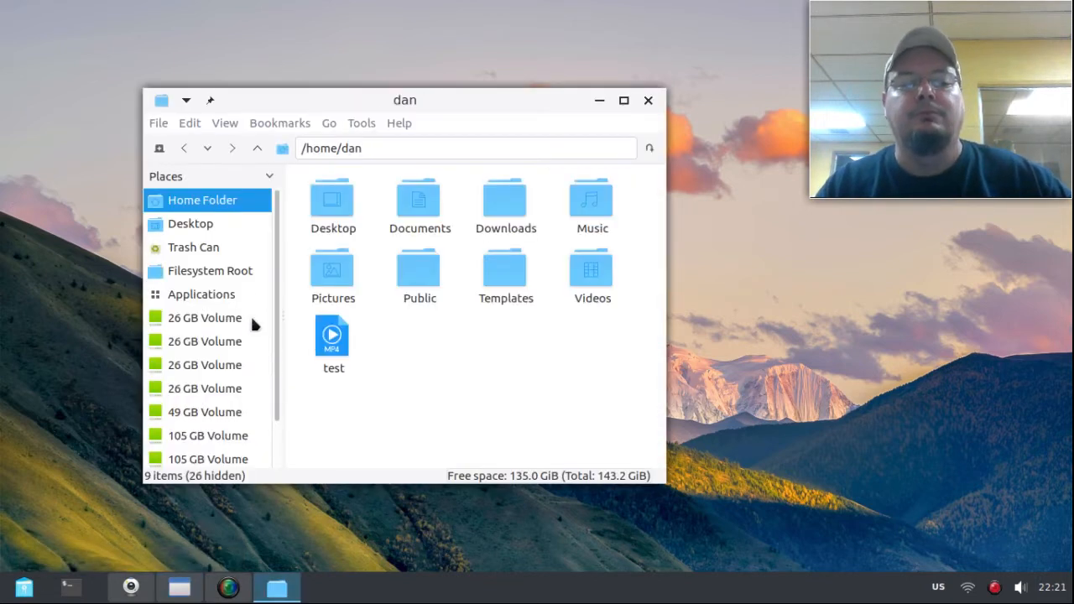
{"action": "left_click", "coordinate": [210, 270]}
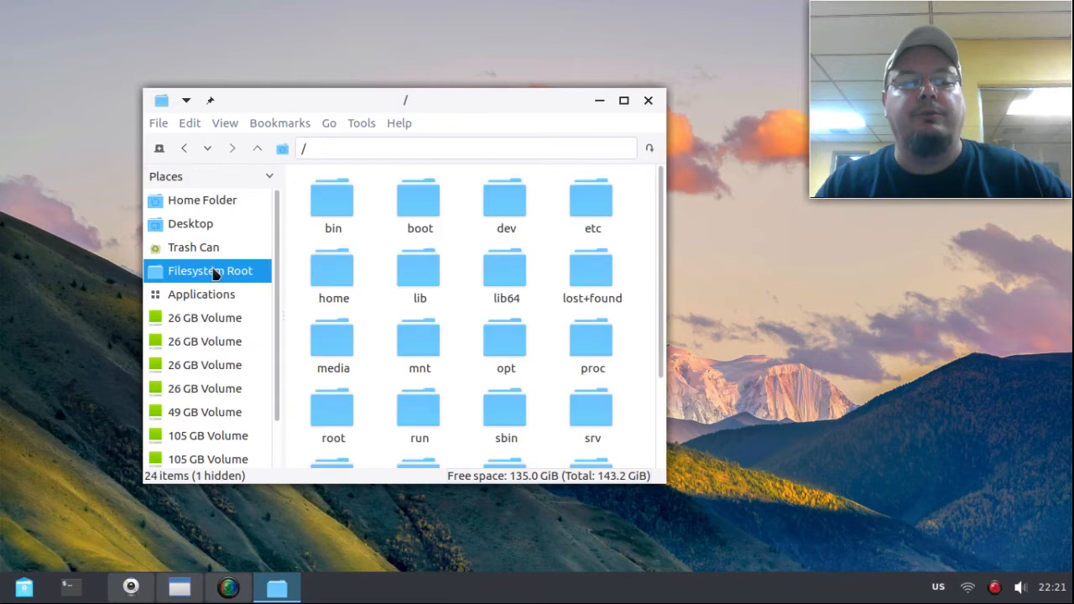
{"action": "scroll", "scroll_direction": "down", "scroll_amount": 3}
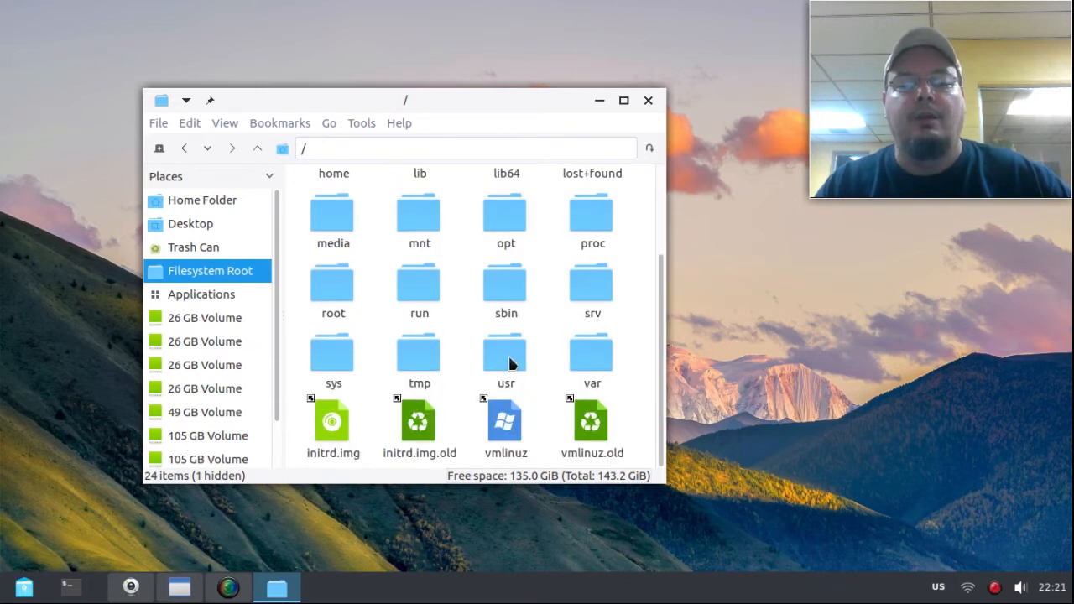
{"action": "double_click", "coordinate": [505, 352]}
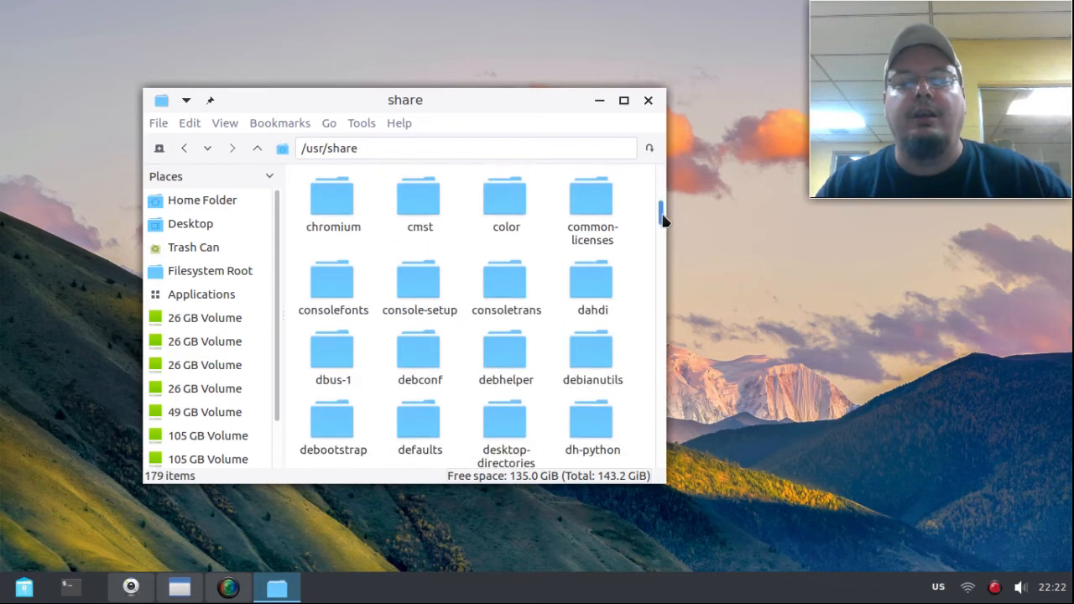
{"action": "scroll", "scroll_direction": "down", "scroll_amount": 3}
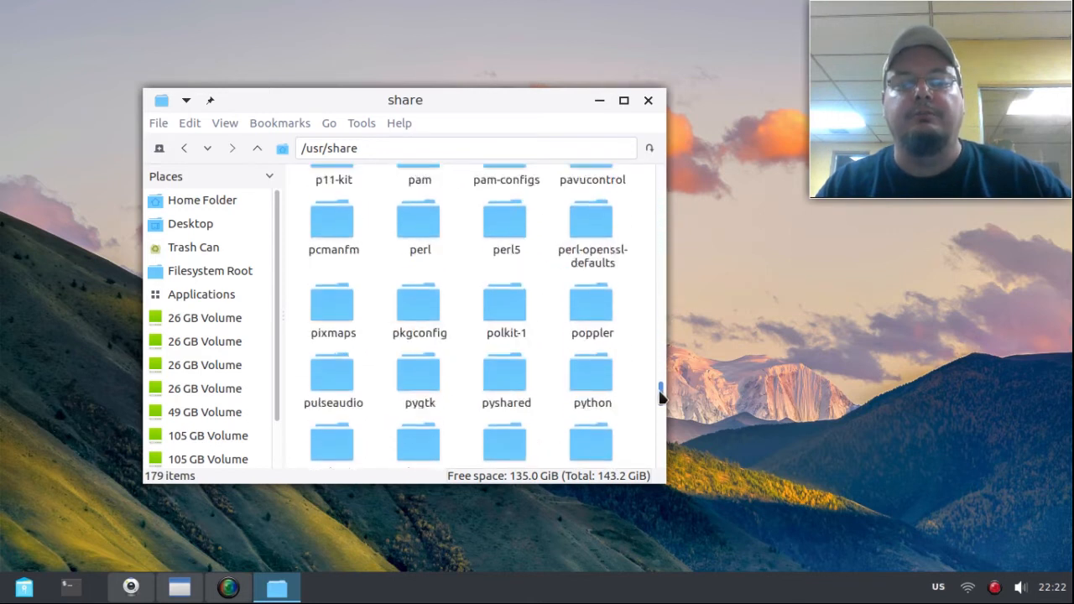
{"action": "scroll", "scroll_direction": "down", "scroll_amount": 3}
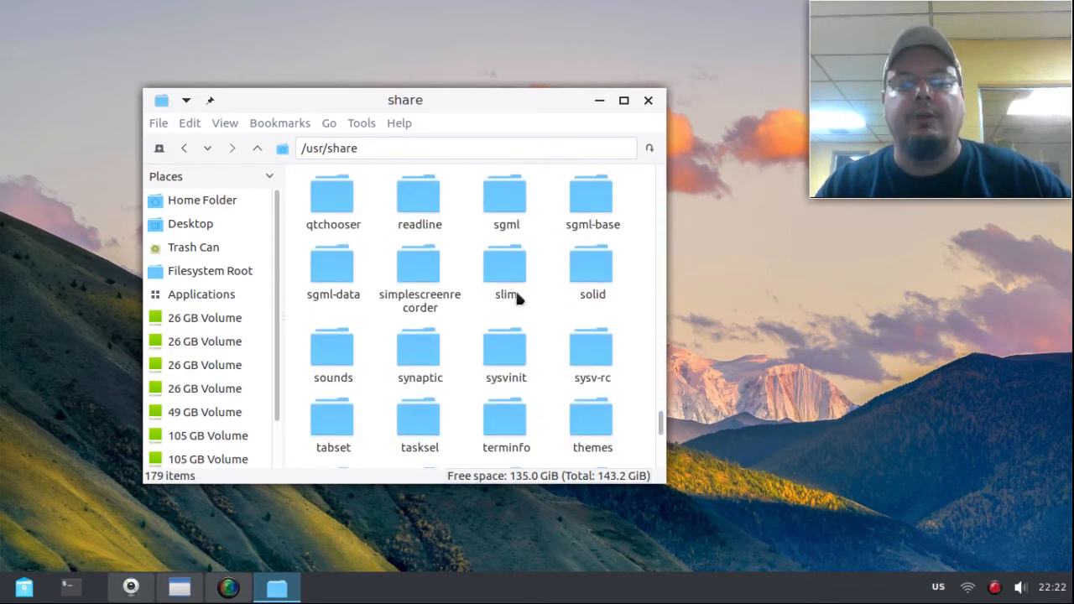
{"action": "double_click", "coordinate": [505, 265]}
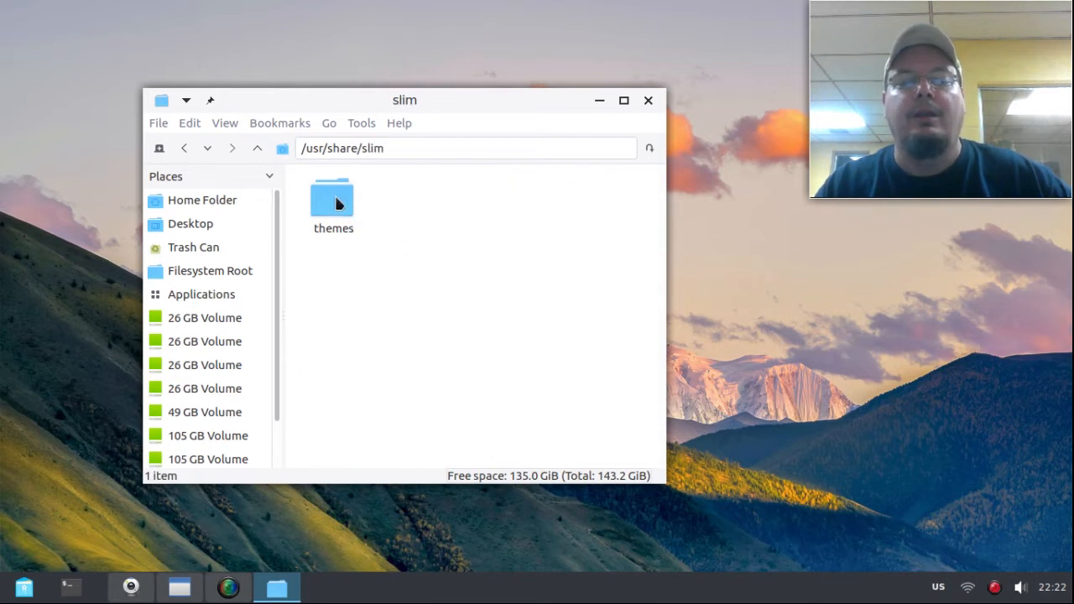
{"action": "double_click", "coordinate": [332, 198]}
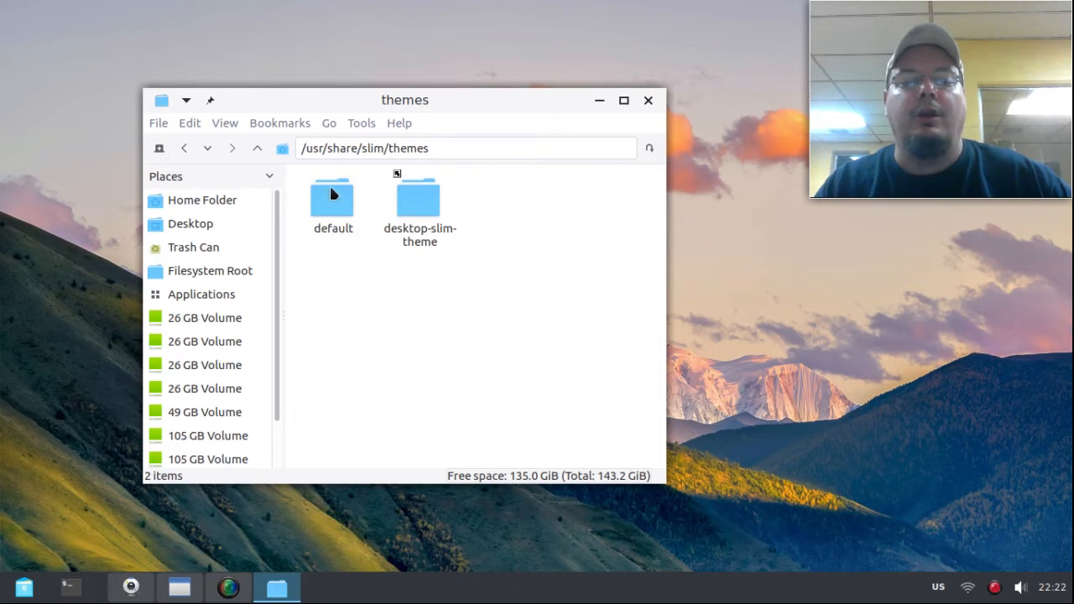
{"action": "mouse_move", "coordinate": [335, 205]}
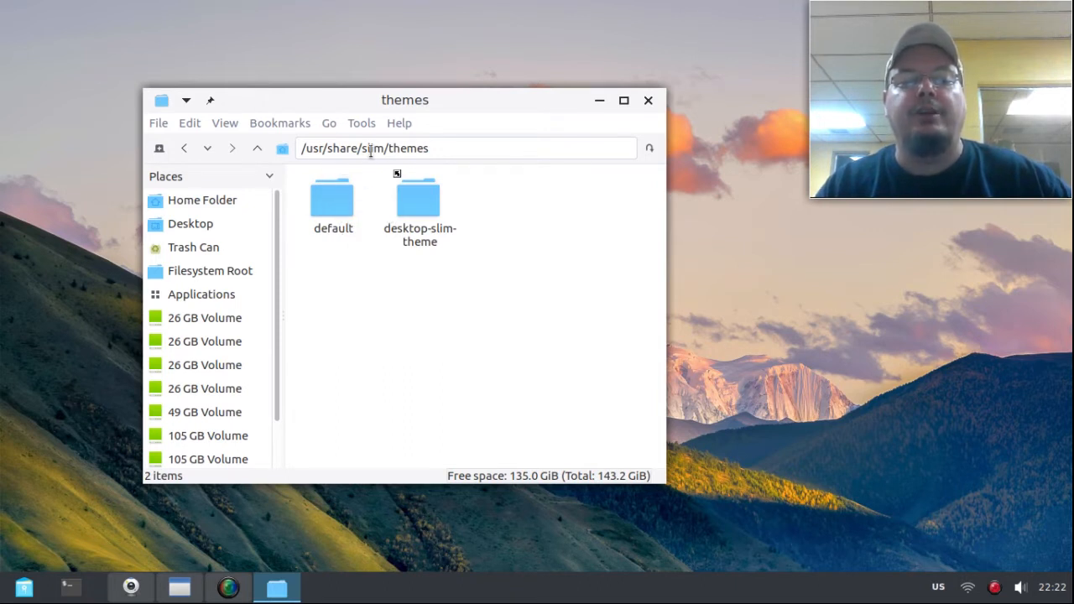
{"action": "double_click", "coordinate": [333, 198]}
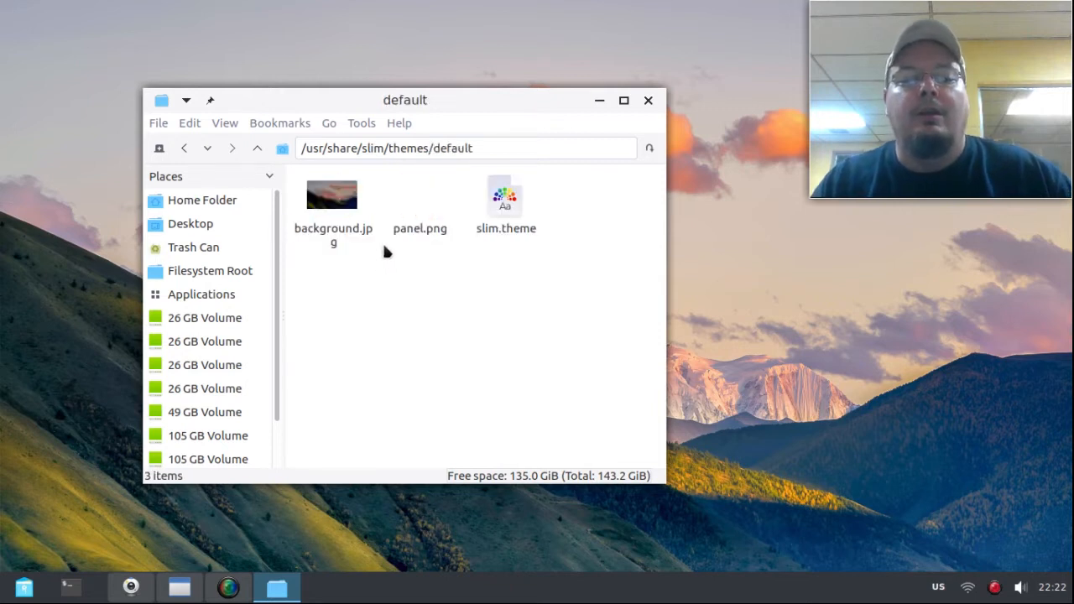
{"action": "mouse_move", "coordinate": [420, 208]}
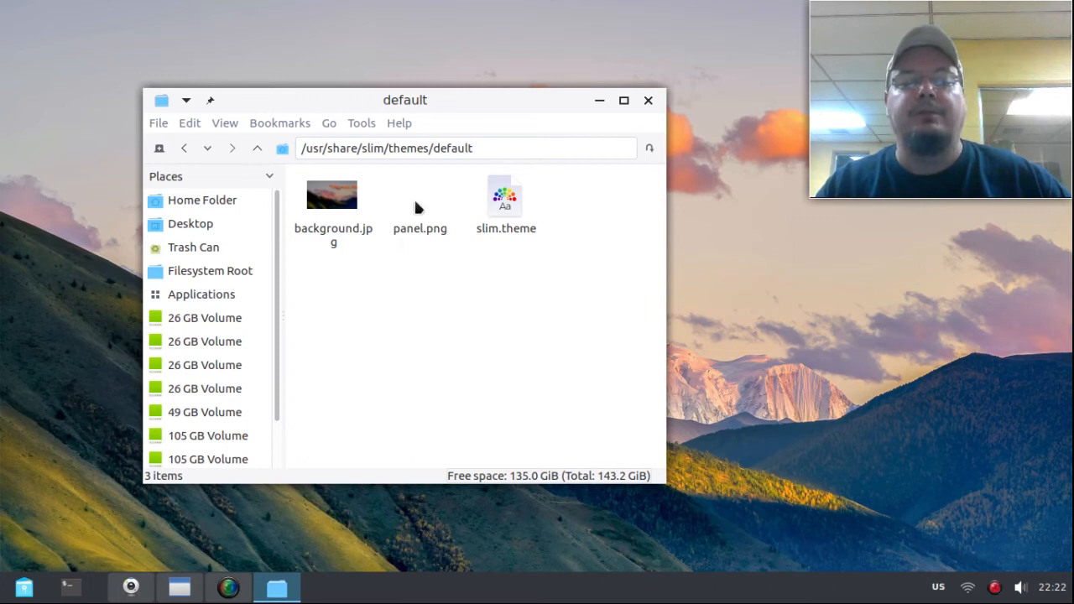
Step: Select panel.png and bring up its Open With choices for GIMP Image Editor
{"action": "left_click", "coordinate": [419, 228]}
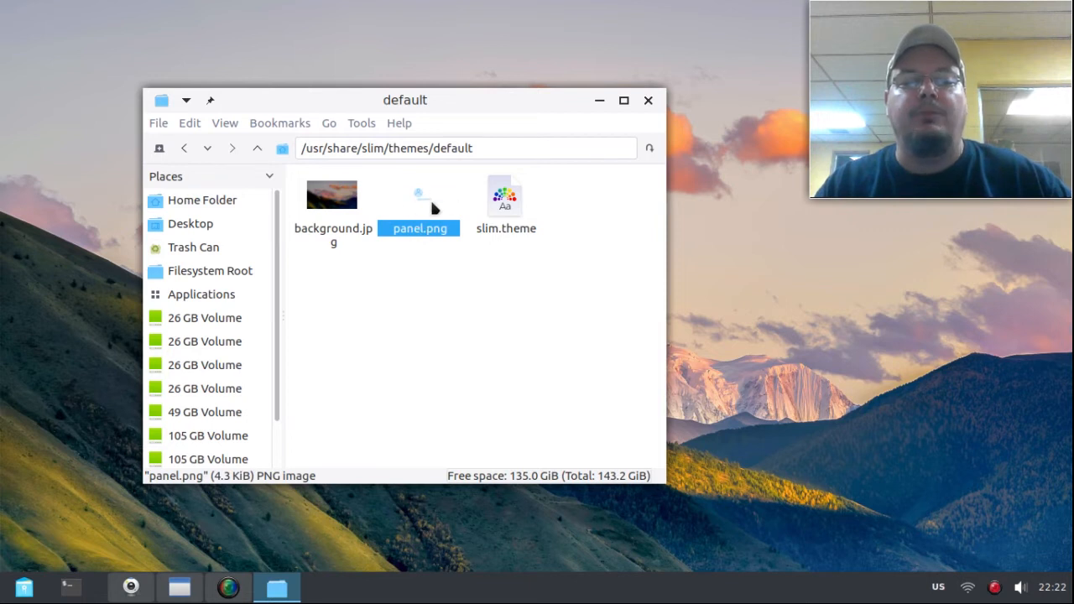
{"action": "mouse_move", "coordinate": [433, 259]}
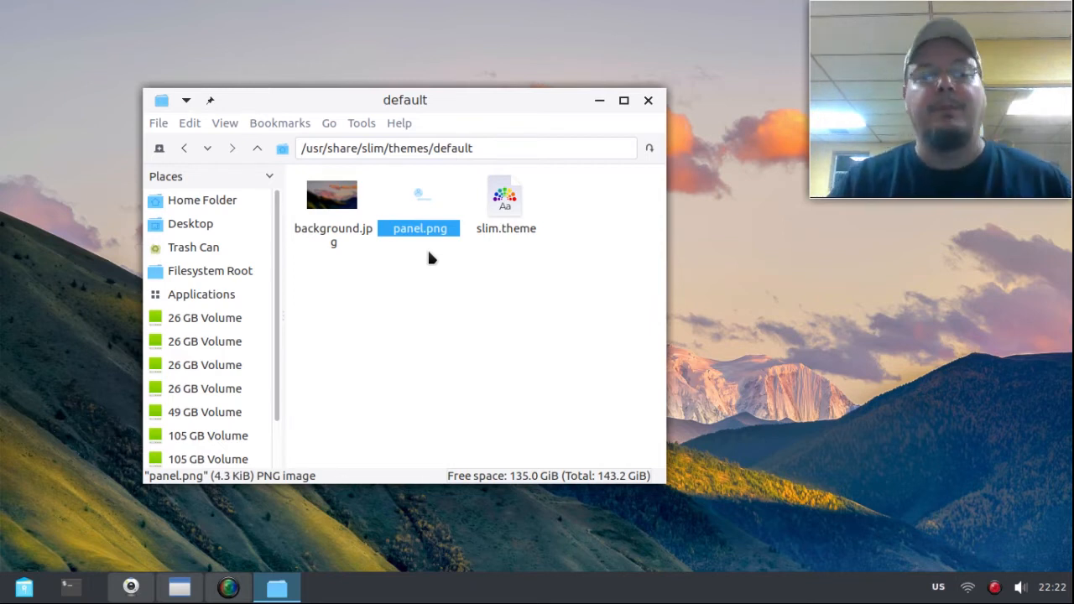
{"action": "mouse_move", "coordinate": [459, 260]}
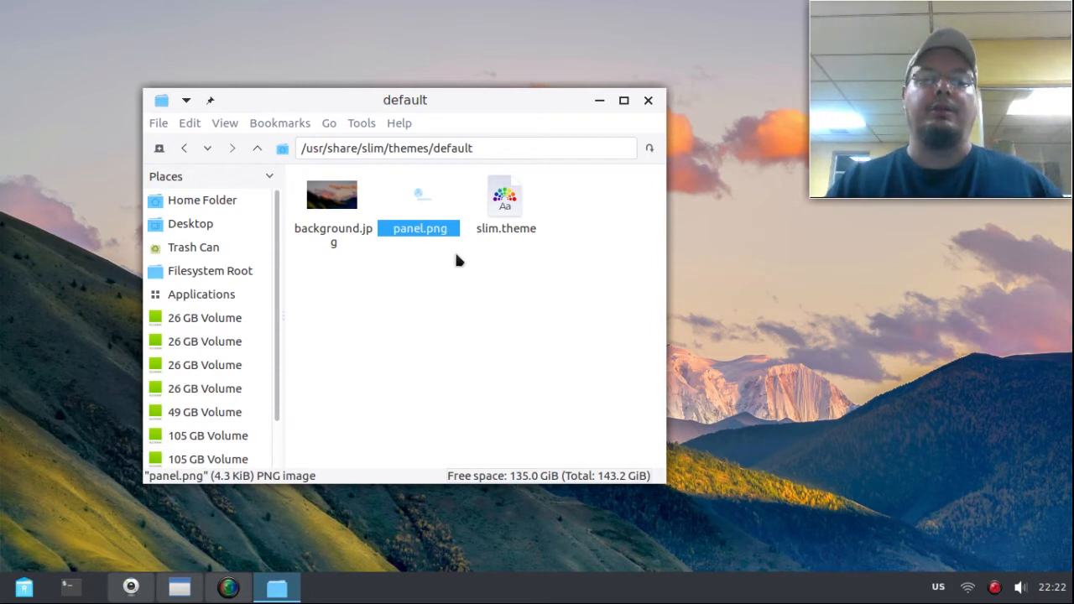
{"action": "mouse_move", "coordinate": [429, 262]}
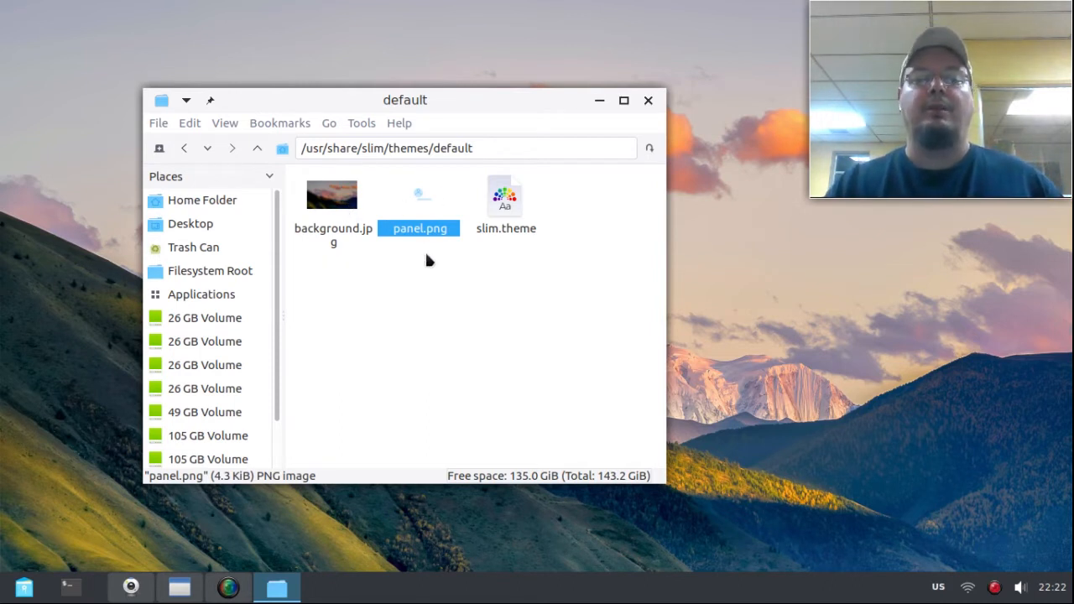
{"action": "mouse_move", "coordinate": [316, 220]}
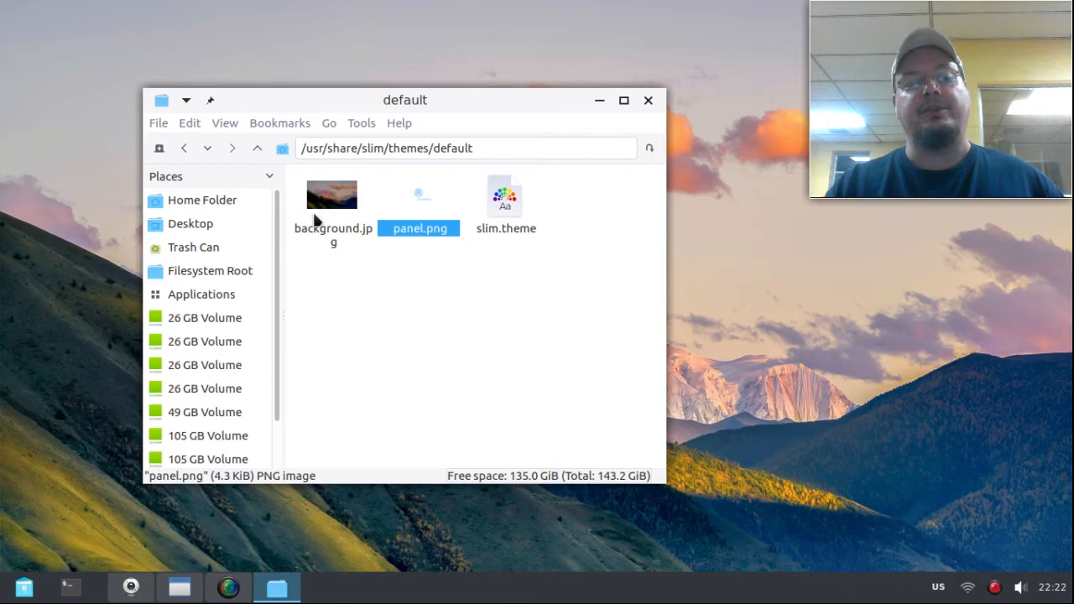
{"action": "mouse_move", "coordinate": [370, 208]}
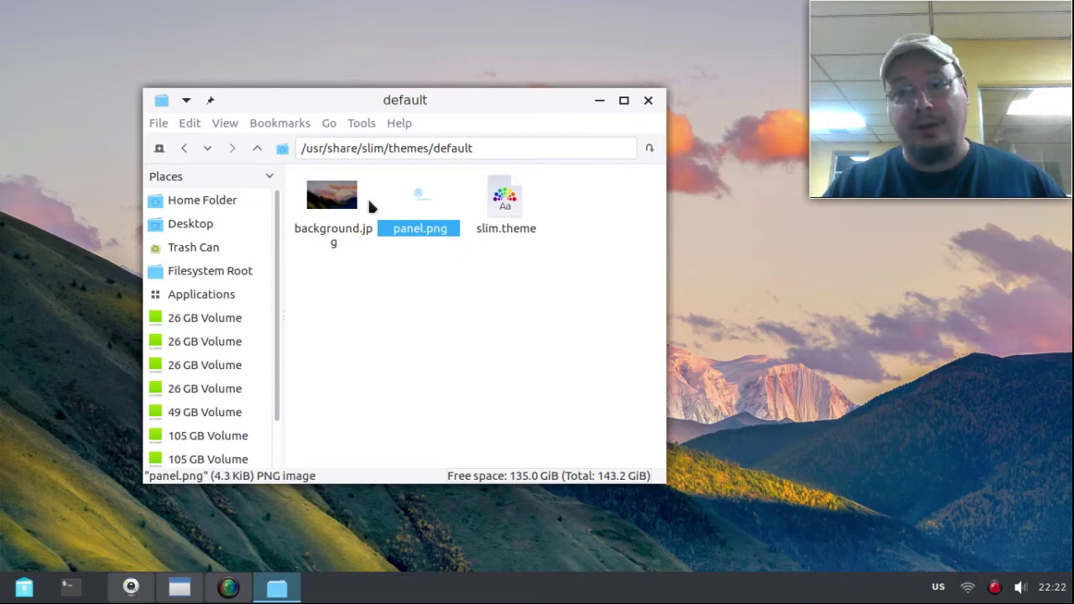
{"action": "mouse_move", "coordinate": [344, 221]}
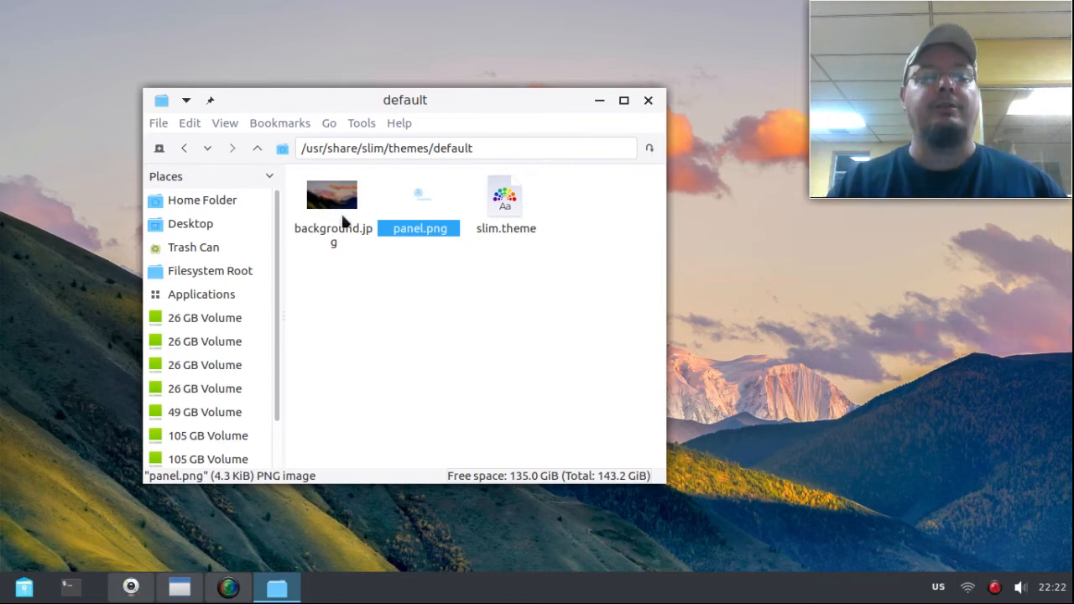
{"action": "mouse_move", "coordinate": [327, 276]}
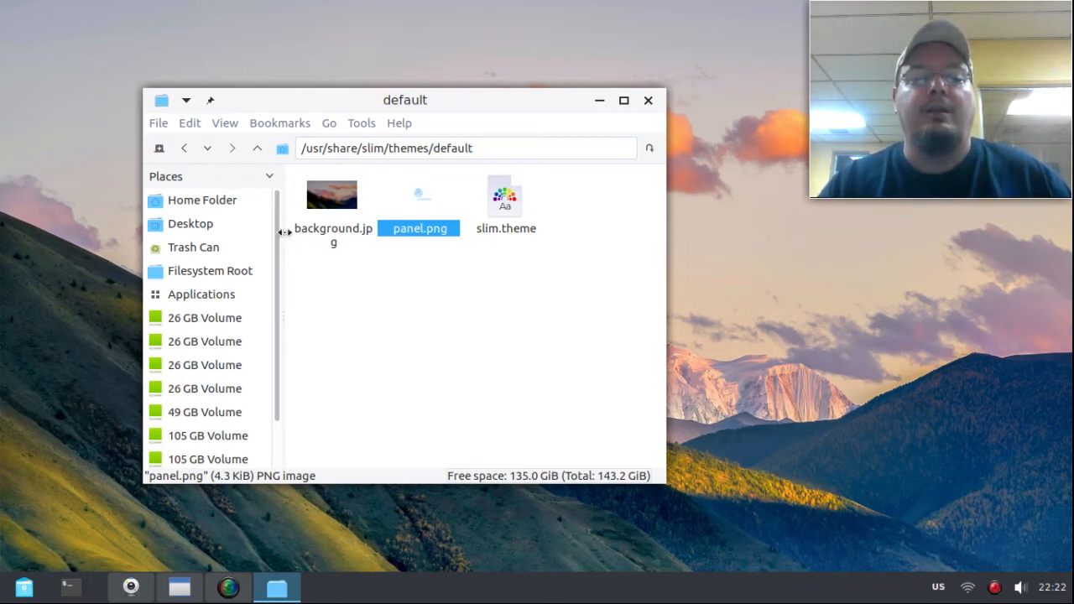
{"action": "mouse_move", "coordinate": [359, 245]}
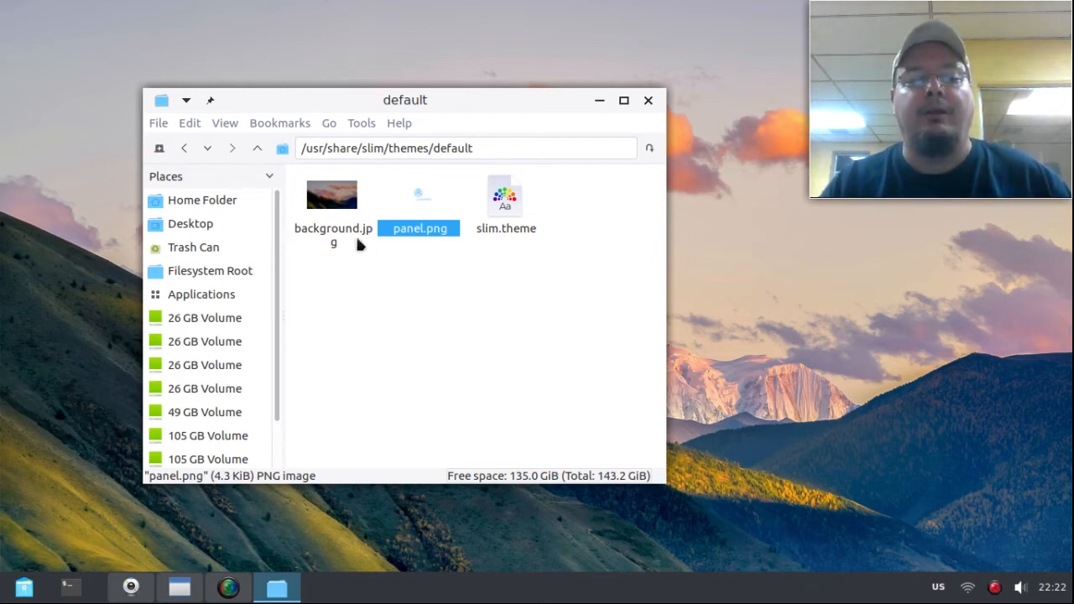
{"action": "mouse_move", "coordinate": [366, 260]}
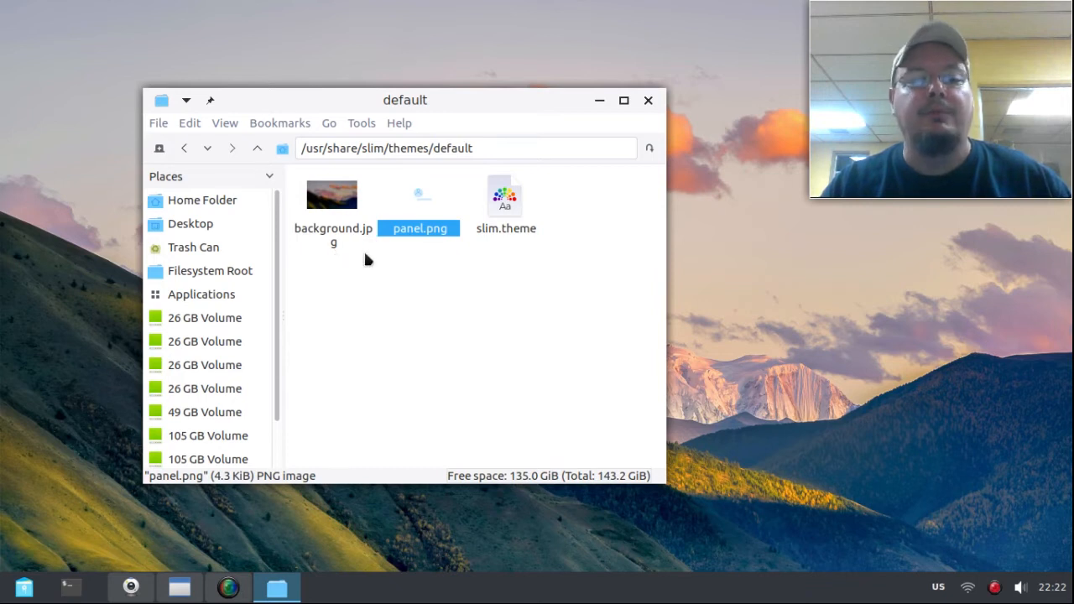
{"action": "mouse_move", "coordinate": [376, 238]}
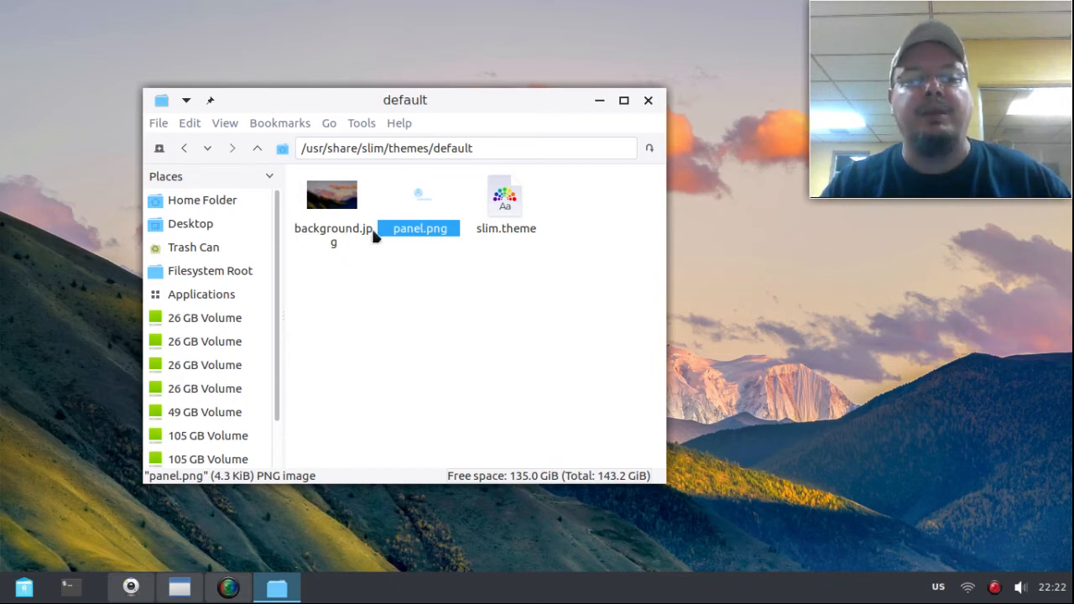
{"action": "mouse_move", "coordinate": [374, 261]}
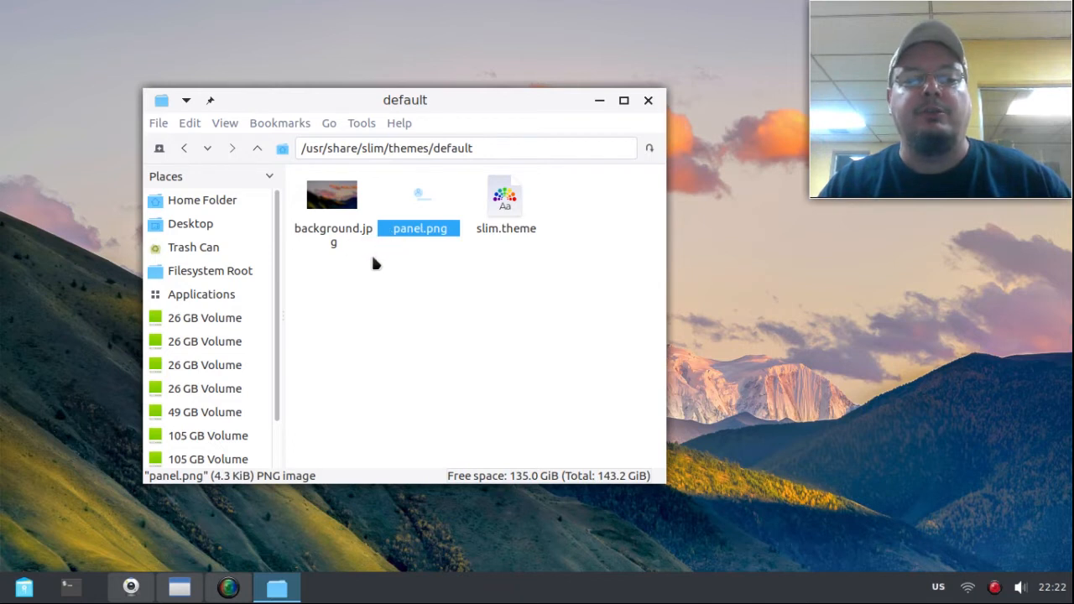
{"action": "mouse_move", "coordinate": [335, 242]}
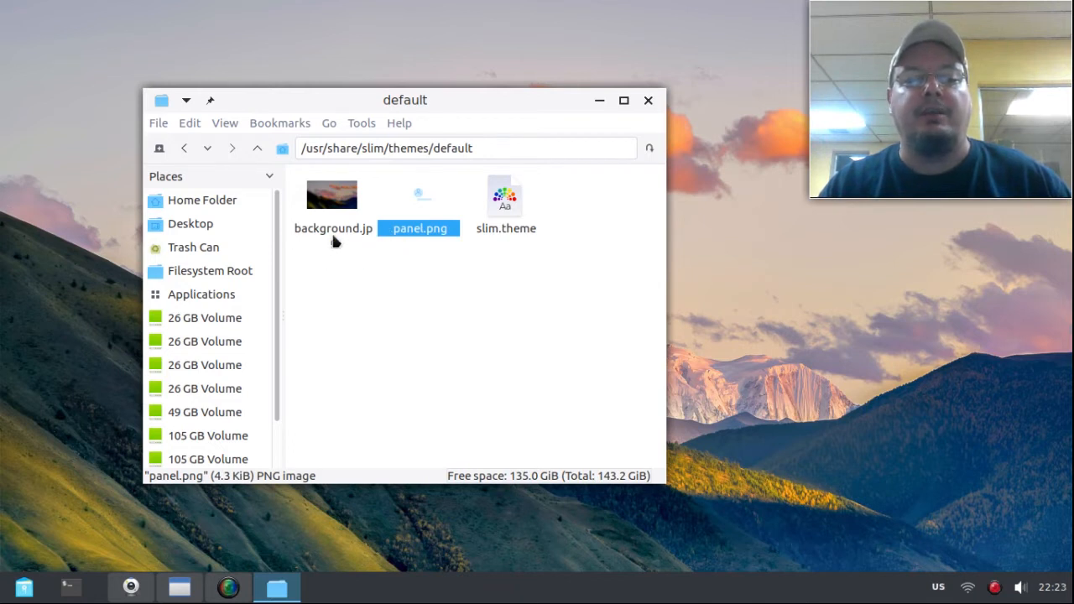
{"action": "mouse_move", "coordinate": [406, 221]}
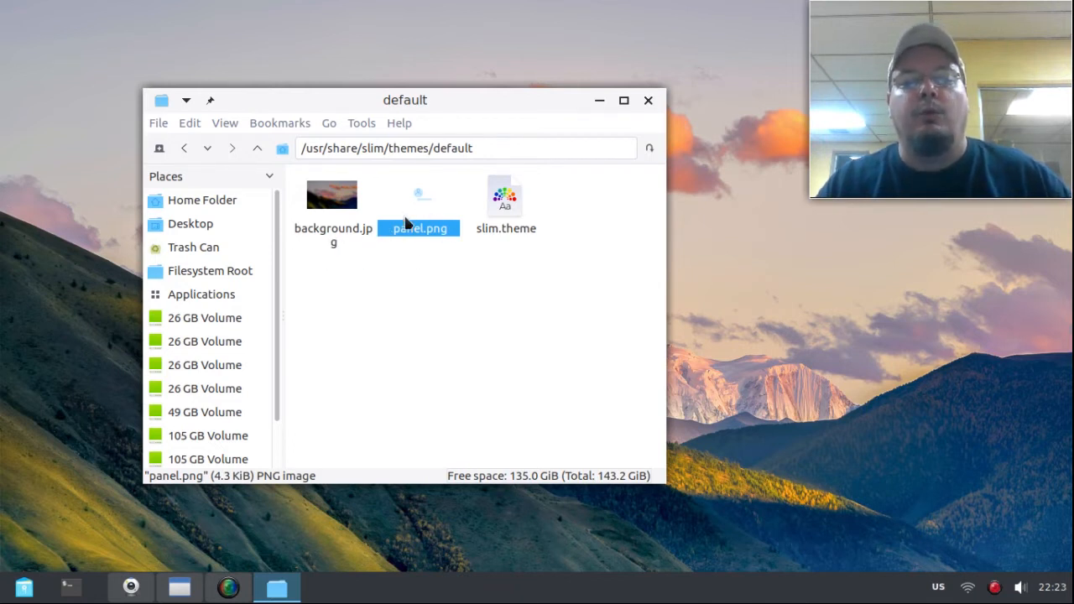
{"action": "mouse_move", "coordinate": [420, 198]}
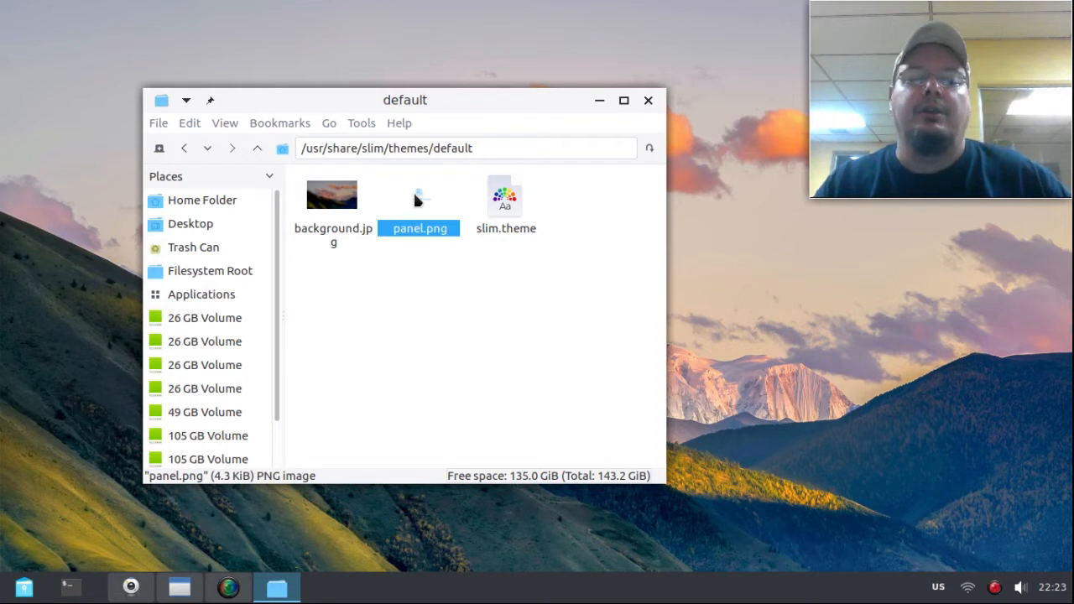
{"action": "mouse_move", "coordinate": [419, 198]}
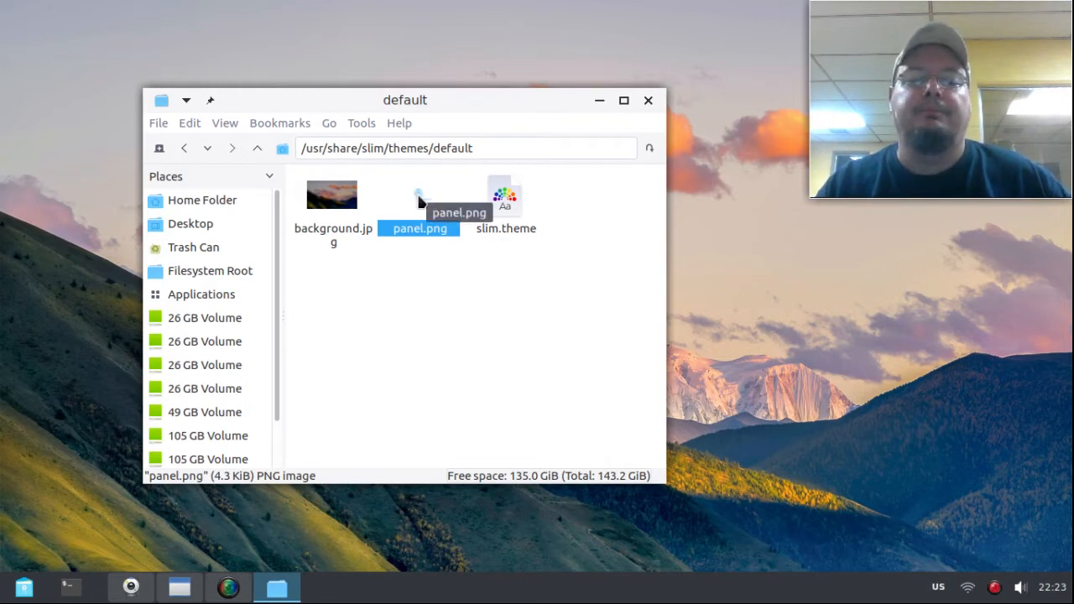
{"action": "right_click", "coordinate": [420, 228]}
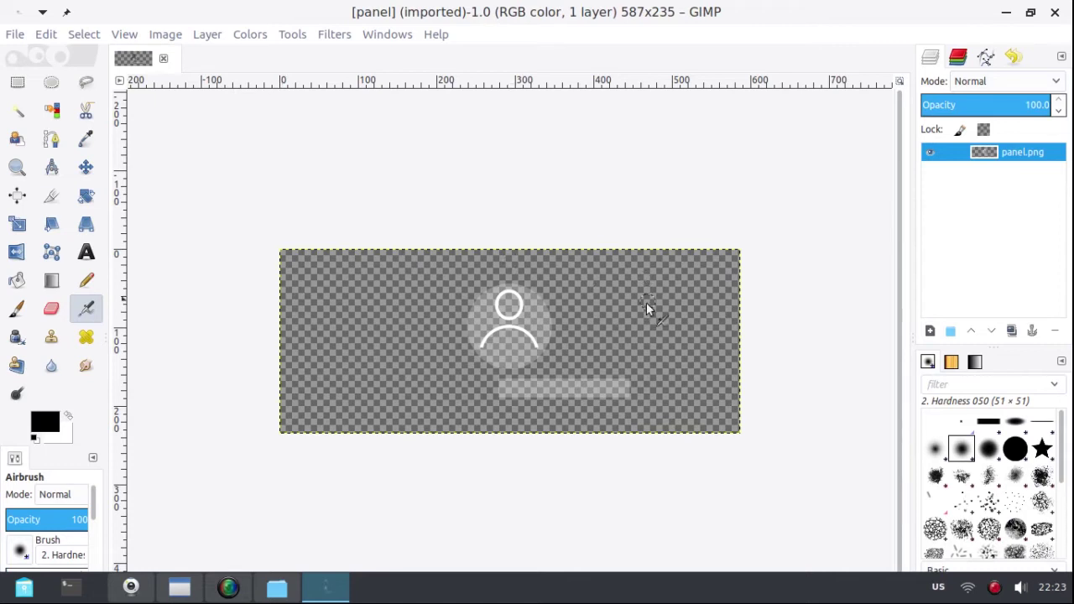
{"action": "mouse_move", "coordinate": [629, 372]}
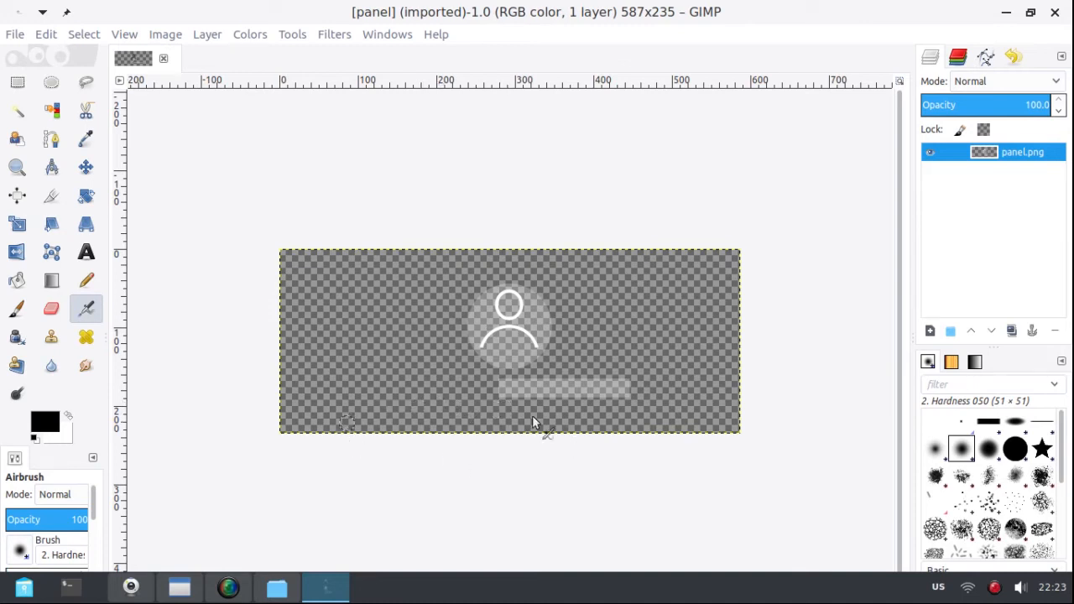
{"action": "mouse_move", "coordinate": [567, 478]}
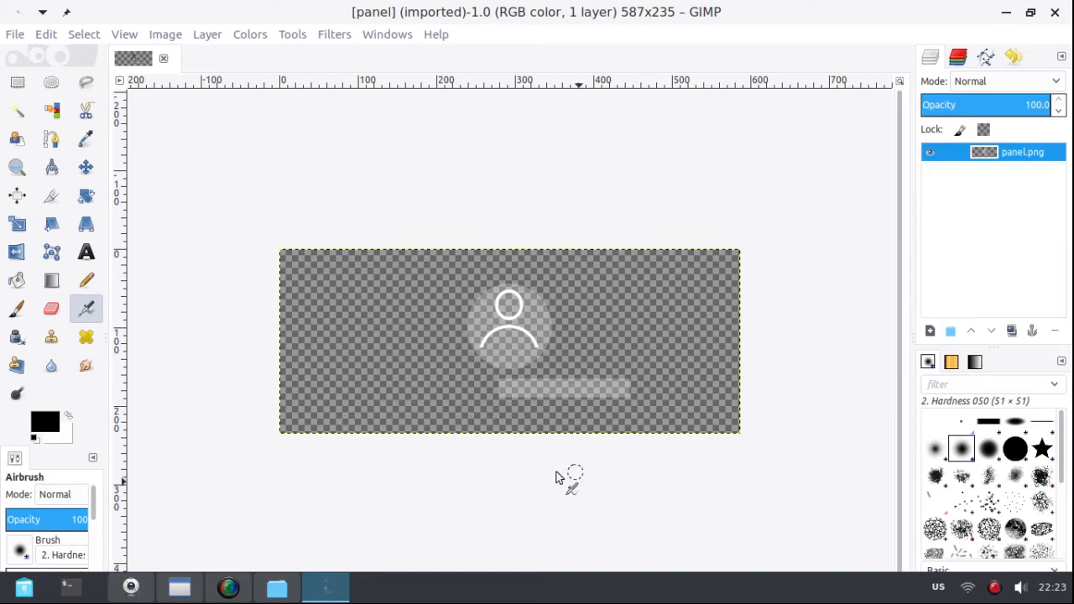
{"action": "mouse_move", "coordinate": [545, 411]}
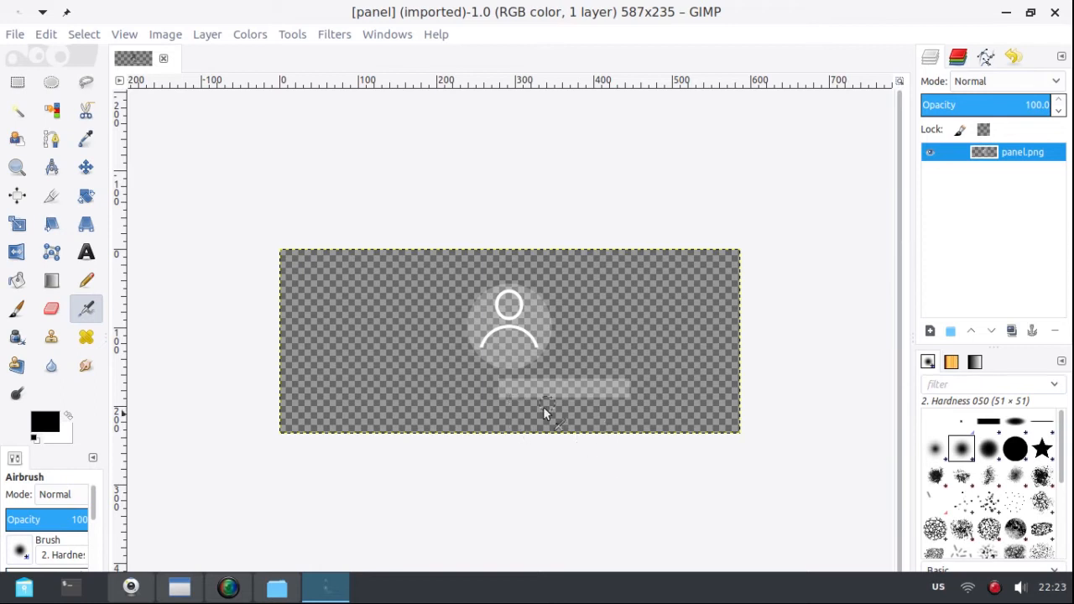
{"action": "mouse_move", "coordinate": [517, 396]}
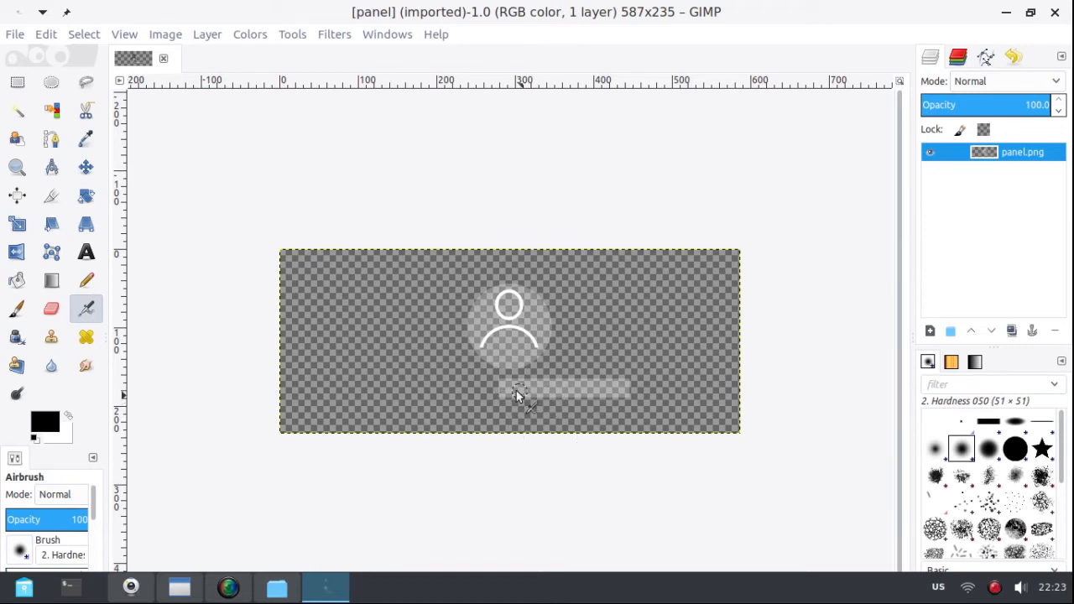
{"action": "mouse_move", "coordinate": [534, 389]}
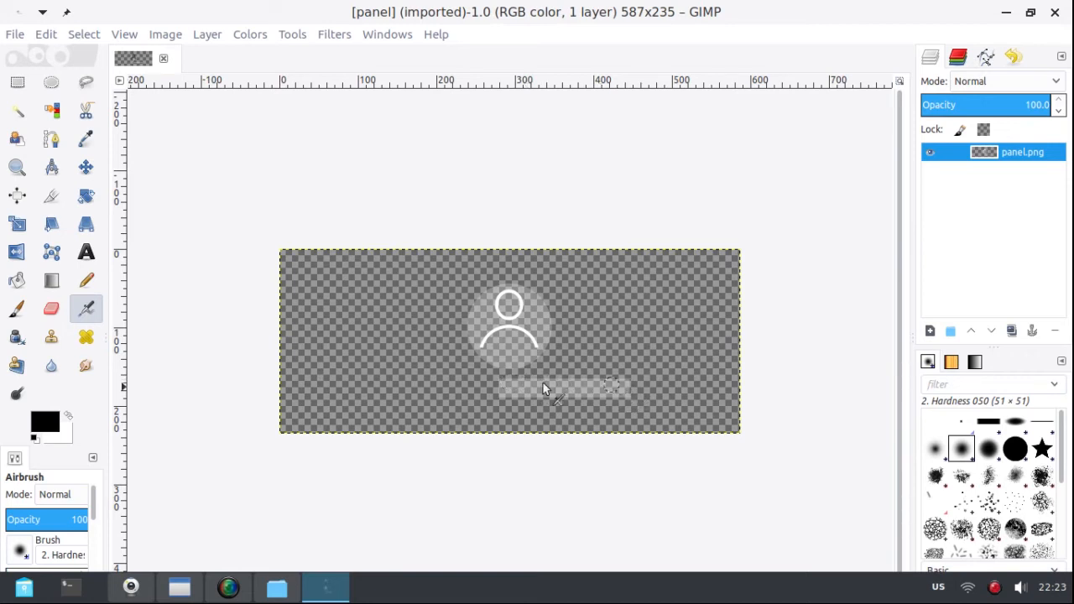
{"action": "mouse_move", "coordinate": [590, 396]}
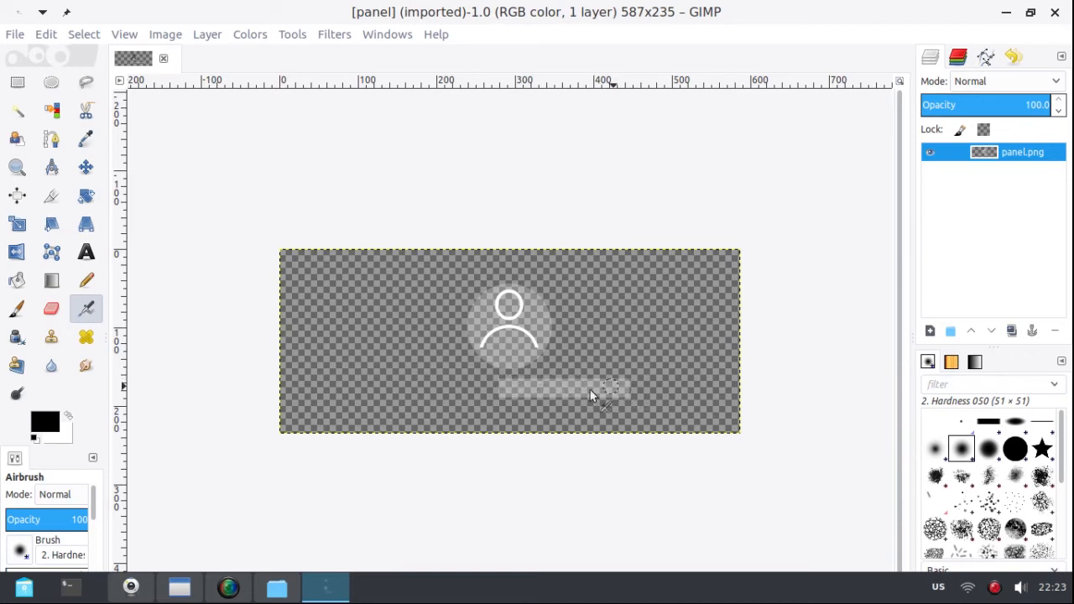
{"action": "mouse_move", "coordinate": [506, 299]}
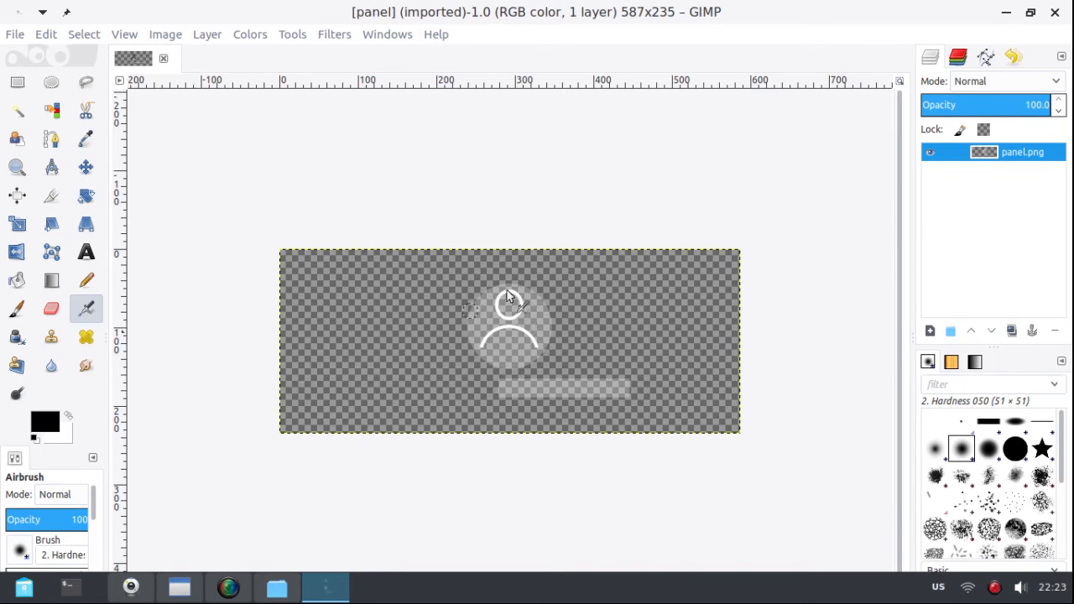
{"action": "mouse_move", "coordinate": [470, 344]}
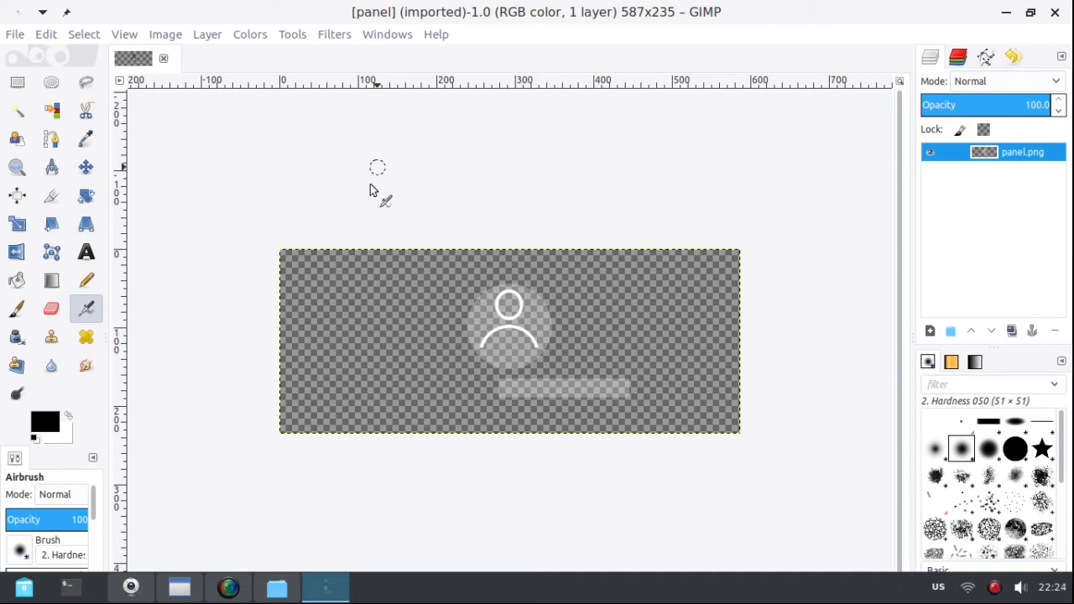
{"action": "mouse_move", "coordinate": [369, 204]}
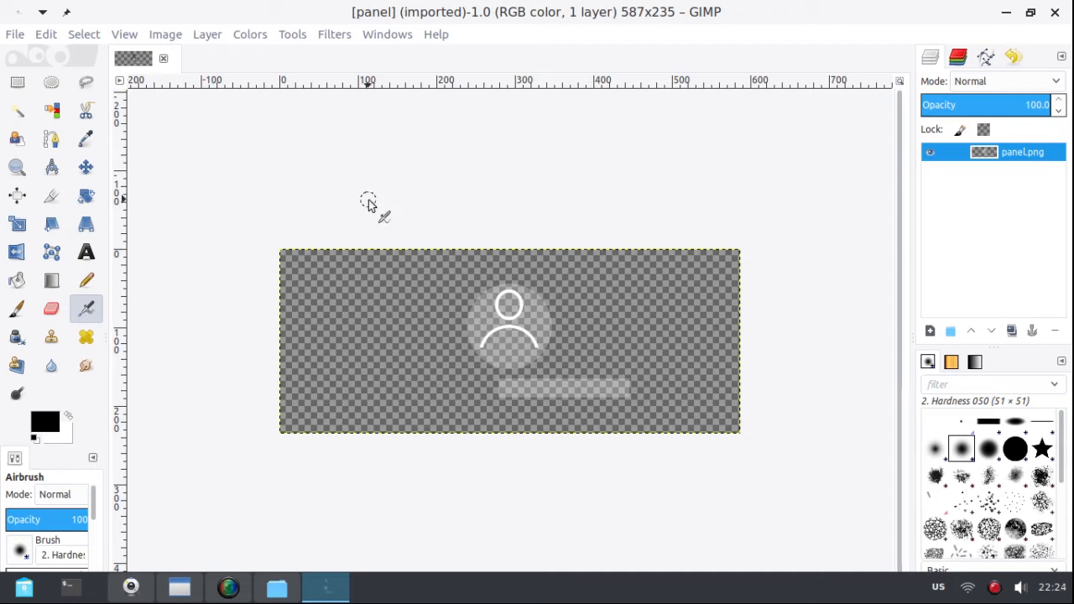
{"action": "mouse_move", "coordinate": [483, 353]}
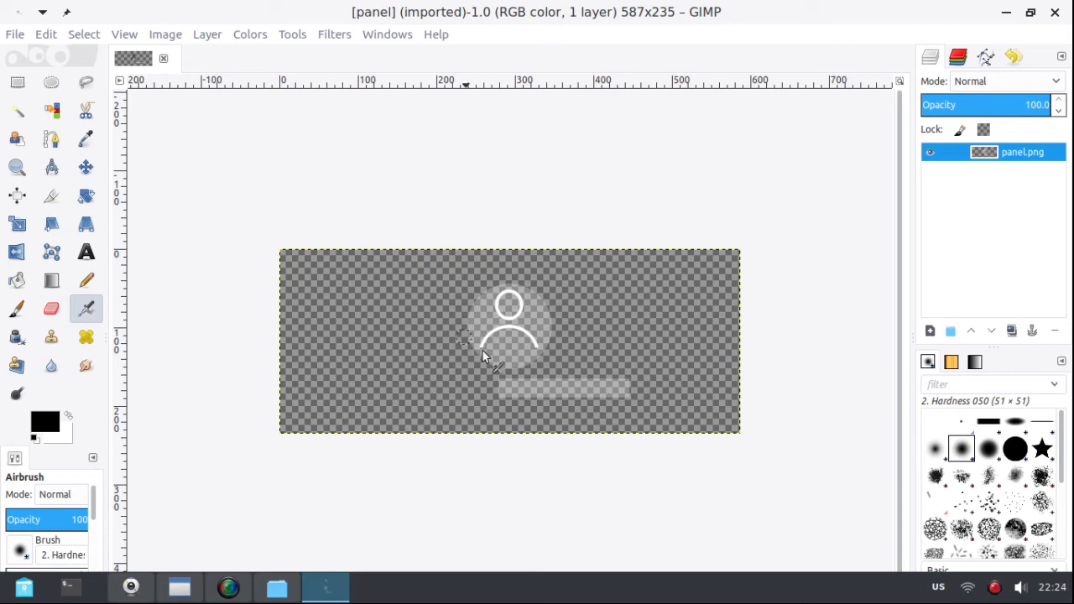
{"action": "mouse_move", "coordinate": [449, 301]}
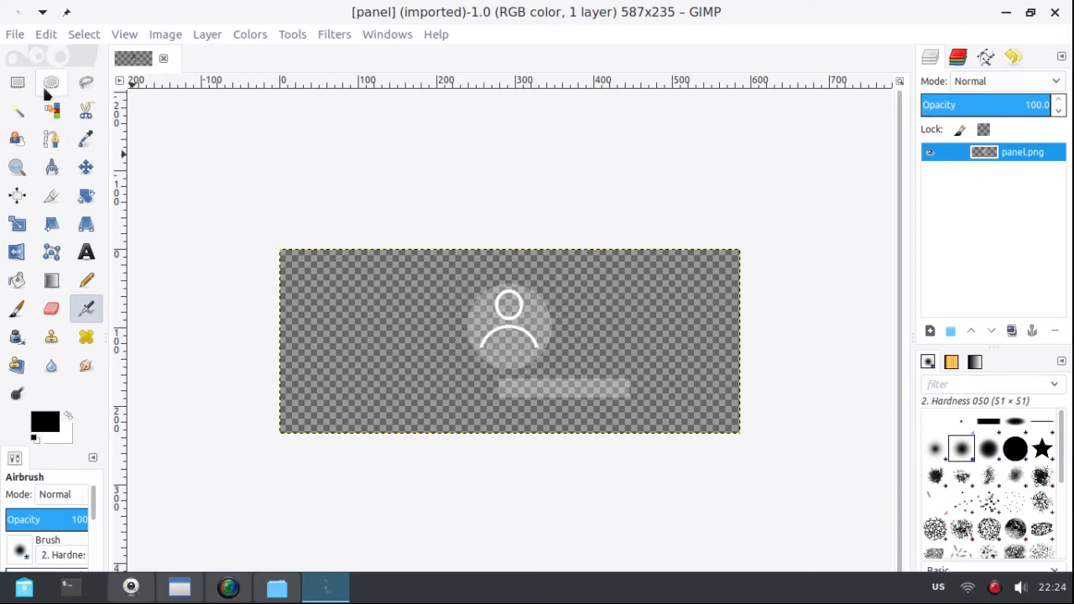
{"action": "mouse_move", "coordinate": [17, 80]}
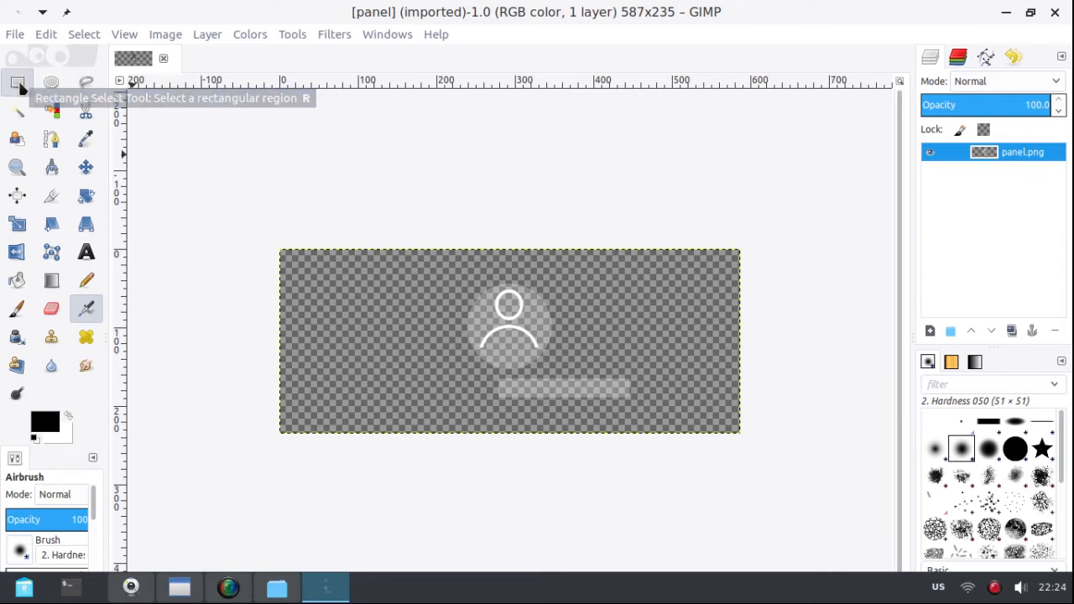
Step: Rectangle-select the outline avatar and cut it out via Edit > Cut, leaving the grey bar
{"action": "left_click", "coordinate": [16, 84]}
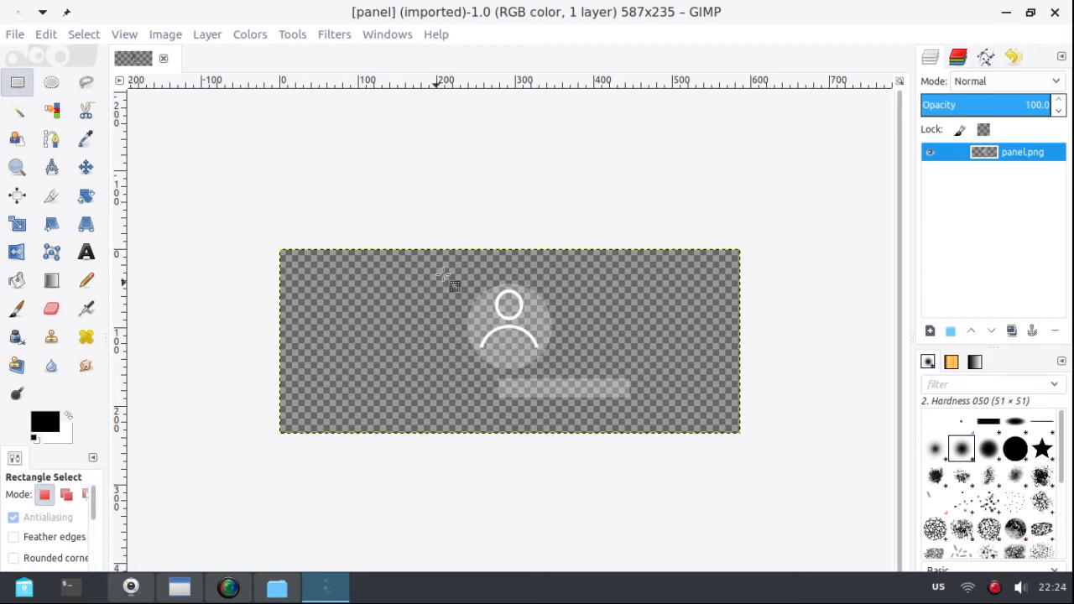
{"action": "left_click_drag", "start_coordinate": [436, 277], "coordinate": [534, 327]}
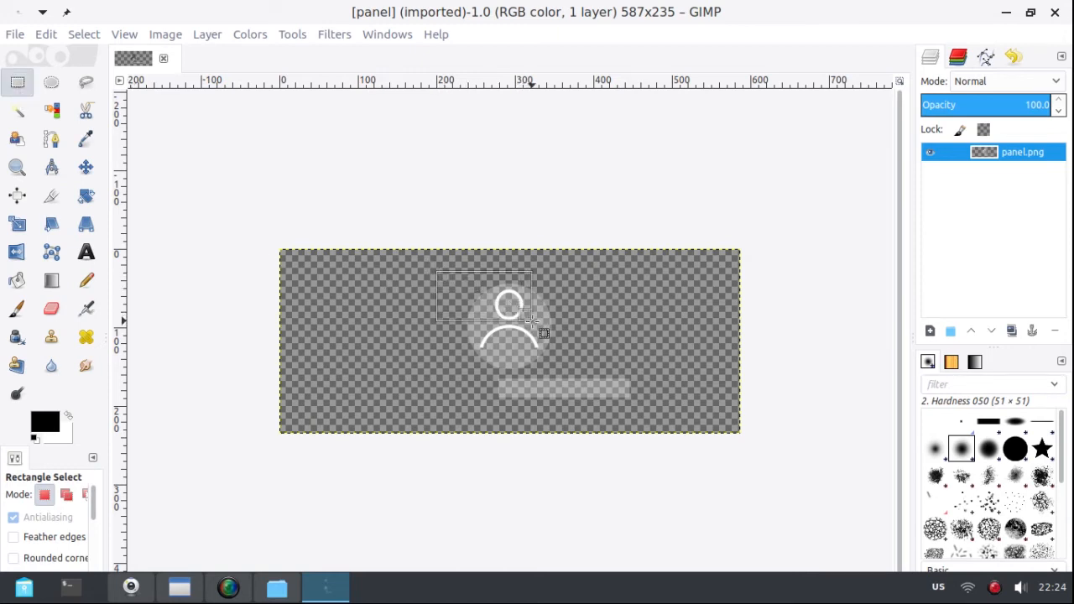
{"action": "left_click_drag", "start_coordinate": [540, 327], "coordinate": [583, 361]}
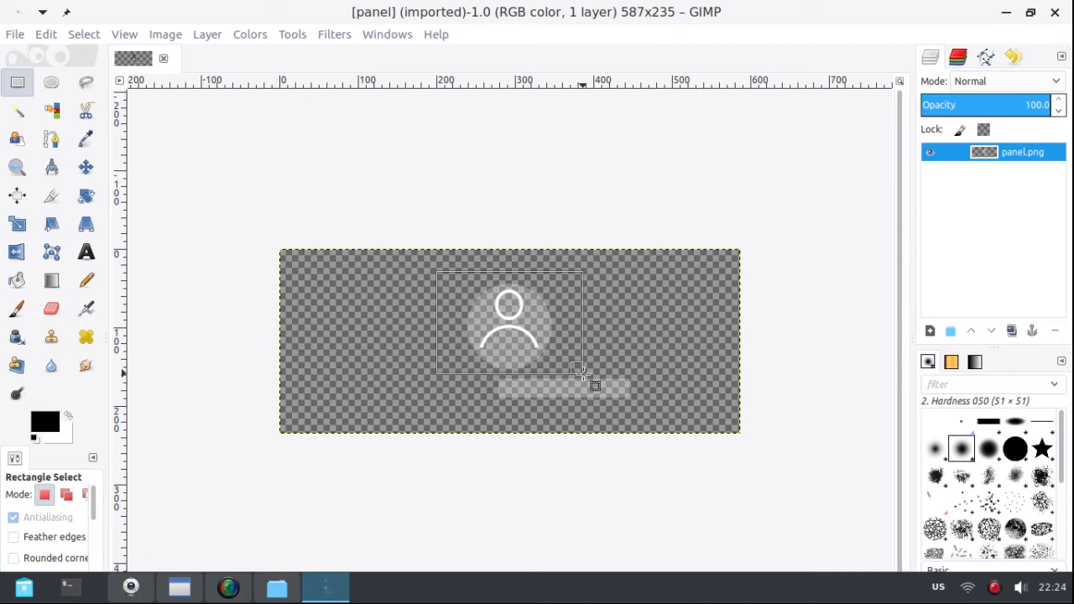
{"action": "left_click_drag", "start_coordinate": [584, 378], "coordinate": [584, 369]}
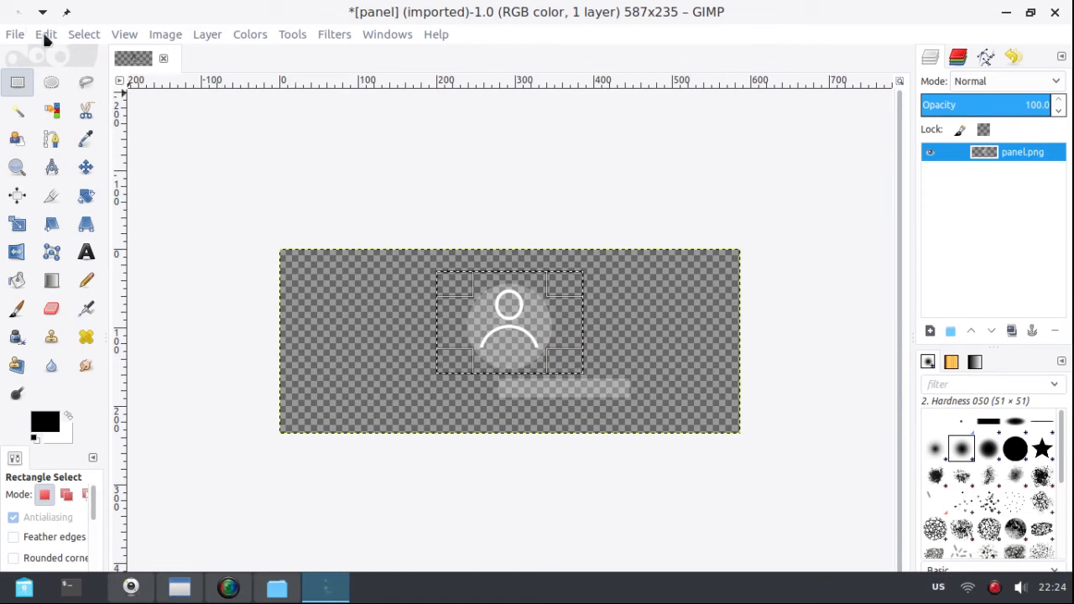
{"action": "left_click", "coordinate": [45, 34]}
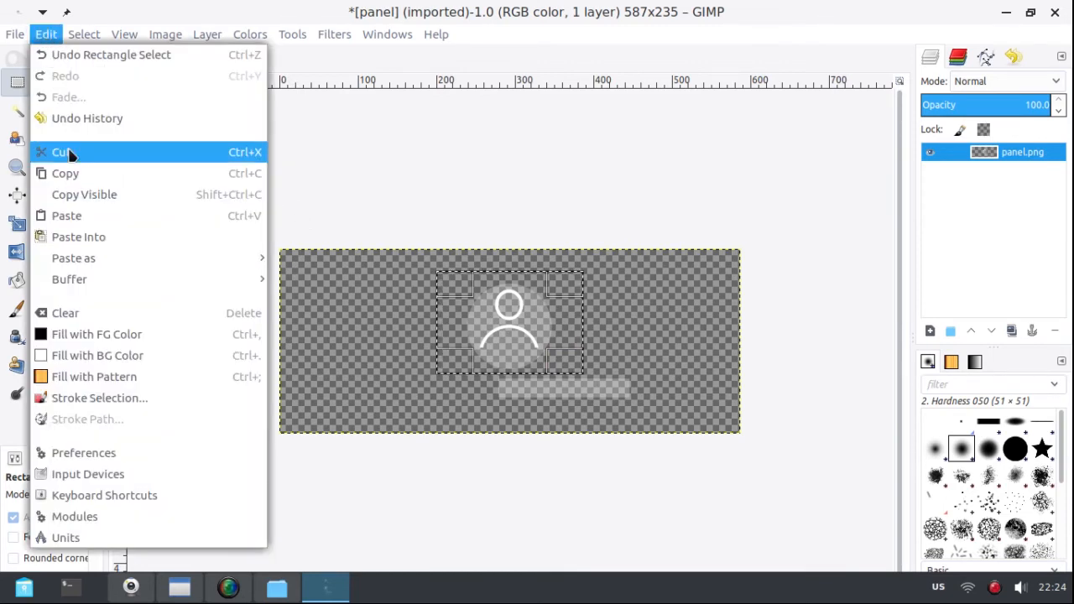
{"action": "left_click", "coordinate": [60, 151]}
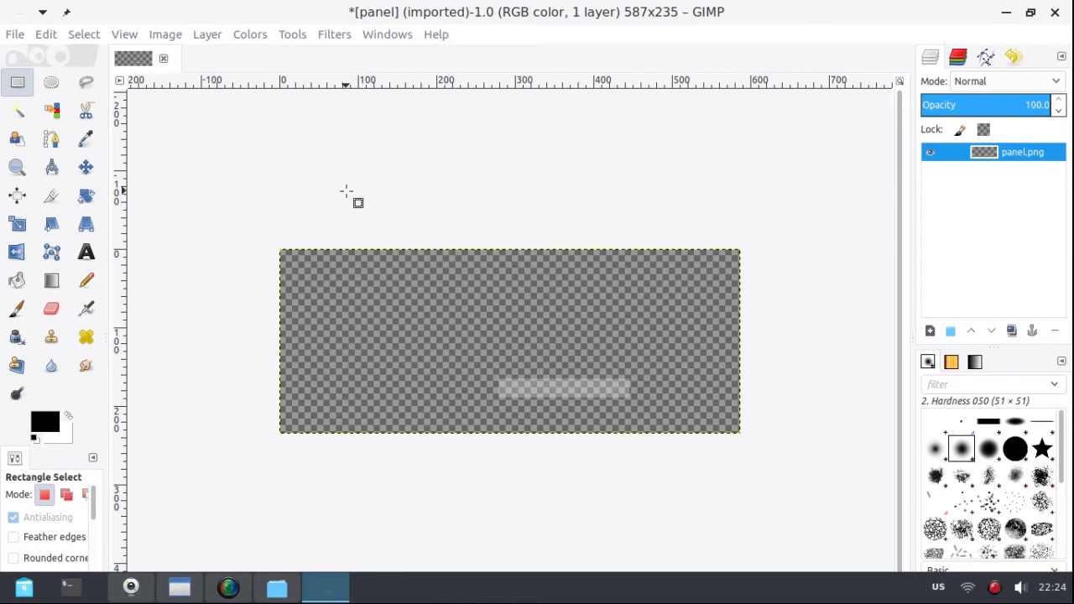
{"action": "mouse_move", "coordinate": [353, 201]}
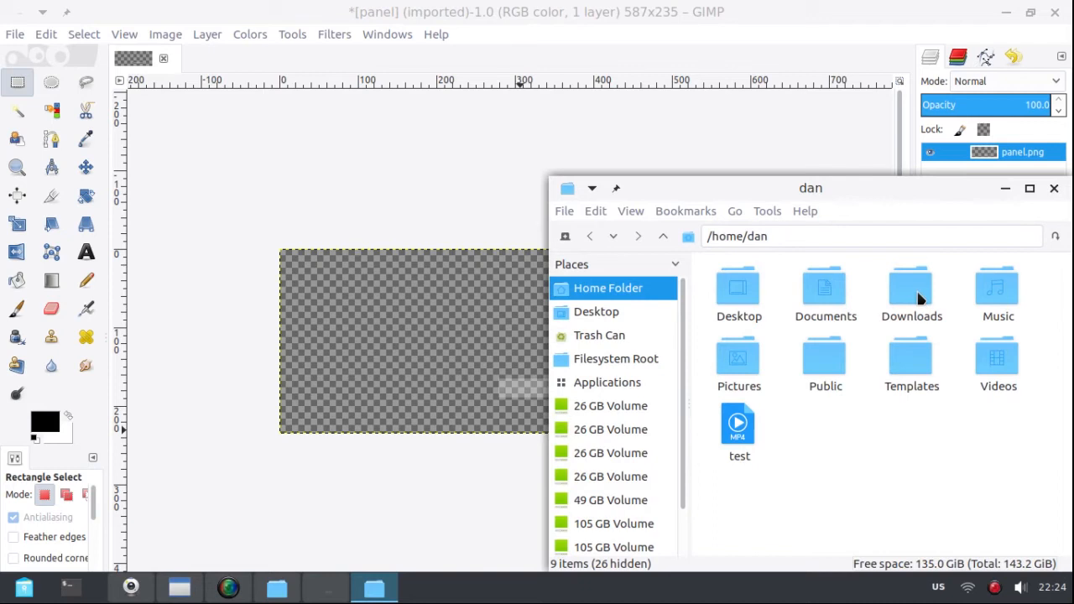
Step: From the Downloads folder, drop popeye3_logo.jpg onto the panel as a new layer
{"action": "double_click", "coordinate": [911, 289]}
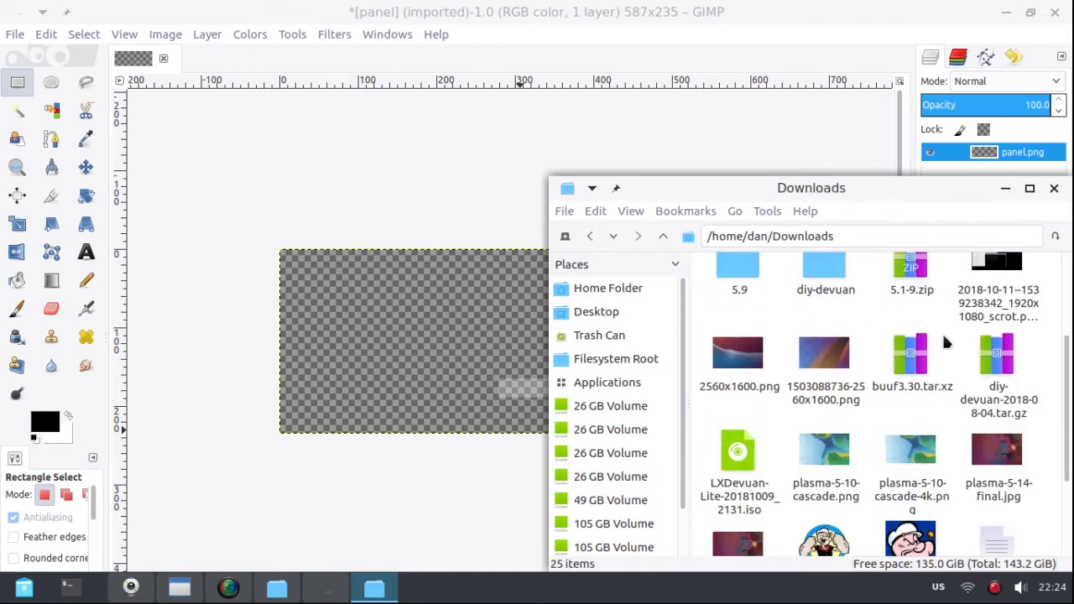
{"action": "scroll", "scroll_direction": "down", "scroll_amount": 3}
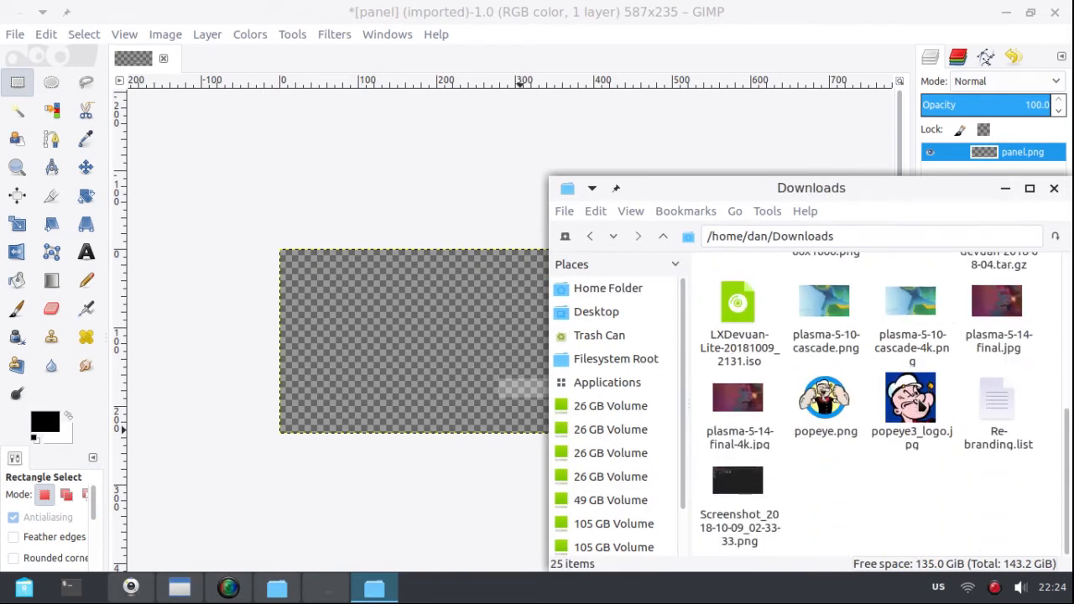
{"action": "left_click", "coordinate": [911, 399]}
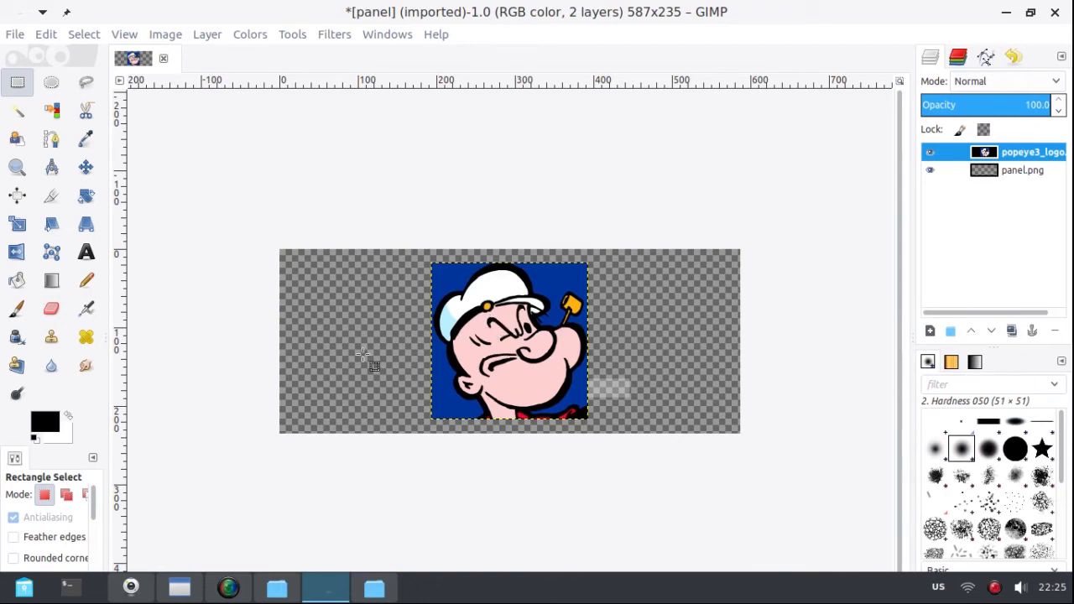
{"action": "mouse_move", "coordinate": [363, 353]}
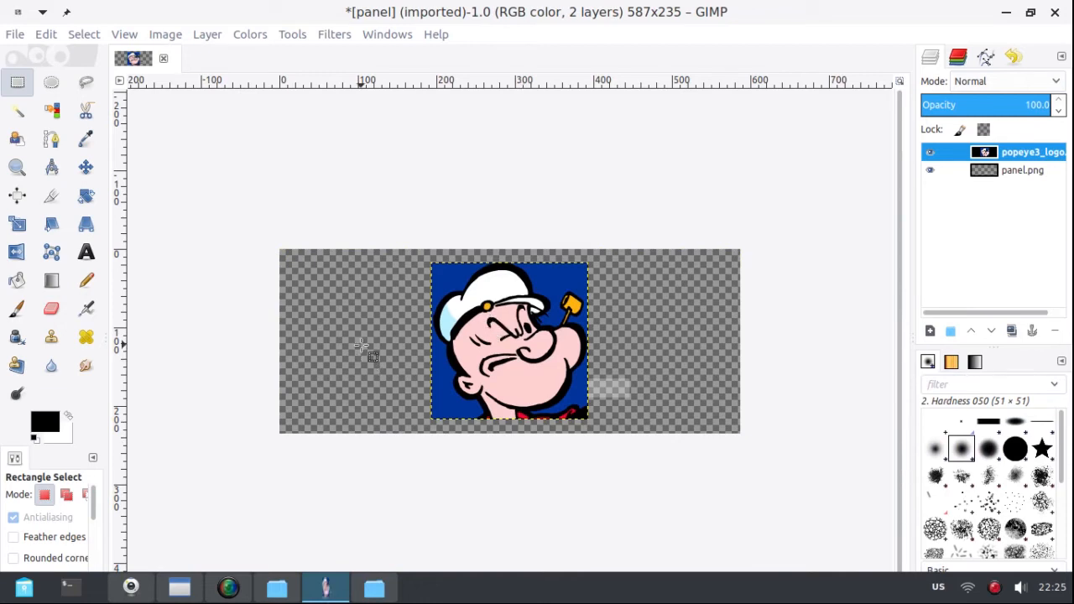
{"action": "mouse_move", "coordinate": [490, 347]}
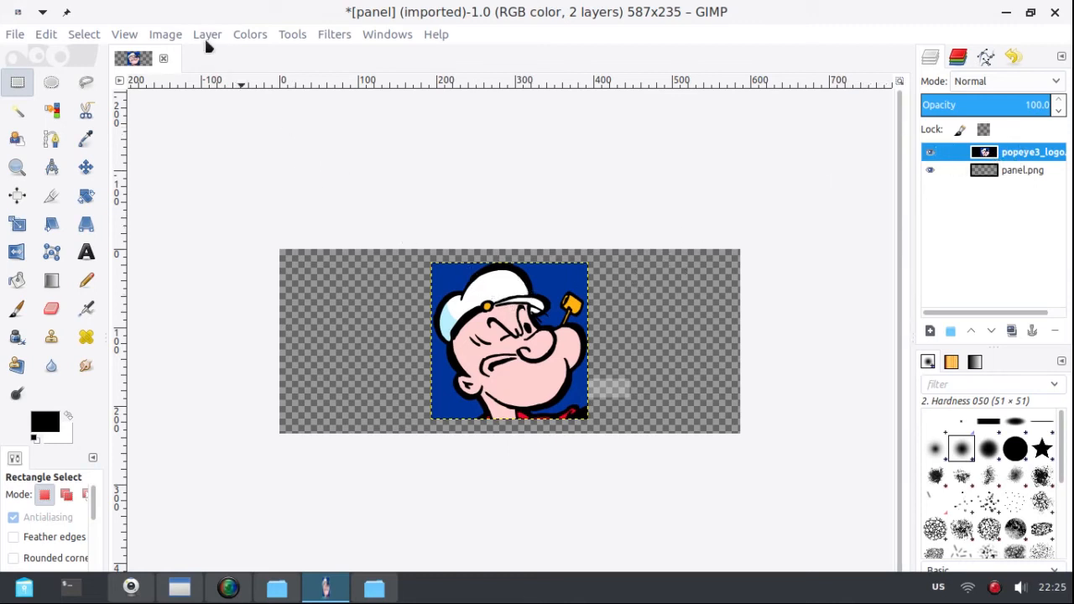
Step: Scale the Popeye layer to 50 percent via Layer > Scale Layer
{"action": "left_click", "coordinate": [208, 33]}
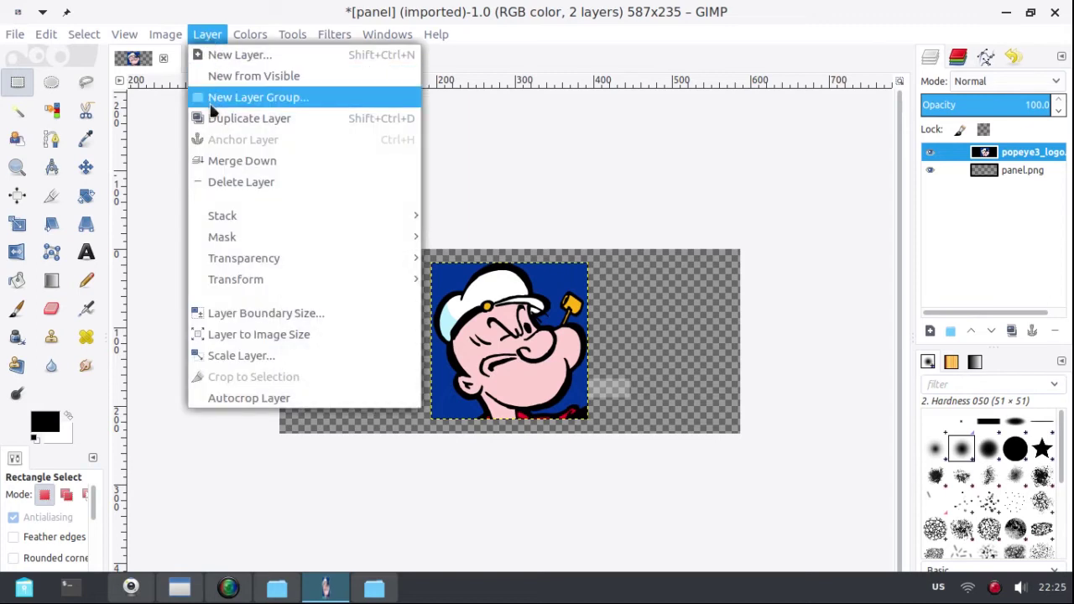
{"action": "mouse_move", "coordinate": [248, 334]}
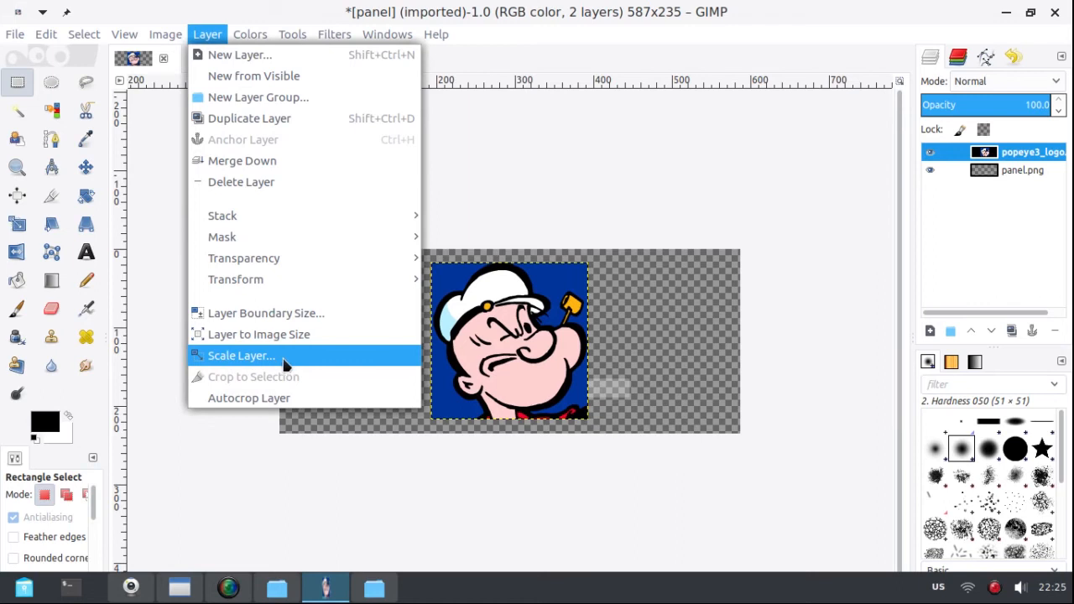
{"action": "mouse_move", "coordinate": [577, 384]}
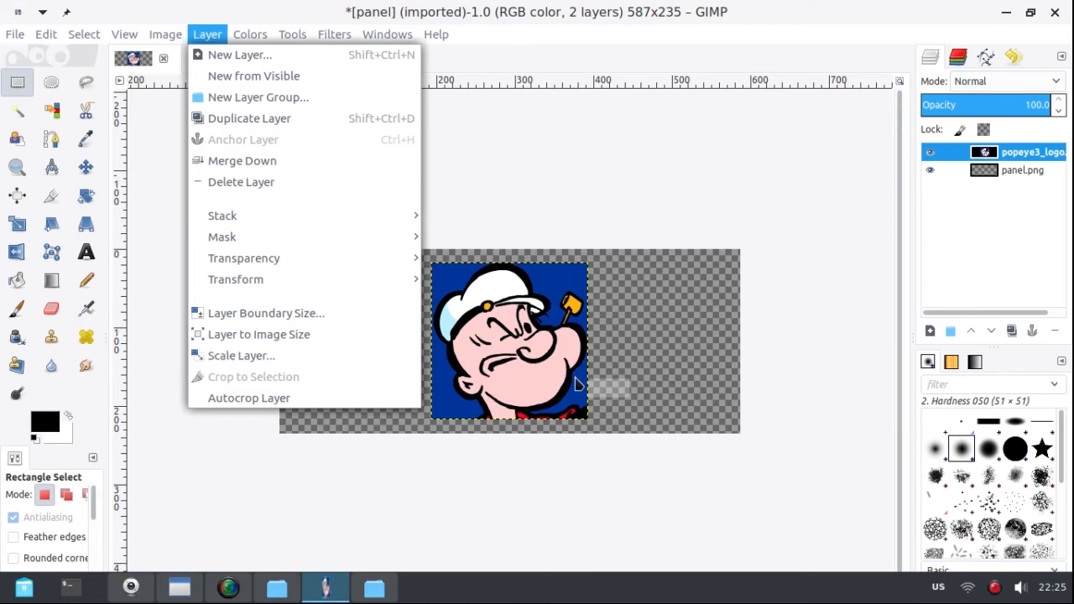
{"action": "mouse_move", "coordinate": [570, 389]}
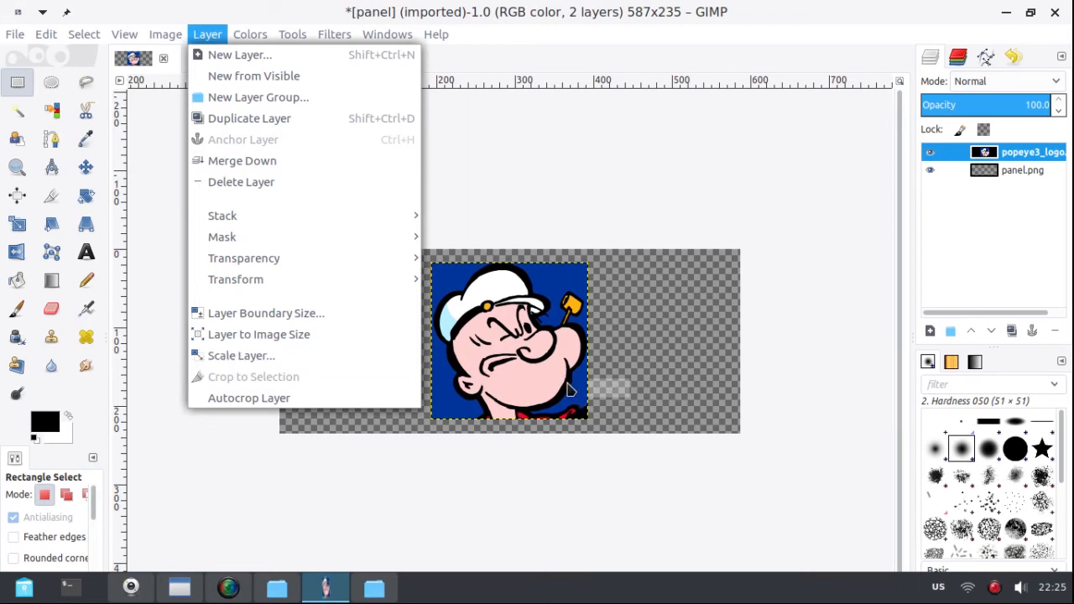
{"action": "mouse_move", "coordinate": [241, 355]}
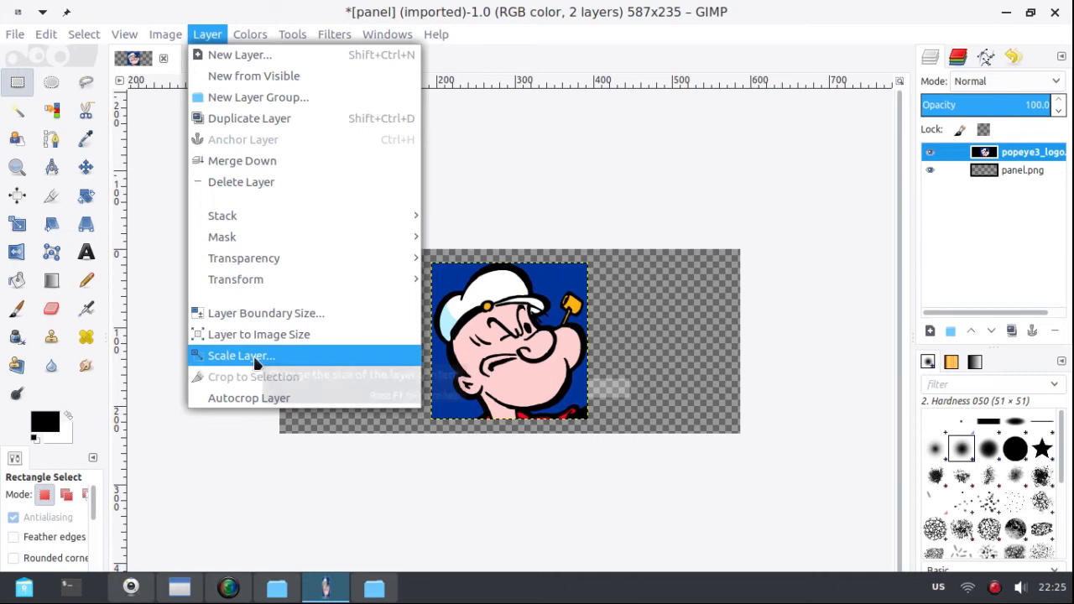
{"action": "left_click", "coordinate": [242, 355]}
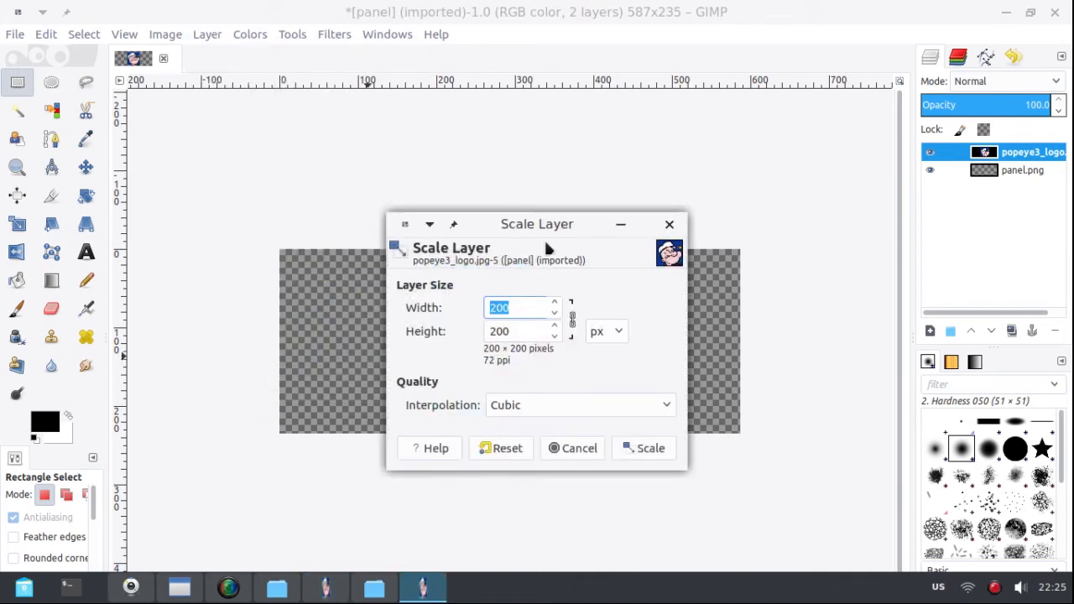
{"action": "left_click_drag", "start_coordinate": [537, 225], "coordinate": [158, 35]}
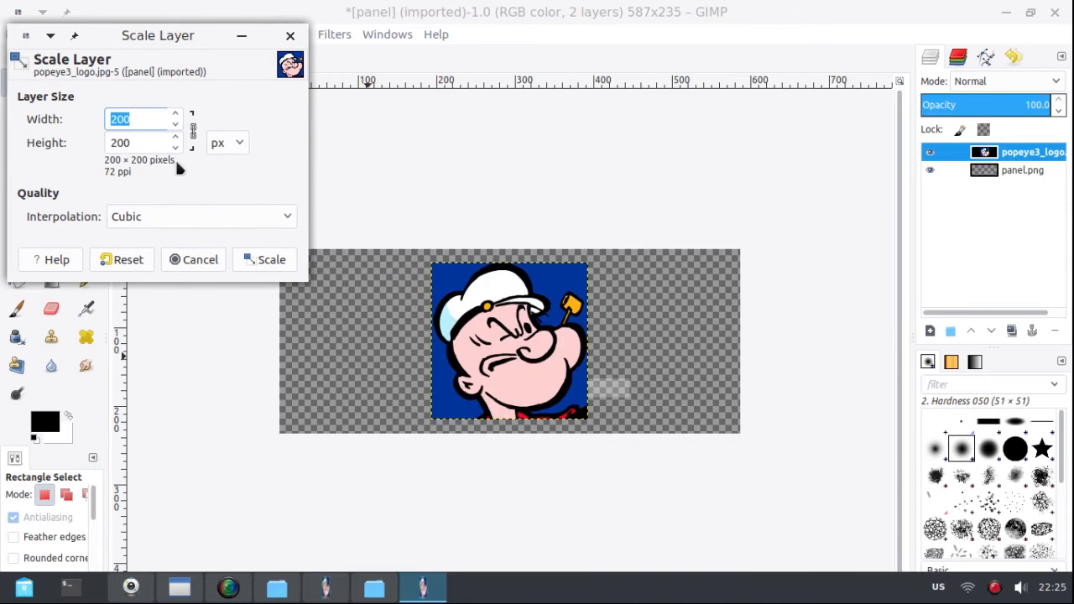
{"action": "mouse_move", "coordinate": [227, 149]}
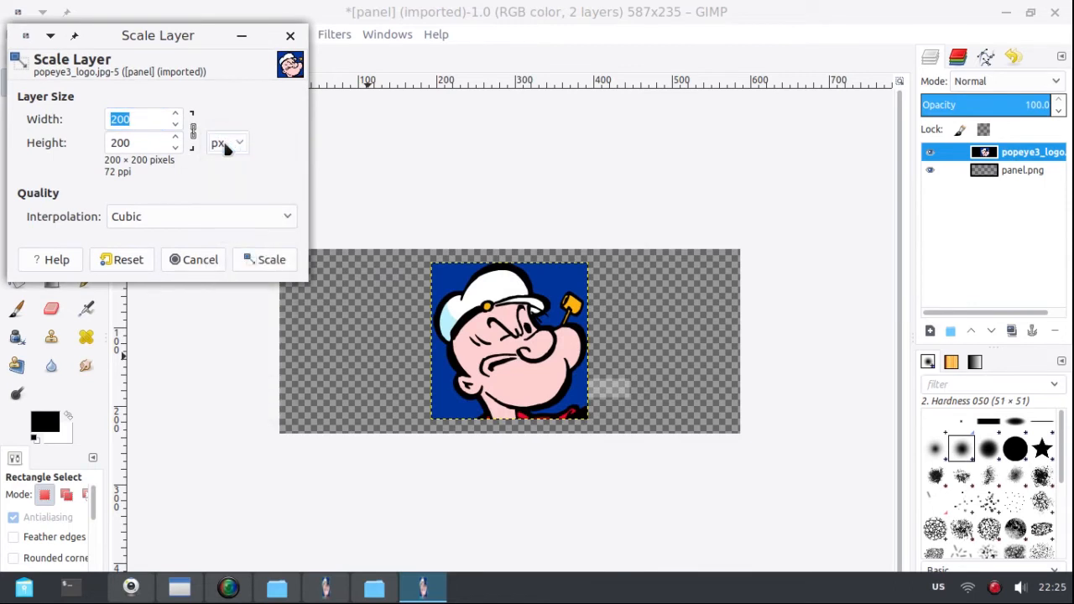
{"action": "left_click", "coordinate": [227, 142]}
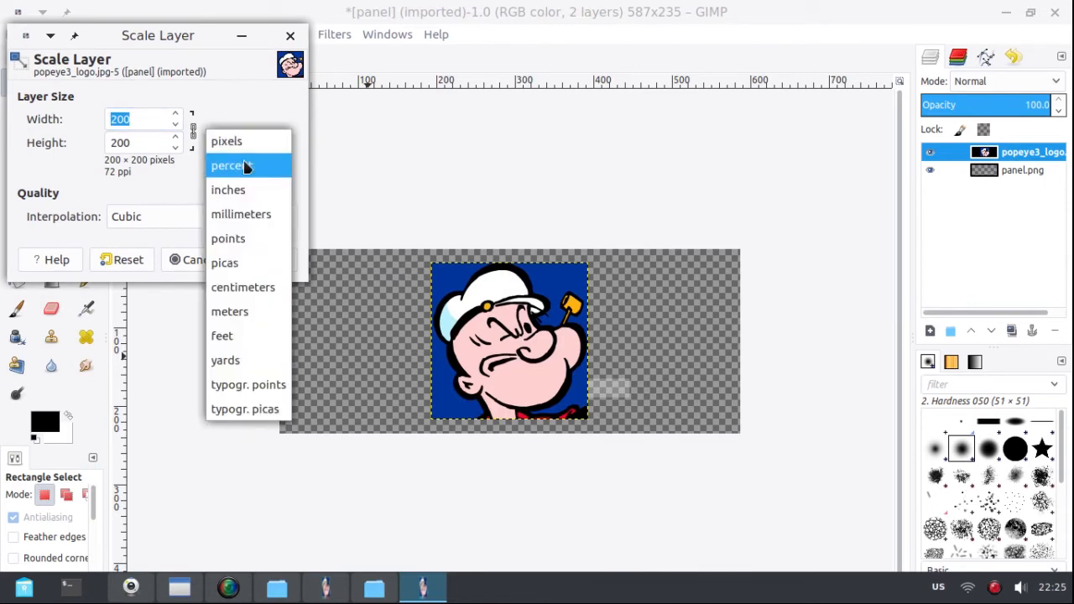
{"action": "left_click", "coordinate": [232, 166]}
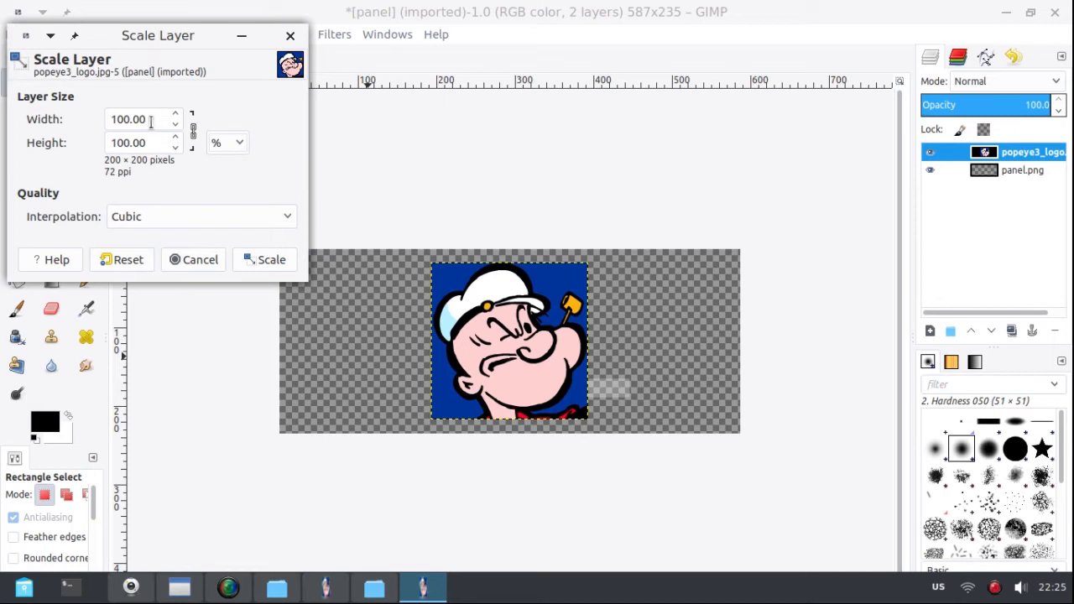
{"action": "triple_click", "coordinate": [137, 119]}
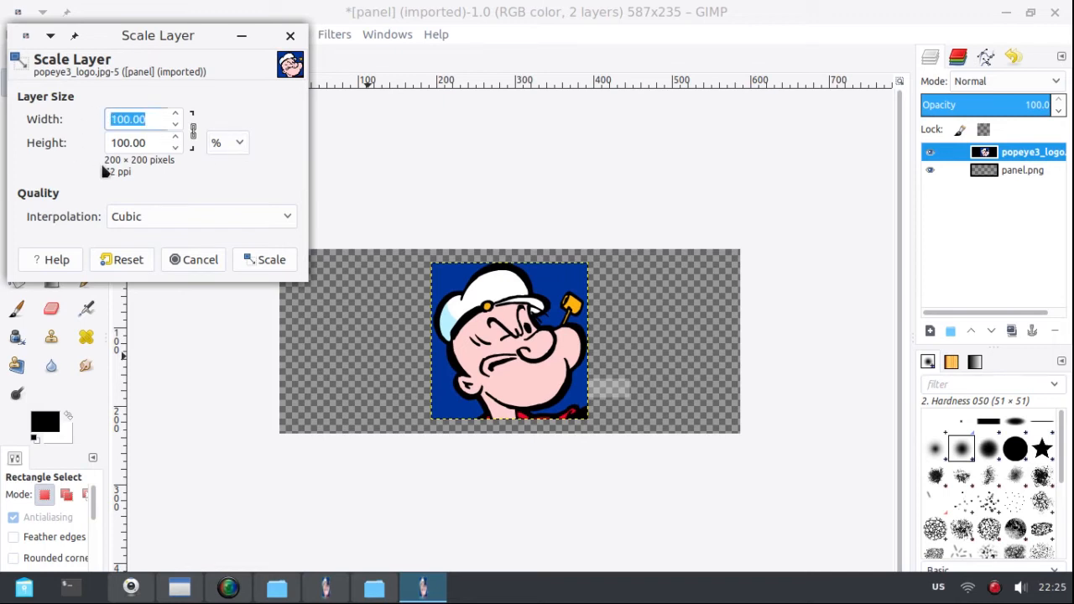
{"action": "type", "text": "50"}
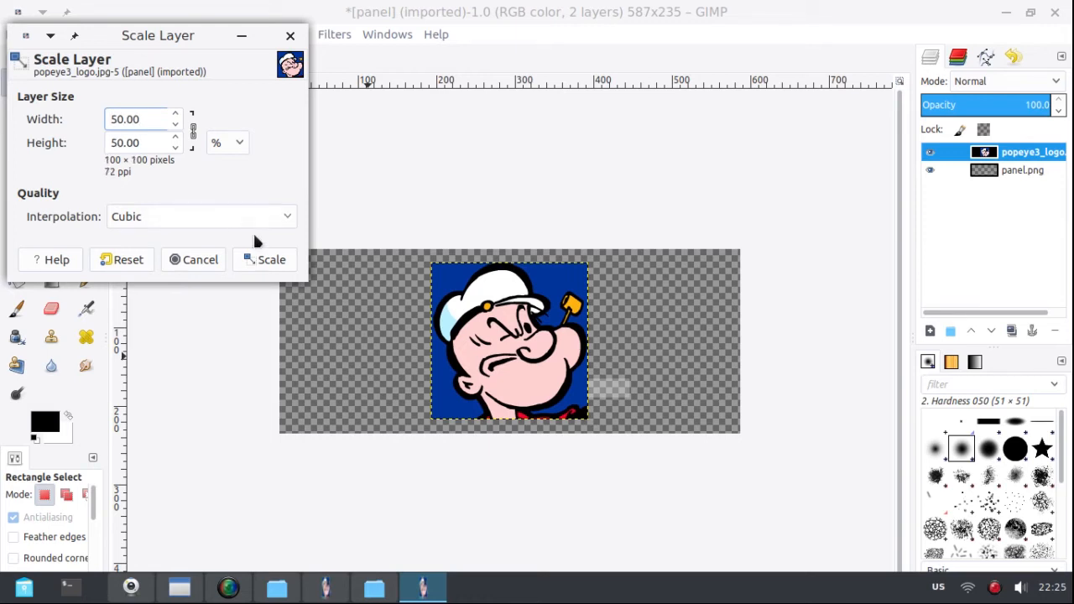
{"action": "left_click", "coordinate": [265, 258]}
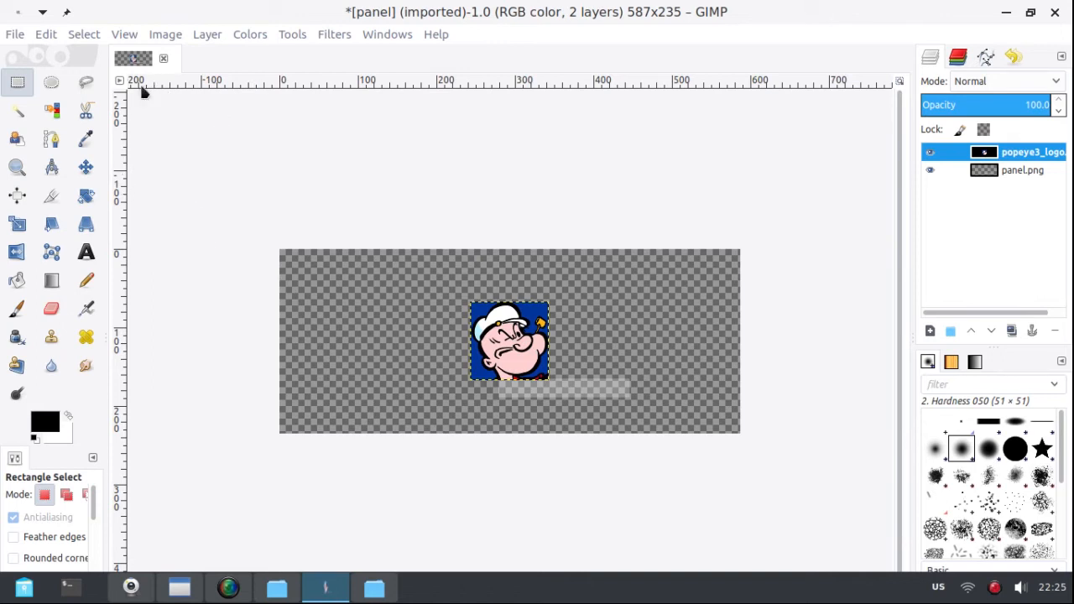
Step: Undo the 50 percent scaling and rescale the Popeye layer to 65 percent instead
{"action": "left_click", "coordinate": [45, 34]}
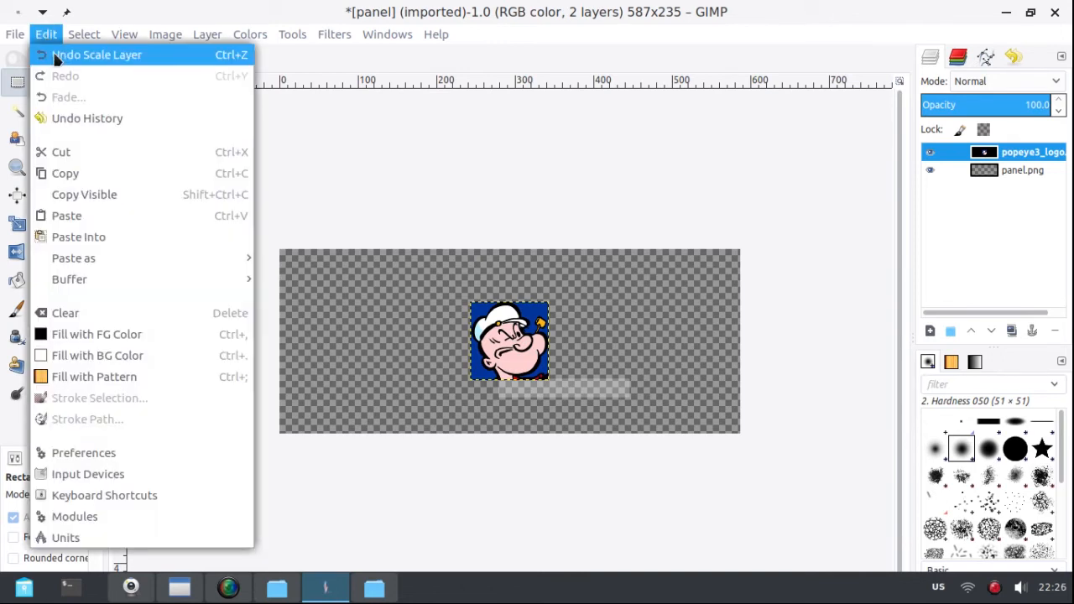
{"action": "left_click", "coordinate": [97, 53]}
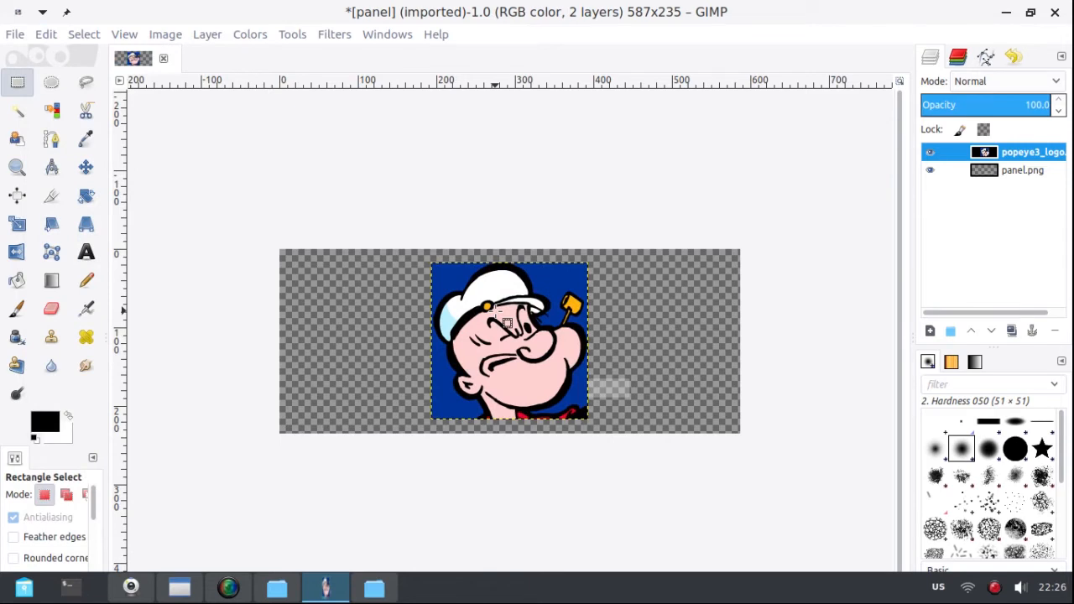
{"action": "right_click", "coordinate": [507, 322]}
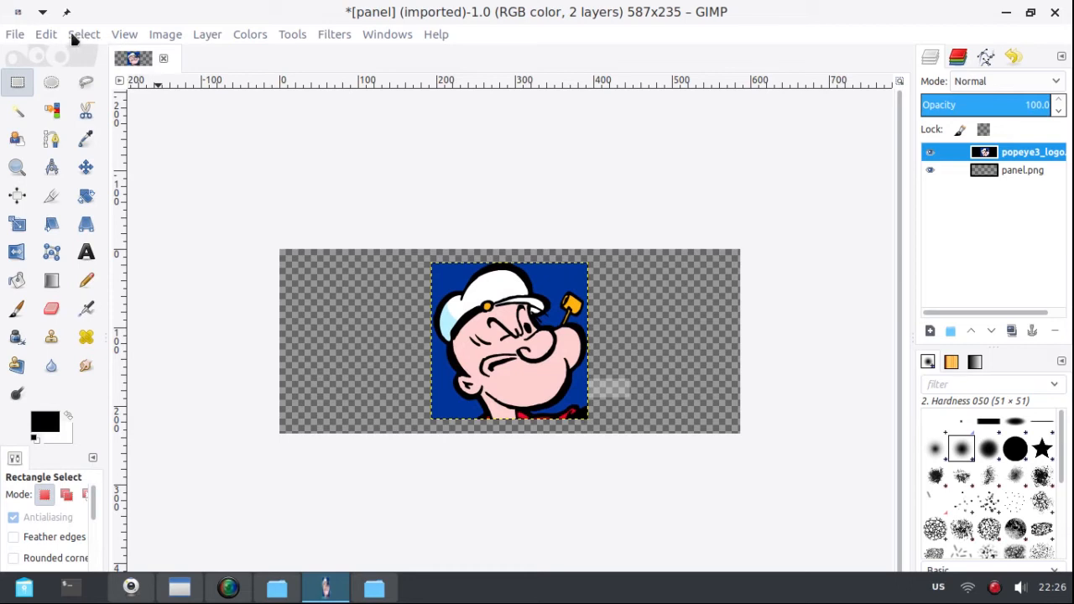
{"action": "mouse_move", "coordinate": [176, 41]}
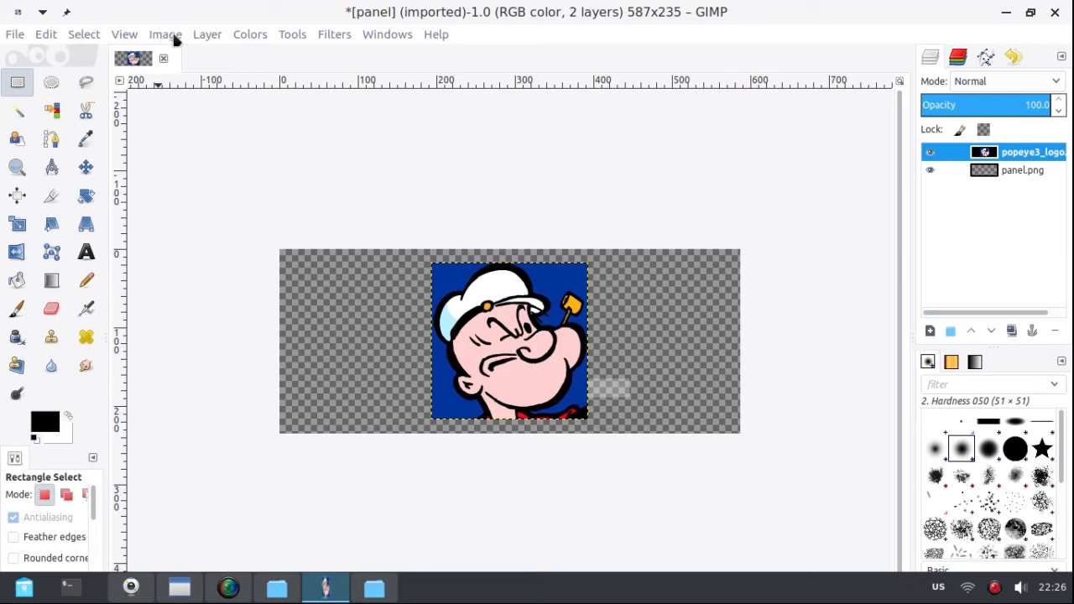
{"action": "left_click", "coordinate": [208, 33]}
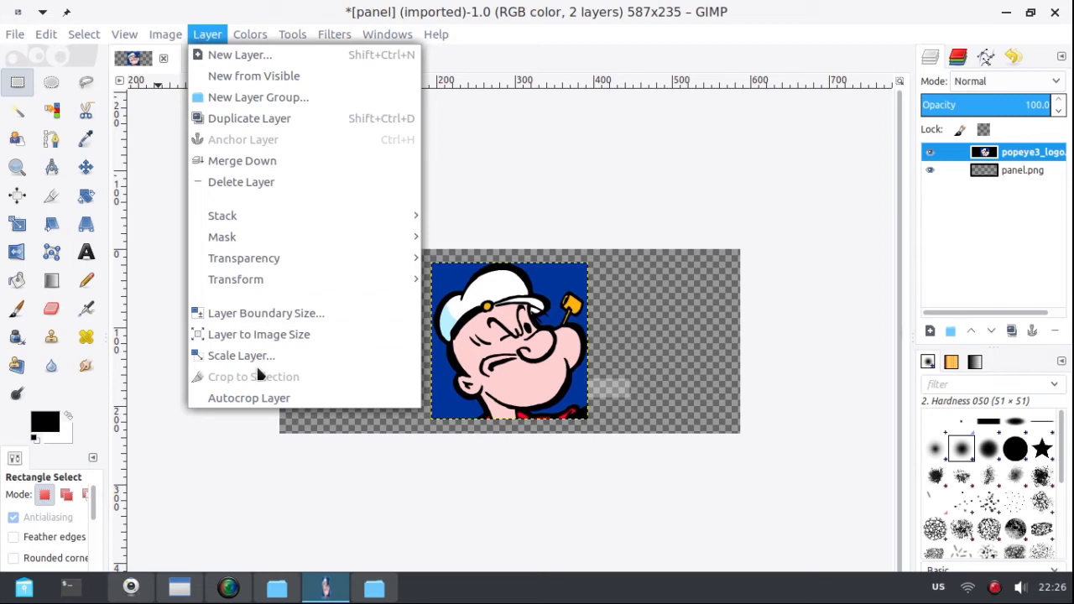
{"action": "left_click", "coordinate": [241, 356]}
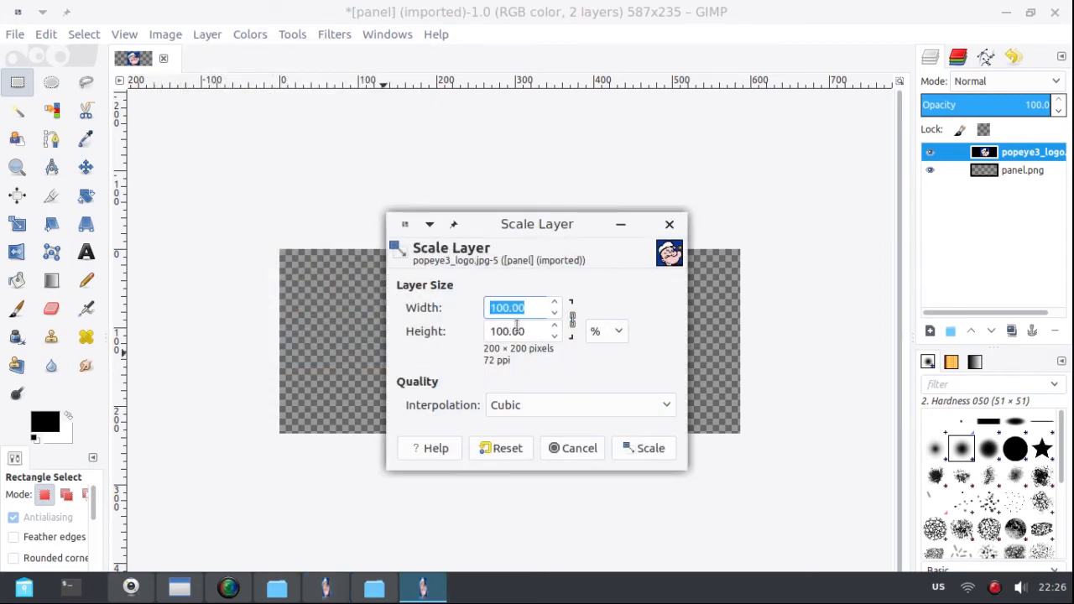
{"action": "type", "text": "65"}
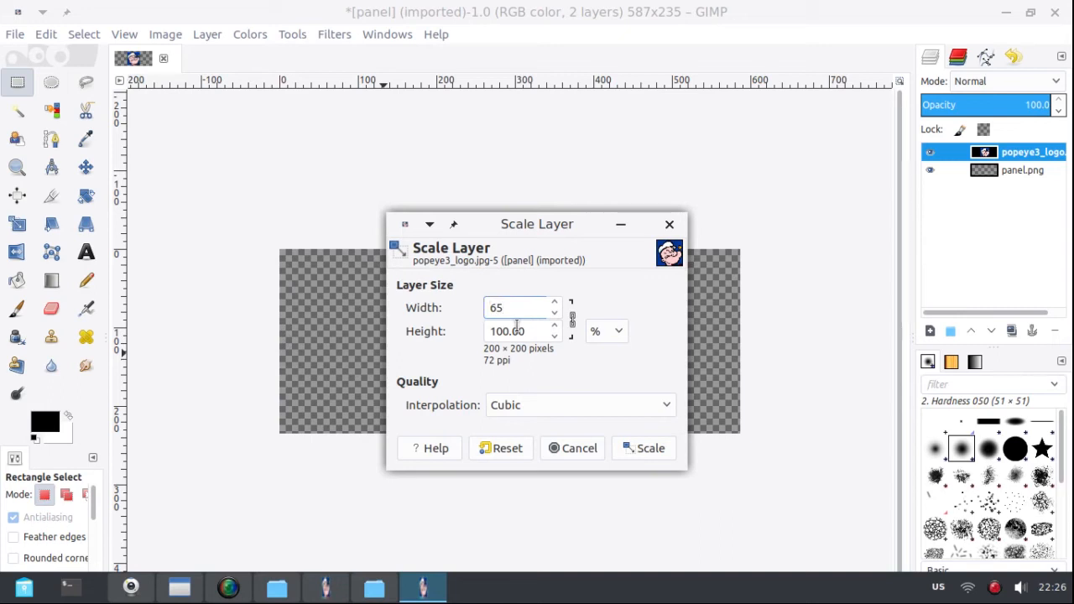
{"action": "left_click", "coordinate": [644, 446]}
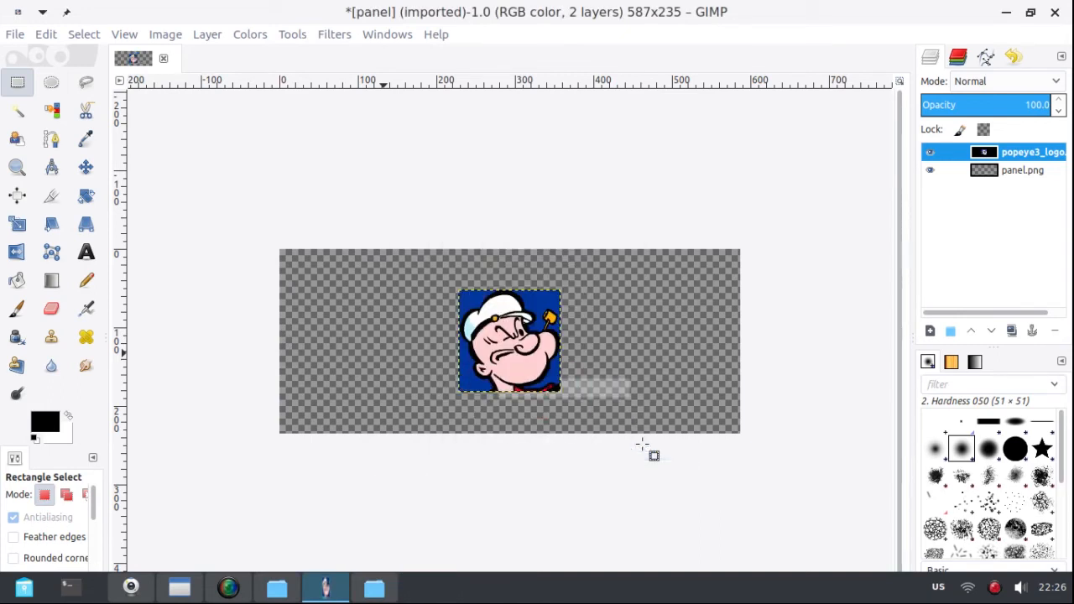
{"action": "mouse_move", "coordinate": [517, 402]}
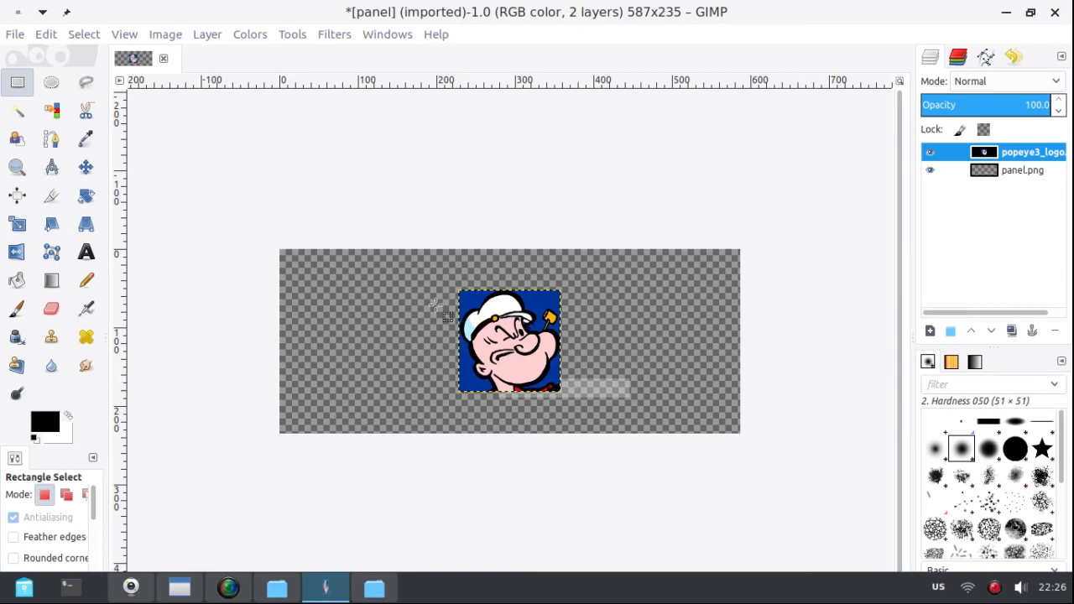
{"action": "mouse_move", "coordinate": [265, 339]}
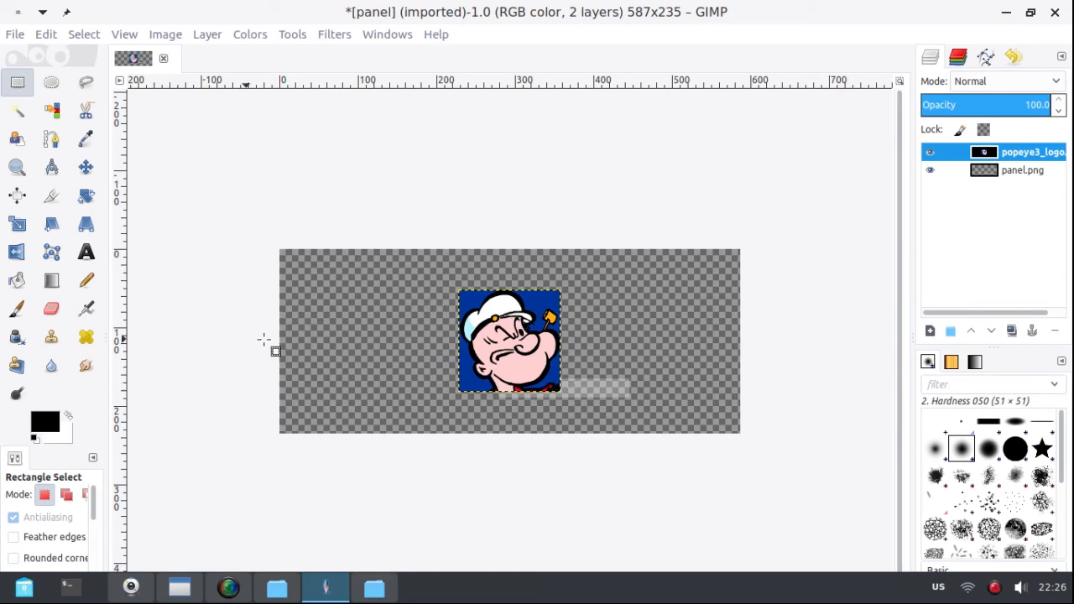
{"action": "mouse_move", "coordinate": [176, 235]}
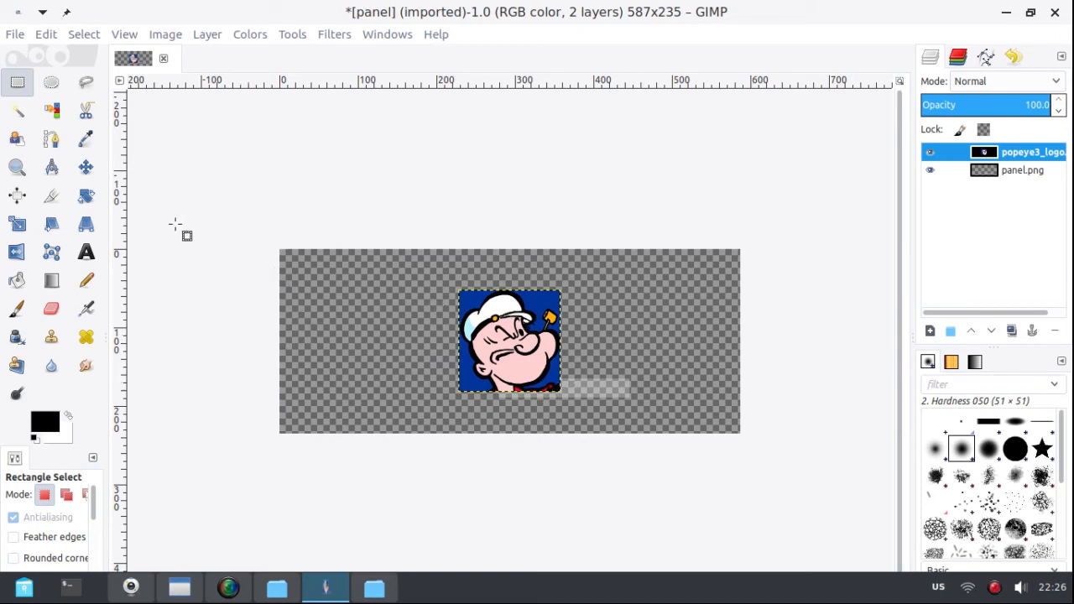
{"action": "mouse_move", "coordinate": [86, 168]}
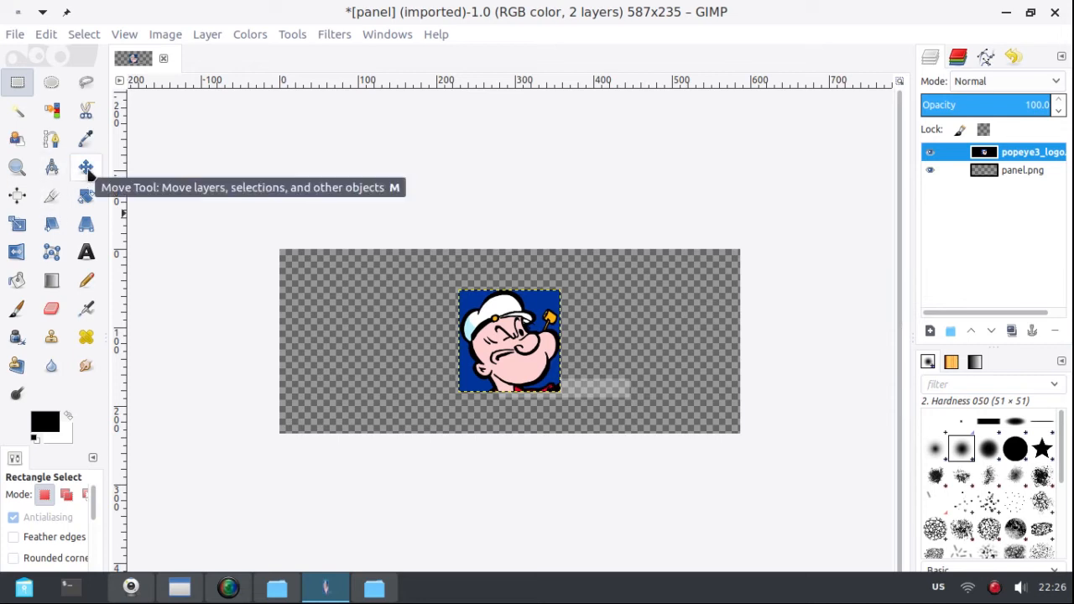
{"action": "mouse_move", "coordinate": [87, 168]}
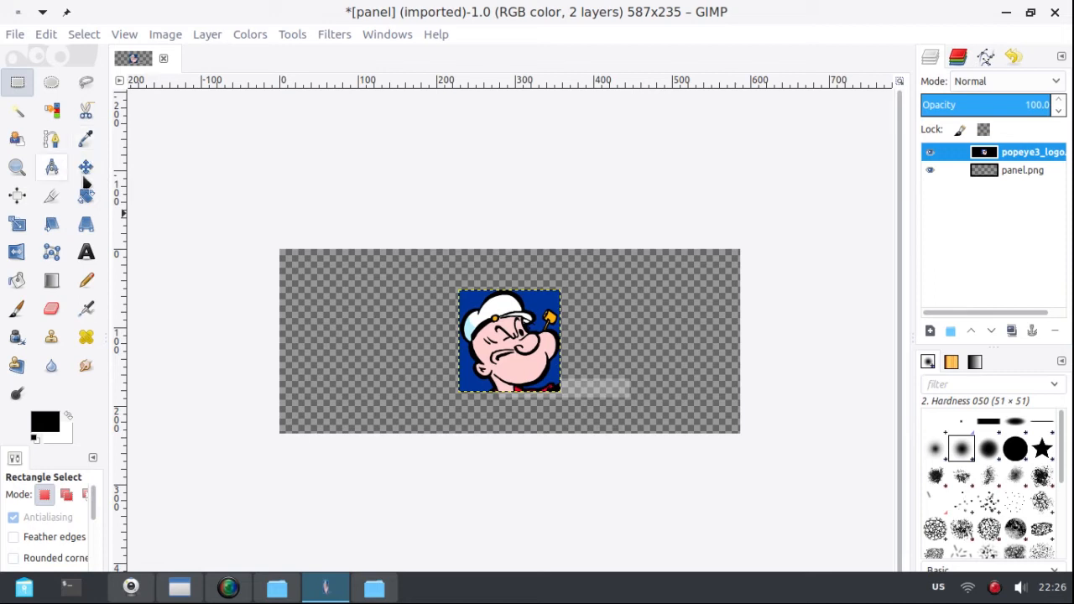
{"action": "mouse_move", "coordinate": [84, 168]}
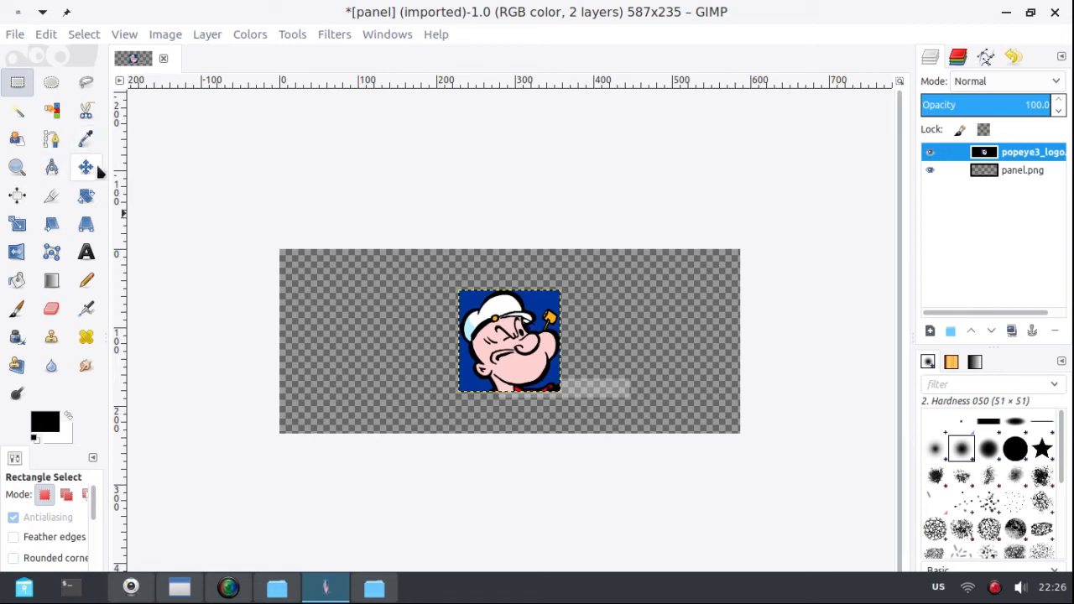
{"action": "mouse_move", "coordinate": [94, 176]}
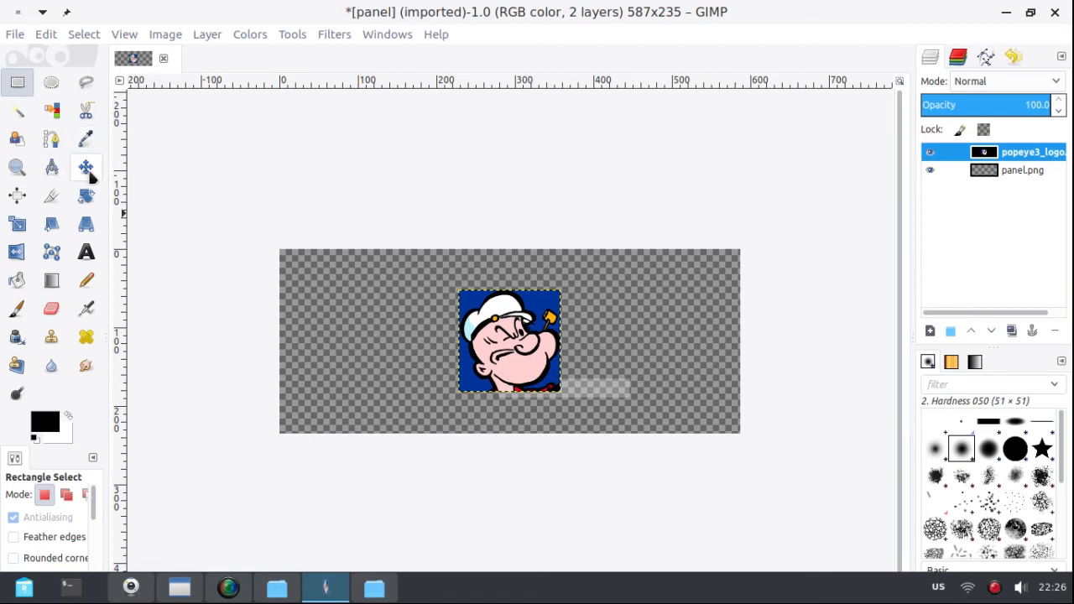
{"action": "mouse_move", "coordinate": [86, 168]}
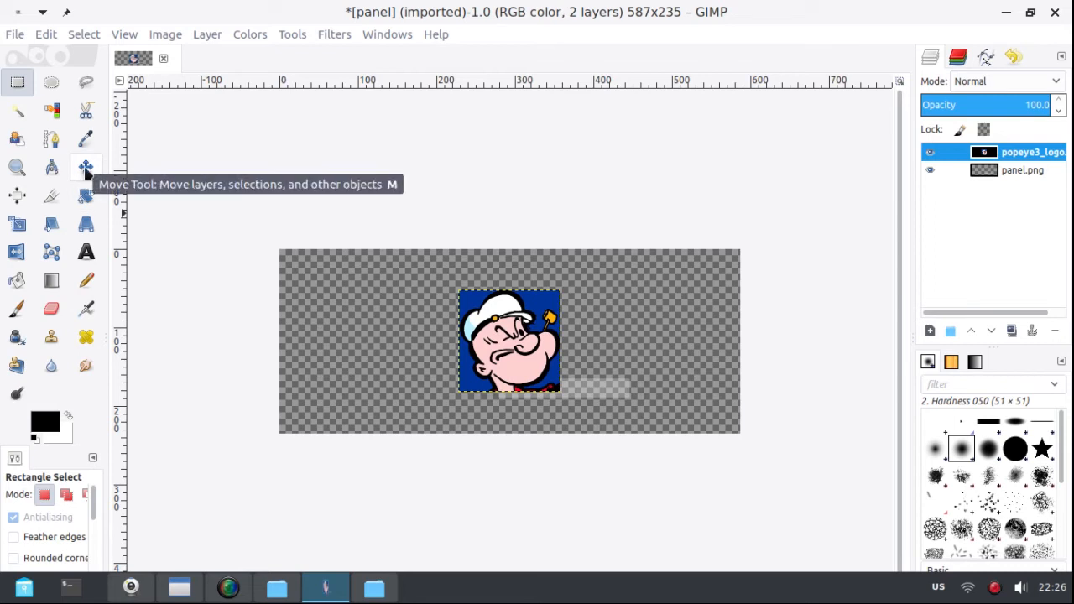
{"action": "mouse_move", "coordinate": [88, 168]}
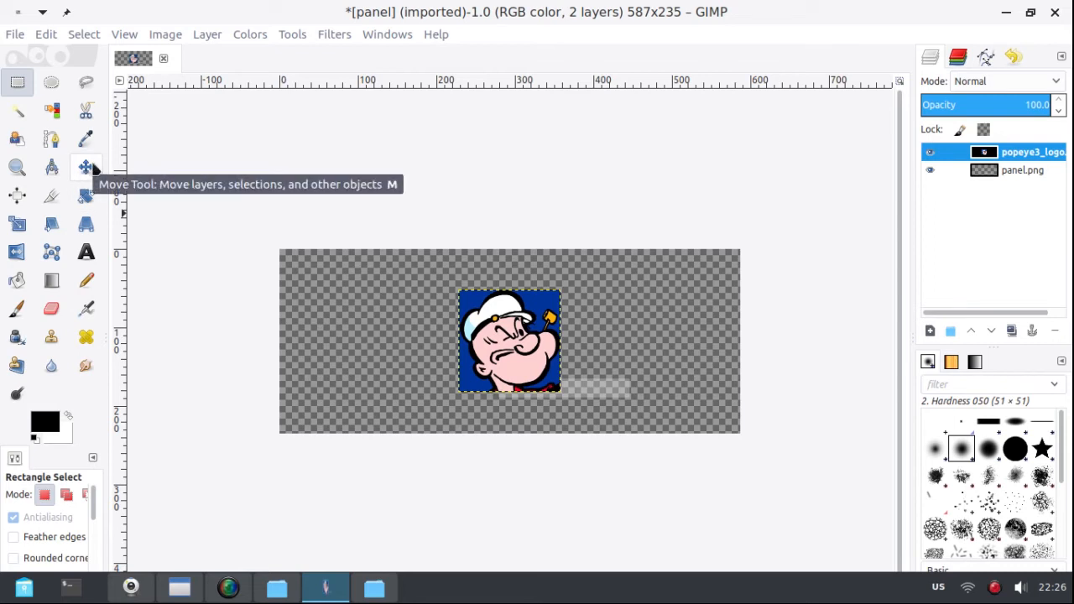
{"action": "mouse_move", "coordinate": [42, 185]}
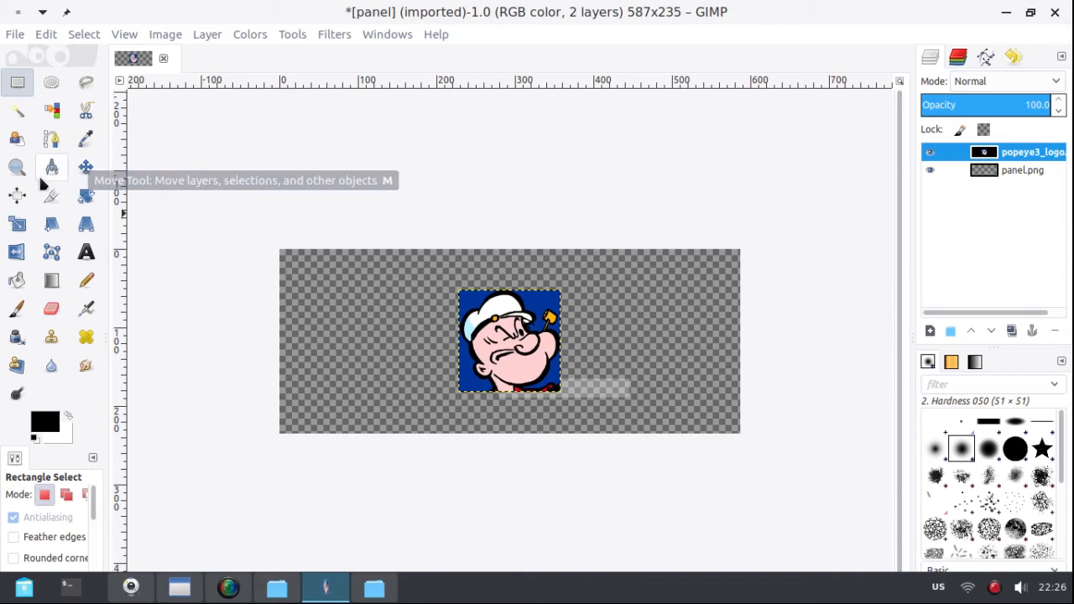
{"action": "mouse_move", "coordinate": [15, 199]}
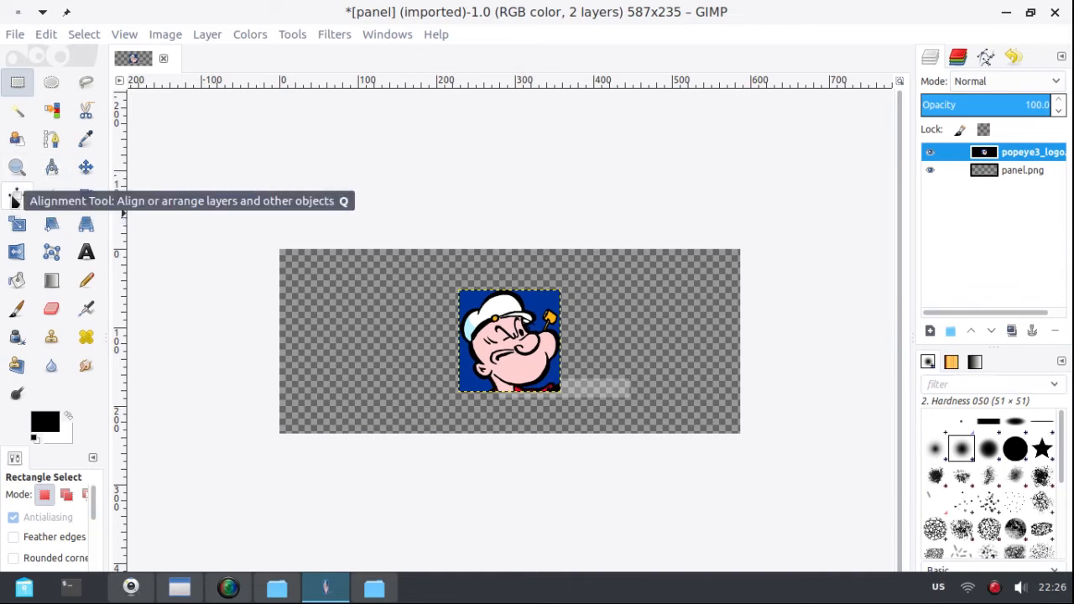
{"action": "mouse_move", "coordinate": [14, 195]}
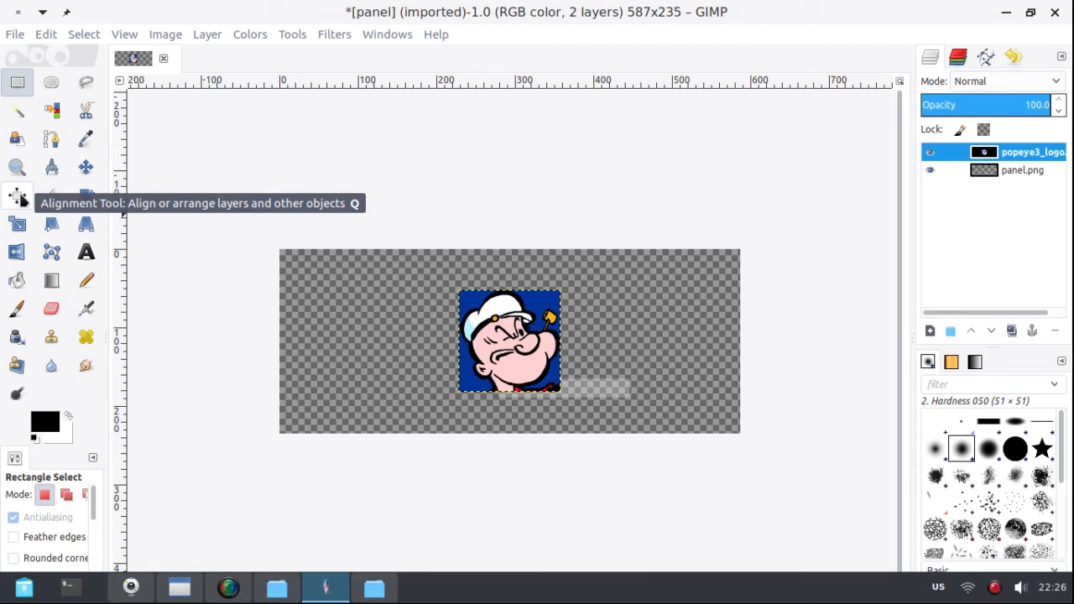
Step: Move the Popeye layer into a centred position near the top of the panel
{"action": "left_click", "coordinate": [17, 195]}
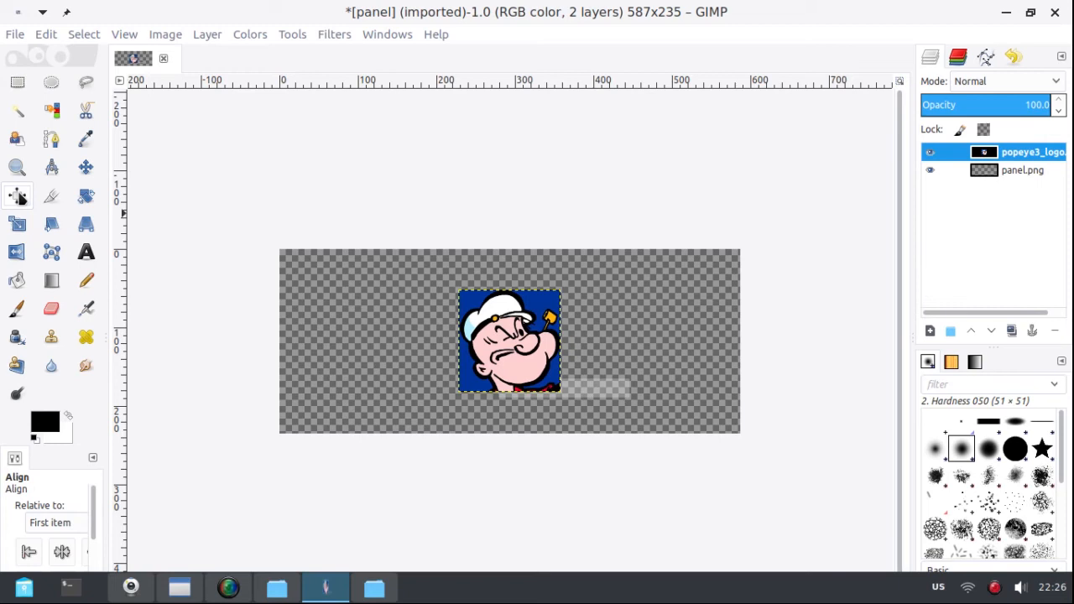
{"action": "left_click", "coordinate": [17, 195]}
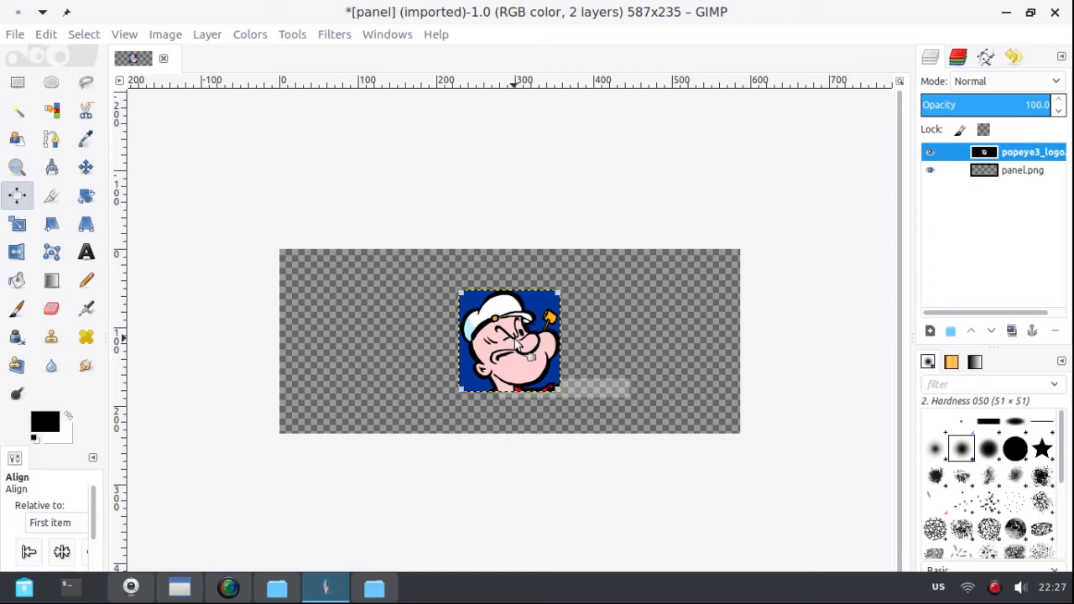
{"action": "mouse_move", "coordinate": [461, 305]}
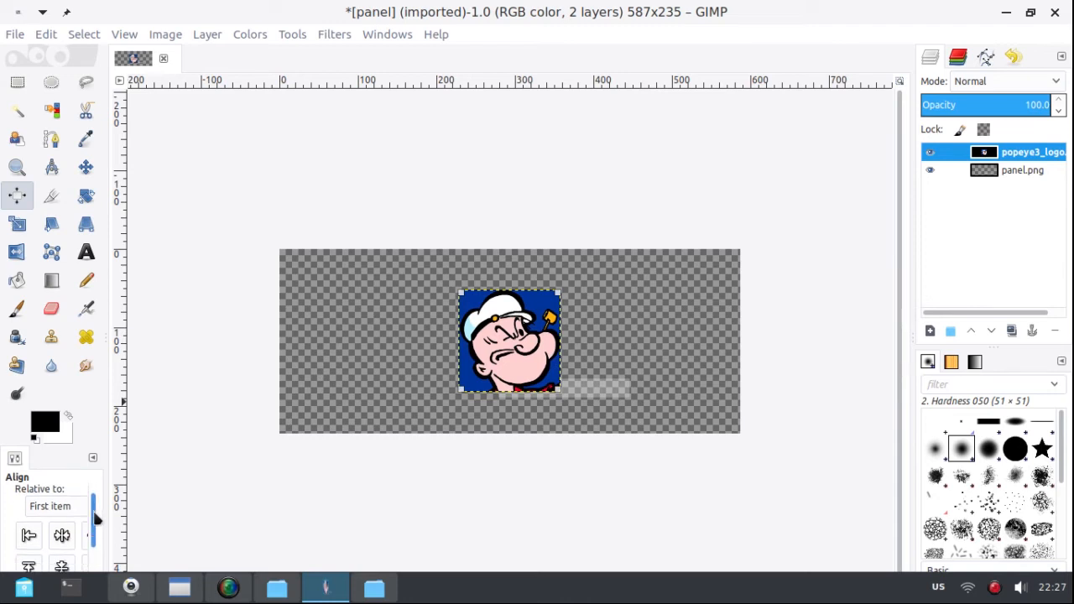
{"action": "scroll", "scroll_direction": "down", "scroll_amount": 3}
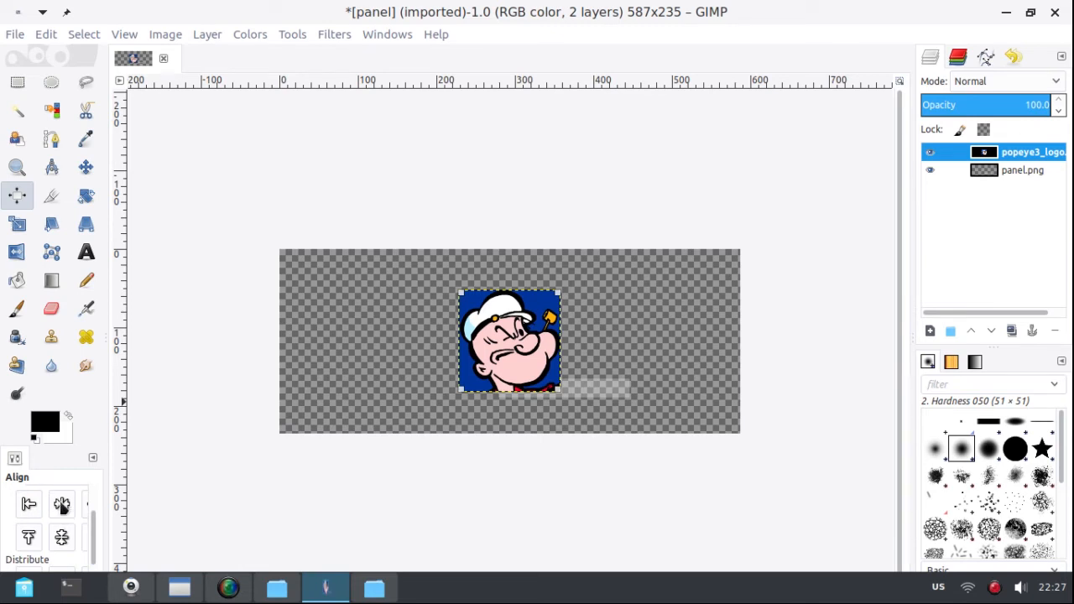
{"action": "mouse_move", "coordinate": [60, 504]}
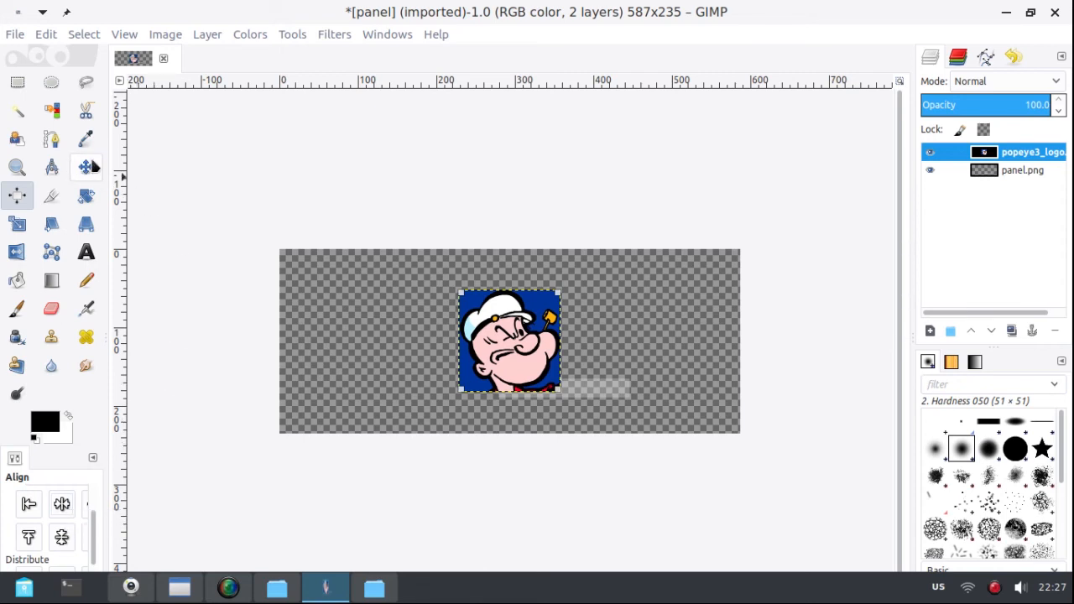
{"action": "mouse_move", "coordinate": [87, 168]}
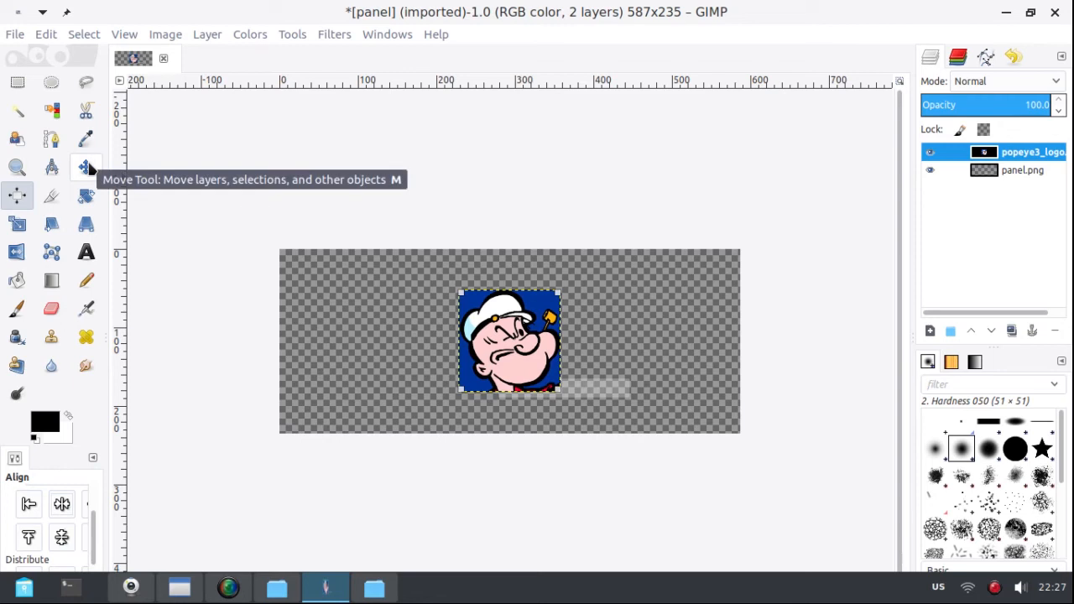
{"action": "left_click", "coordinate": [85, 168]}
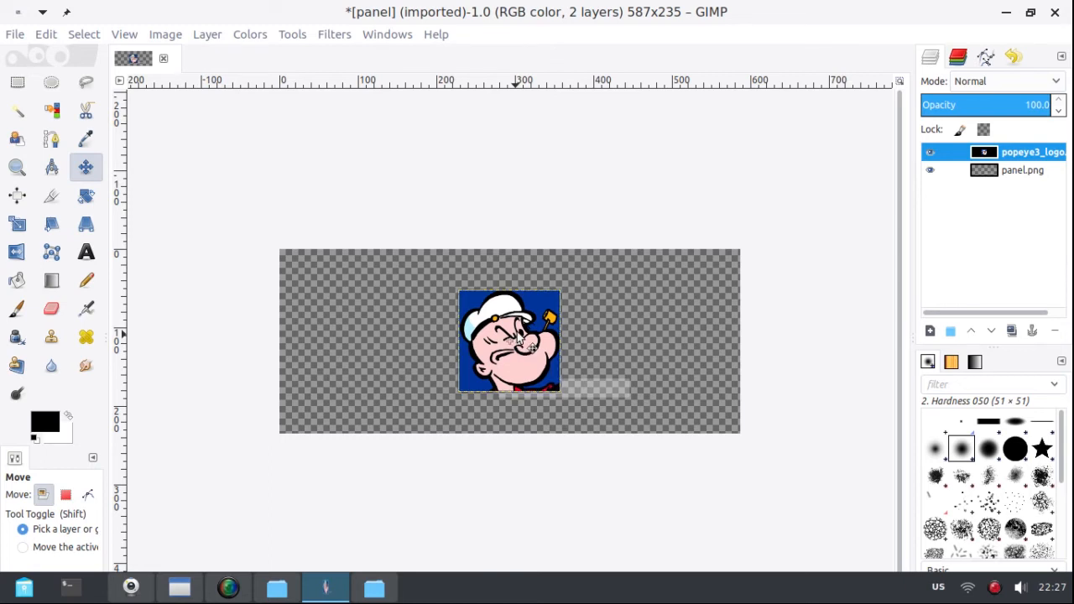
{"action": "left_click_drag", "start_coordinate": [510, 342], "coordinate": [520, 329]}
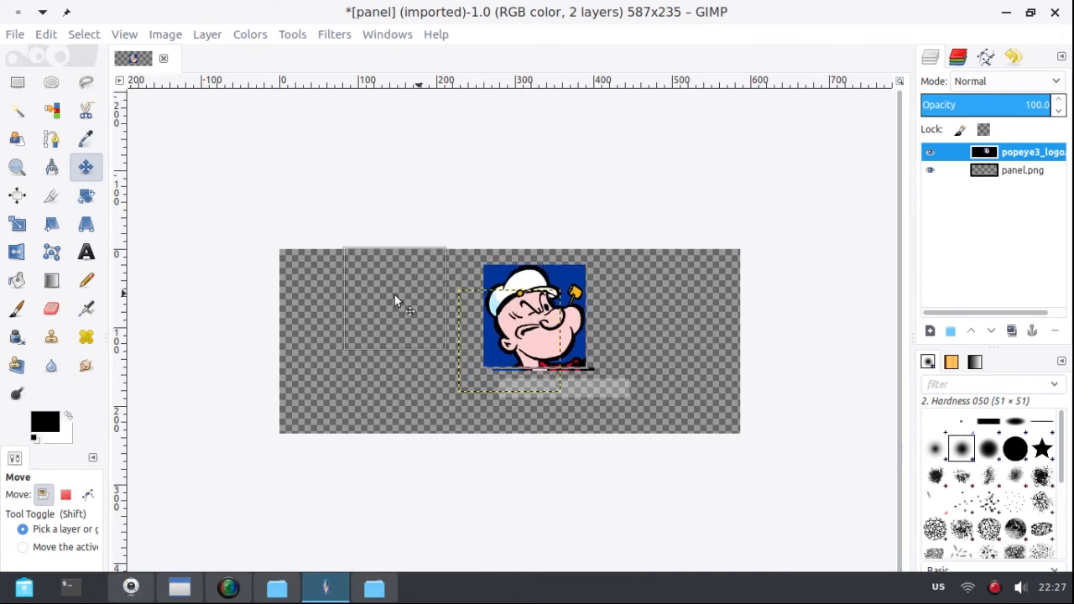
{"action": "left_click_drag", "start_coordinate": [534, 319], "coordinate": [433, 353]}
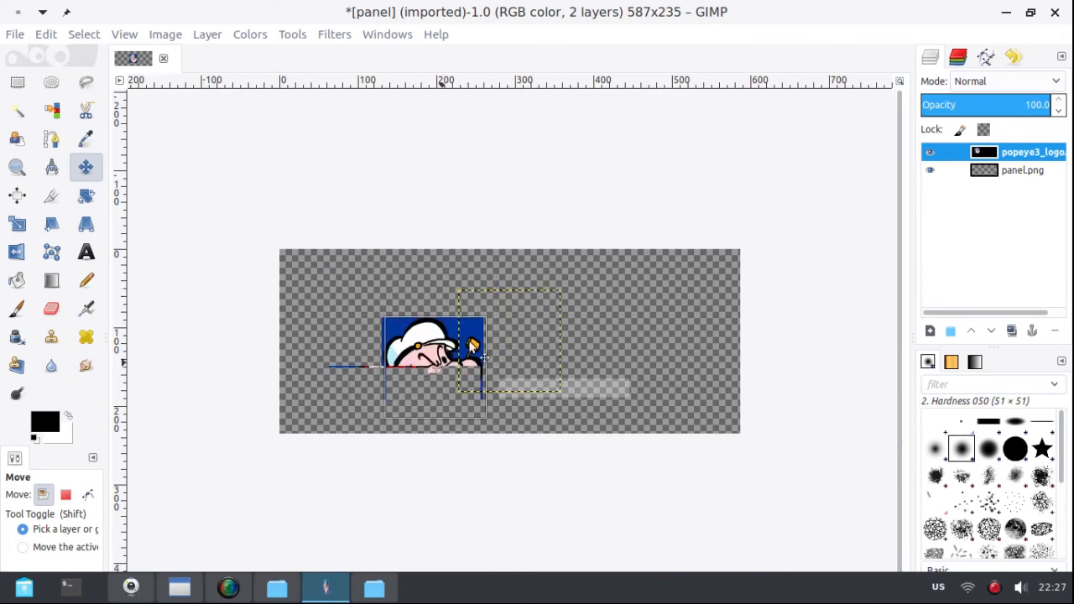
{"action": "left_click_drag", "start_coordinate": [433, 352], "coordinate": [505, 317]}
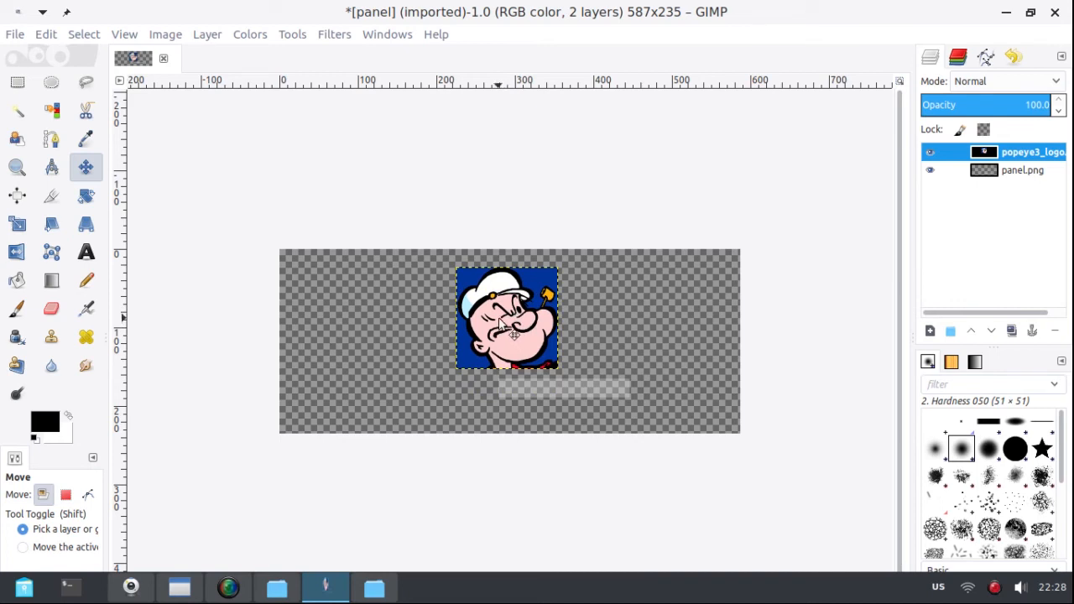
{"action": "mouse_move", "coordinate": [285, 164]}
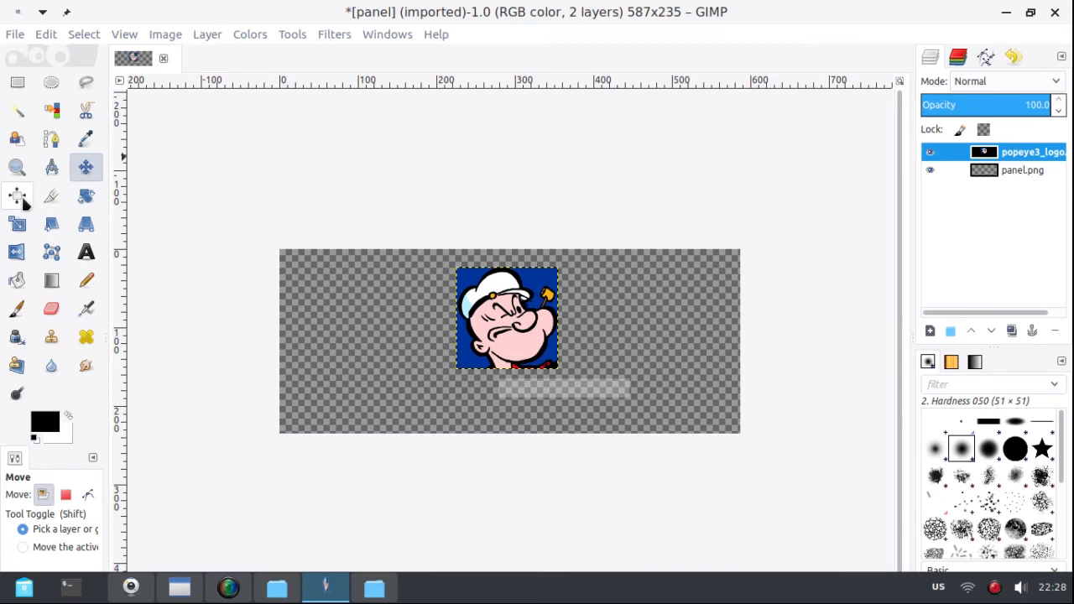
Step: Fine-tune the centring with the Align tool and bring up the File menu
{"action": "left_click", "coordinate": [17, 194]}
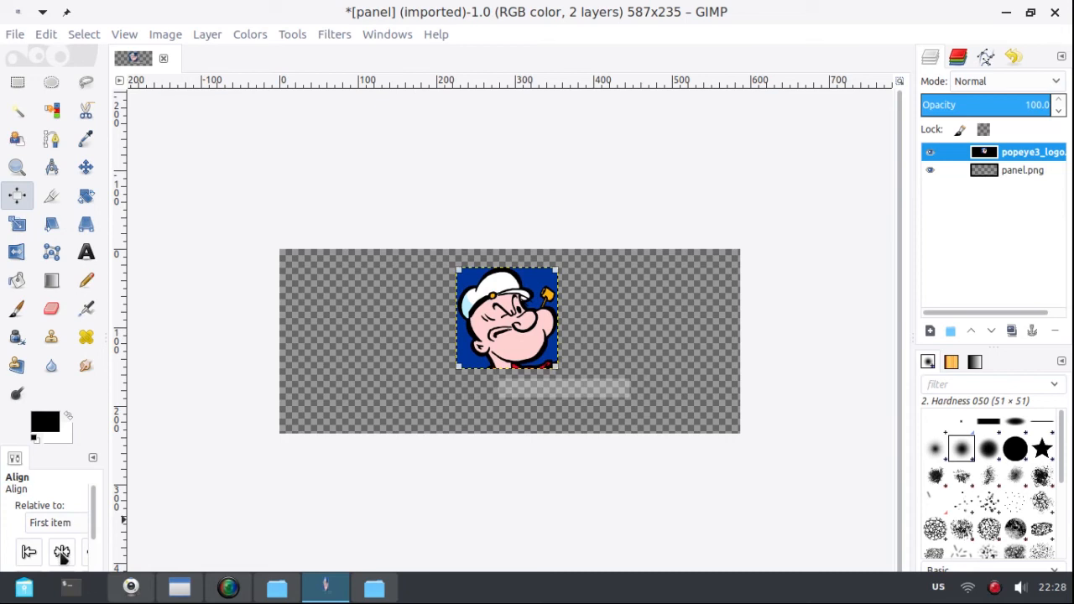
{"action": "left_click", "coordinate": [61, 550]}
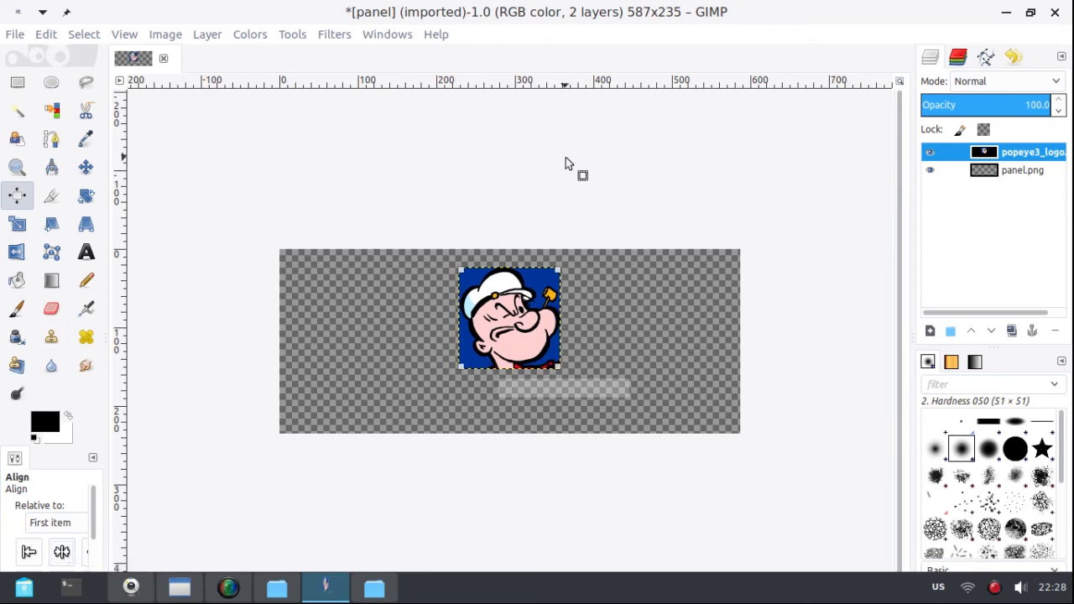
{"action": "mouse_move", "coordinate": [728, 161]}
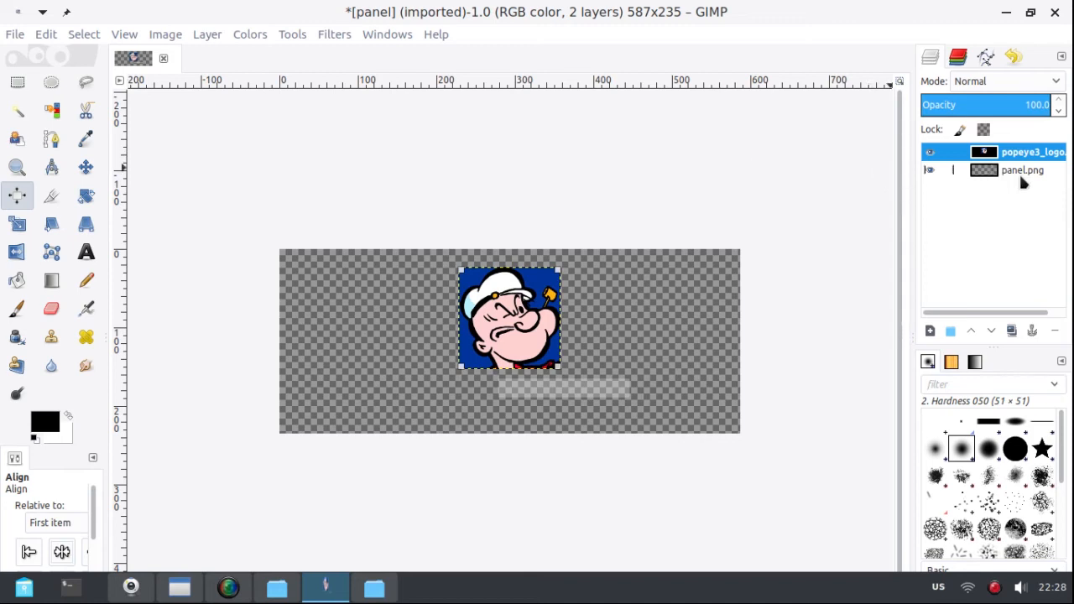
{"action": "left_click", "coordinate": [929, 169]}
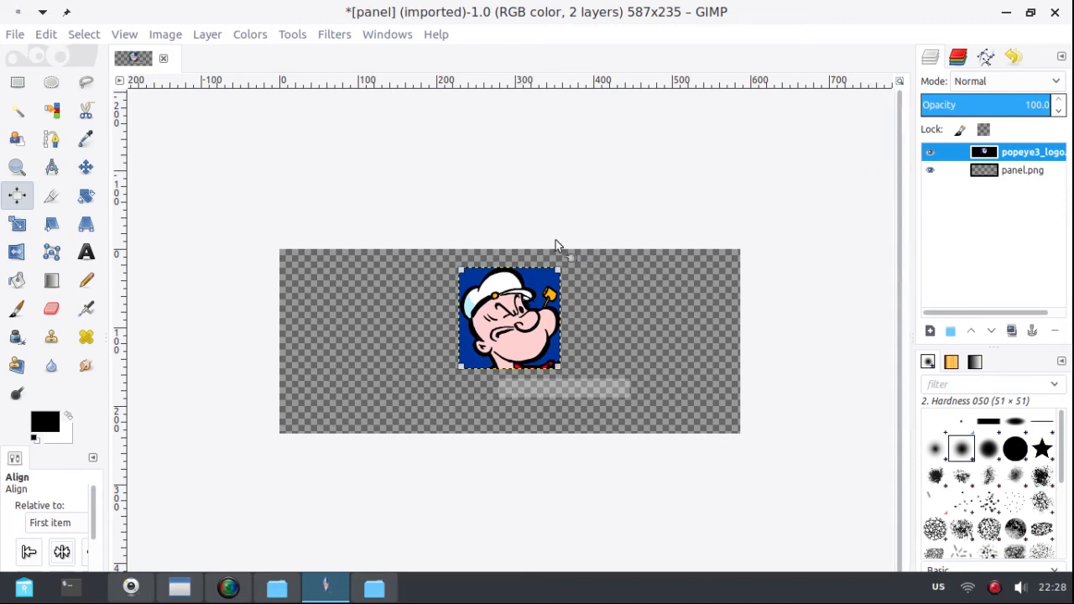
{"action": "mouse_move", "coordinate": [16, 36]}
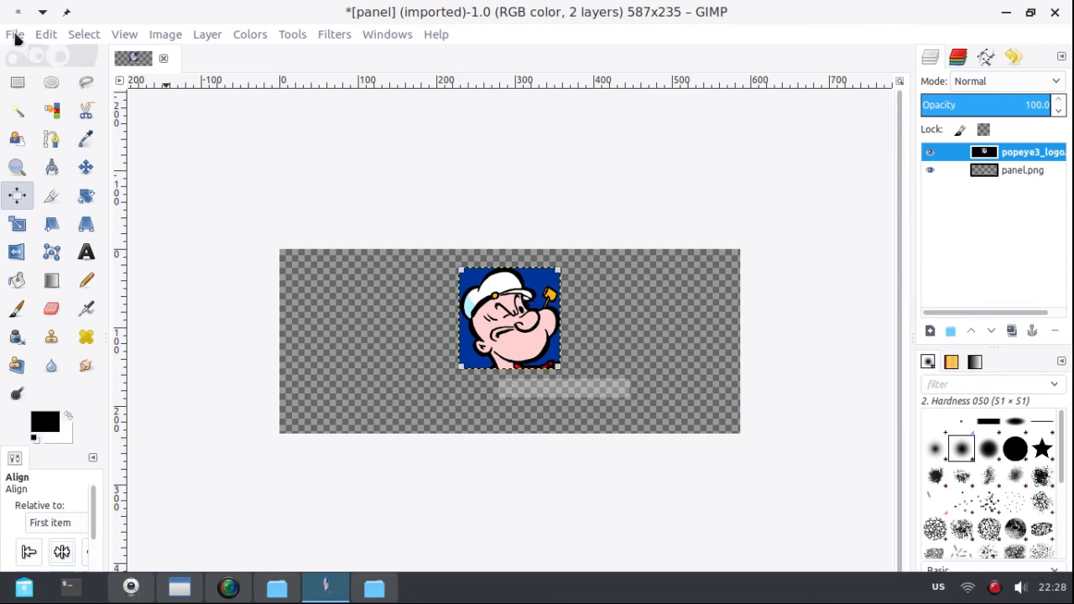
{"action": "mouse_move", "coordinate": [426, 235]}
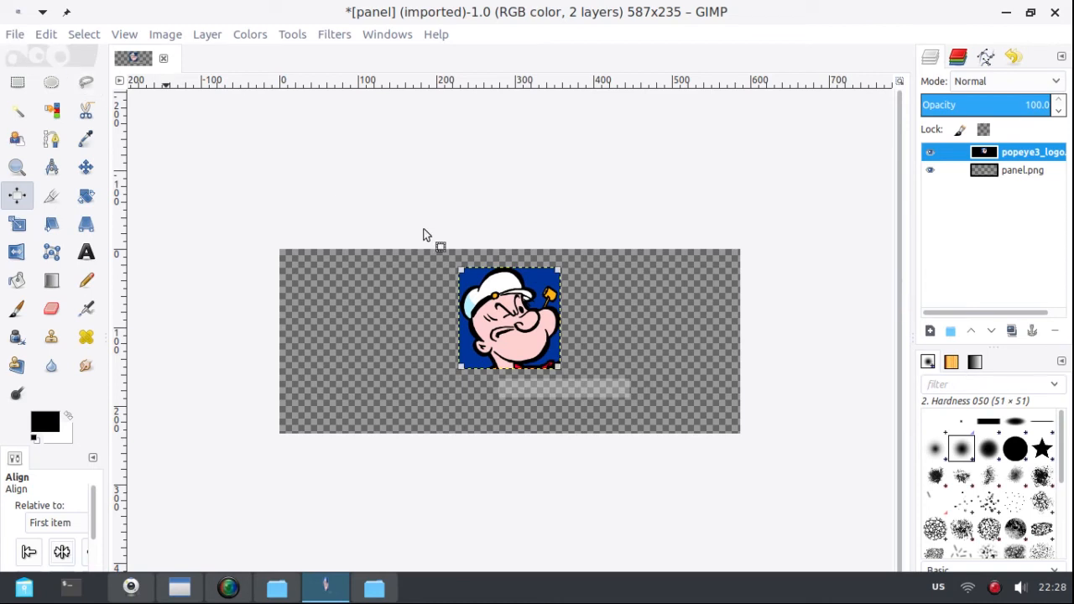
{"action": "mouse_move", "coordinate": [528, 350]}
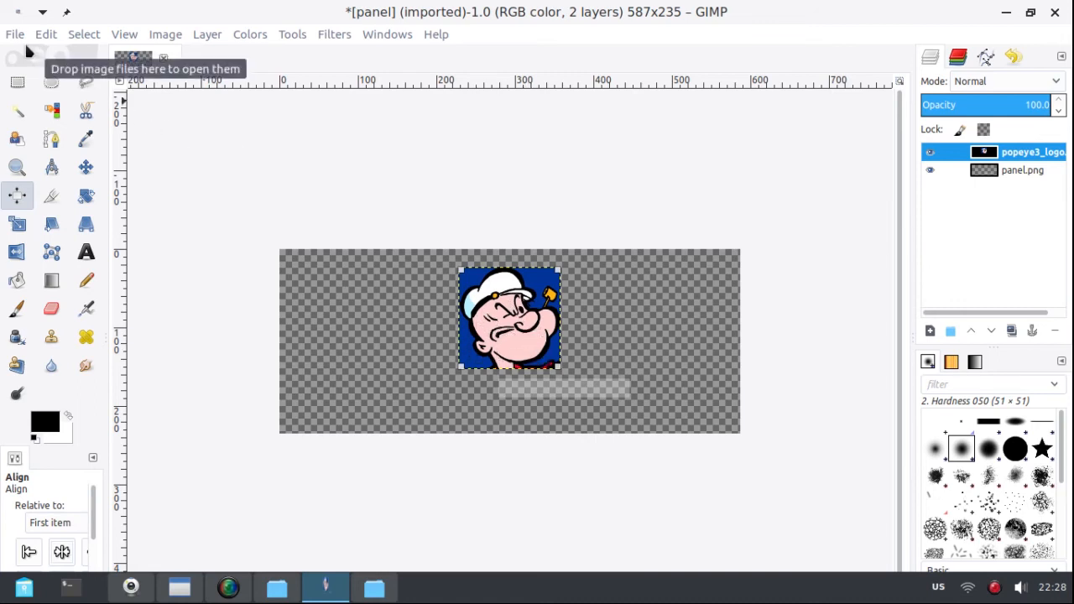
{"action": "left_click", "coordinate": [14, 34]}
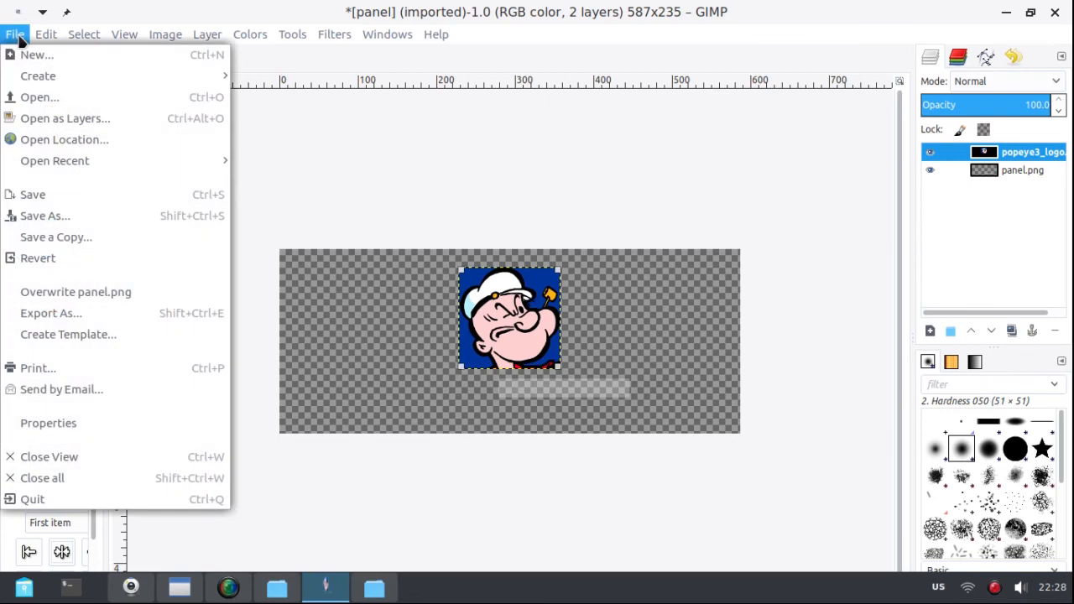
{"action": "mouse_move", "coordinate": [50, 314]}
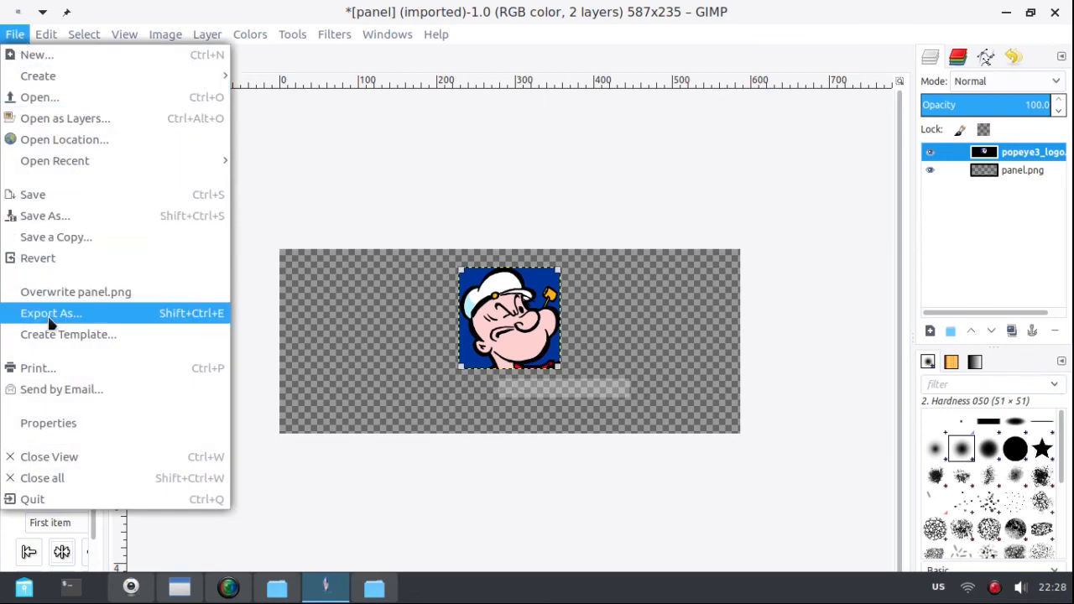
{"action": "mouse_move", "coordinate": [51, 313]}
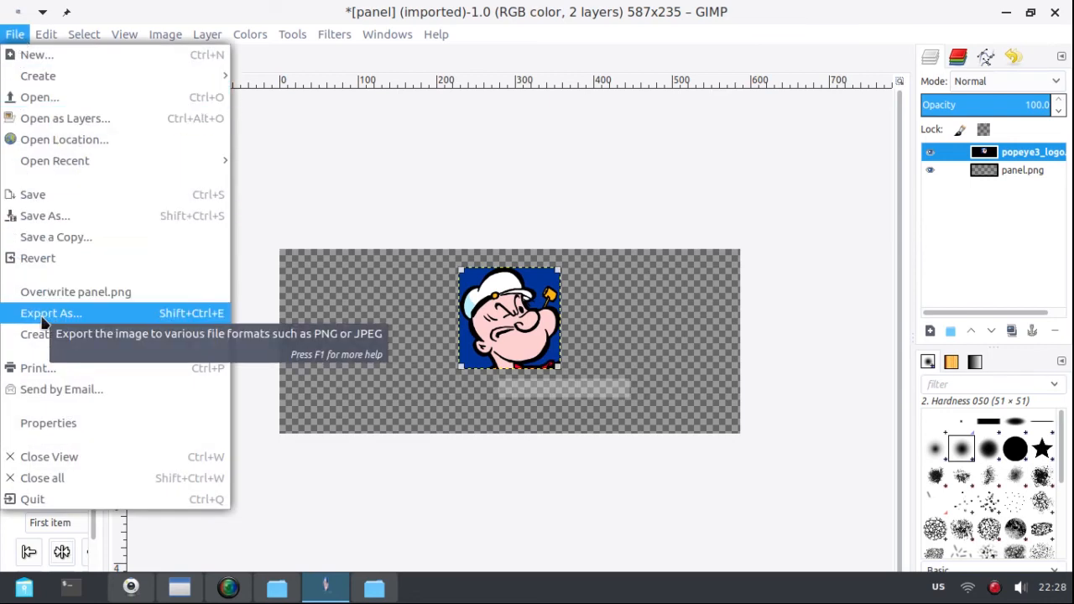
{"action": "mouse_move", "coordinate": [75, 292]}
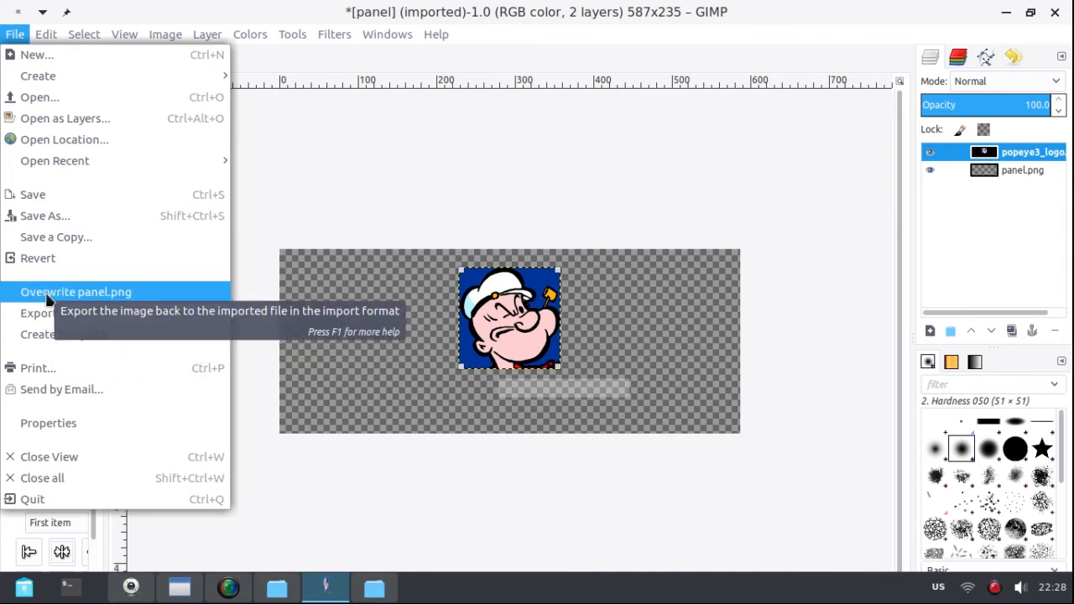
{"action": "mouse_move", "coordinate": [86, 303]}
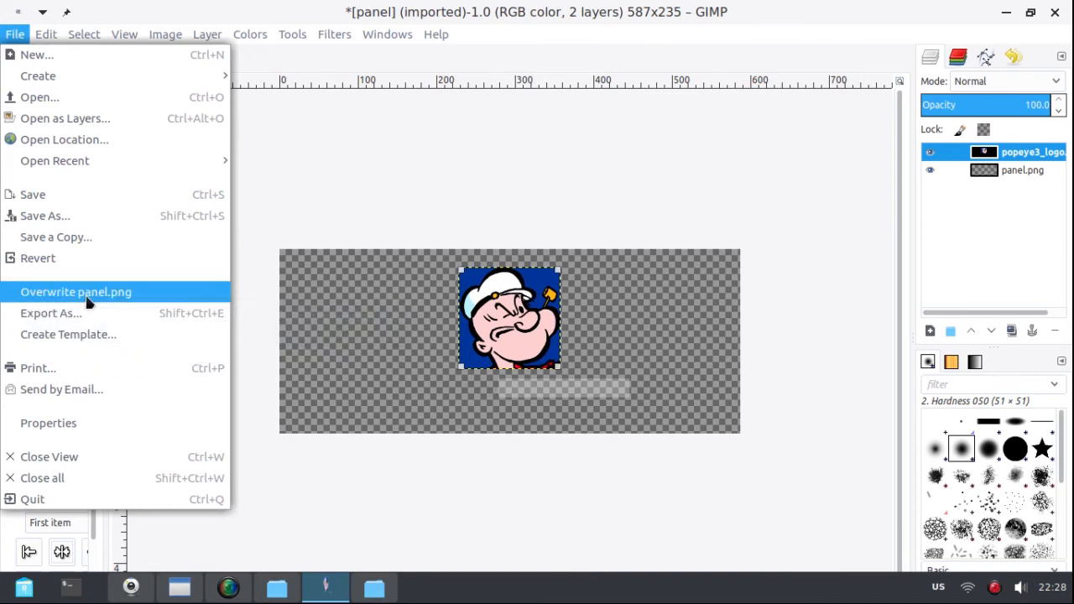
{"action": "mouse_move", "coordinate": [24, 295]}
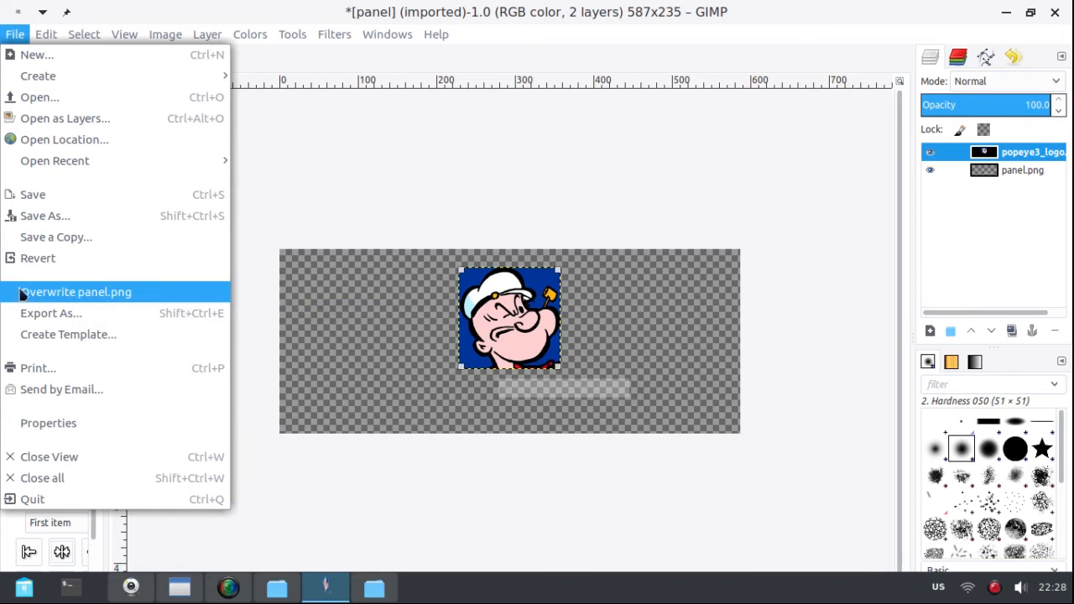
{"action": "mouse_move", "coordinate": [51, 314]}
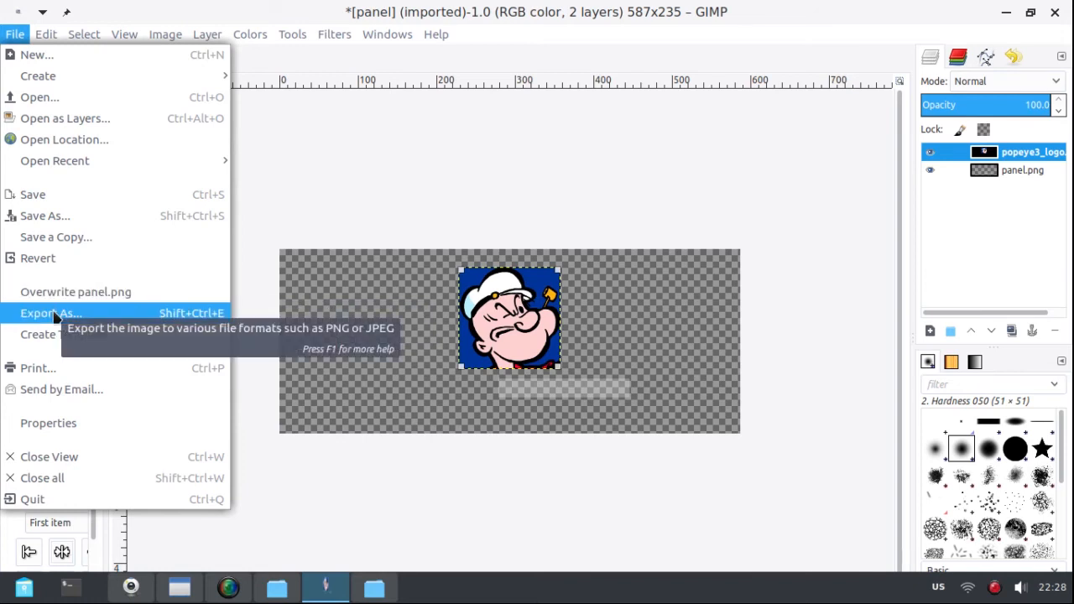
Step: Export the panel as panel.png into home > Pictures with default PNG settings
{"action": "left_click", "coordinate": [50, 314]}
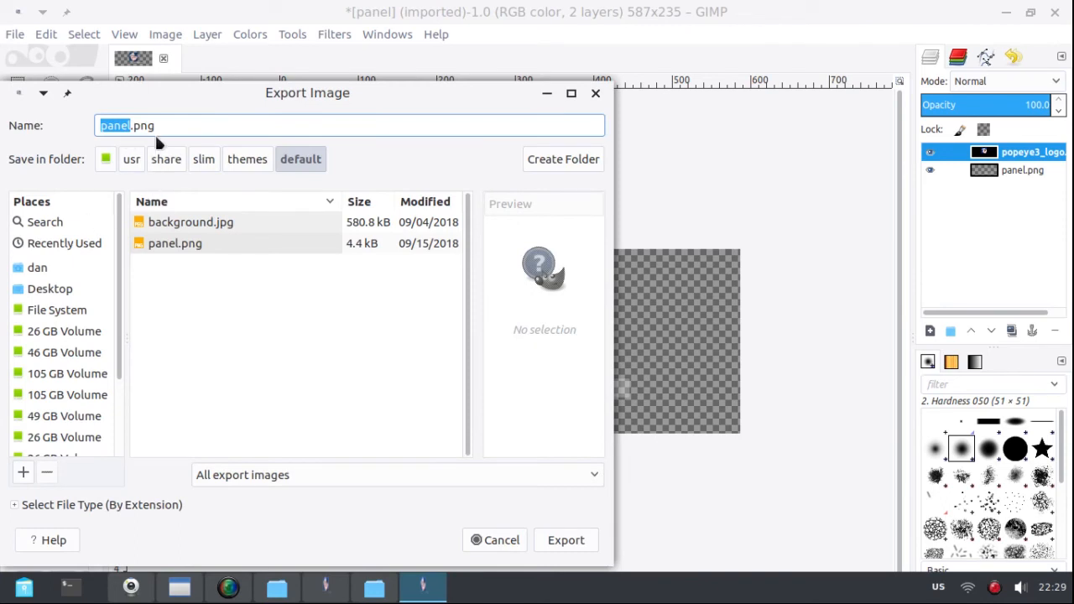
{"action": "mouse_move", "coordinate": [37, 272]}
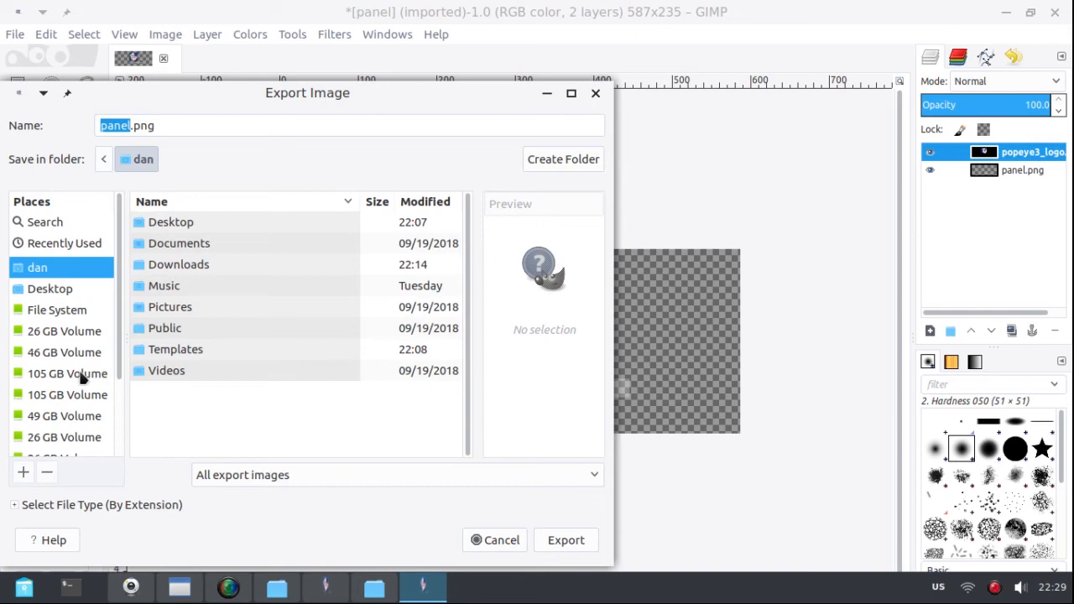
{"action": "mouse_move", "coordinate": [175, 289]}
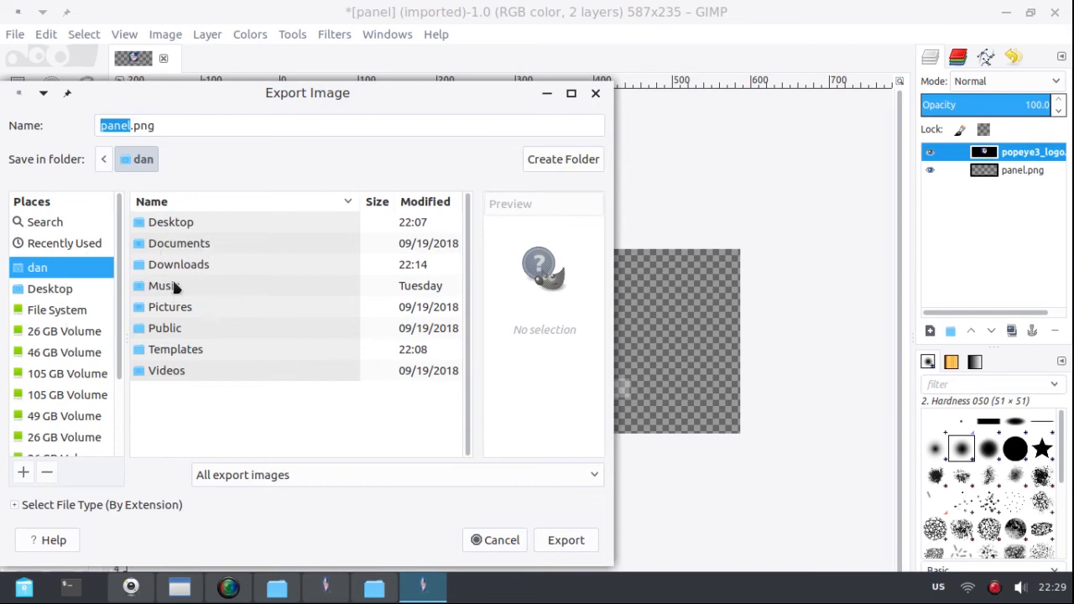
{"action": "mouse_move", "coordinate": [178, 244]}
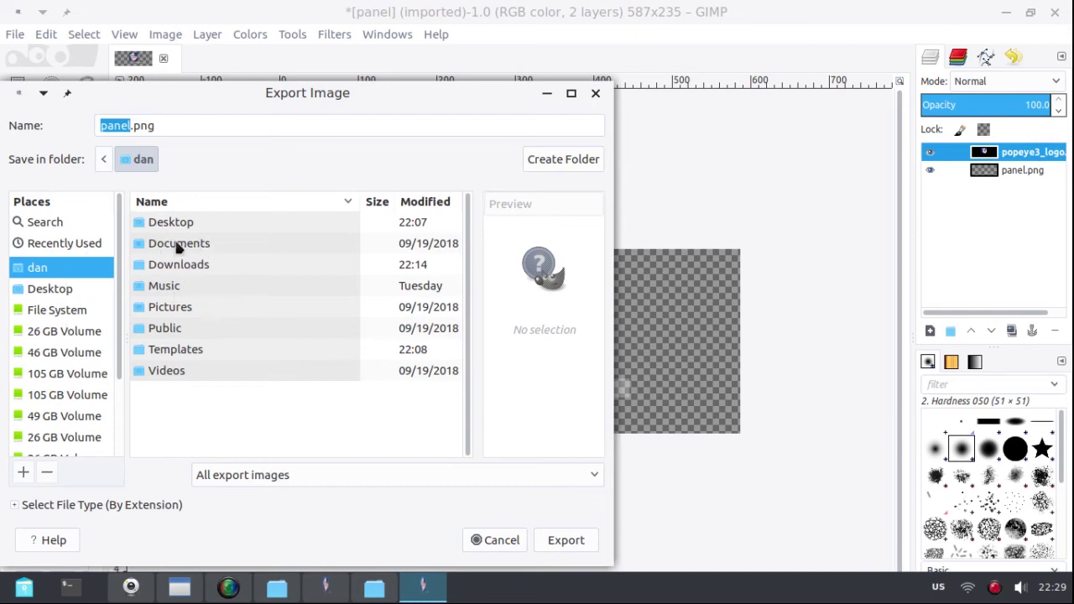
{"action": "mouse_move", "coordinate": [175, 310]}
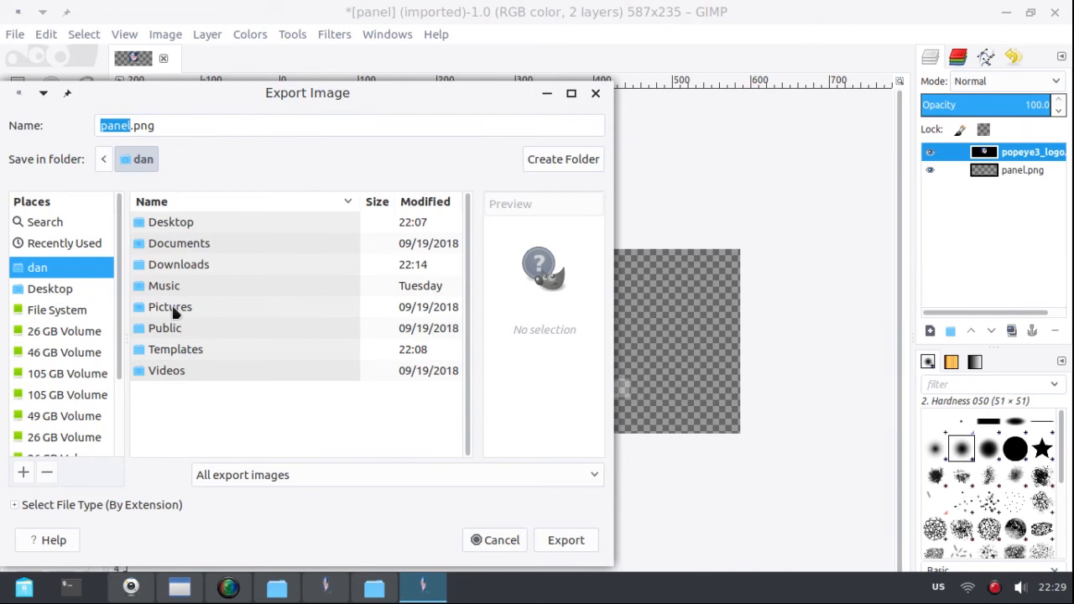
{"action": "double_click", "coordinate": [170, 305]}
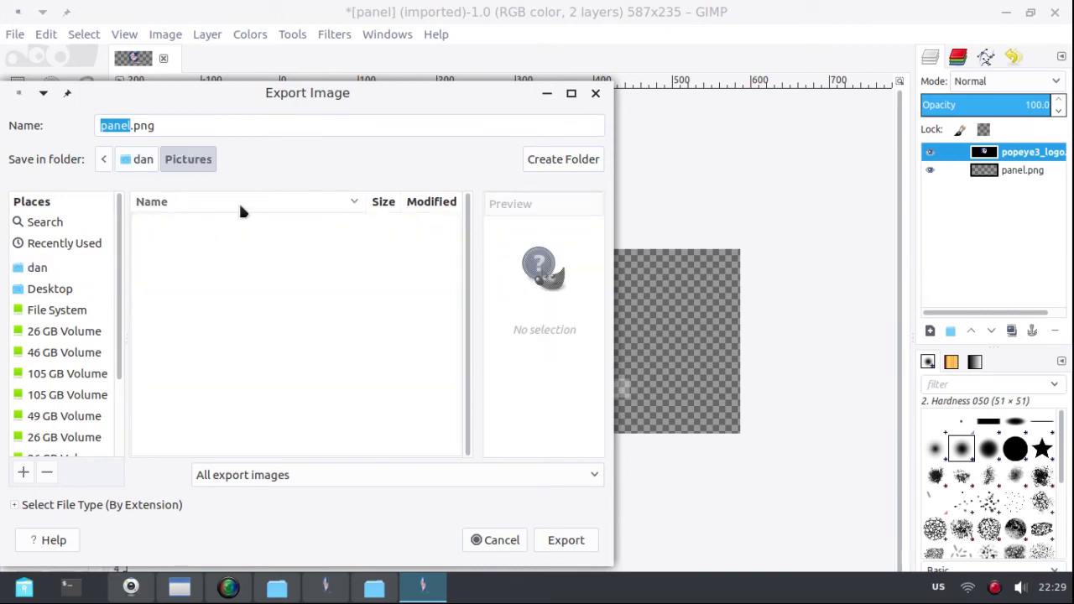
{"action": "mouse_move", "coordinate": [104, 145]}
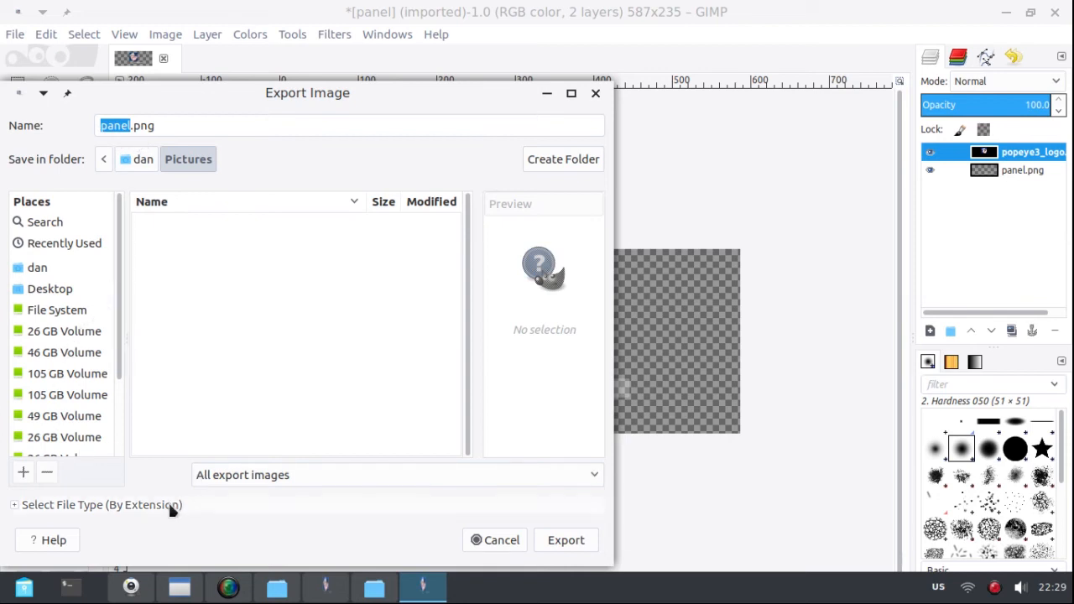
{"action": "mouse_move", "coordinate": [567, 540]}
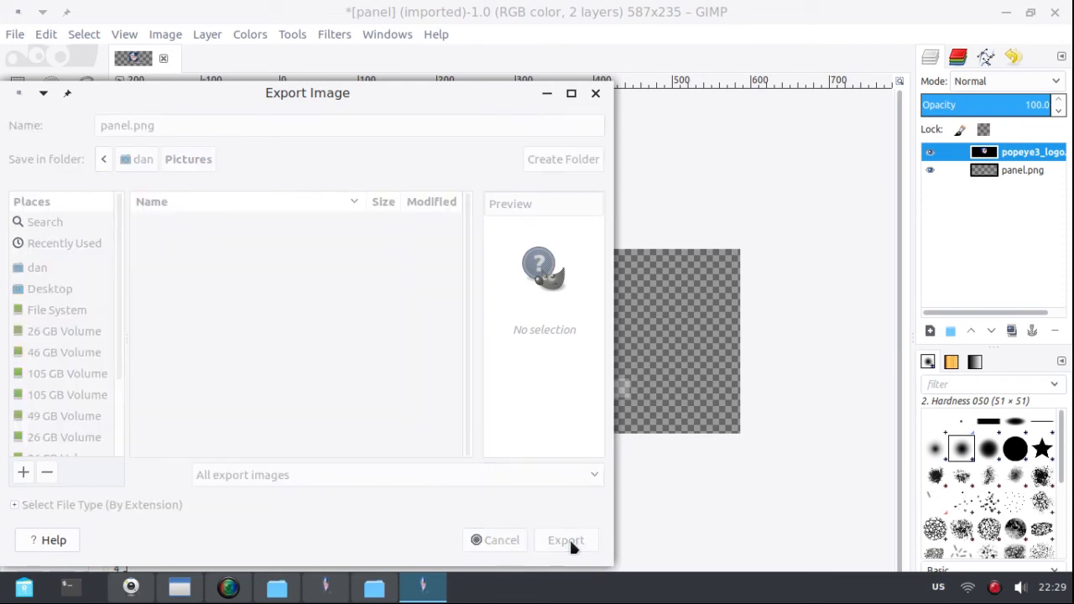
{"action": "left_click", "coordinate": [566, 540]}
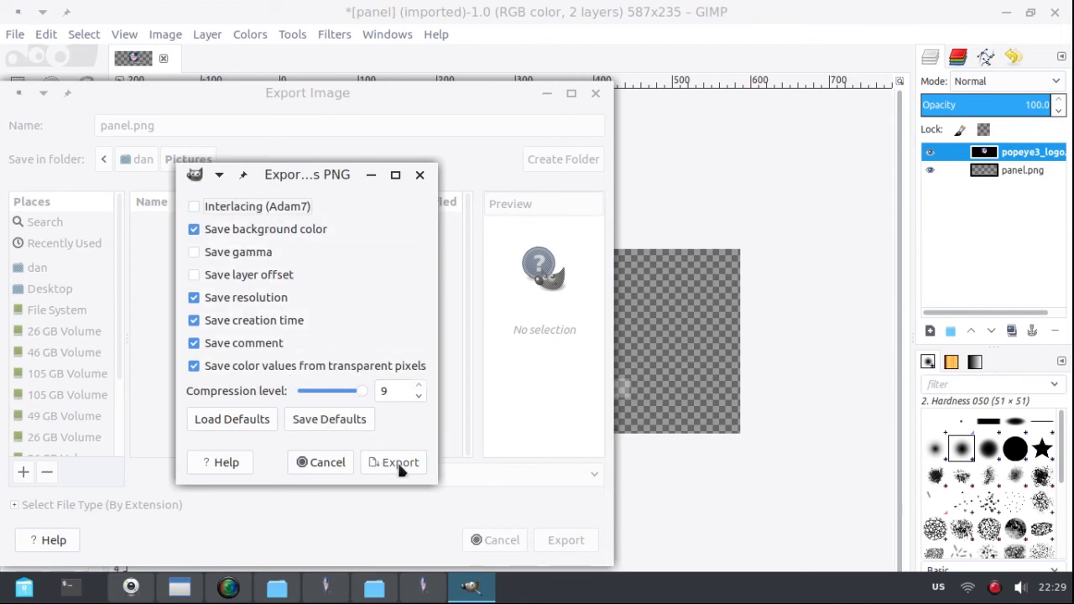
{"action": "left_click", "coordinate": [392, 463]}
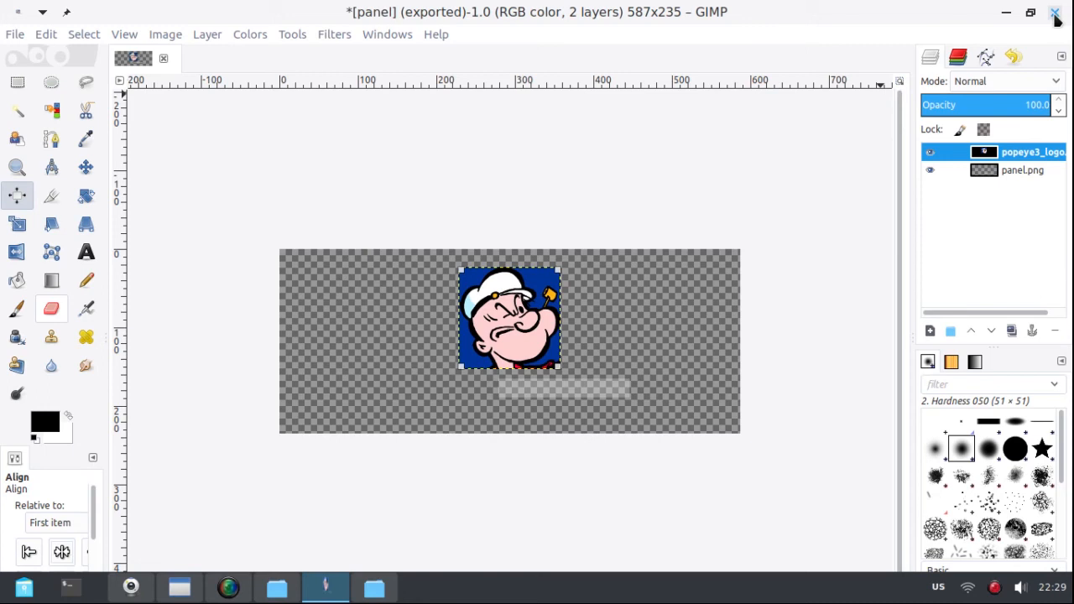
Step: Close GIMP and confirm panel.png exists in ~/Pictures, leaving only the theme's default folder open
{"action": "left_click", "coordinate": [1057, 13]}
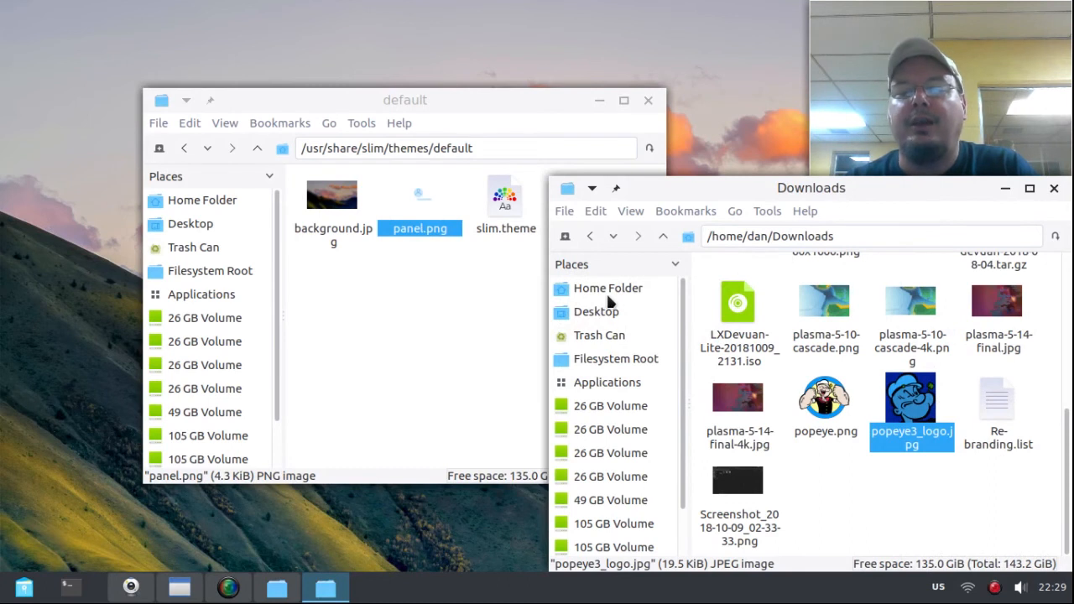
{"action": "left_click", "coordinate": [607, 288]}
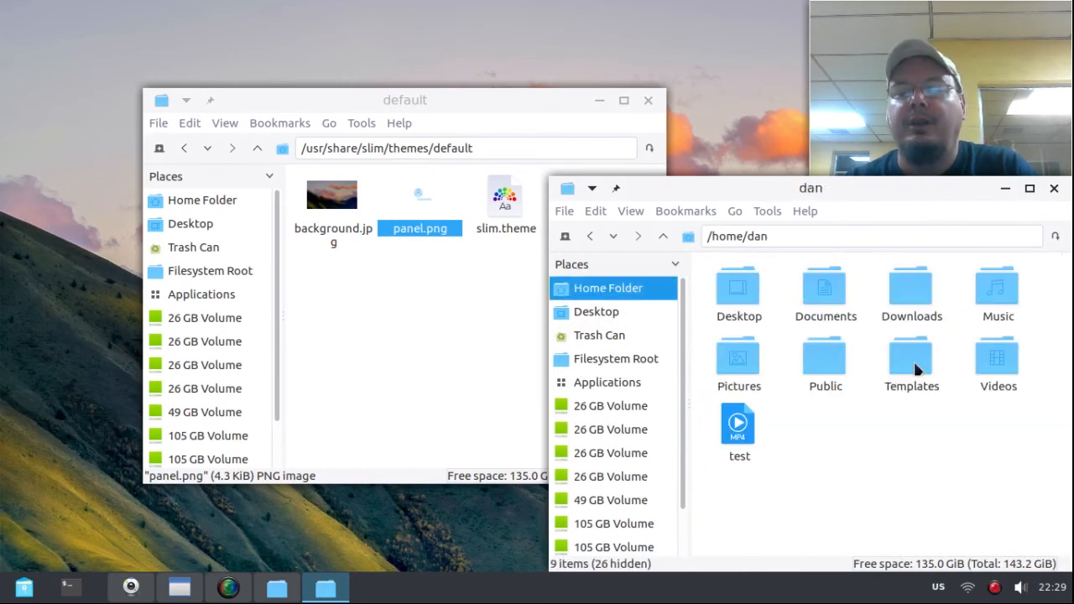
{"action": "double_click", "coordinate": [738, 356]}
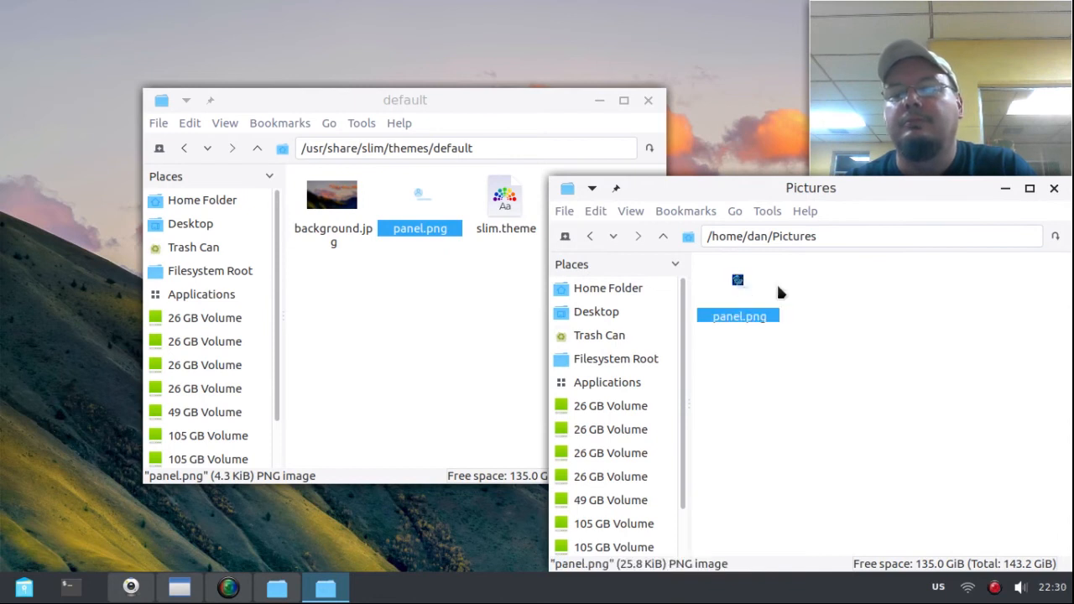
{"action": "mouse_move", "coordinate": [881, 312]}
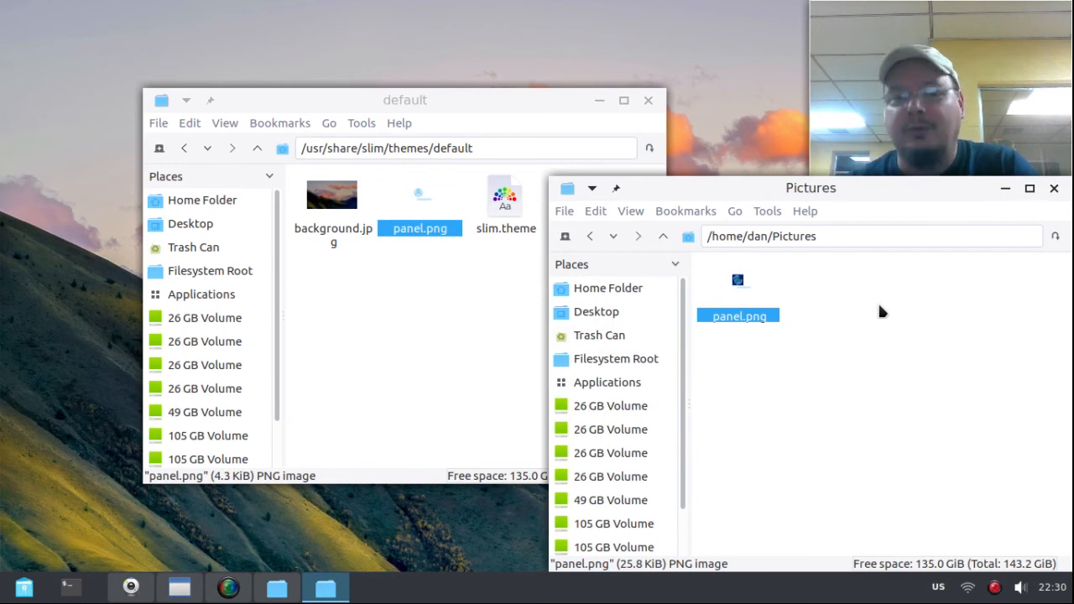
{"action": "mouse_move", "coordinate": [943, 176]}
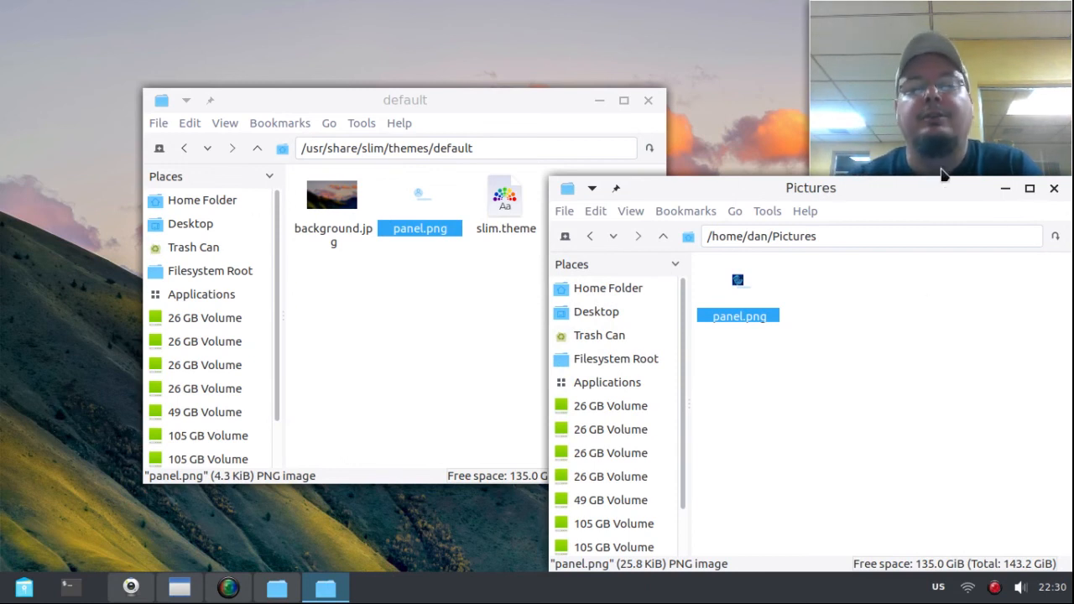
{"action": "left_click", "coordinate": [404, 101]}
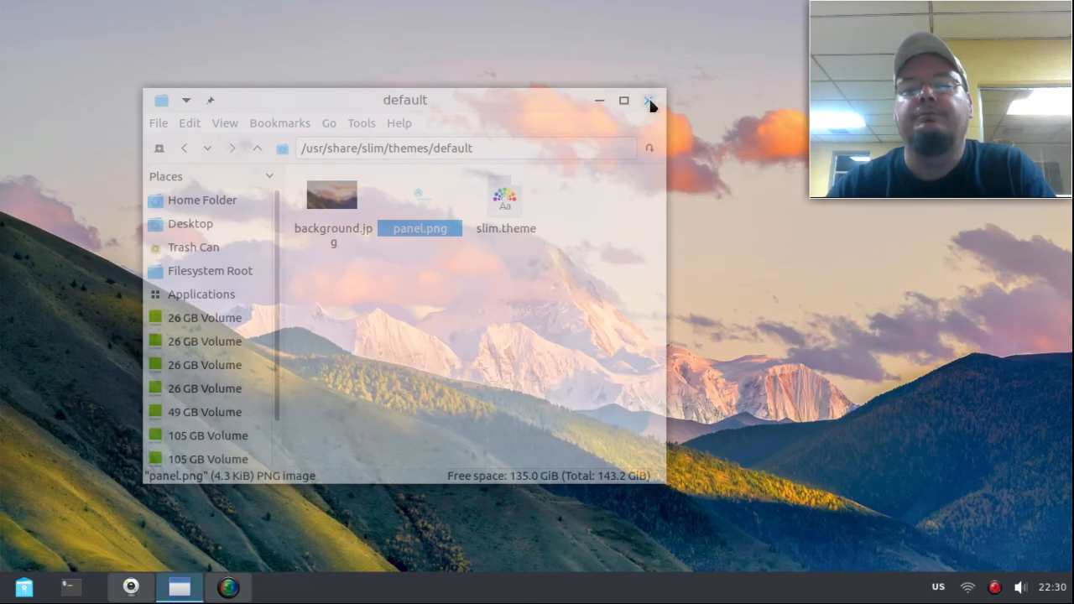
Step: Copy panel.png from the Pictures folder in a fresh PCManFM window
{"action": "left_click", "coordinate": [649, 101]}
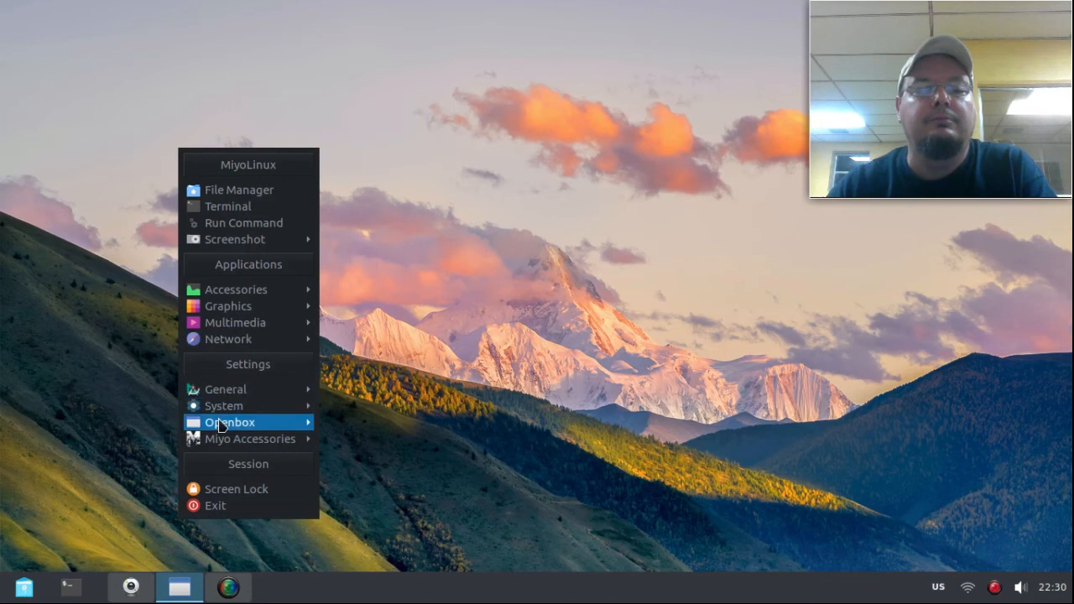
{"action": "left_click", "coordinate": [376, 457]}
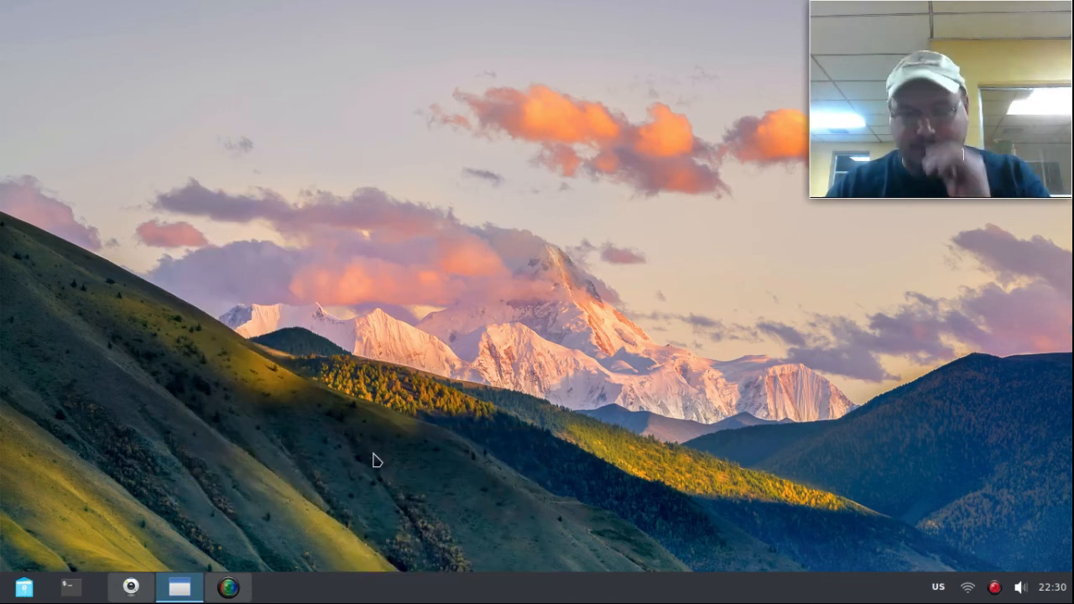
{"action": "left_click", "coordinate": [181, 587]}
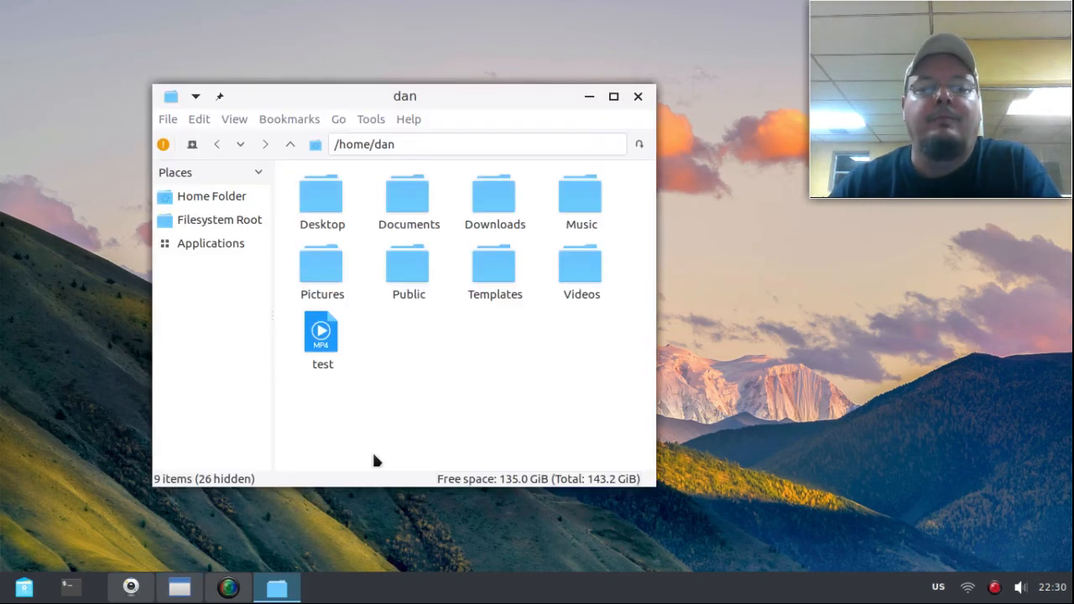
{"action": "mouse_move", "coordinate": [332, 279]}
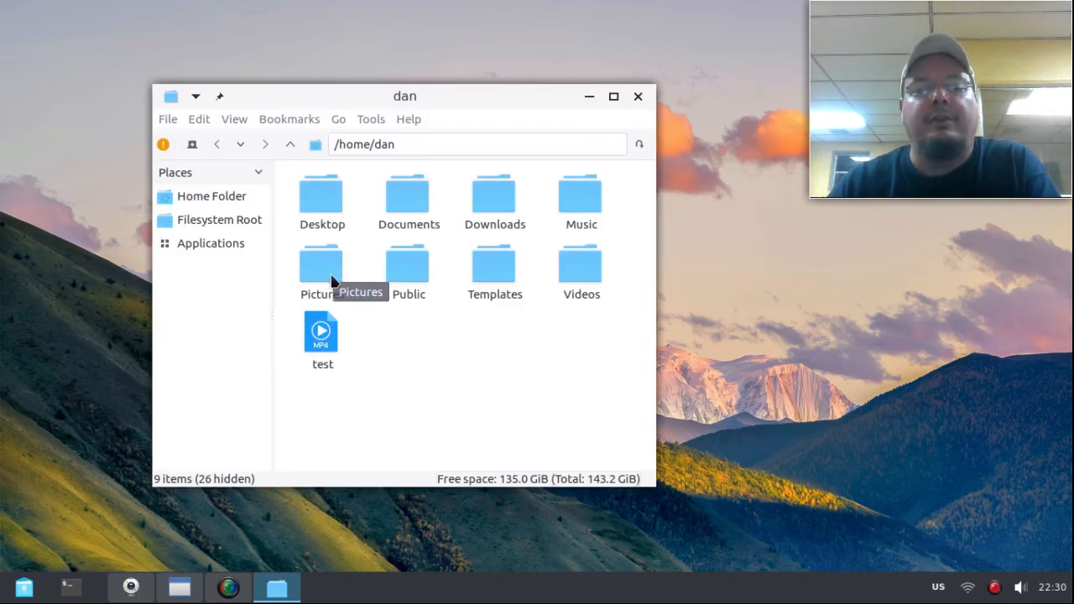
{"action": "double_click", "coordinate": [322, 265]}
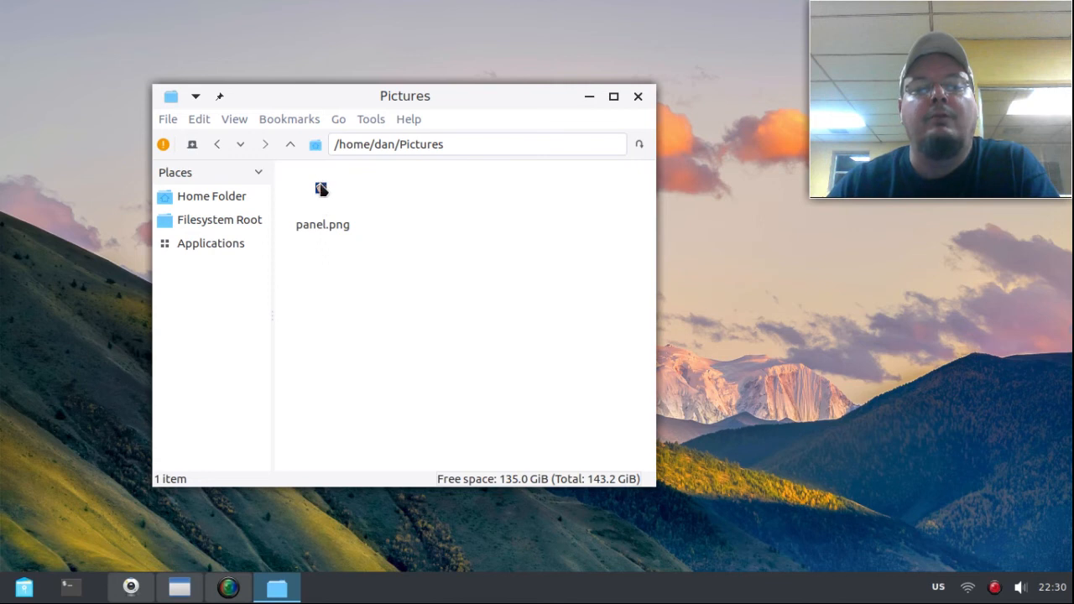
{"action": "right_click", "coordinate": [322, 201]}
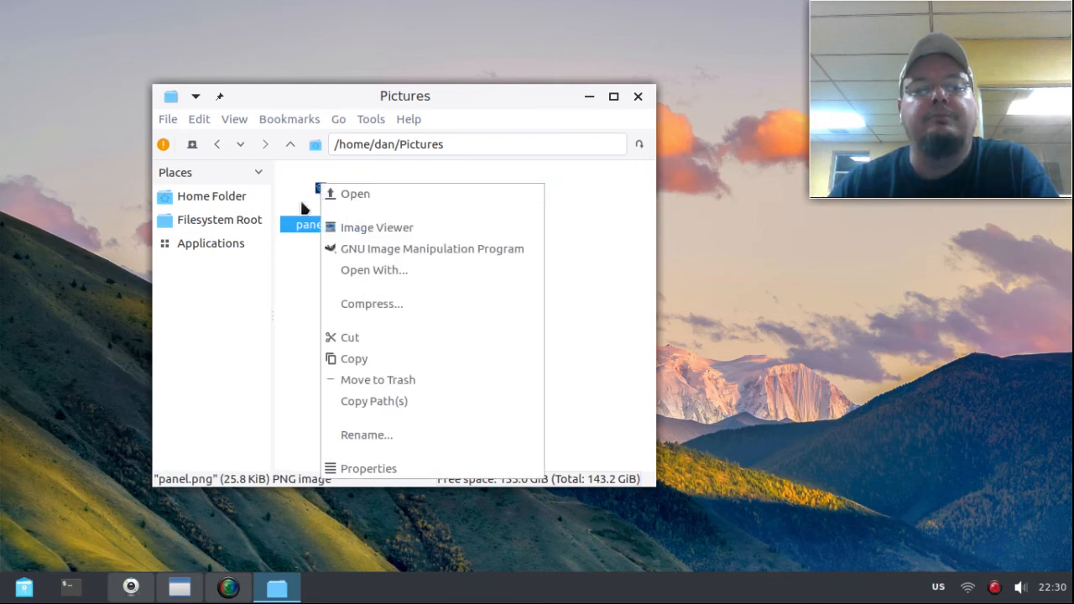
{"action": "mouse_move", "coordinate": [352, 359]}
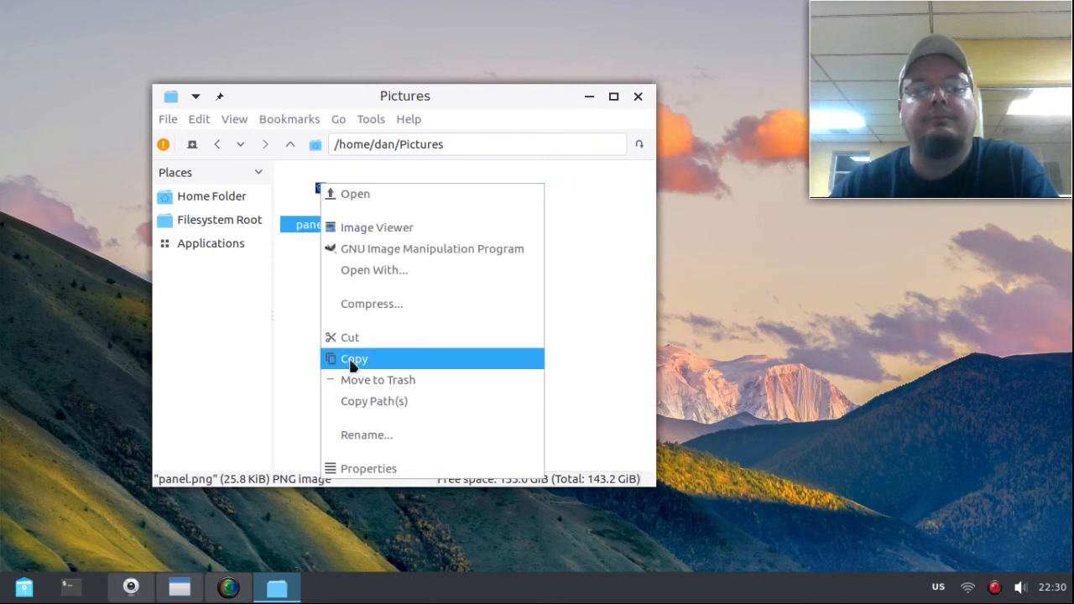
{"action": "left_click", "coordinate": [353, 359]}
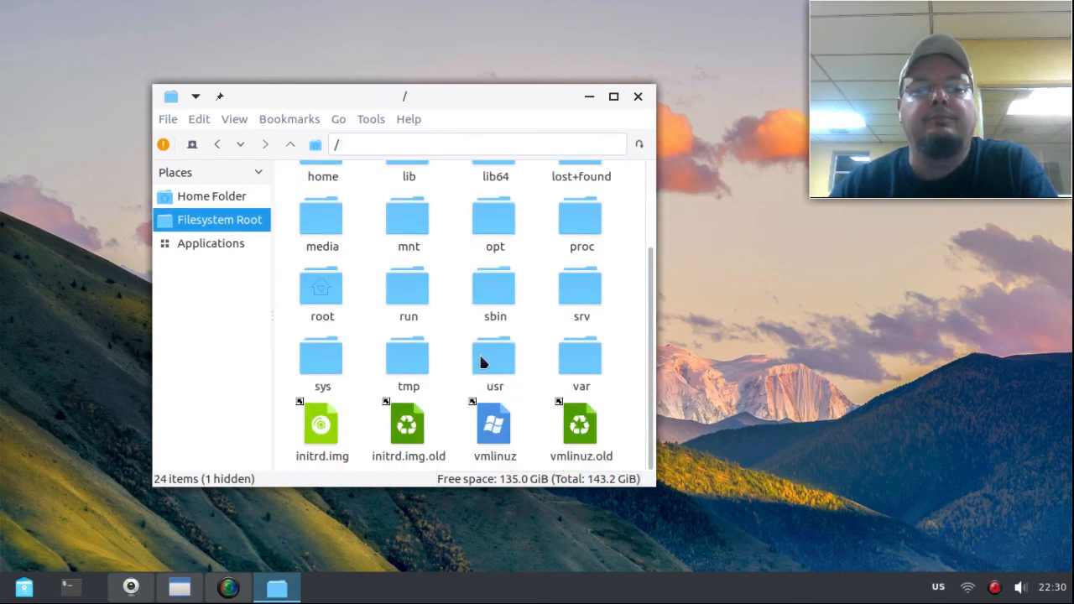
Step: Navigate to /usr/share/slim/themes/default
{"action": "double_click", "coordinate": [494, 352]}
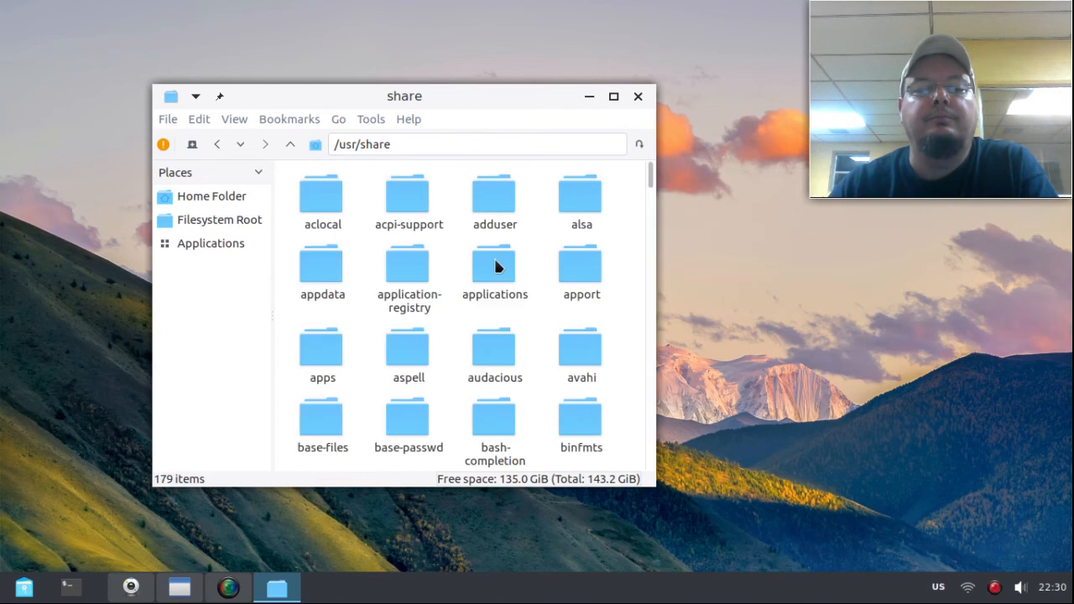
{"action": "scroll", "scroll_direction": "down", "scroll_amount": 3}
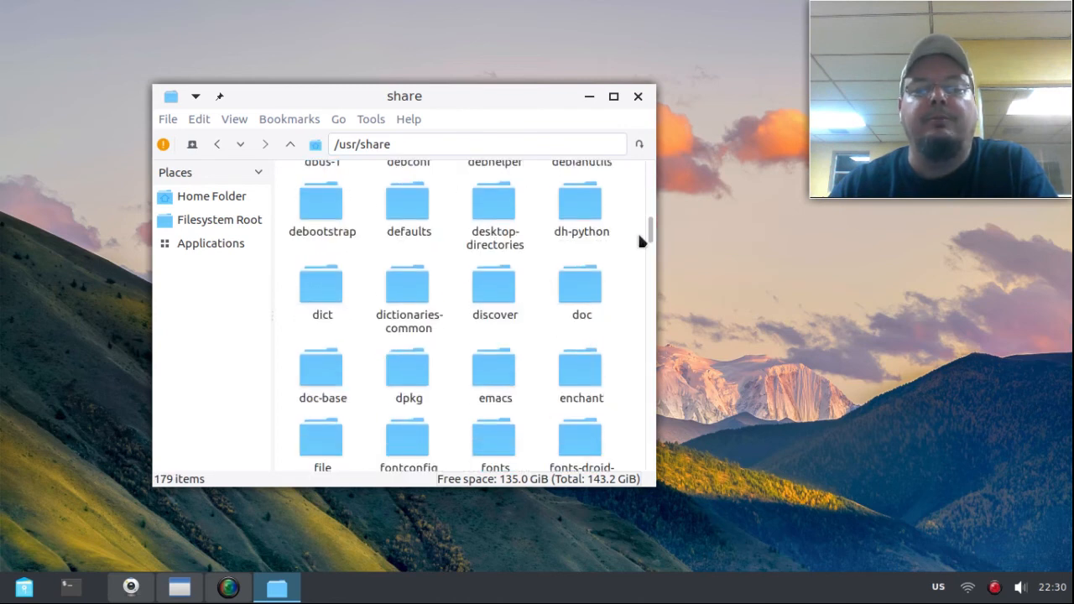
{"action": "scroll", "scroll_direction": "down", "scroll_amount": 3}
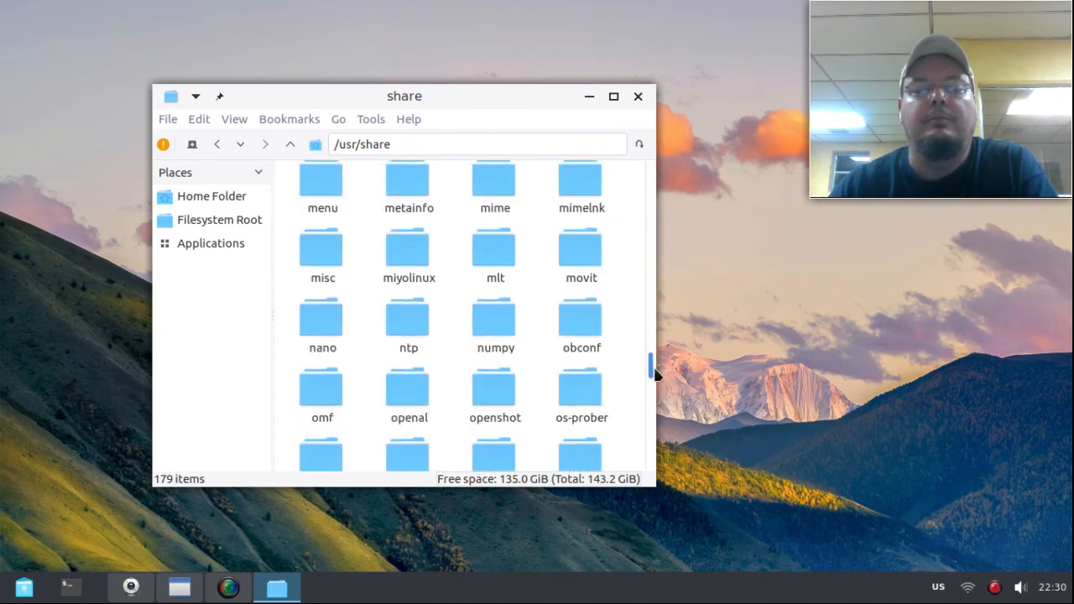
{"action": "scroll", "scroll_direction": "down", "scroll_amount": 3}
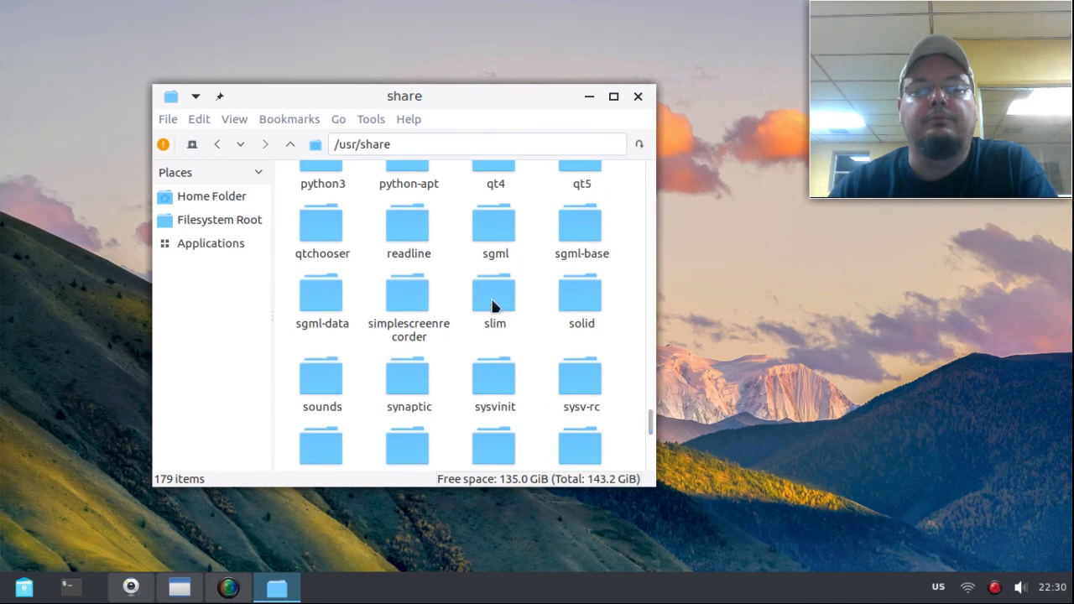
{"action": "double_click", "coordinate": [493, 294]}
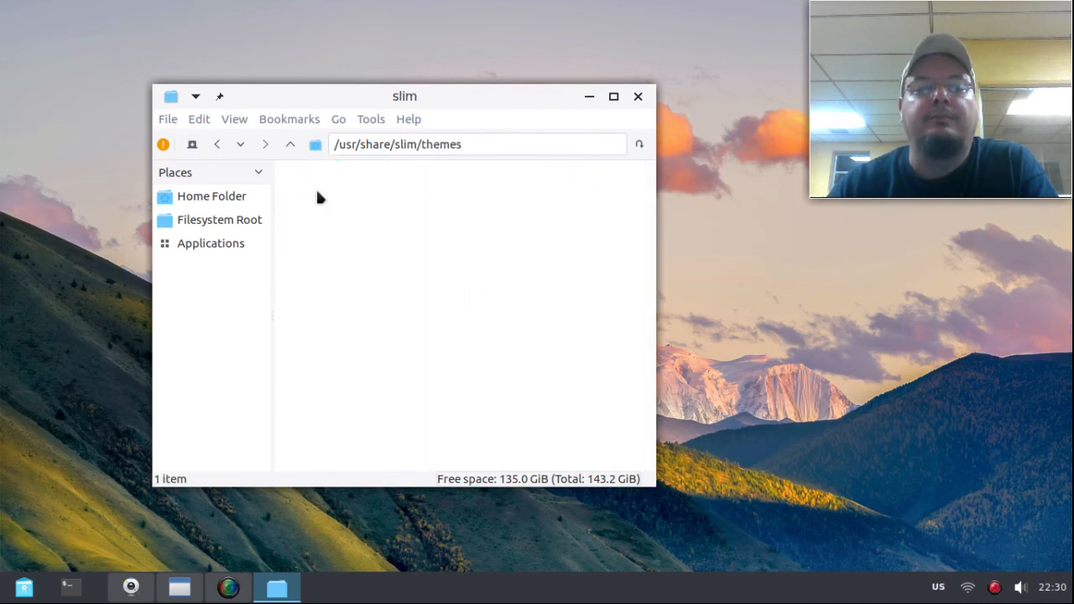
{"action": "double_click", "coordinate": [323, 194]}
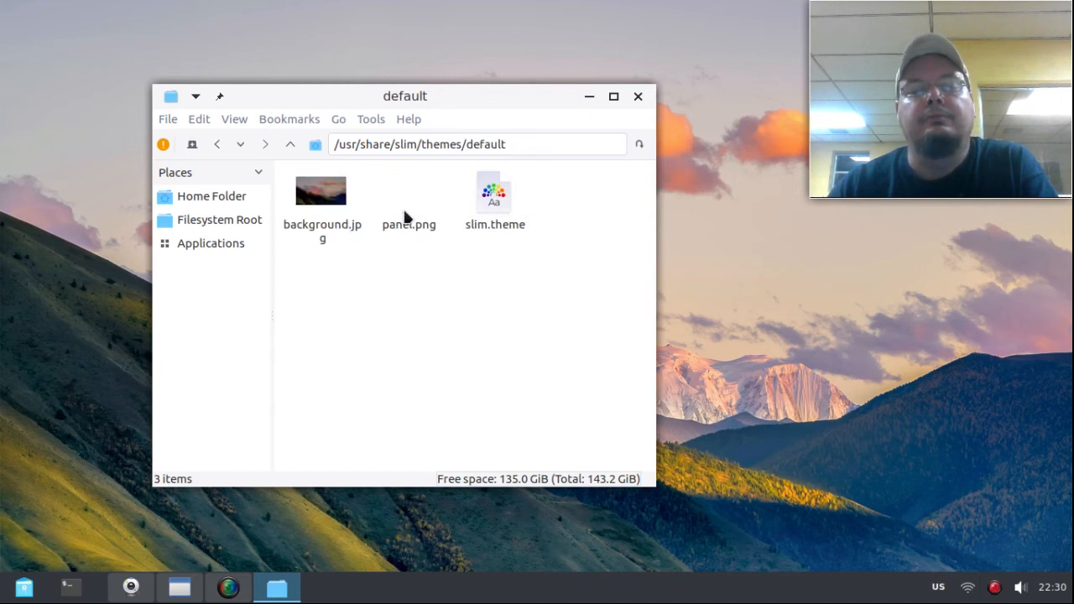
Step: Rename the theme's original panel.png to panel2.png and paste the new panel.png beside it
{"action": "left_click", "coordinate": [409, 193]}
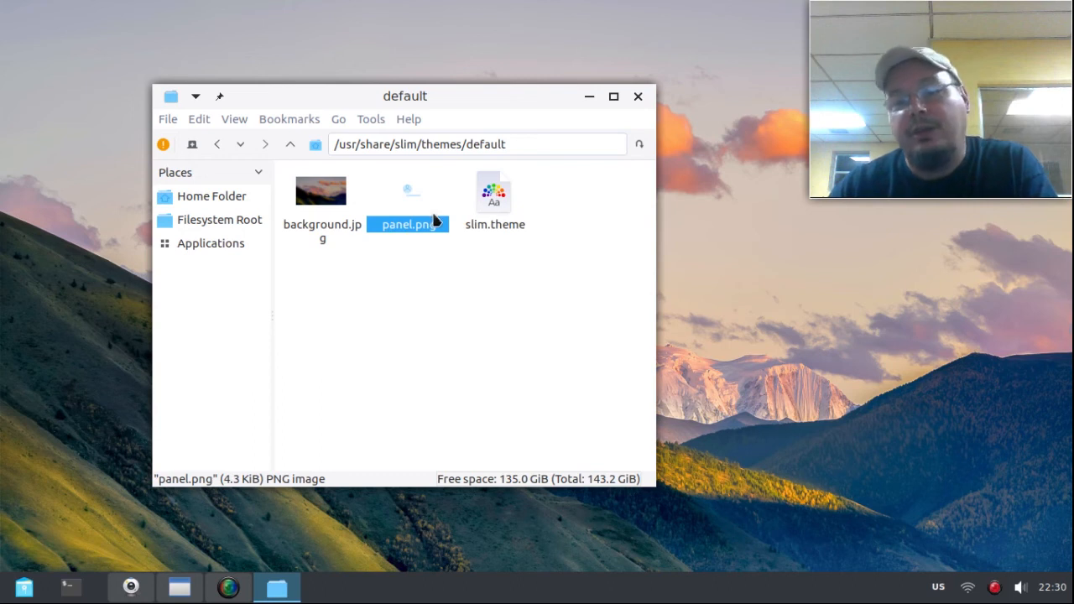
{"action": "mouse_move", "coordinate": [409, 205]}
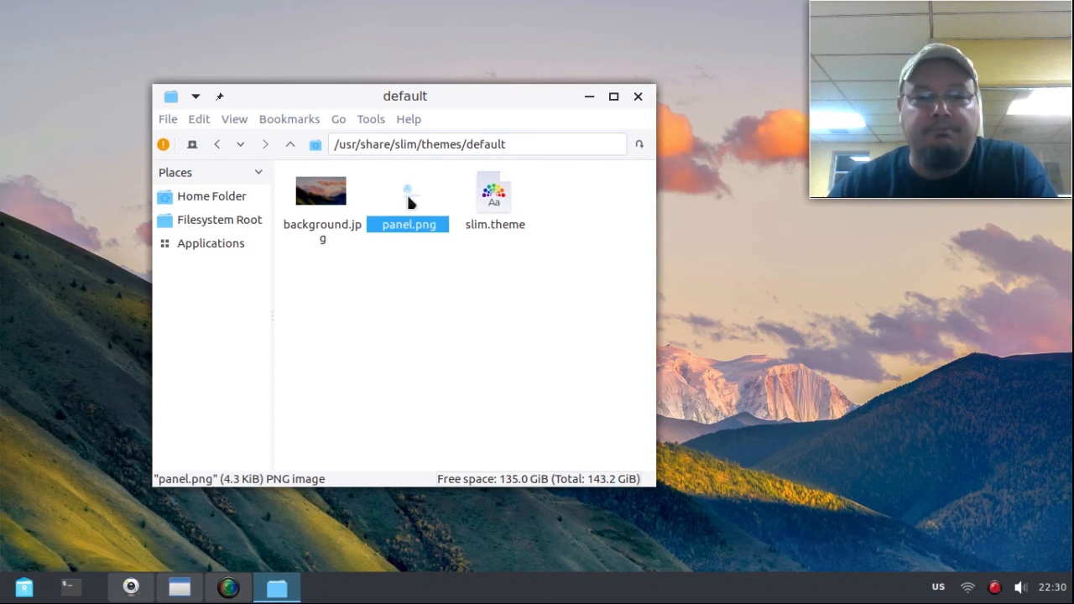
{"action": "mouse_move", "coordinate": [410, 193]}
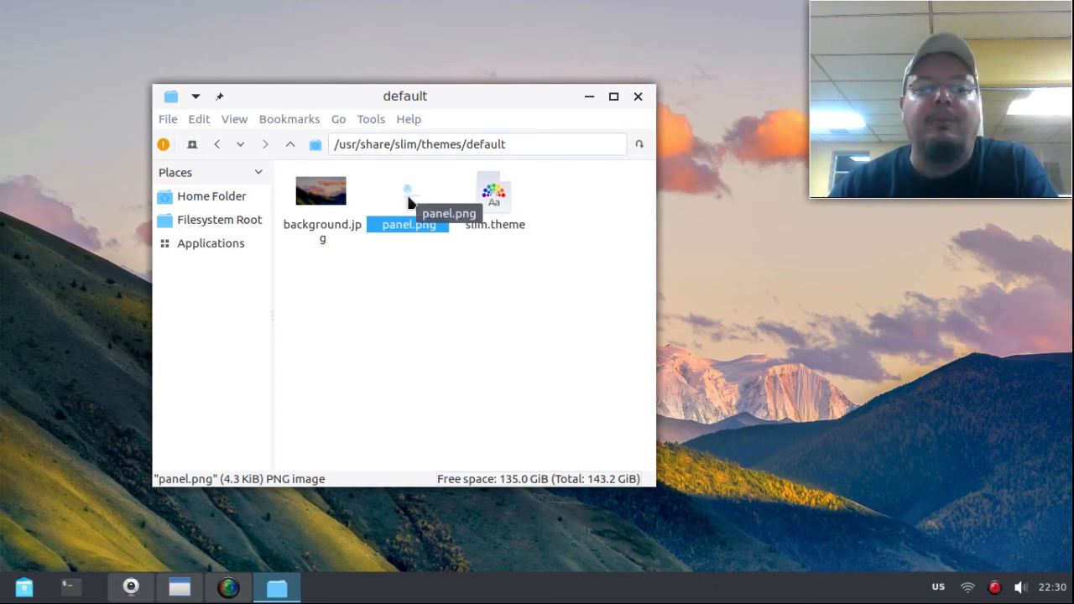
{"action": "right_click", "coordinate": [408, 193]}
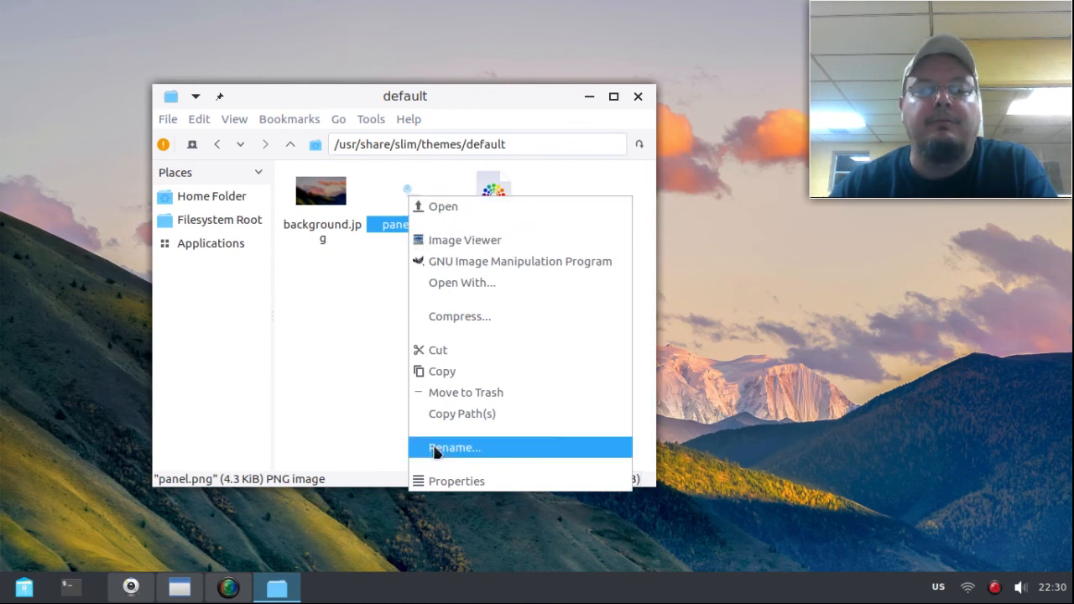
{"action": "left_click", "coordinate": [453, 446]}
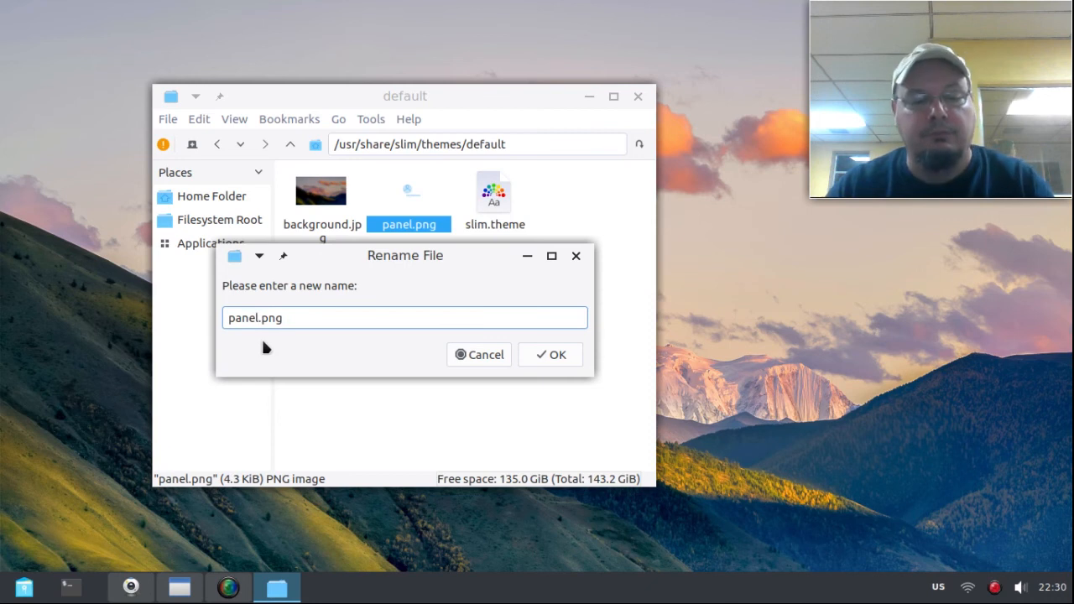
{"action": "type", "text": "2"}
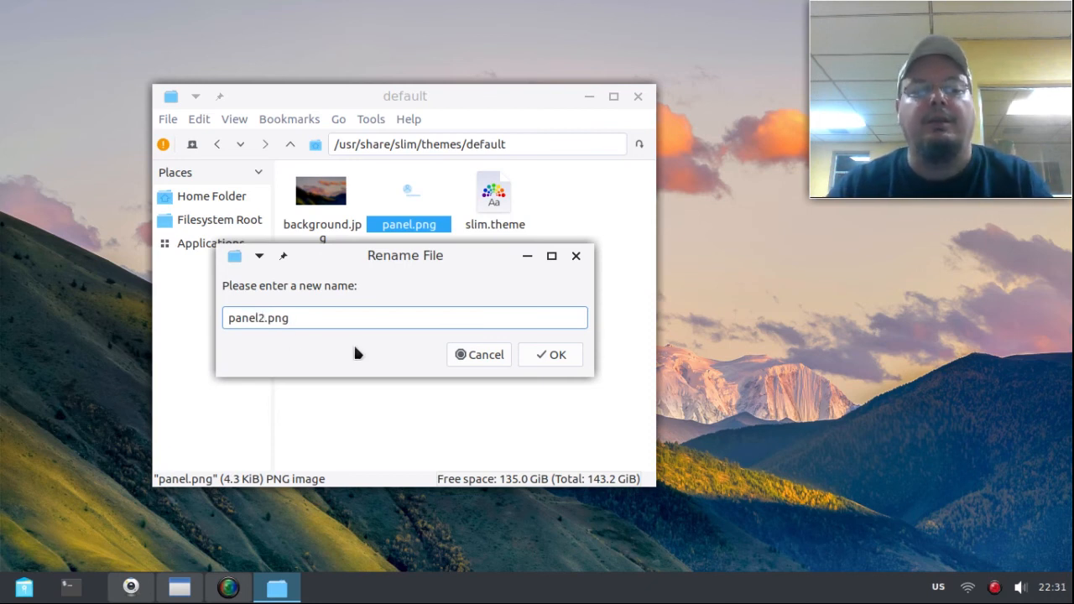
{"action": "left_click", "coordinate": [551, 354]}
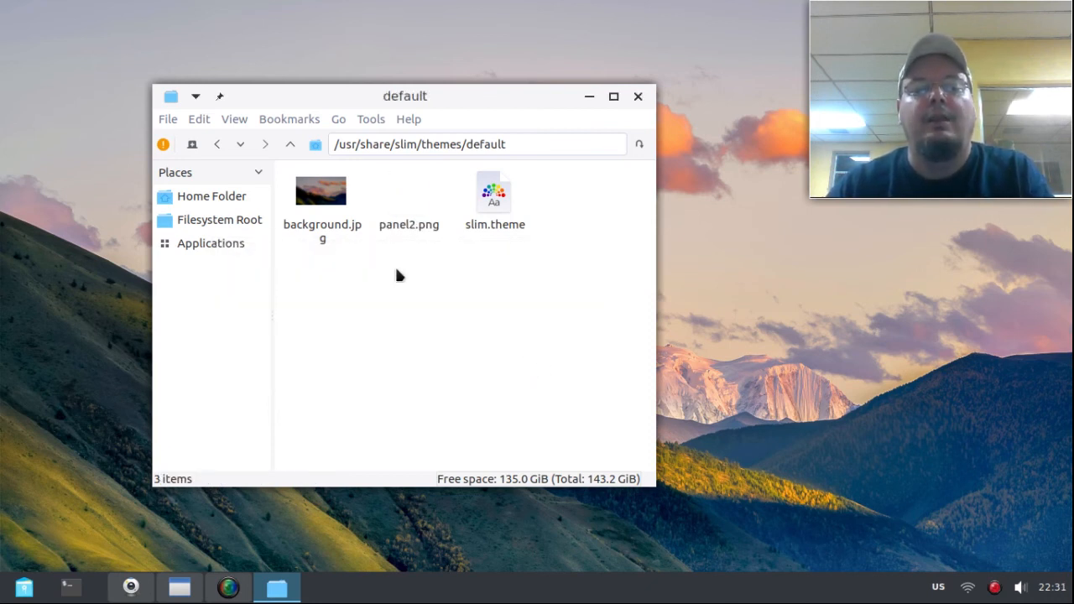
{"action": "right_click", "coordinate": [400, 276]}
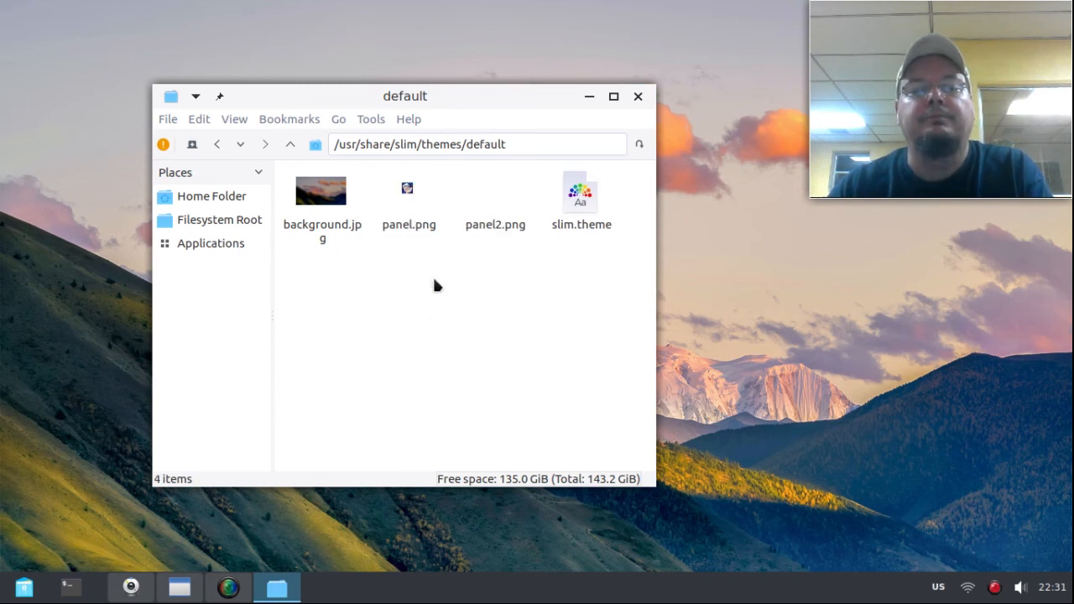
{"action": "mouse_move", "coordinate": [442, 277]}
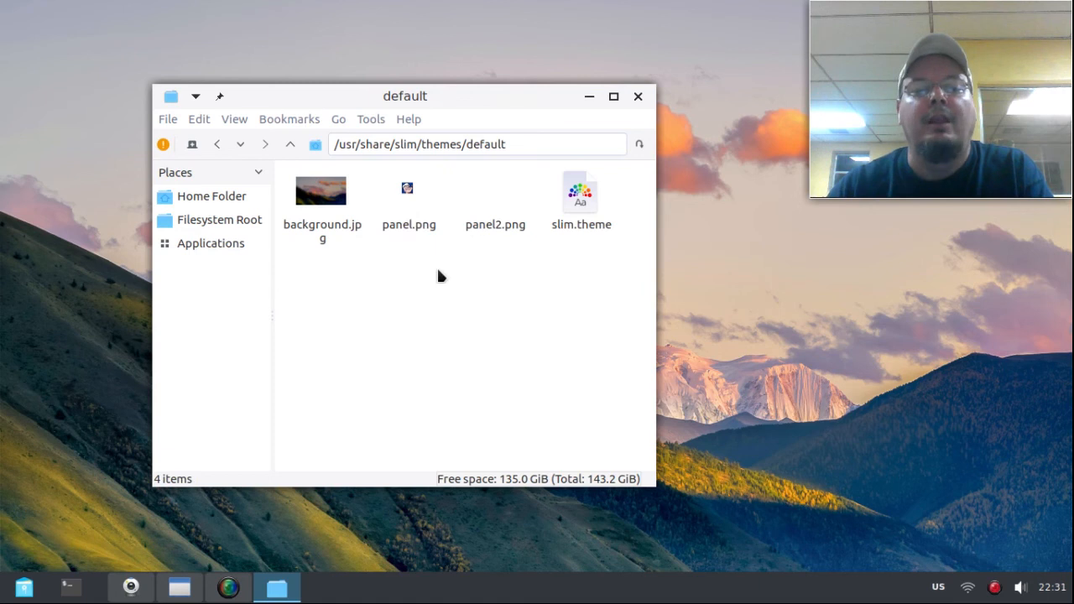
{"action": "mouse_move", "coordinate": [639, 99]}
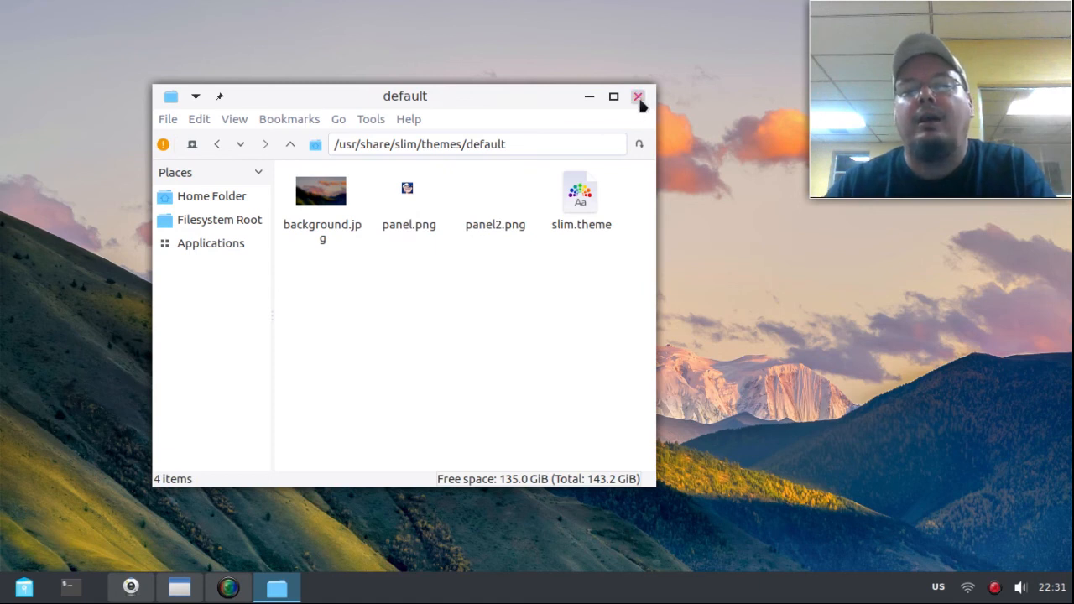
Step: Close the file manager and launch PCManFM as root from the desktop menu
{"action": "left_click", "coordinate": [637, 95]}
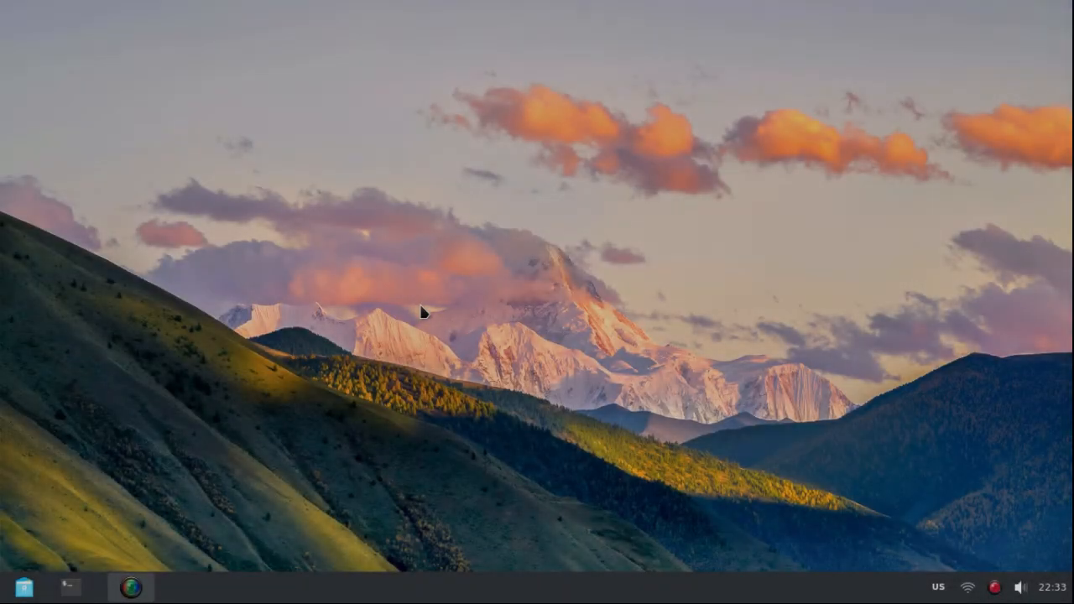
{"action": "right_click", "coordinate": [423, 313]}
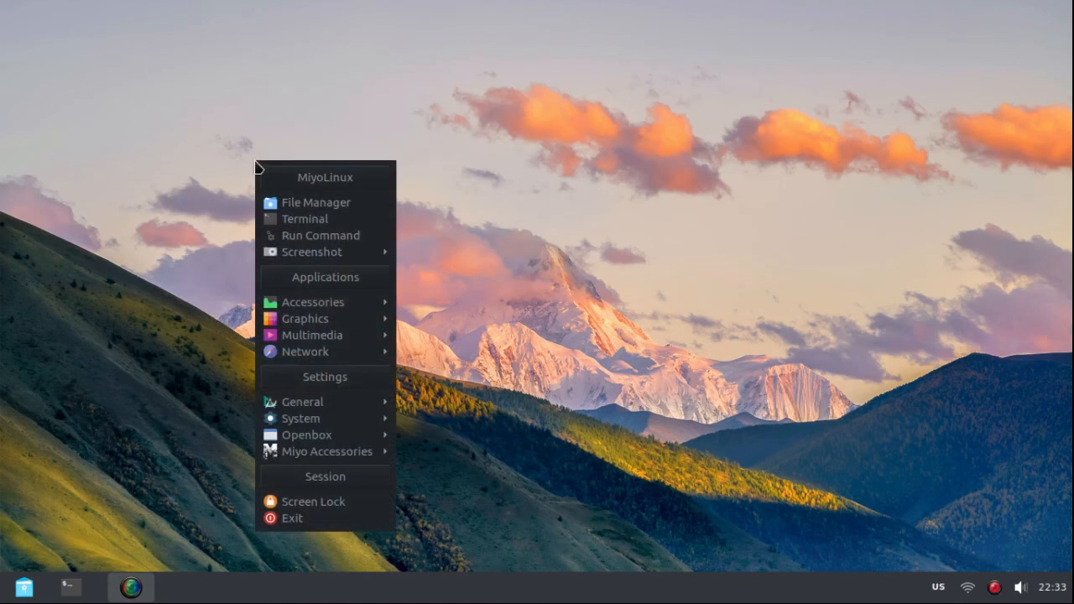
{"action": "mouse_move", "coordinate": [302, 401]}
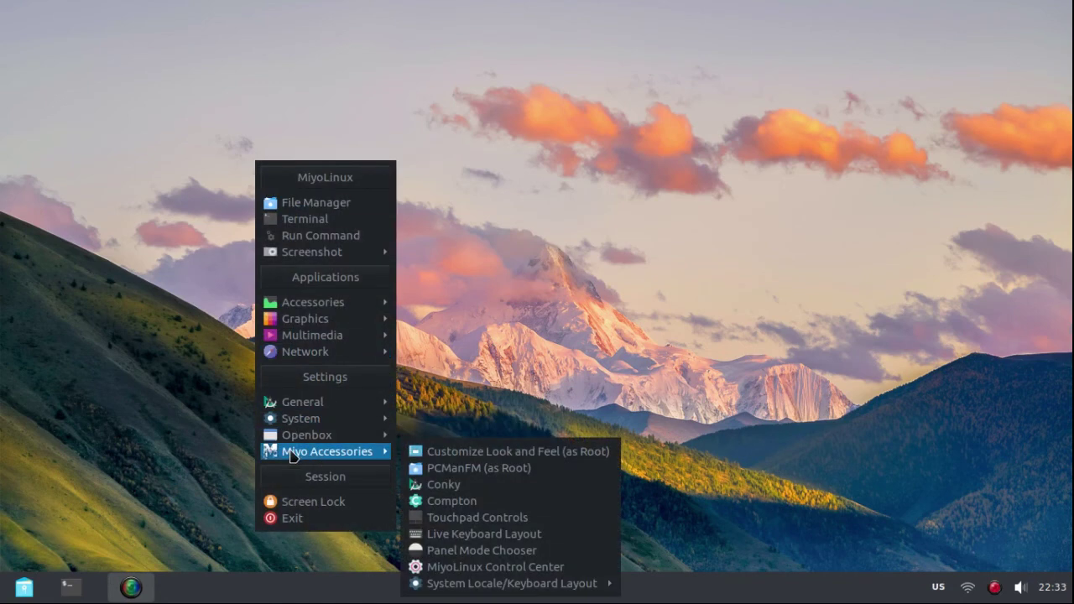
{"action": "mouse_move", "coordinate": [456, 466]}
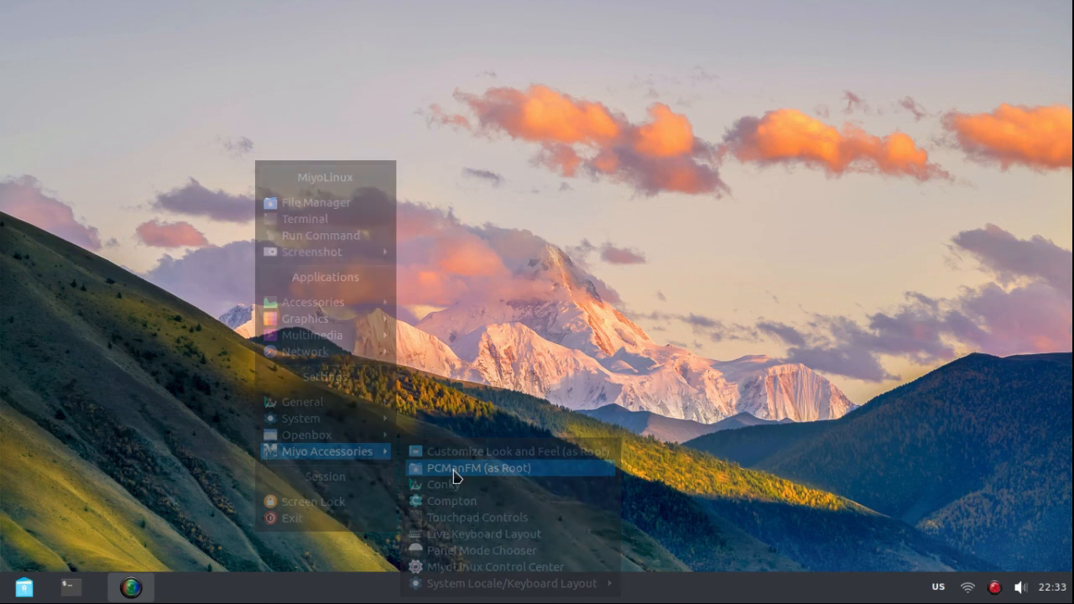
{"action": "left_click", "coordinate": [487, 466]}
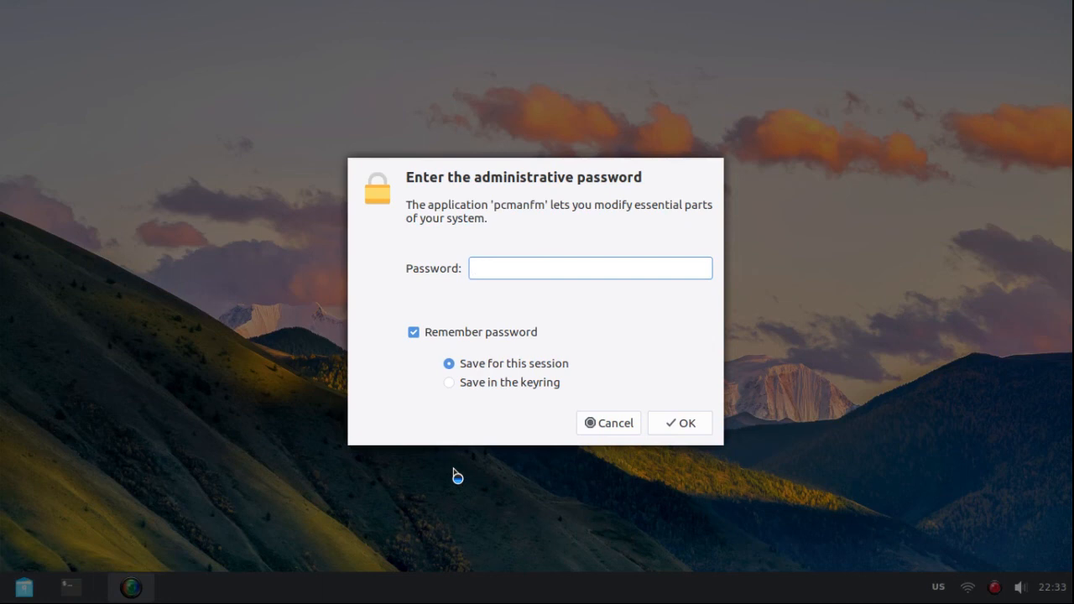
{"action": "left_click", "coordinate": [607, 422]}
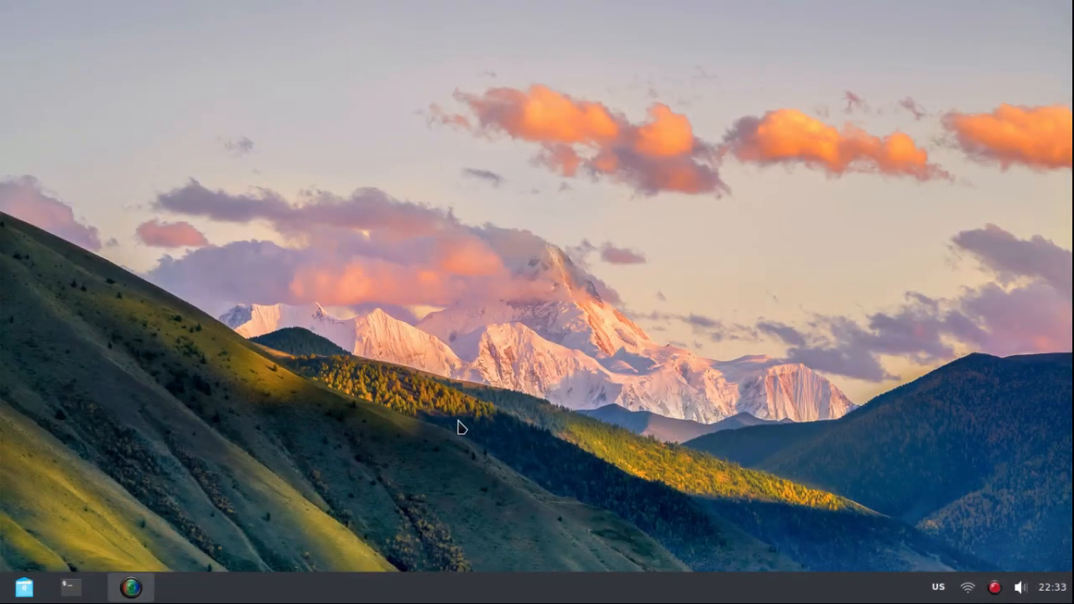
Step: Show the /root home folder containing the slim.png login-screen screenshot
{"action": "left_click", "coordinate": [22, 587]}
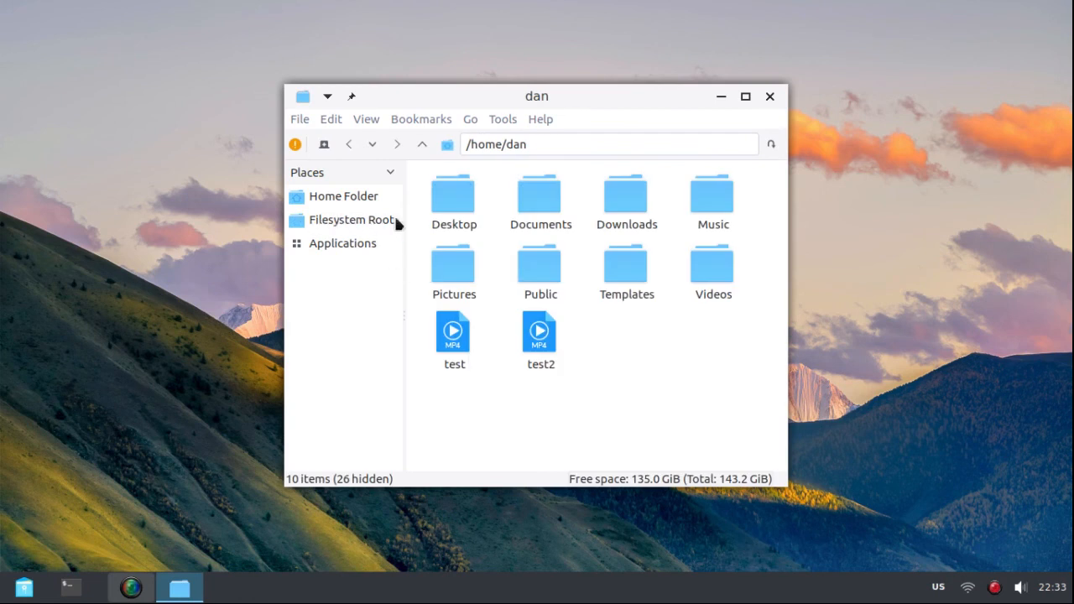
{"action": "left_click", "coordinate": [352, 219]}
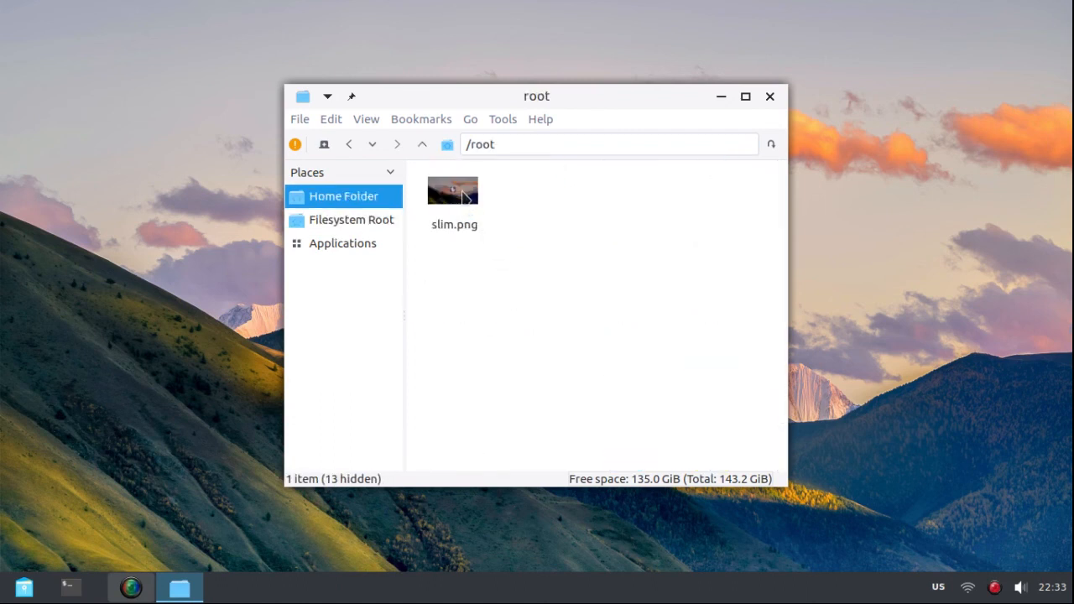
{"action": "right_click", "coordinate": [453, 198]}
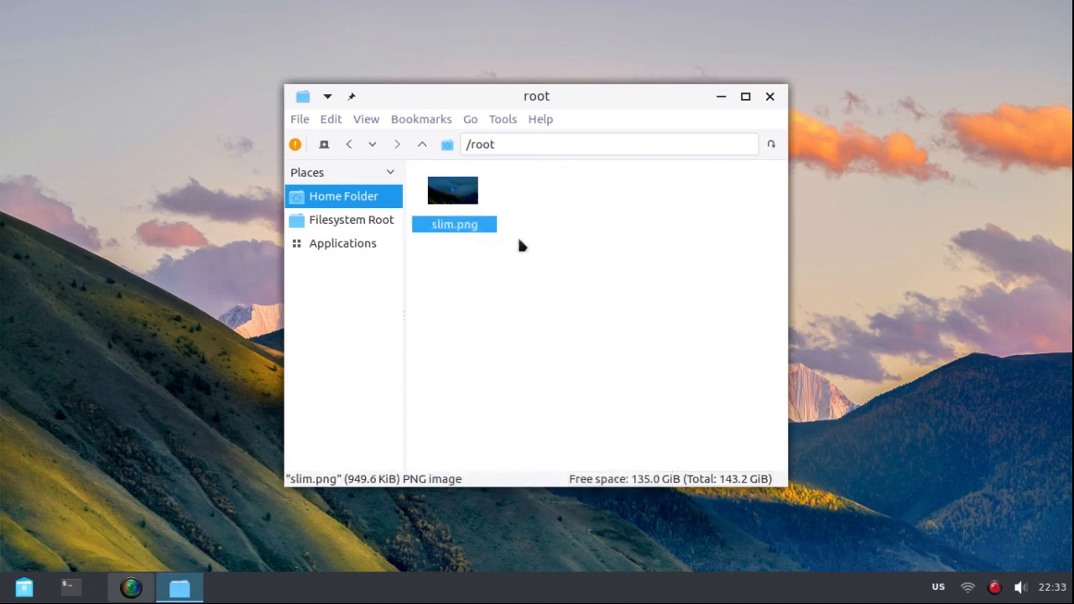
{"action": "right_click", "coordinate": [453, 193]}
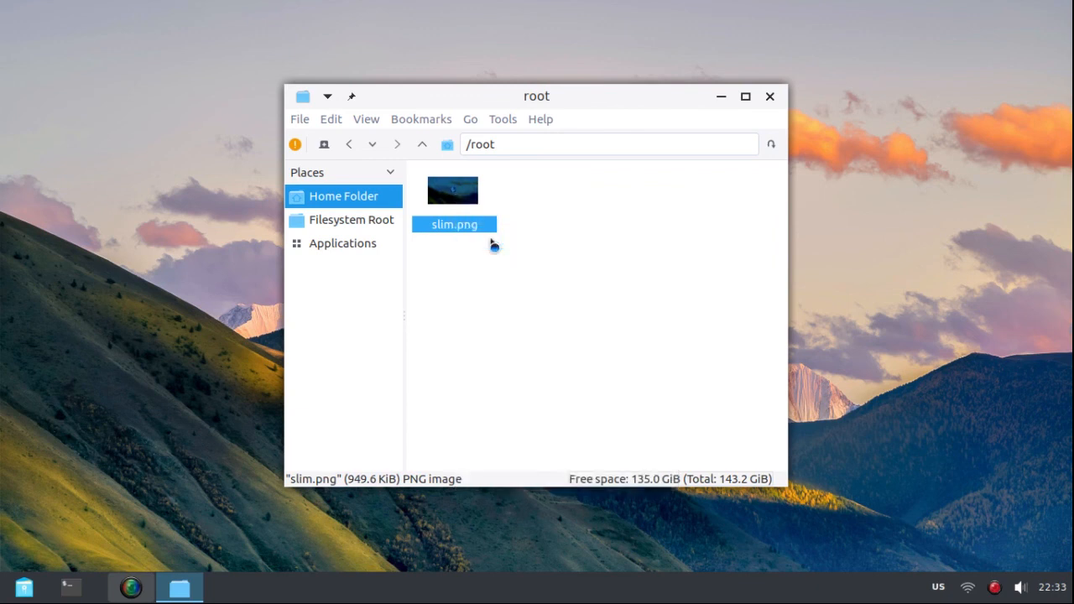
Step: View slim.png showing the login screen with the Popeye avatar above the Username field
{"action": "double_click", "coordinate": [453, 191]}
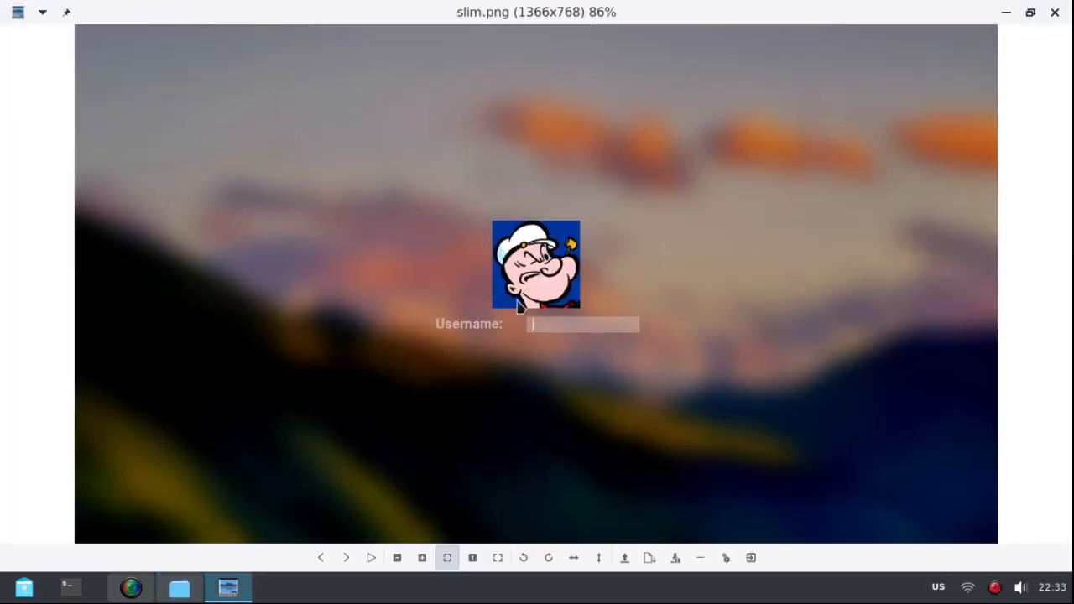
{"action": "mouse_move", "coordinate": [755, 248]}
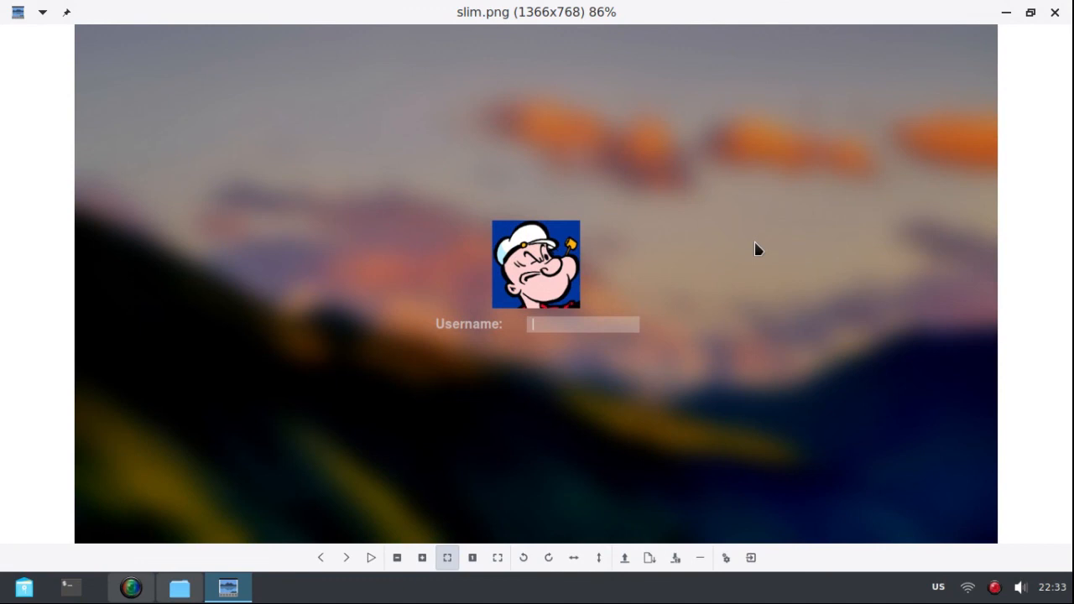
{"action": "mouse_move", "coordinate": [646, 165]}
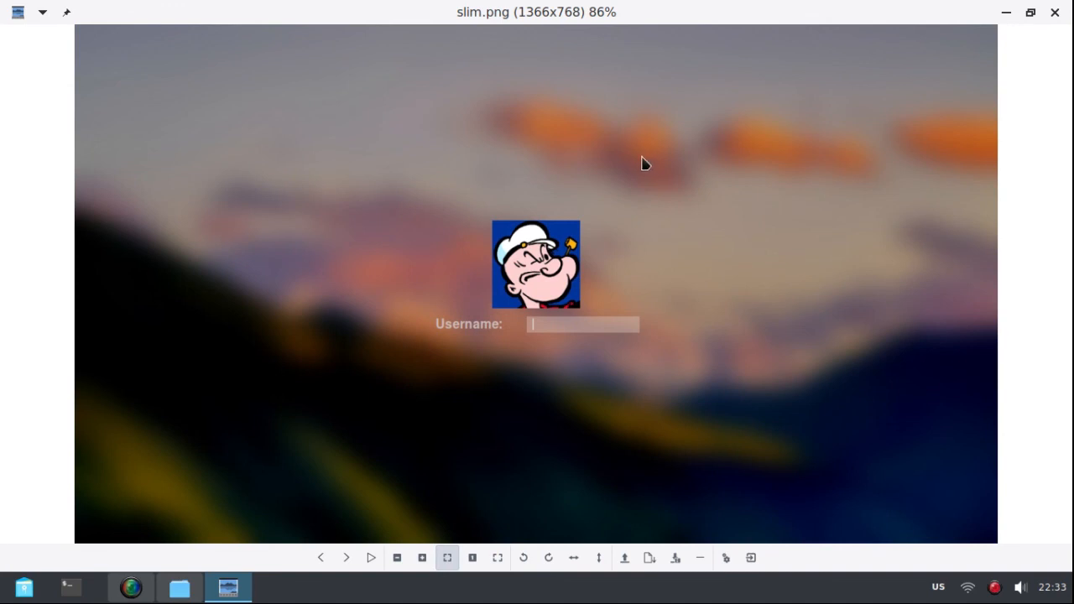
{"action": "mouse_move", "coordinate": [772, 255]}
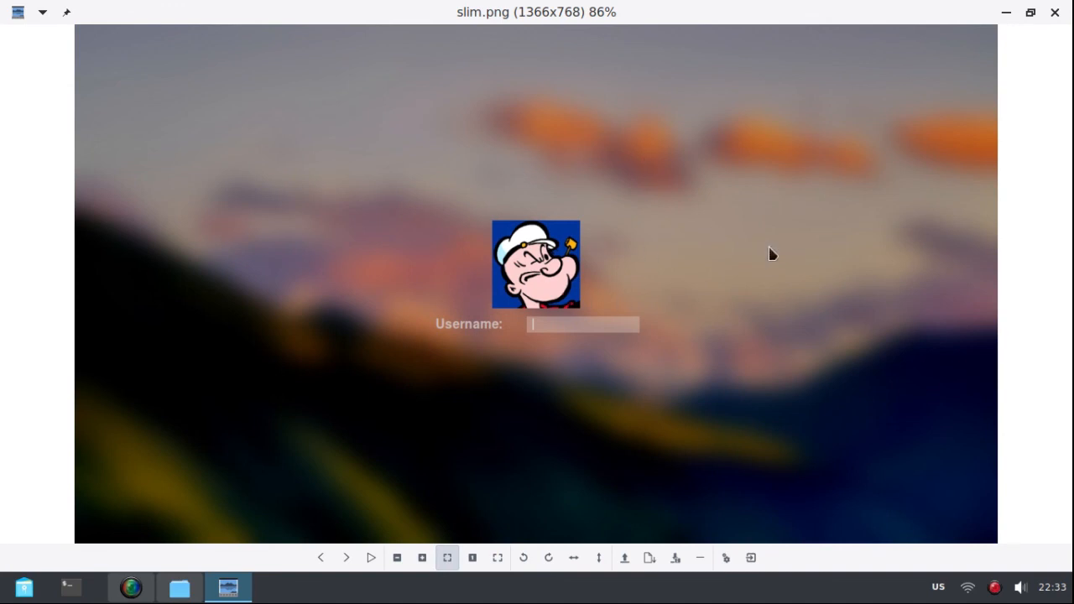
{"action": "mouse_move", "coordinate": [801, 231]}
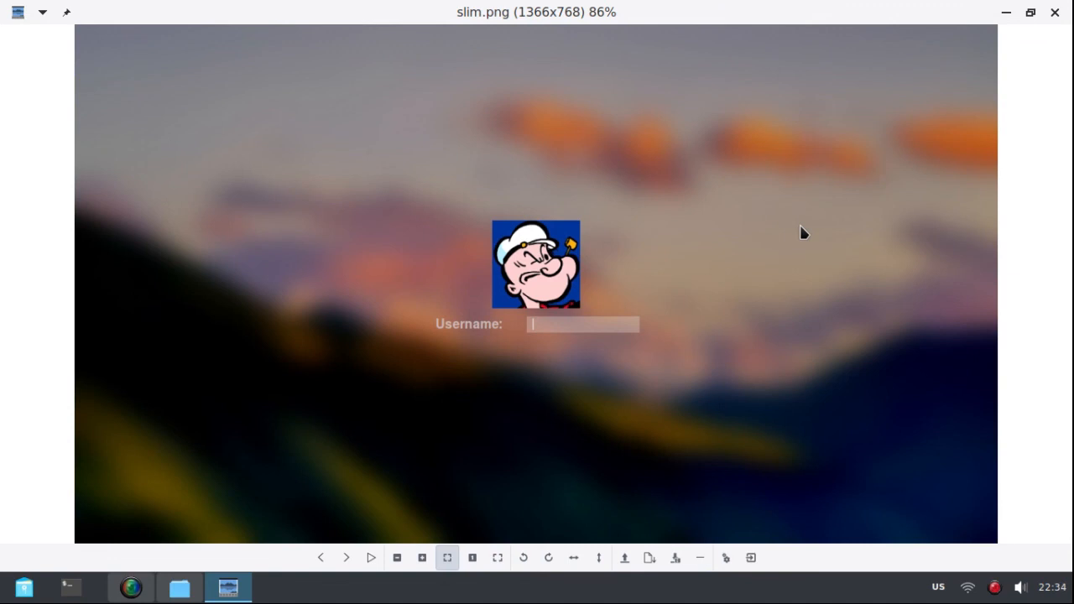
{"action": "mouse_move", "coordinate": [517, 392]}
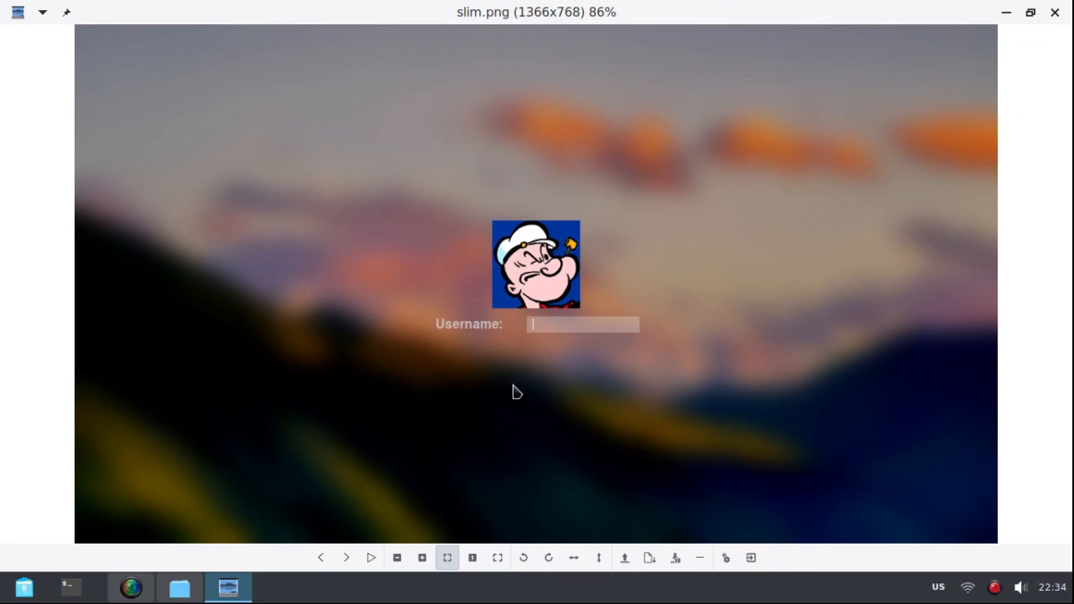
{"action": "mouse_move", "coordinate": [506, 215]}
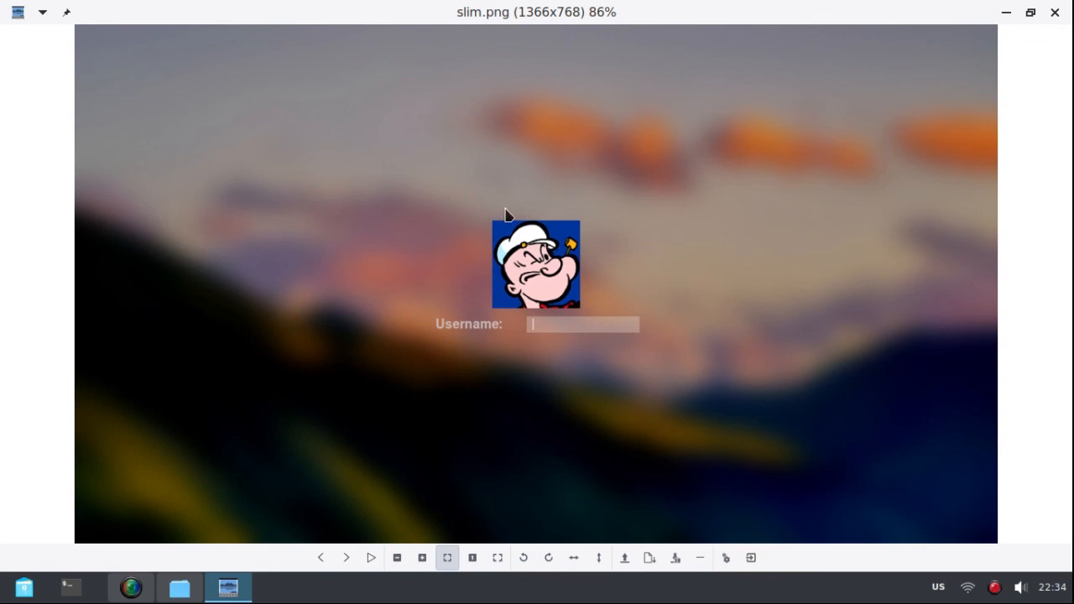
{"action": "mouse_move", "coordinate": [477, 209]}
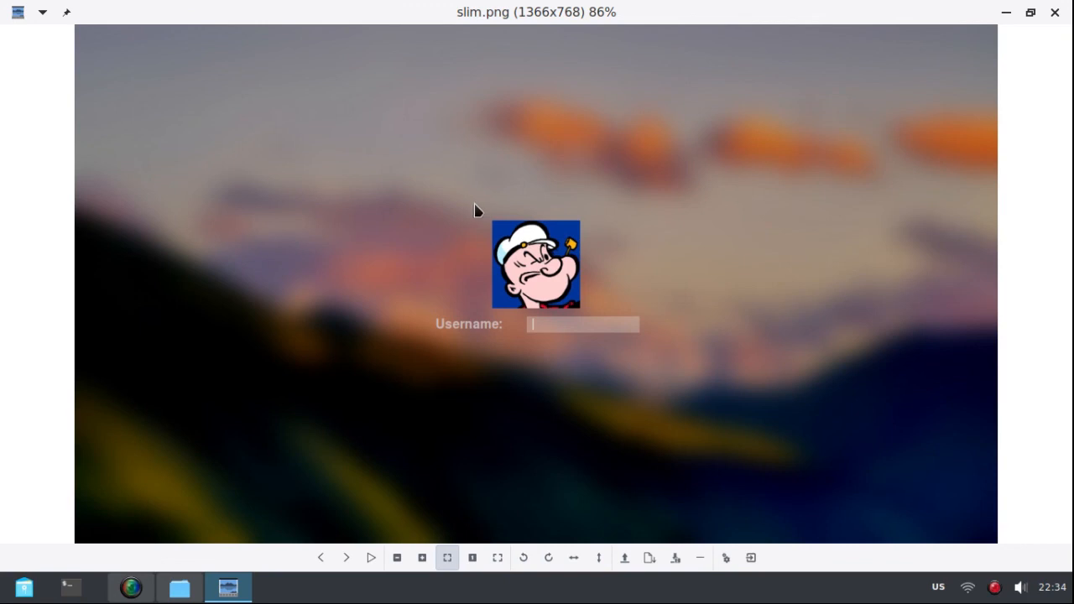
{"action": "mouse_move", "coordinate": [490, 208]}
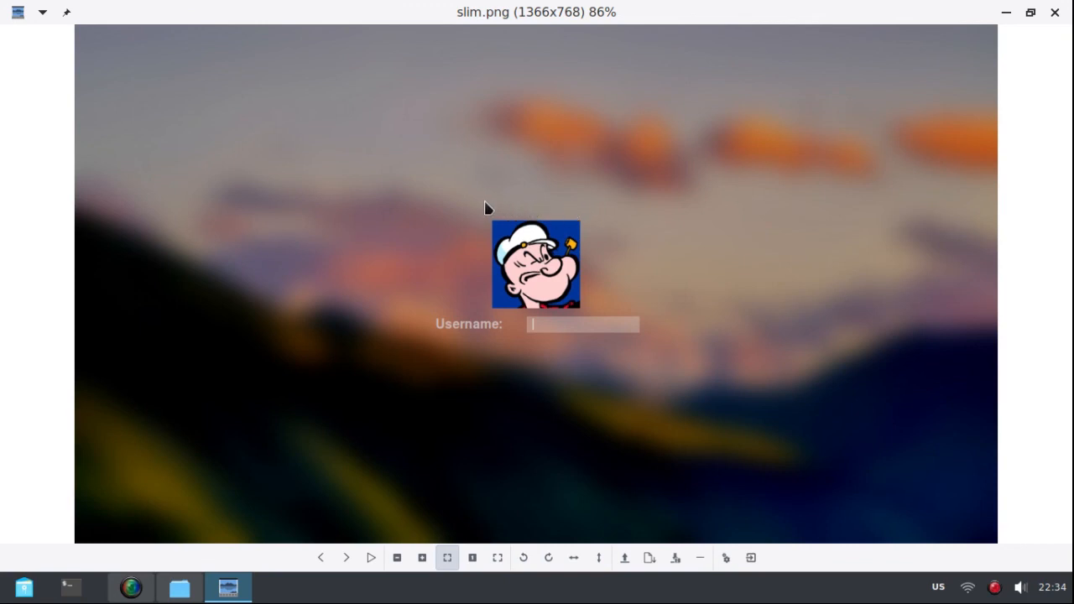
{"action": "mouse_move", "coordinate": [530, 211]}
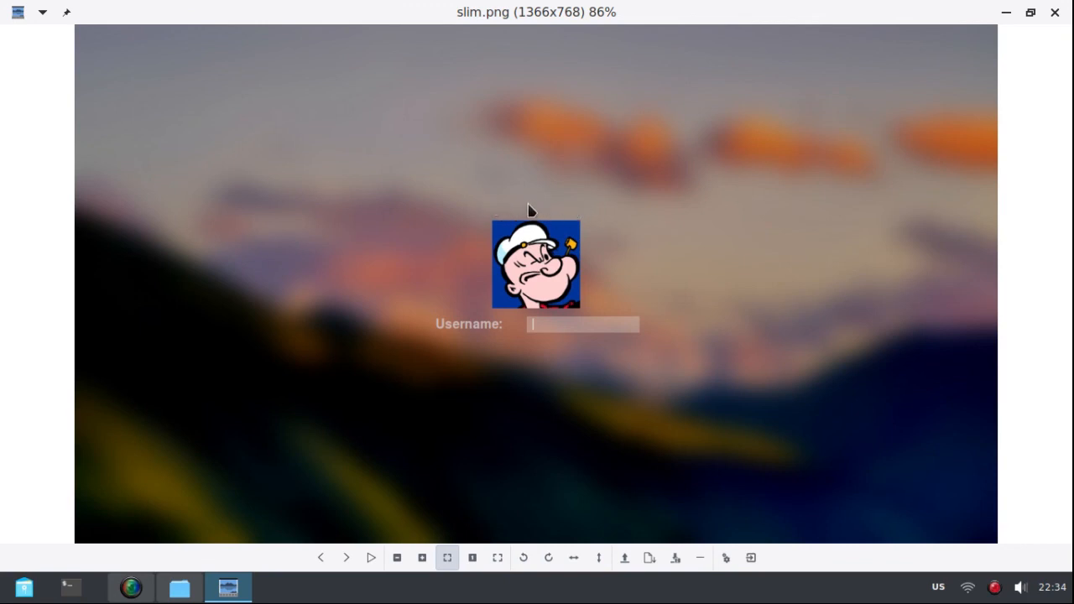
{"action": "mouse_move", "coordinate": [610, 211]}
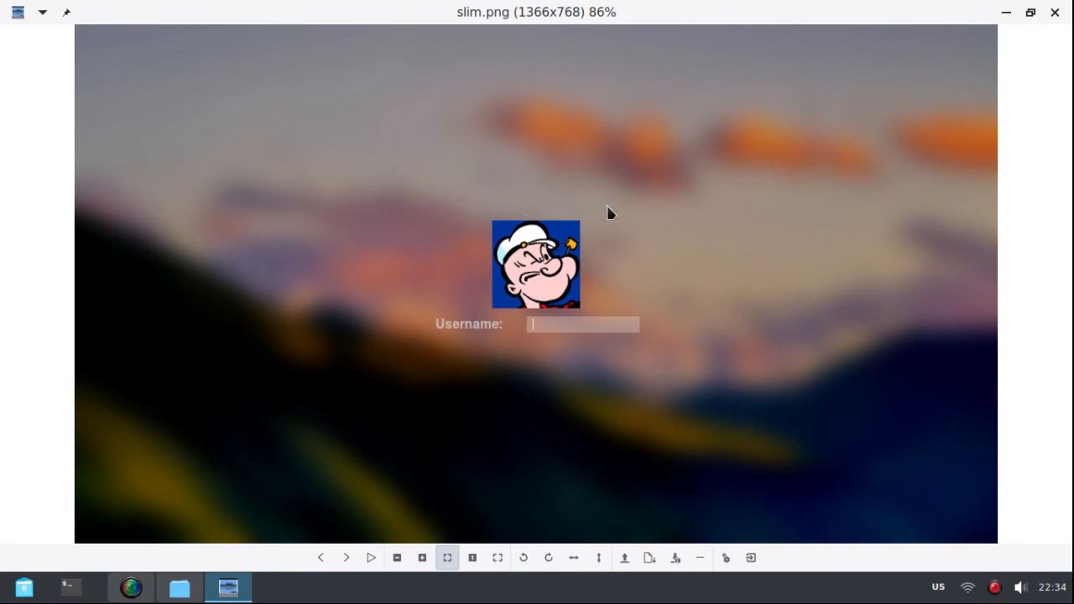
{"action": "mouse_move", "coordinate": [698, 233]}
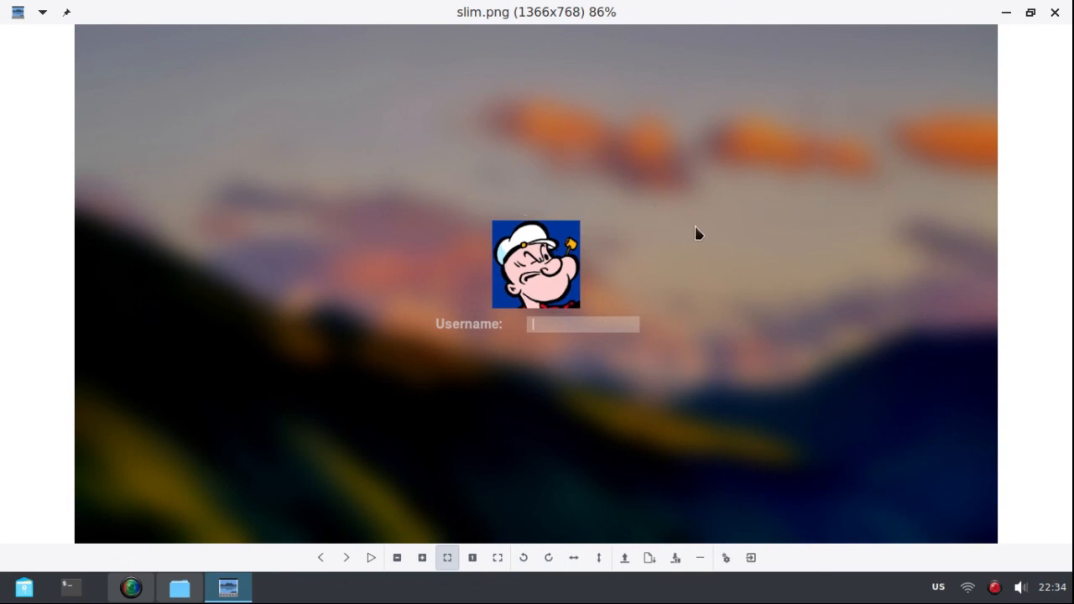
{"action": "mouse_move", "coordinate": [445, 170]}
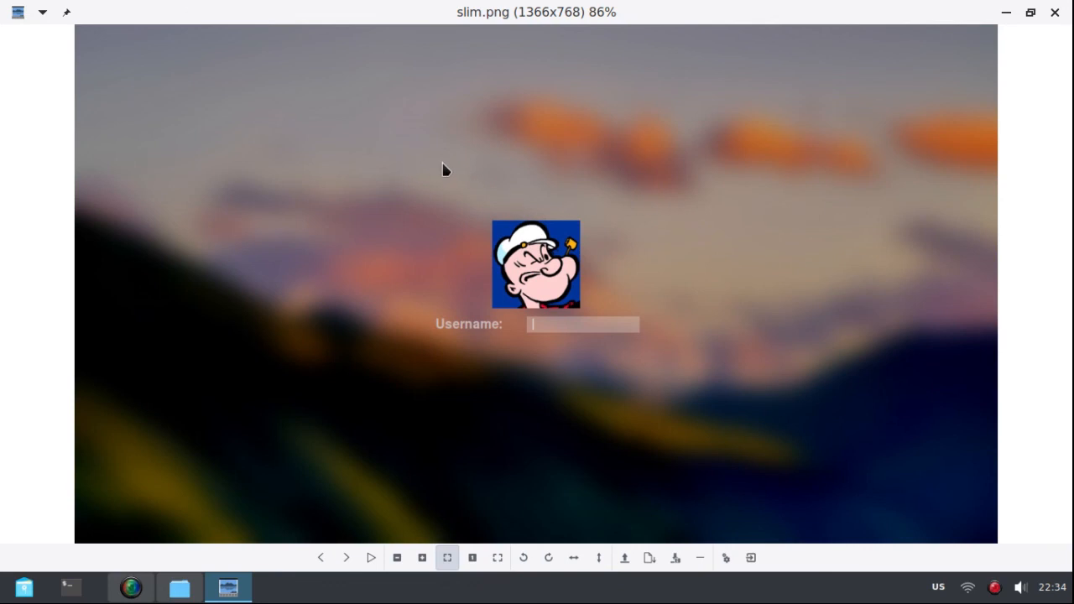
{"action": "mouse_move", "coordinate": [516, 161]}
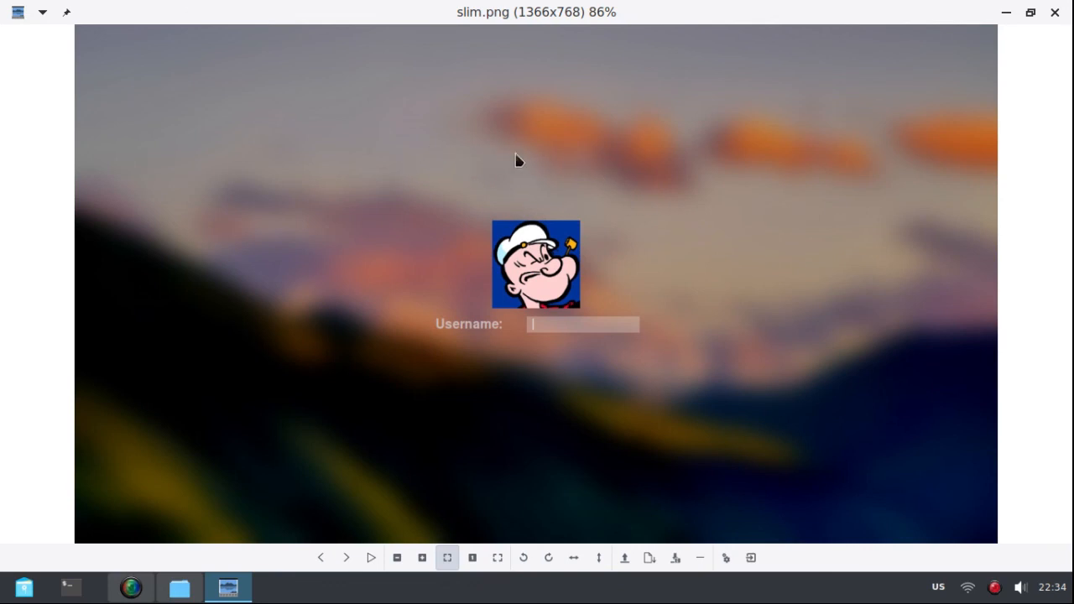
{"action": "mouse_move", "coordinate": [470, 162]}
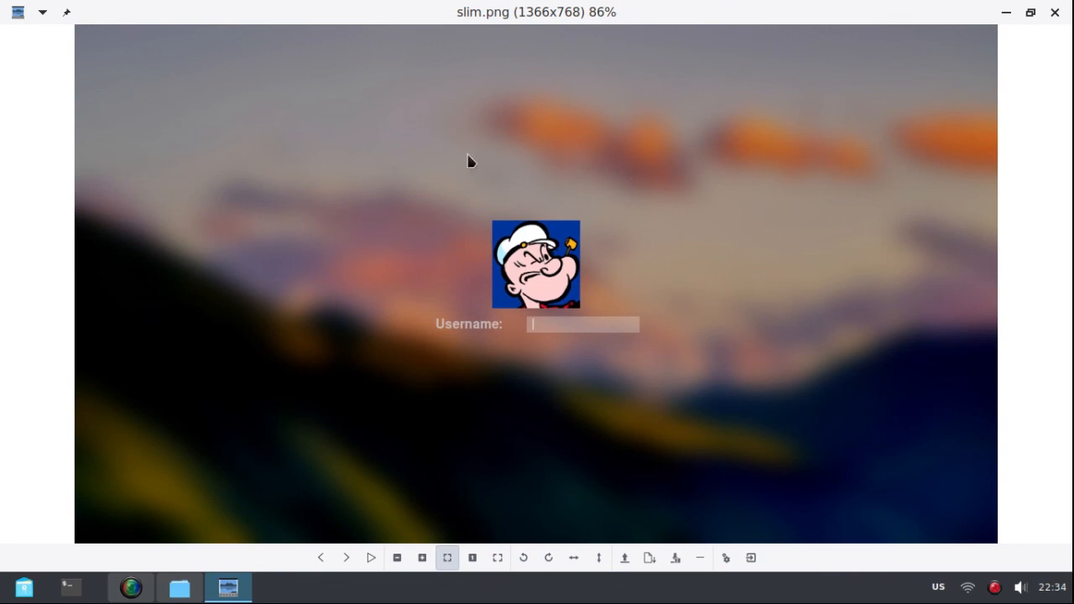
{"action": "mouse_move", "coordinate": [931, 155]}
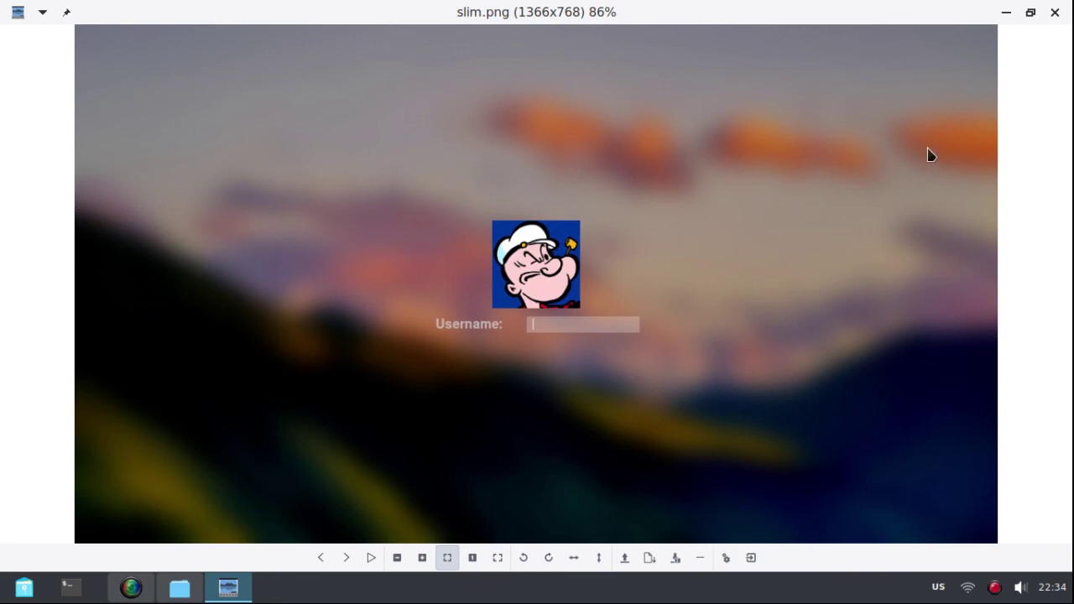
{"action": "mouse_move", "coordinate": [637, 179]}
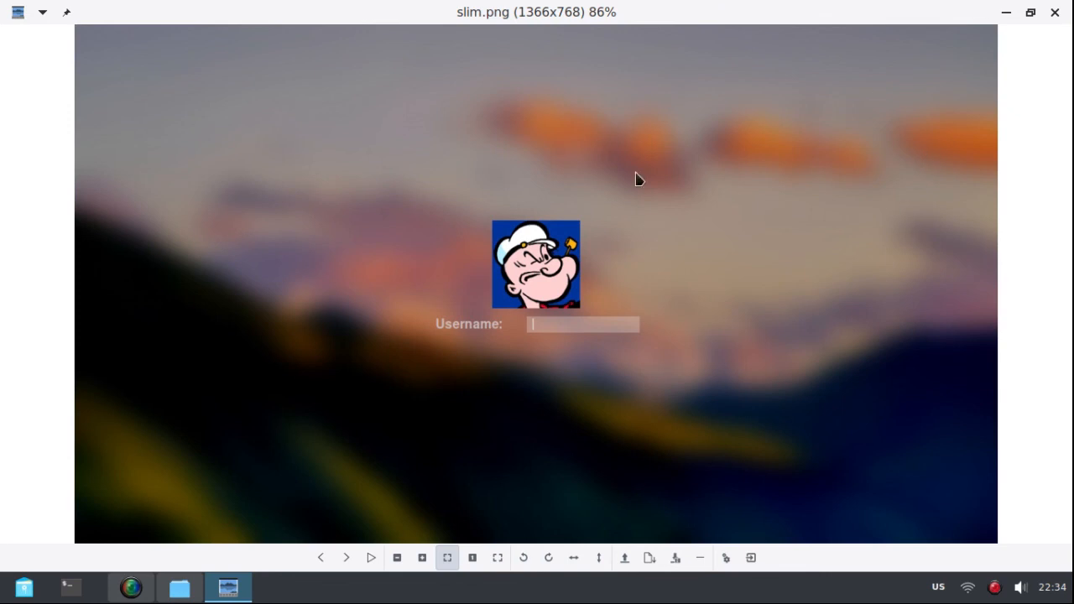
{"action": "mouse_move", "coordinate": [936, 104]}
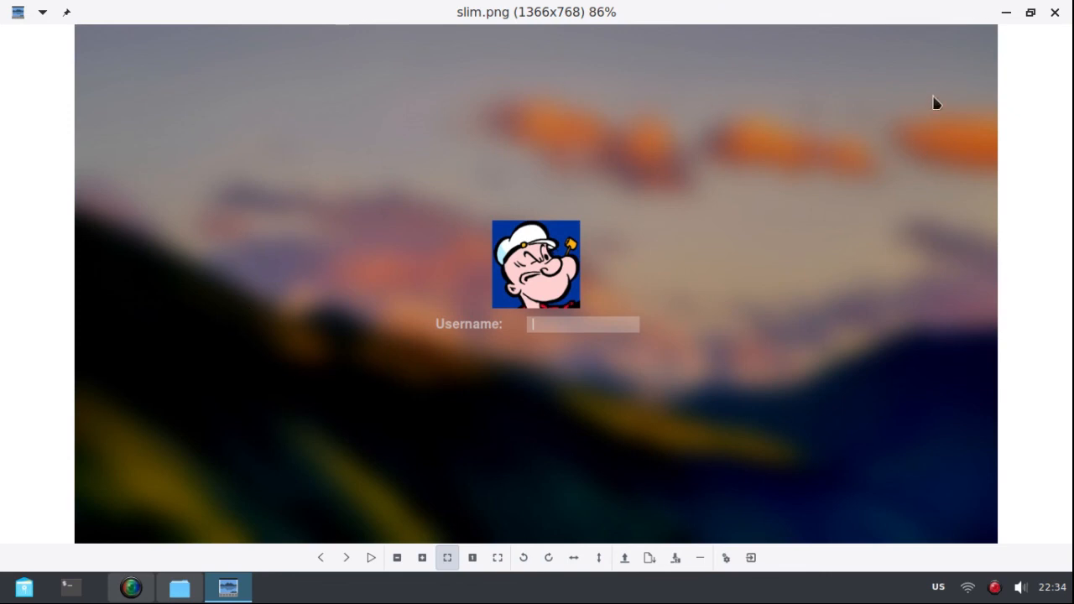